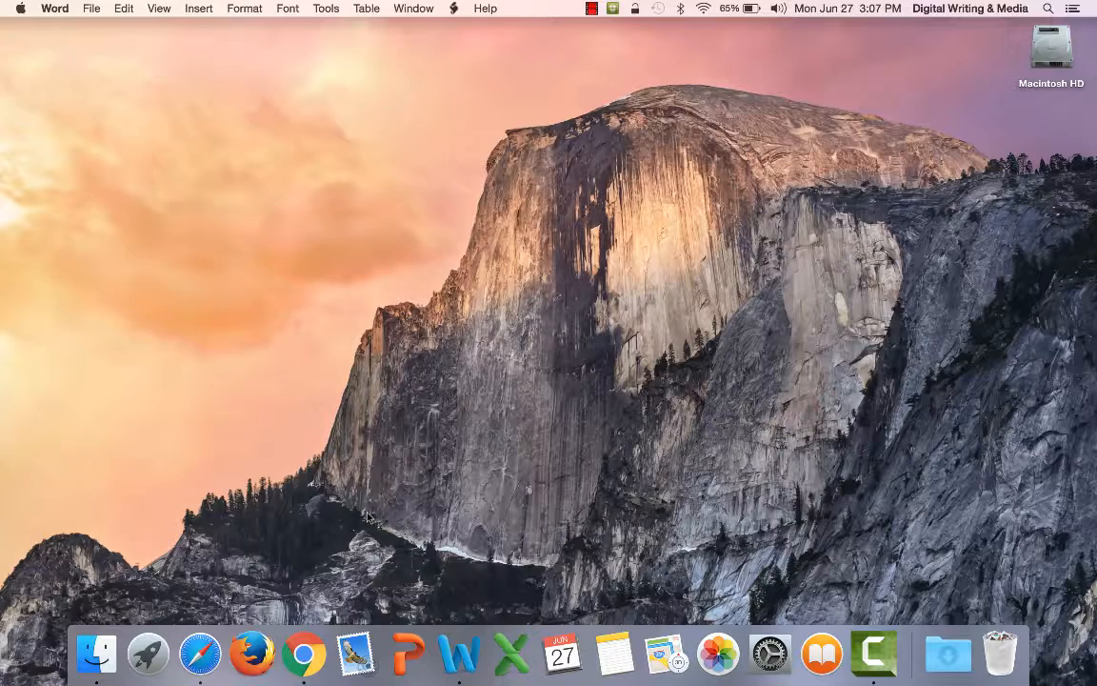
{"action": "mouse_move", "coordinate": [298, 599]}
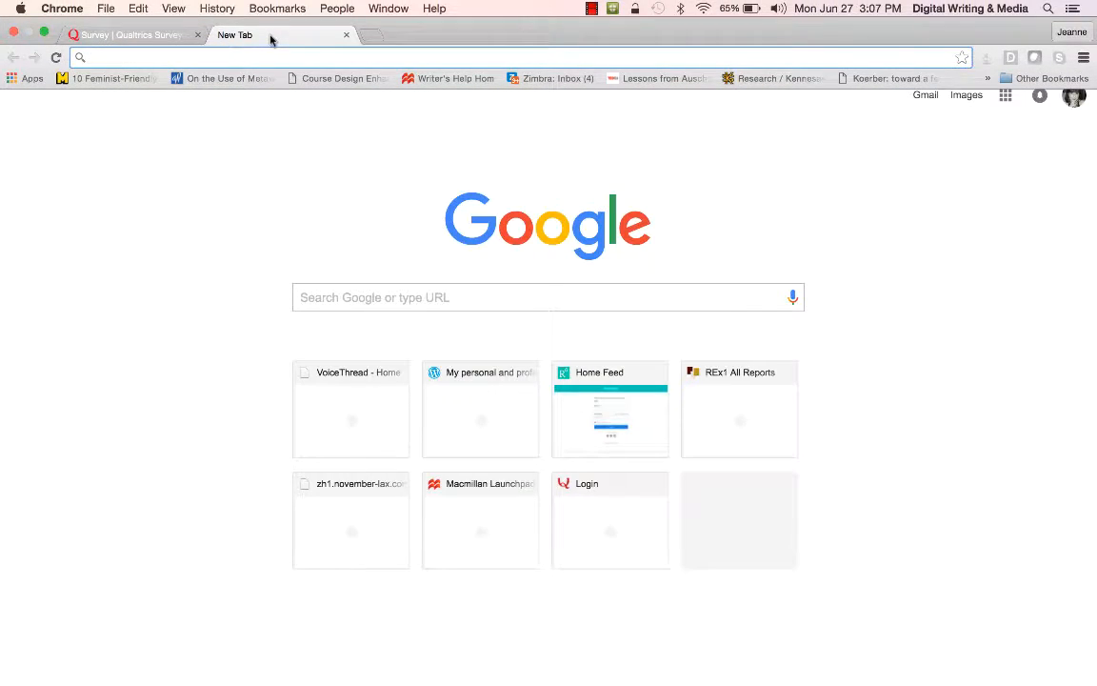
{"action": "mouse_move", "coordinate": [269, 41]}
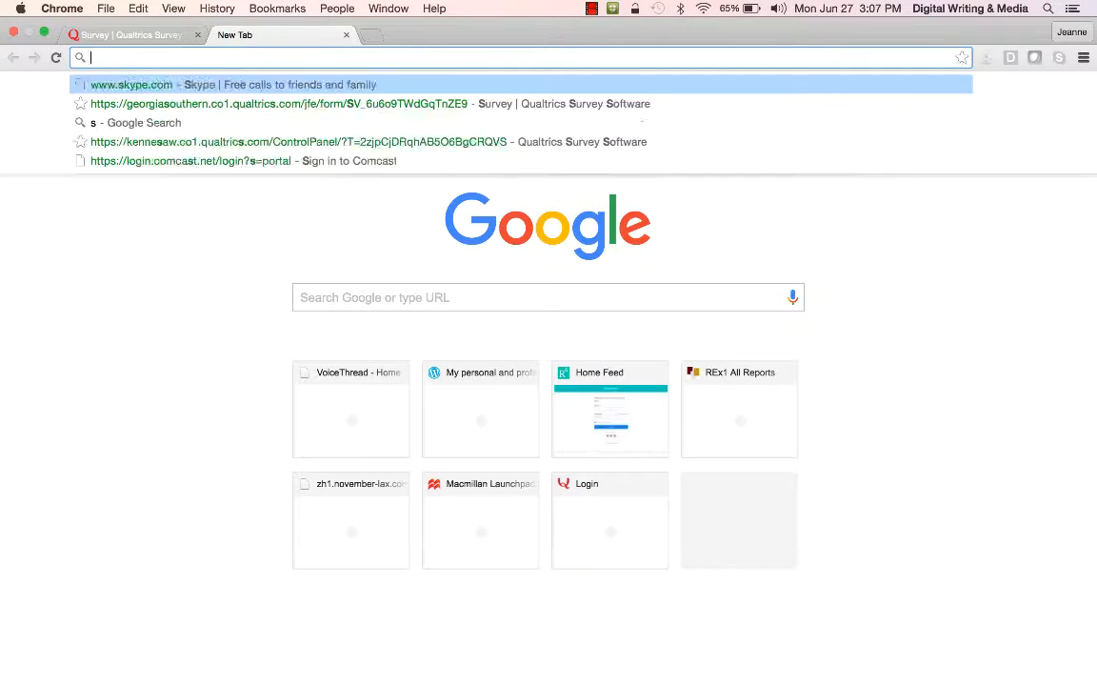
Search Google for 'social media how it affects us' from a new tab's address bar.
{"action": "type", "text": "social"}
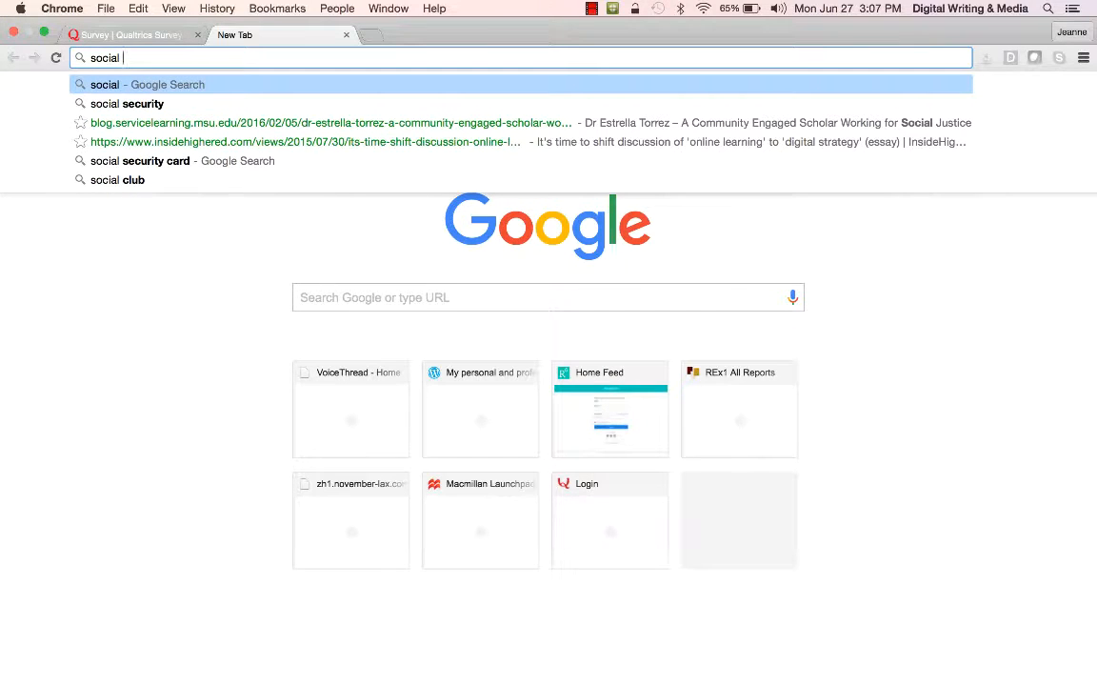
{"action": "key", "text": "Backspace"}
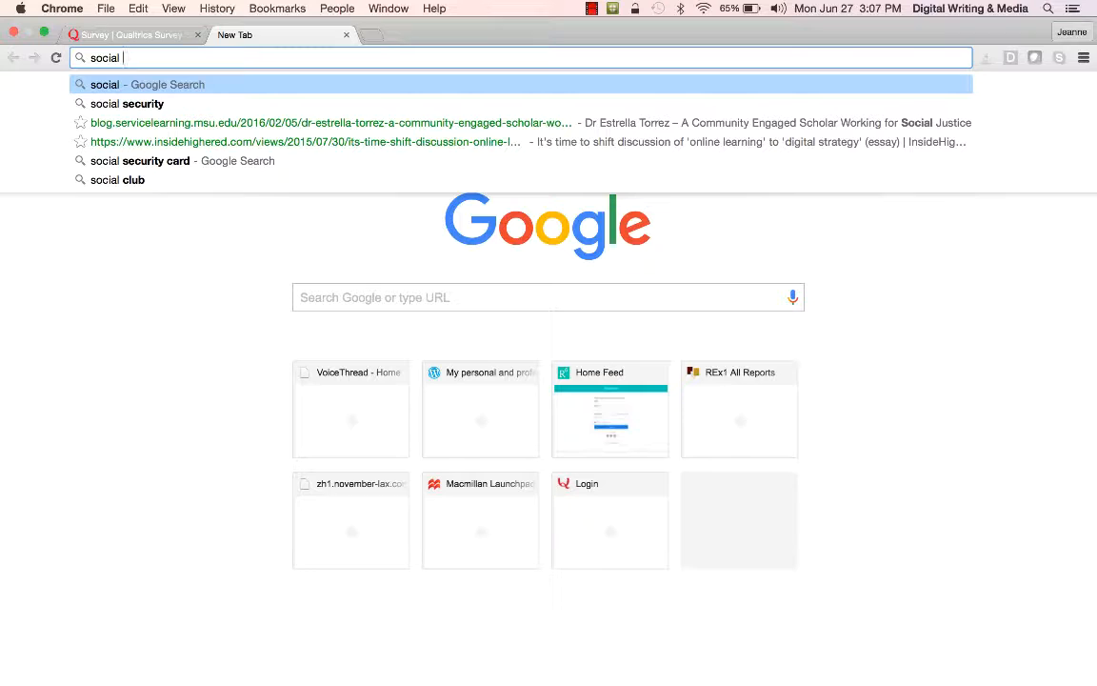
{"action": "type", "text": "media"}
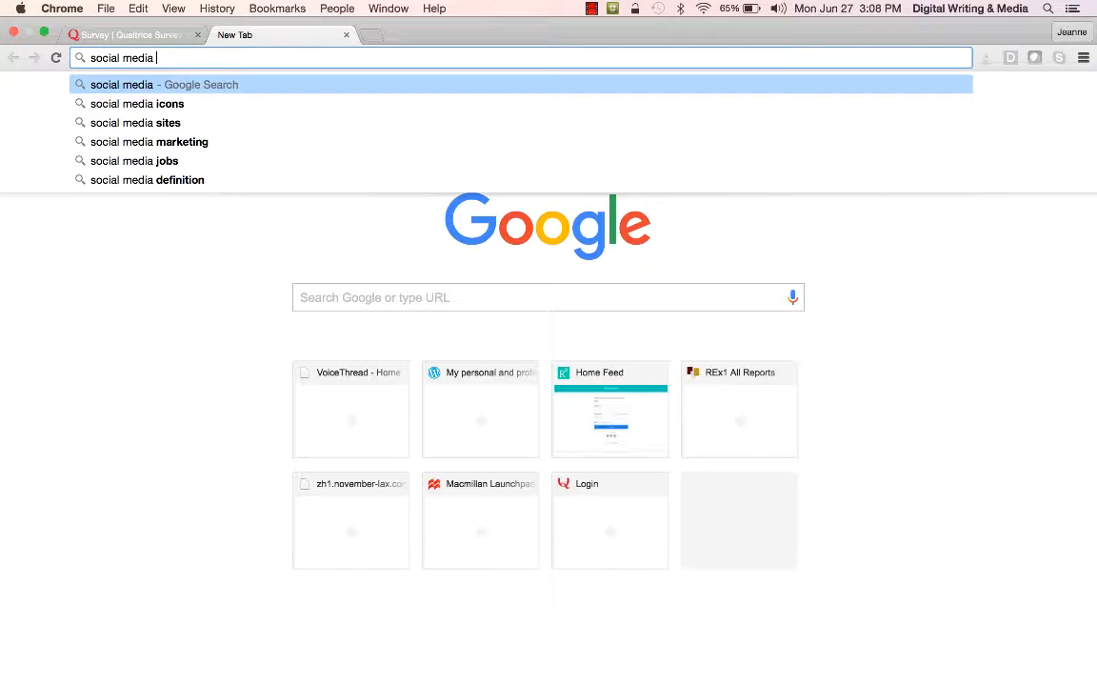
{"action": "key", "text": "Backspace"}
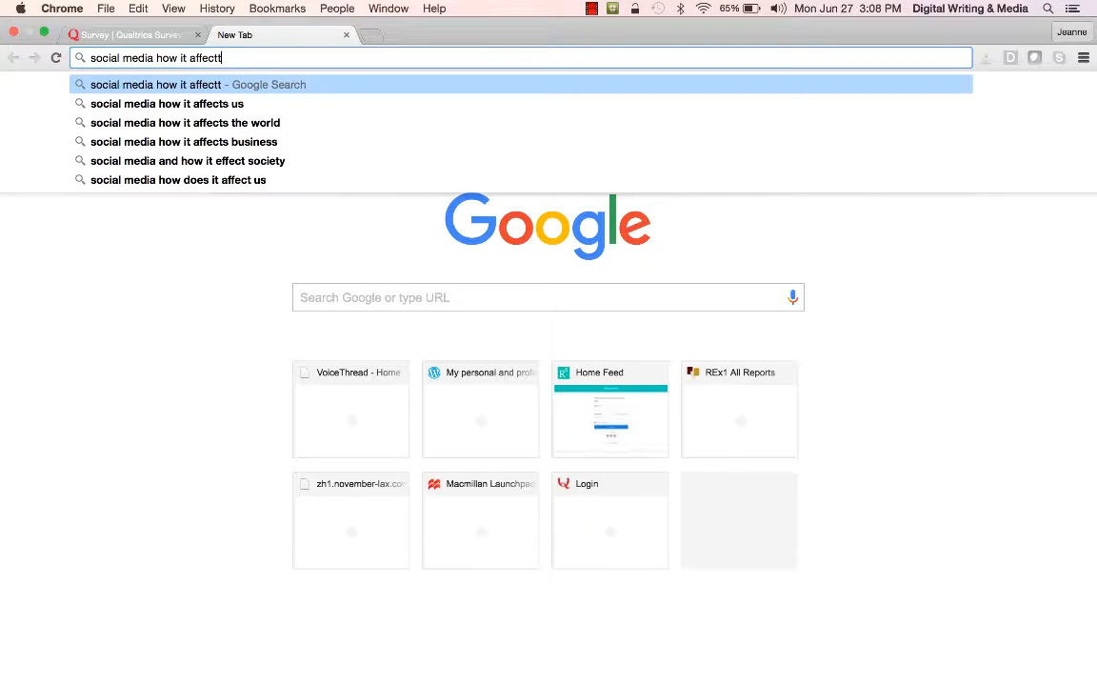
{"action": "left_click", "coordinate": [174, 103]}
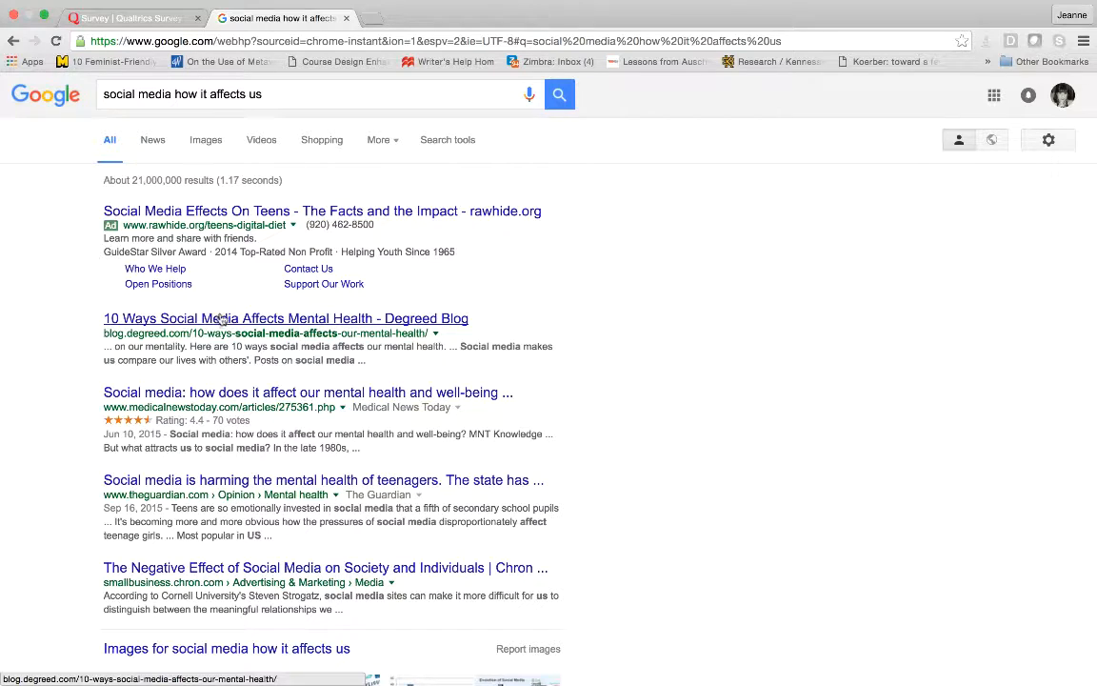
{"action": "mouse_move", "coordinate": [263, 320]}
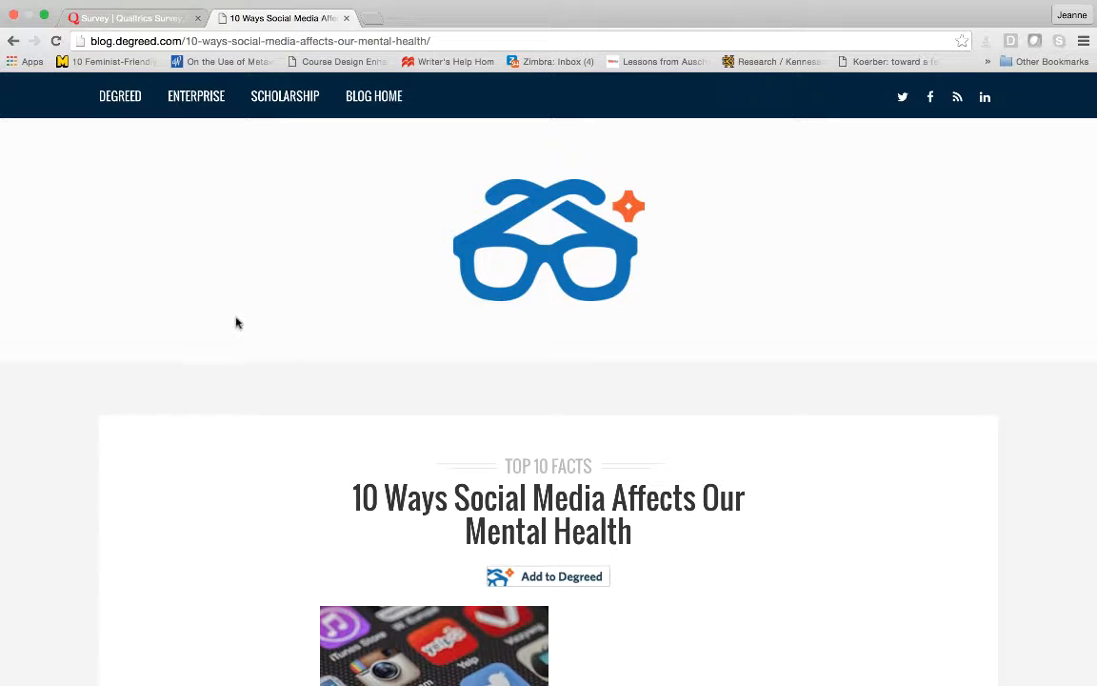
Scroll the Degreed mental-health article down to item 5, then start a blank tab.
{"action": "scroll", "scroll_direction": "down", "scroll_amount": 3}
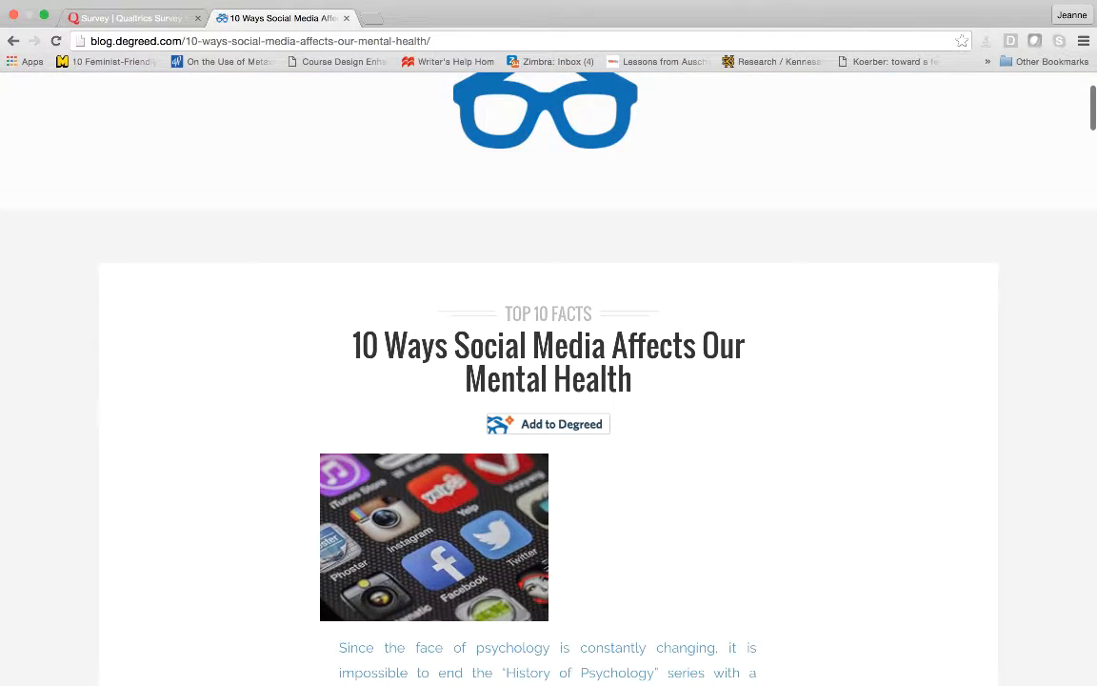
{"action": "scroll", "scroll_direction": "down", "scroll_amount": 3}
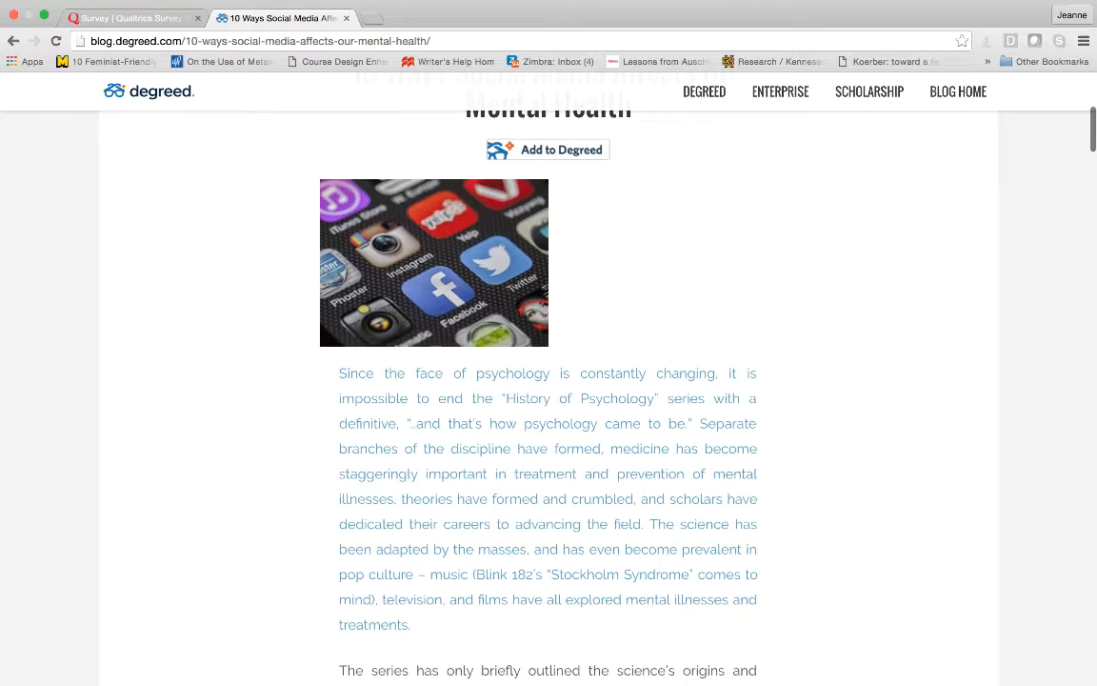
{"action": "scroll", "scroll_direction": "down", "scroll_amount": 3}
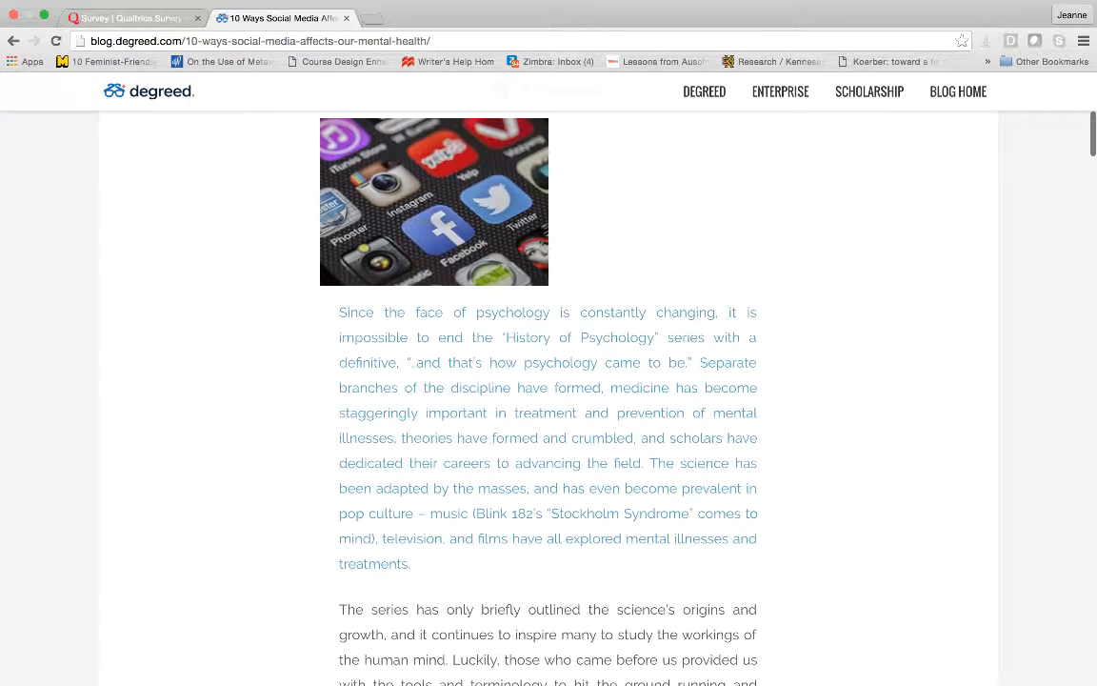
{"action": "scroll", "scroll_direction": "down", "scroll_amount": 3}
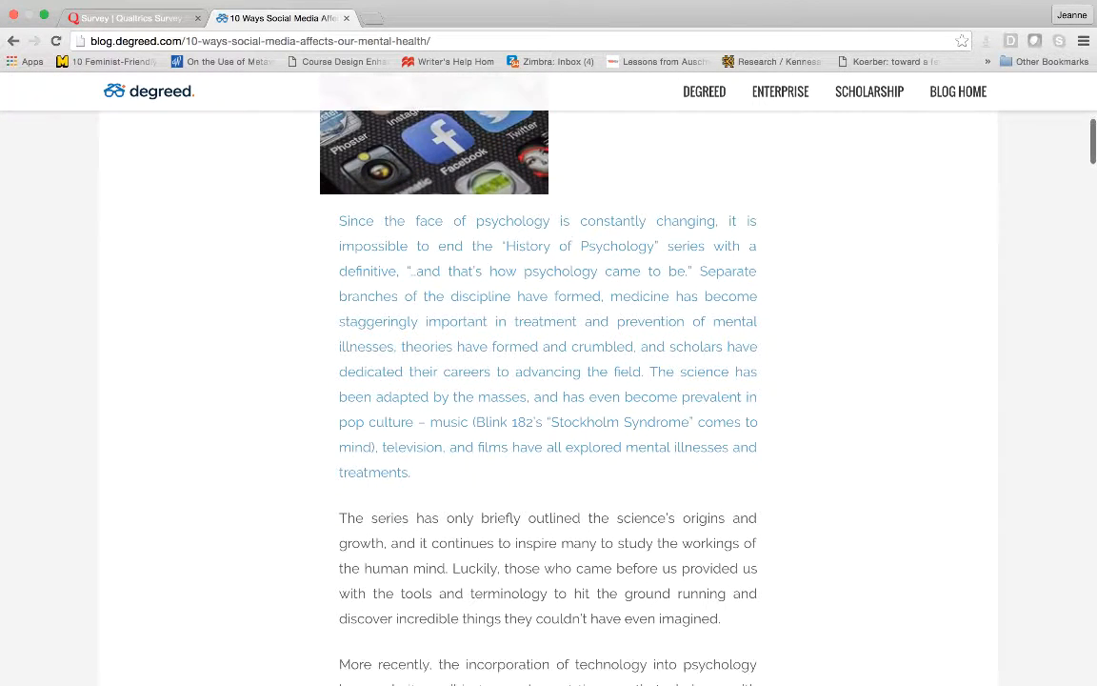
{"action": "scroll", "scroll_direction": "down", "scroll_amount": 3}
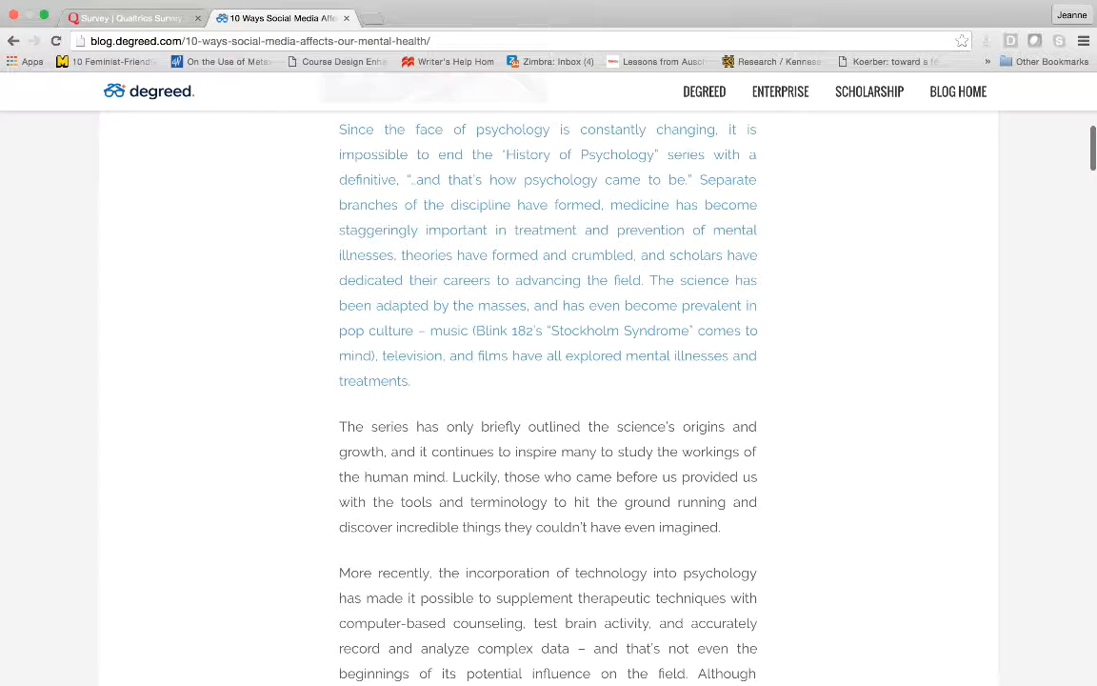
{"action": "scroll", "scroll_direction": "down", "scroll_amount": 3}
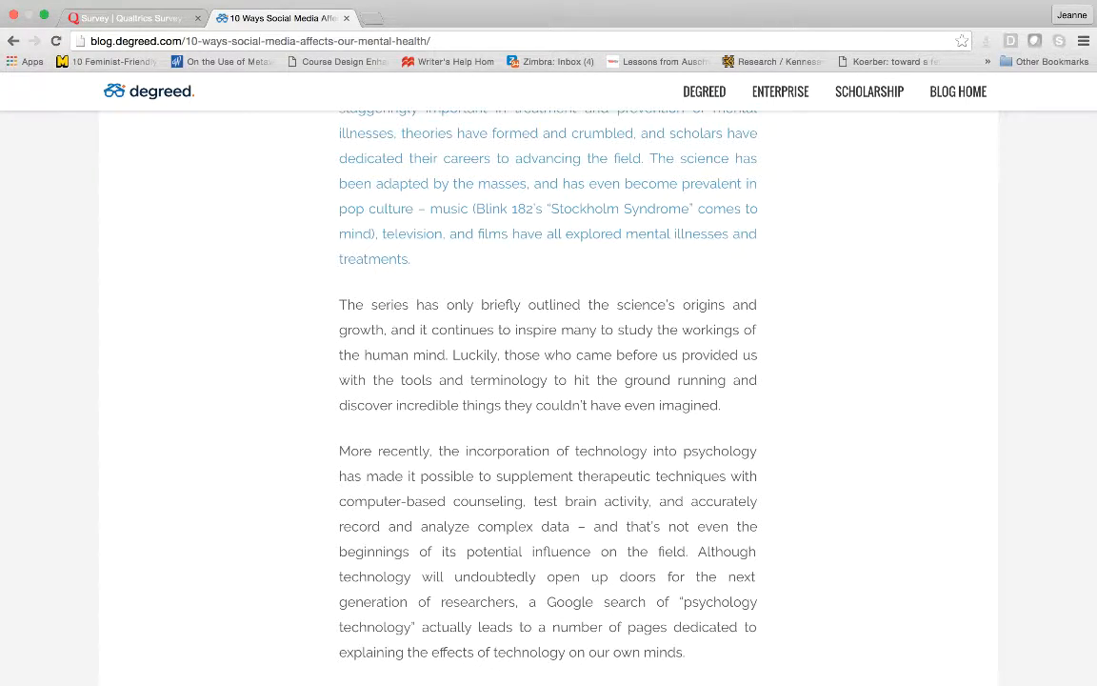
{"action": "scroll", "scroll_direction": "down", "scroll_amount": 3}
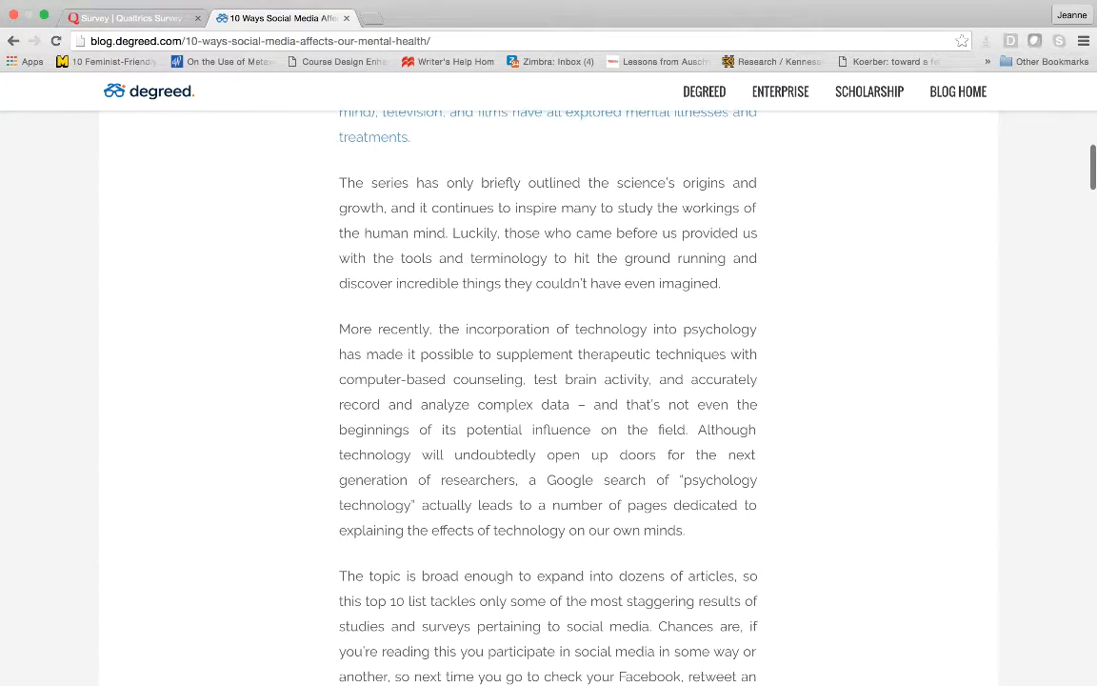
{"action": "scroll", "scroll_direction": "down", "scroll_amount": 3}
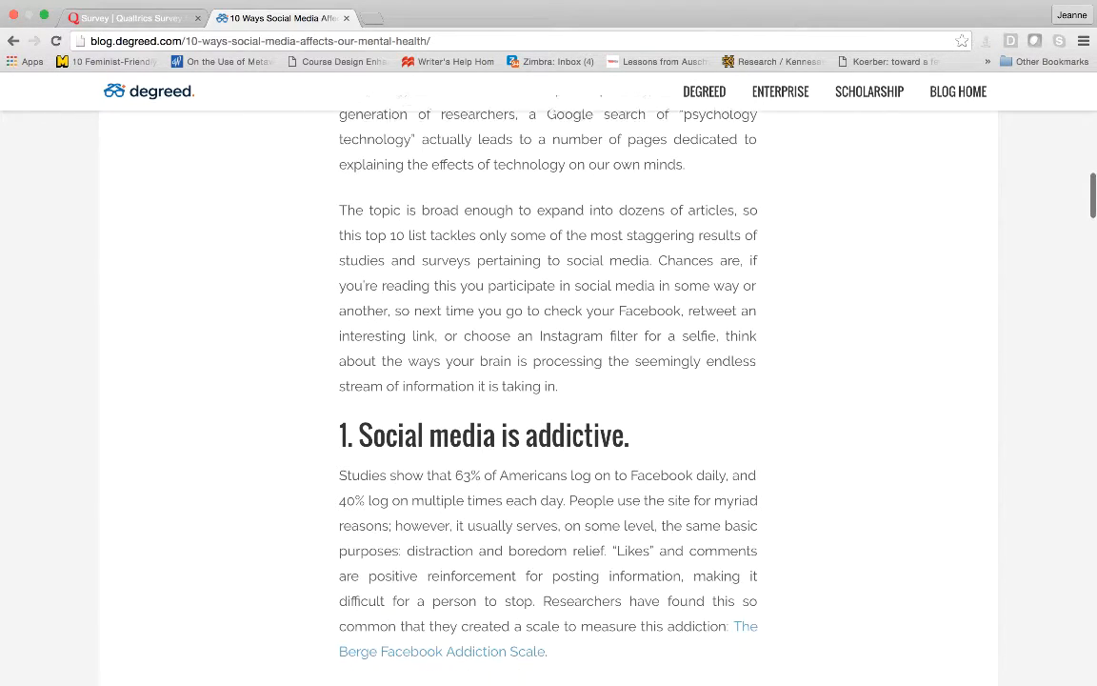
{"action": "scroll", "scroll_direction": "down", "scroll_amount": 3}
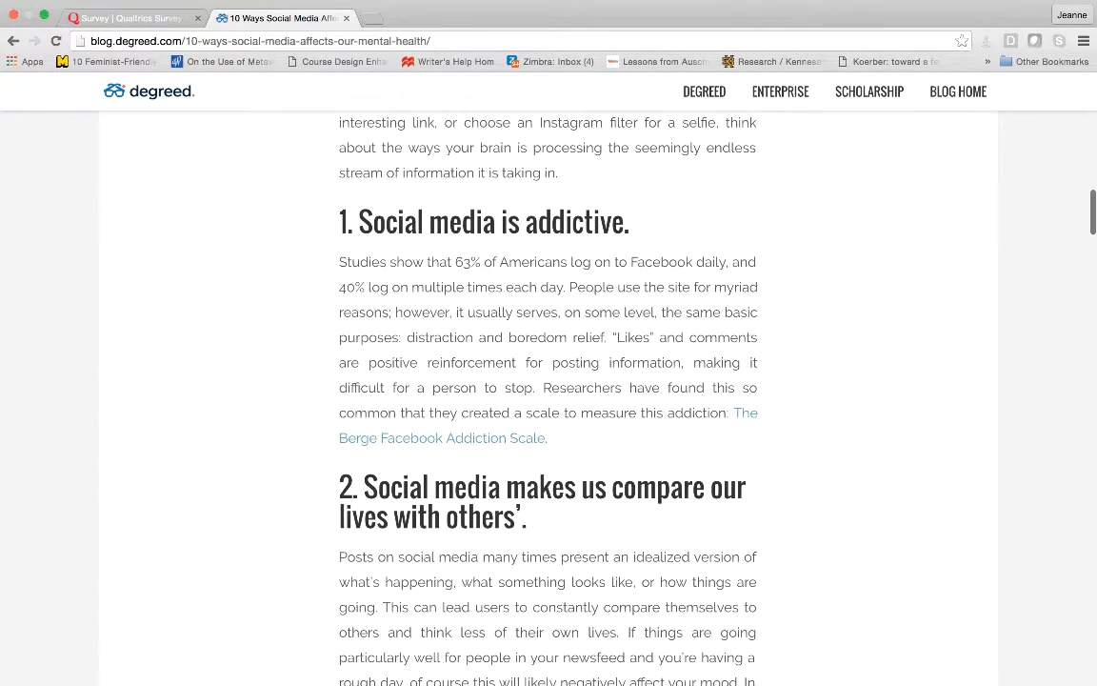
{"action": "scroll", "scroll_direction": "down", "scroll_amount": 3}
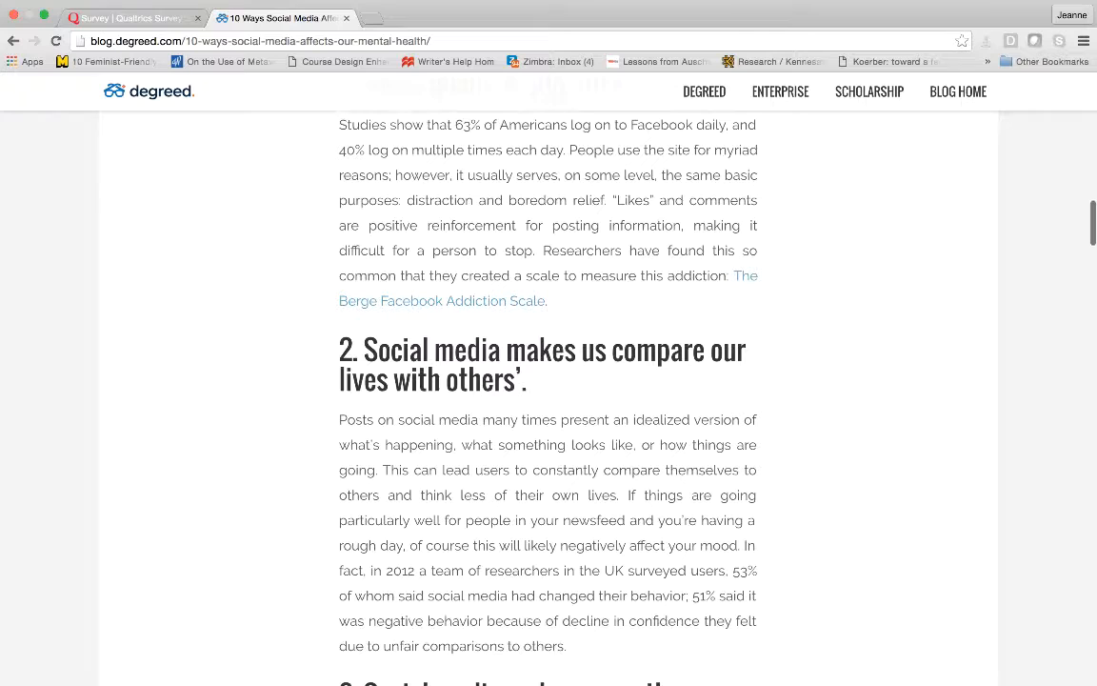
{"action": "scroll", "scroll_direction": "down", "scroll_amount": 3}
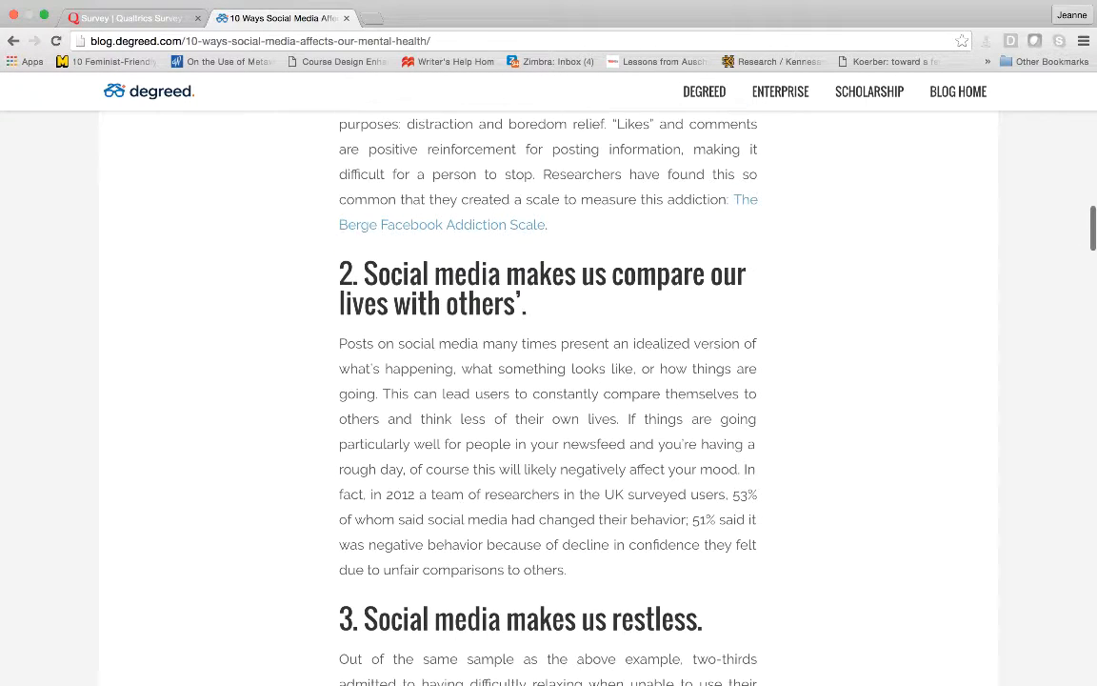
{"action": "scroll", "scroll_direction": "down", "scroll_amount": 3}
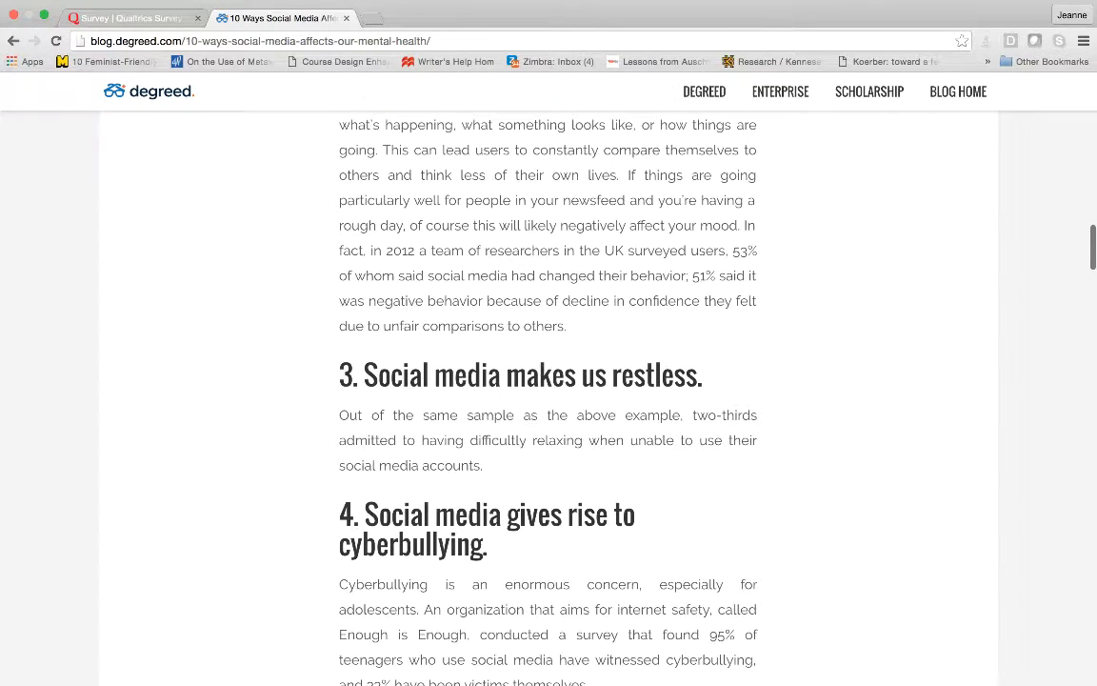
{"action": "scroll", "scroll_direction": "down", "scroll_amount": 3}
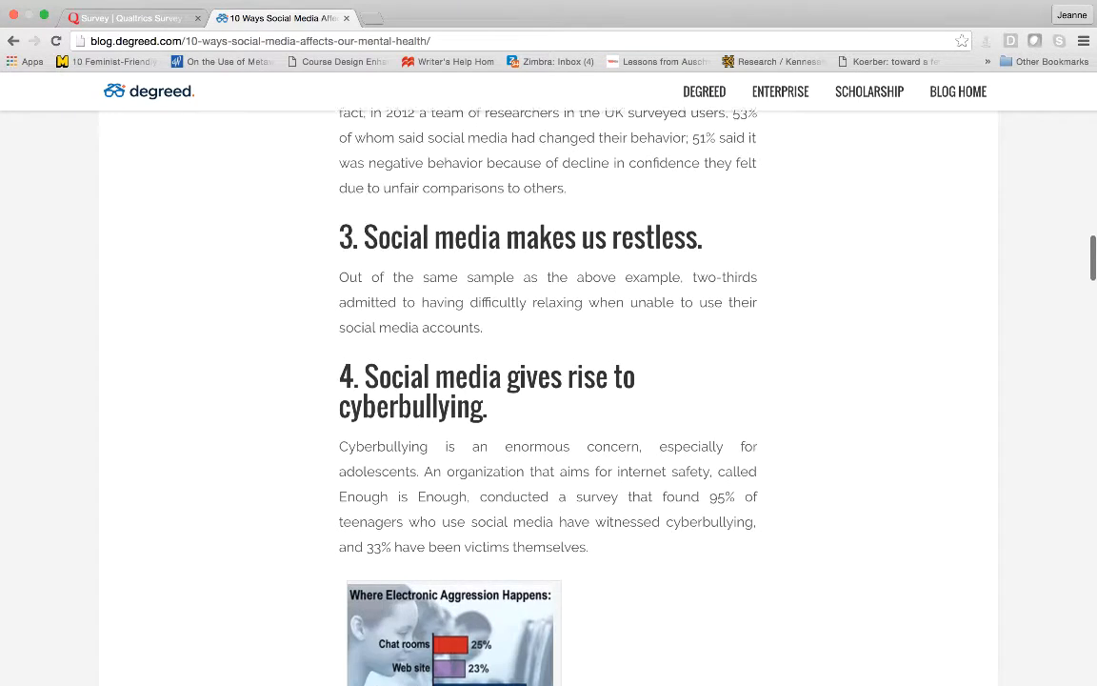
{"action": "scroll", "scroll_direction": "down", "scroll_amount": 3}
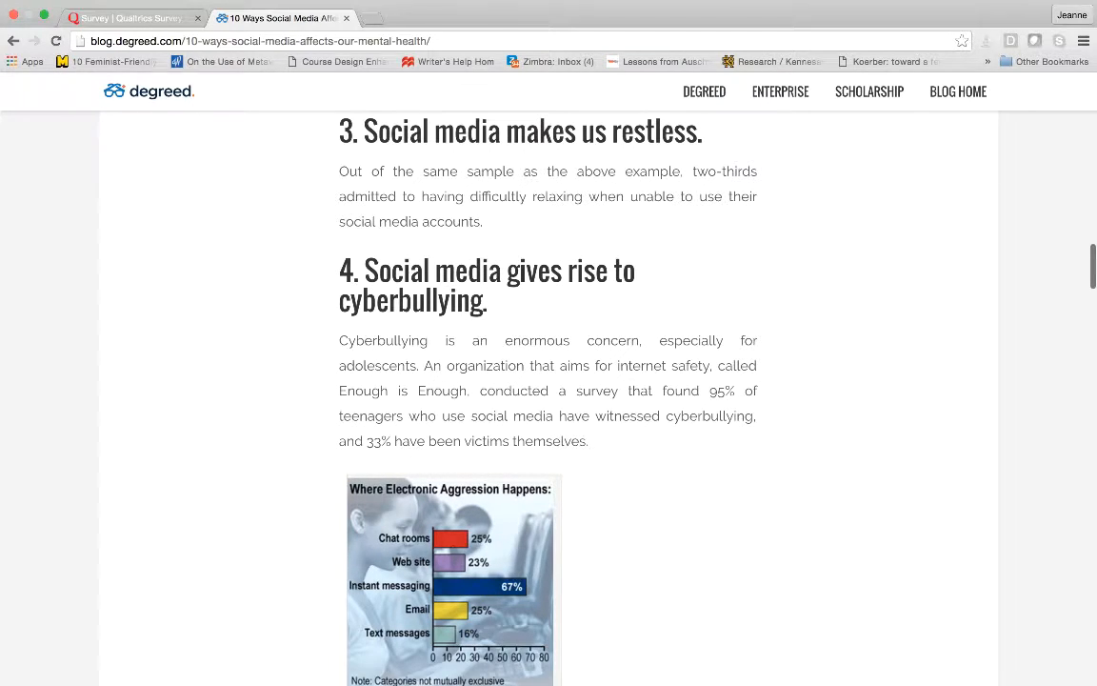
{"action": "scroll", "scroll_direction": "down", "scroll_amount": 3}
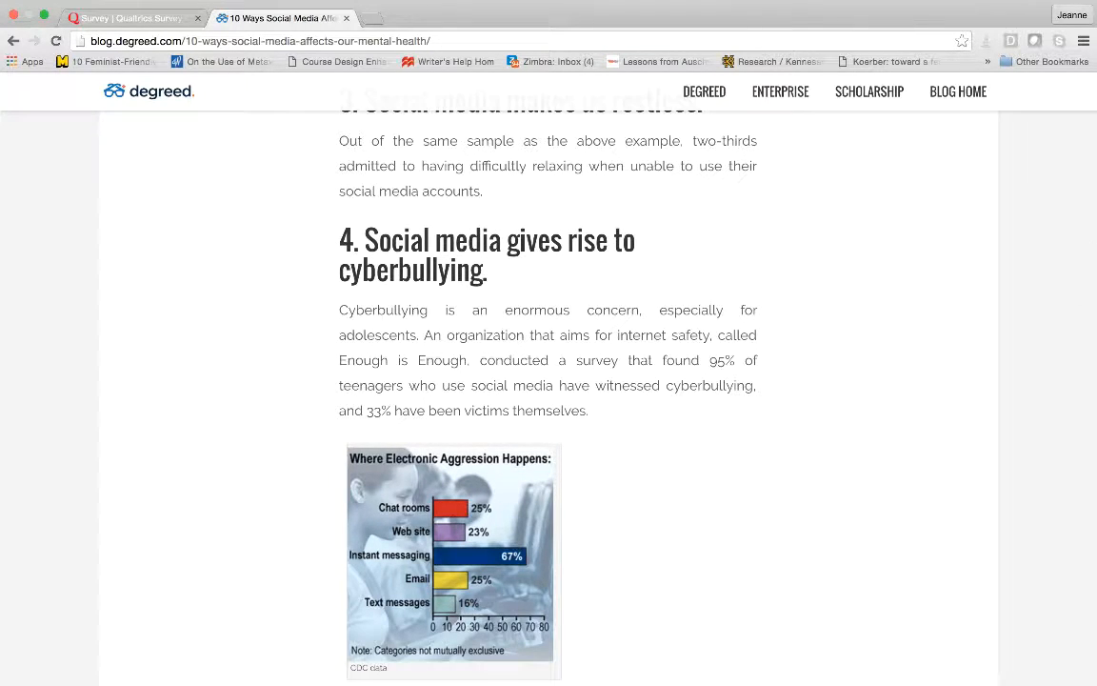
{"action": "scroll", "scroll_direction": "down", "scroll_amount": 3}
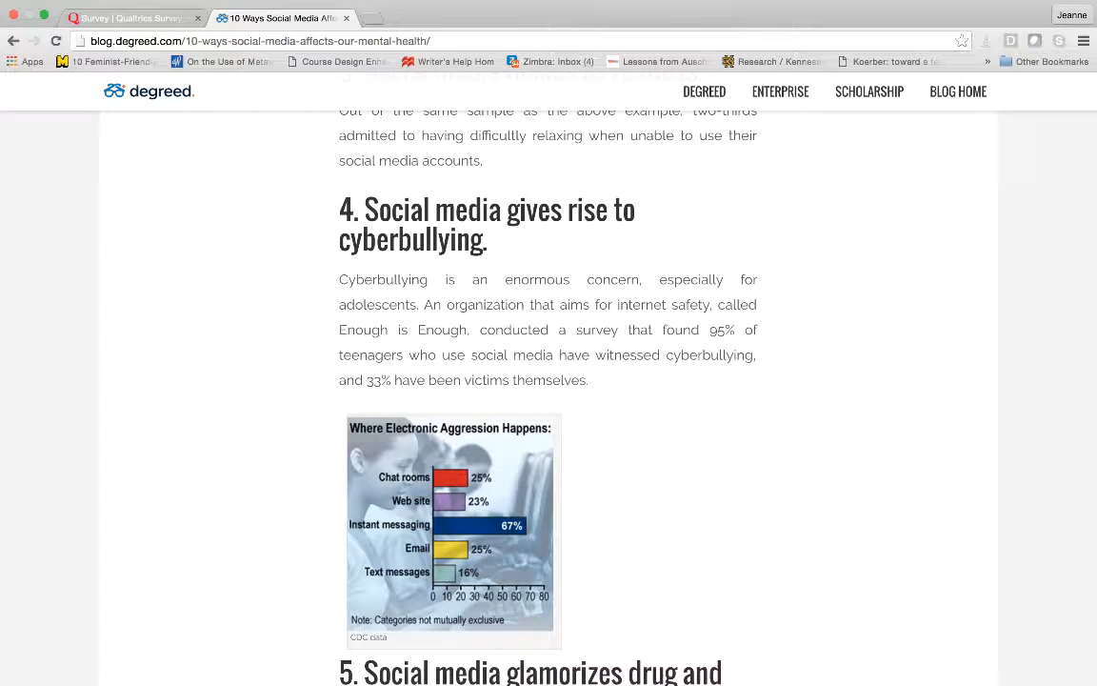
{"action": "scroll", "scroll_direction": "down", "scroll_amount": 3}
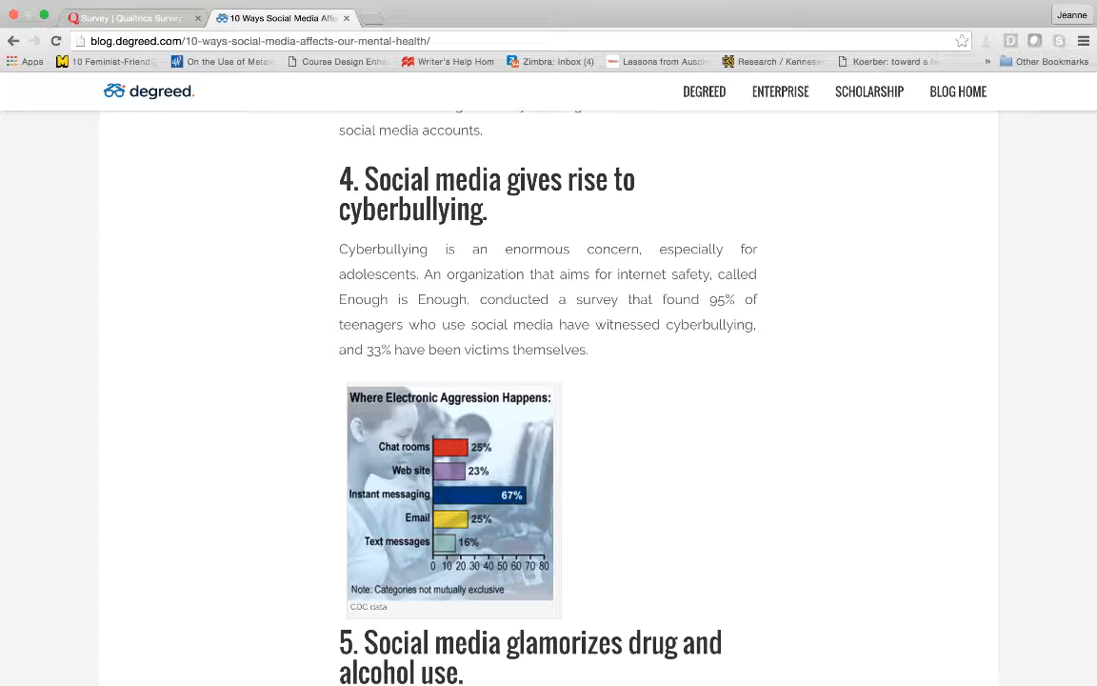
{"action": "scroll", "scroll_direction": "down", "scroll_amount": 3}
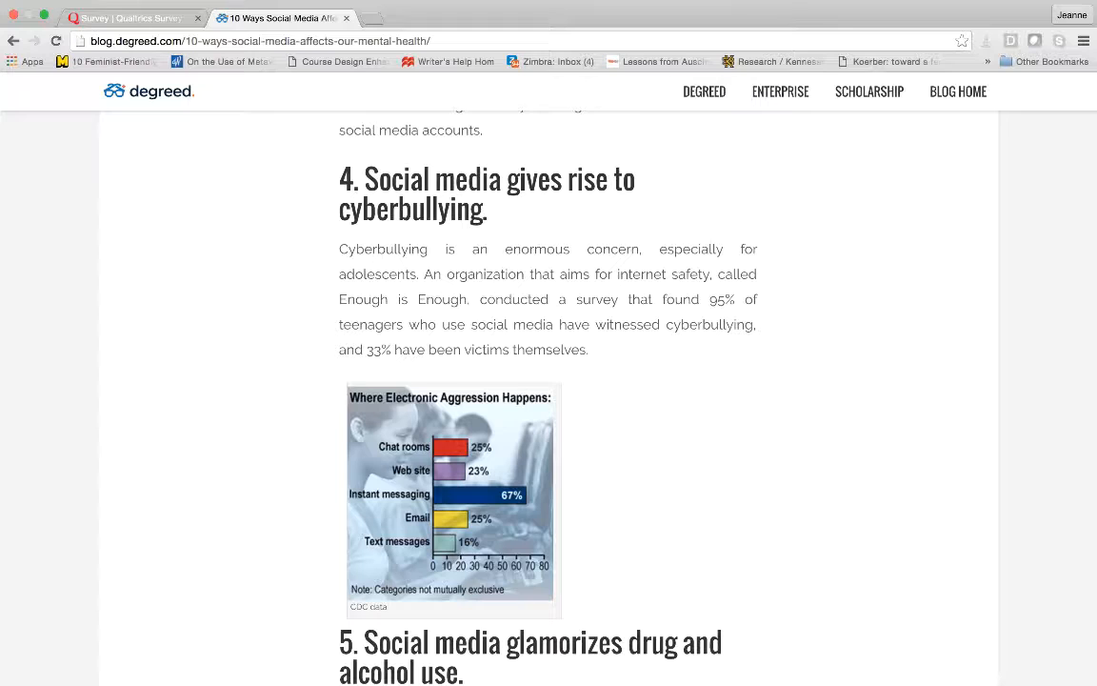
{"action": "left_click", "coordinate": [371, 17]}
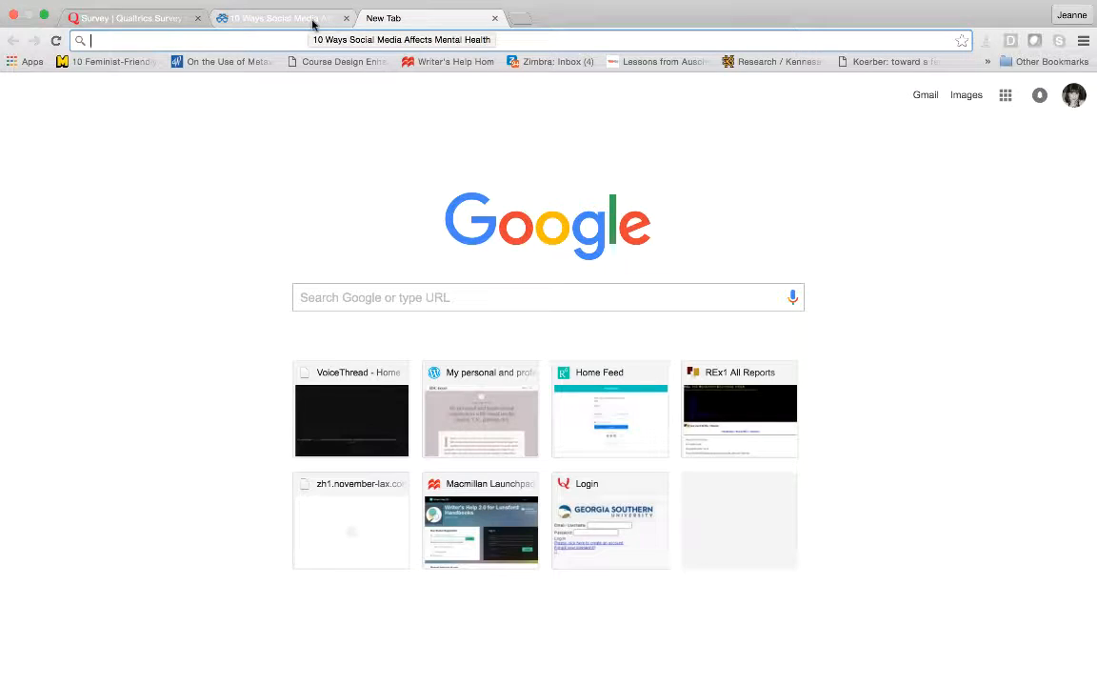
Search Google for 'cyber bullying' and open the StopBullying.gov Cyberbullying result.
{"action": "left_click", "coordinate": [276, 18]}
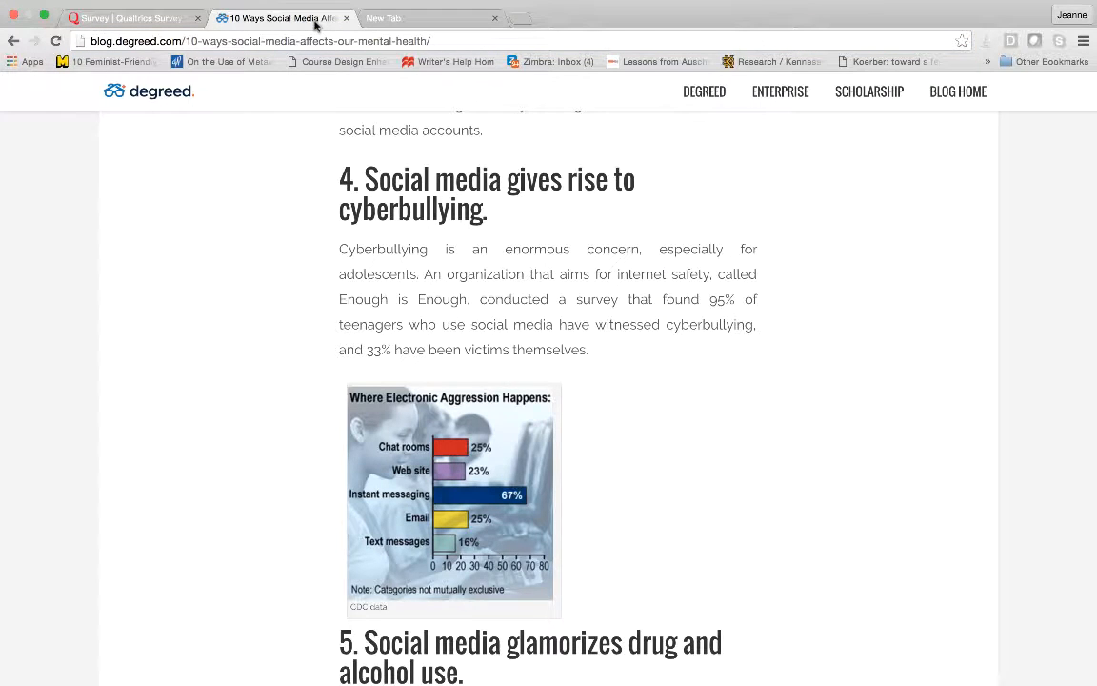
{"action": "scroll", "scroll_direction": "down", "scroll_amount": 3}
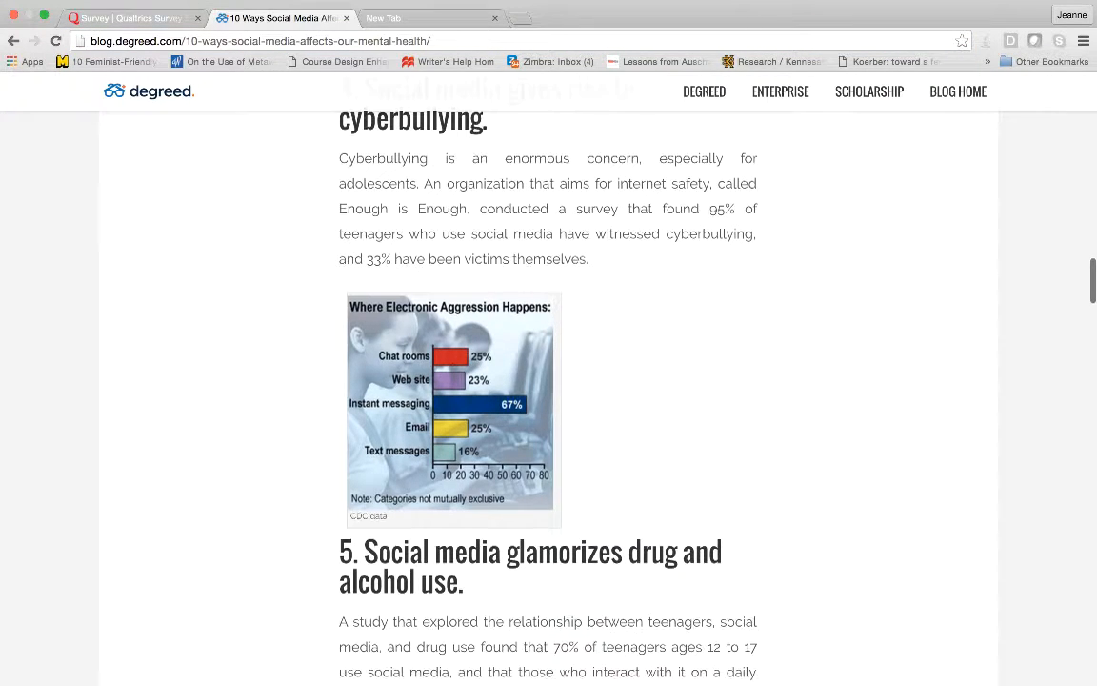
{"action": "scroll", "scroll_direction": "up", "scroll_amount": 3}
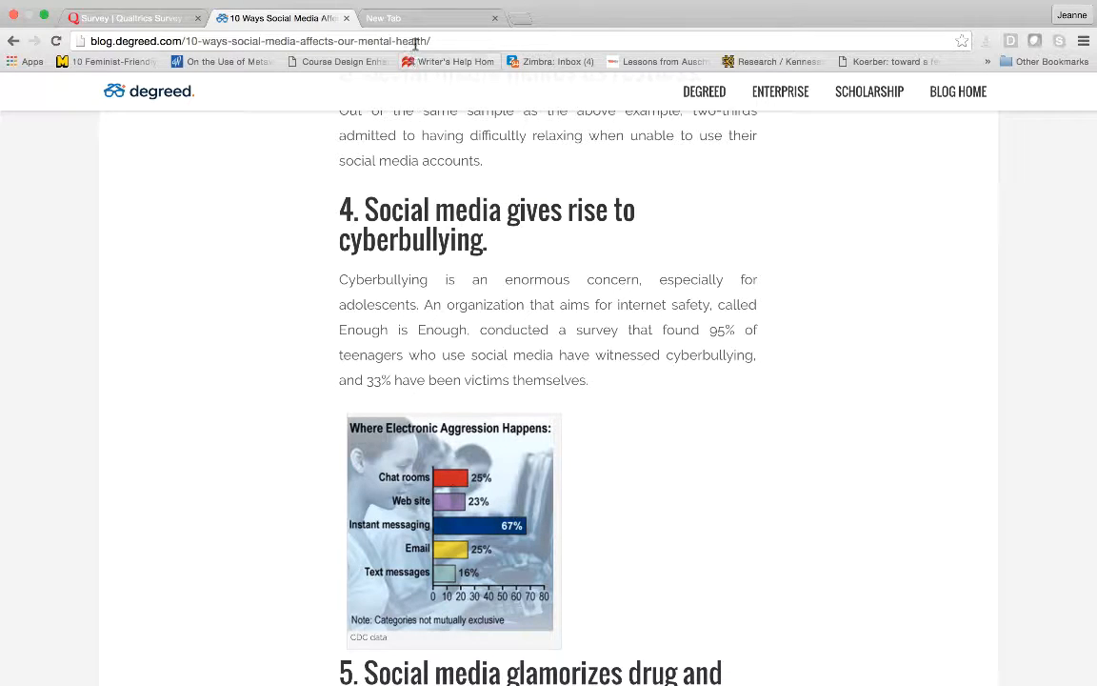
{"action": "type", "text": "cyber"}
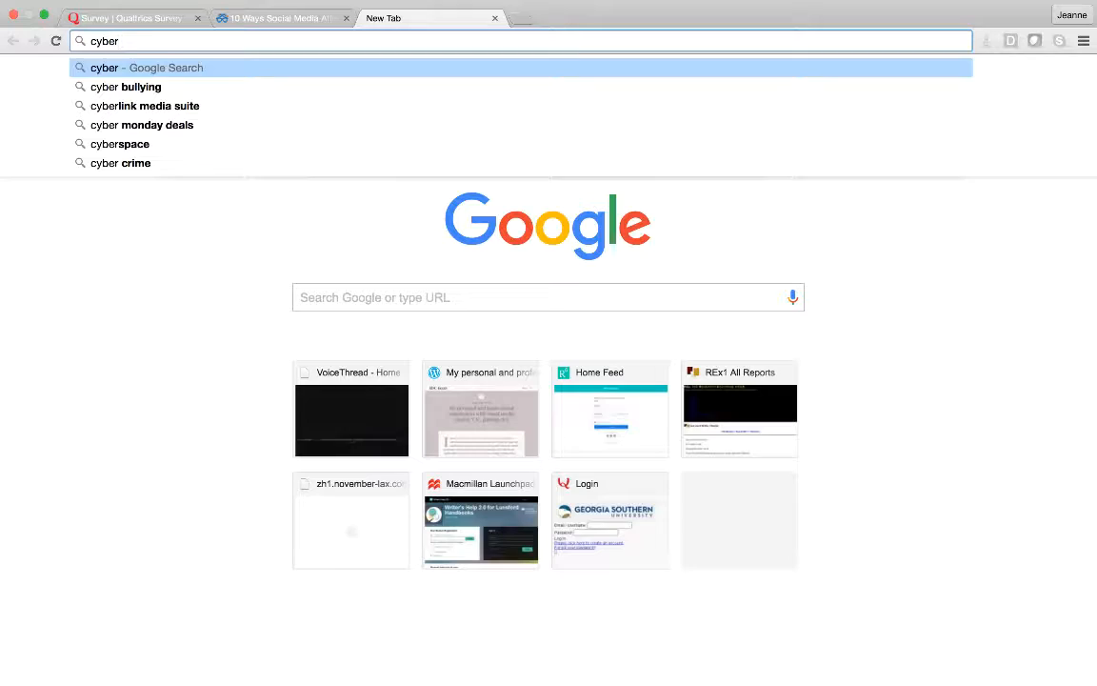
{"action": "left_click", "coordinate": [124, 87]}
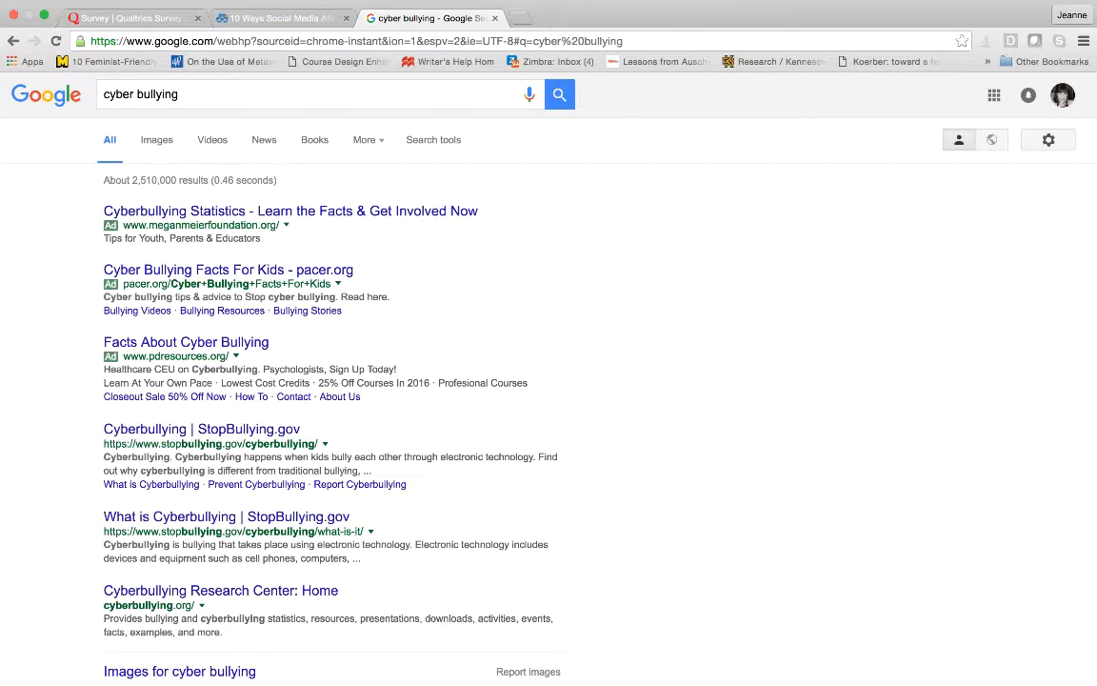
{"action": "mouse_move", "coordinate": [272, 436]}
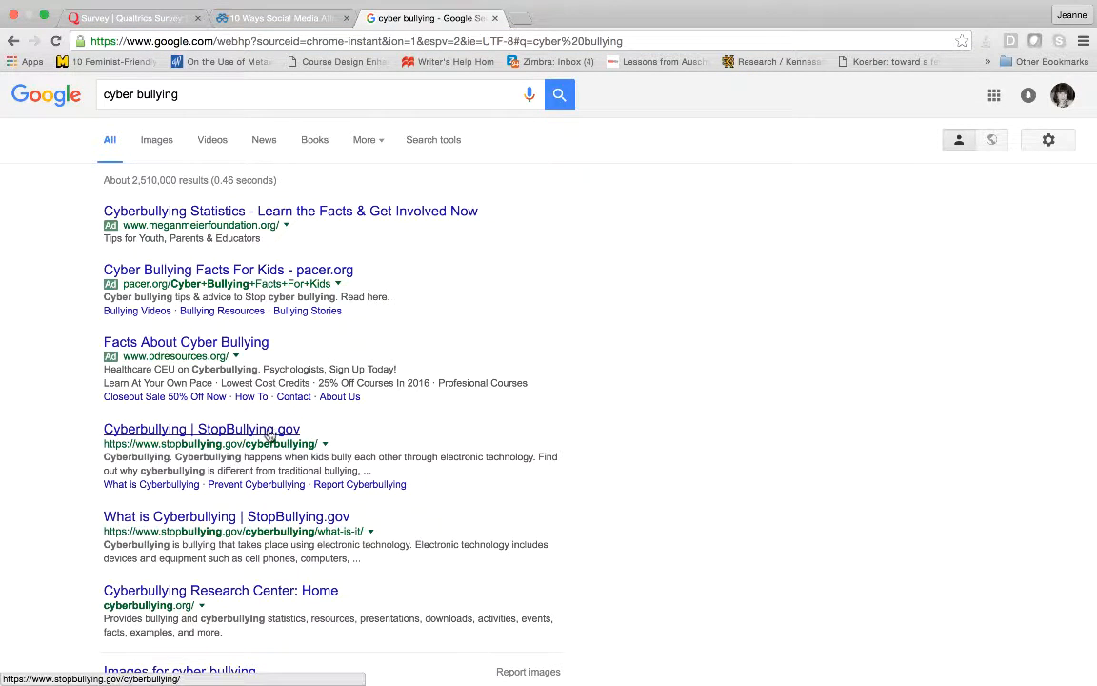
{"action": "left_click", "coordinate": [199, 429]}
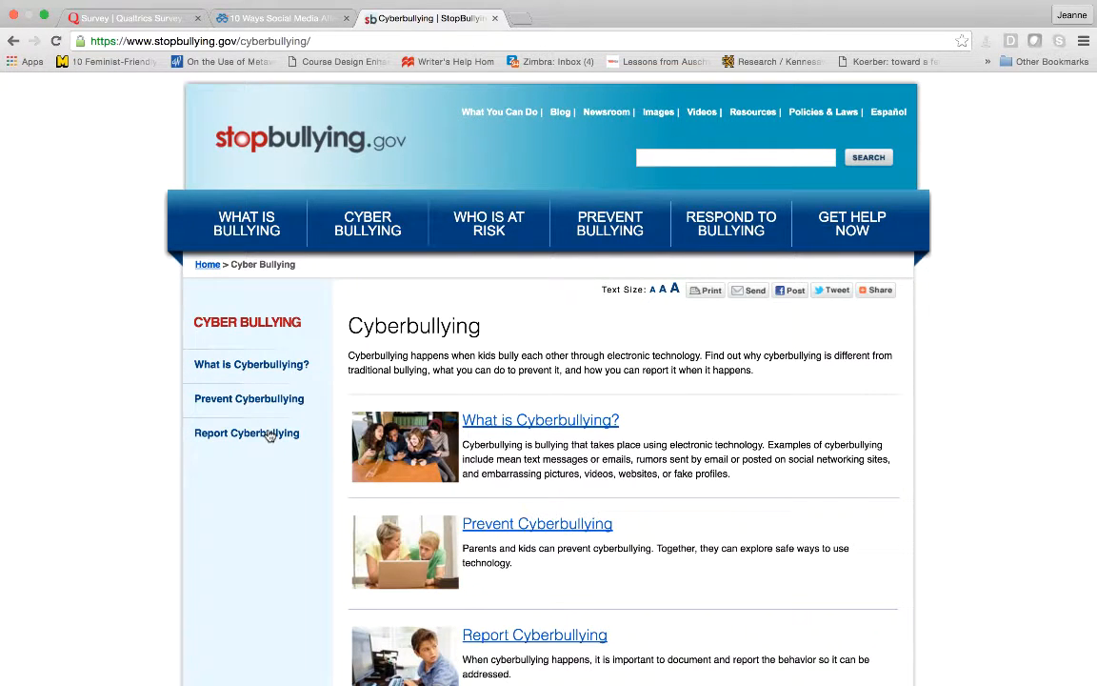
Open 'What is Cyberbullying?' and scroll to the 'Why Cyberbullying is Different' section.
{"action": "left_click", "coordinate": [530, 420]}
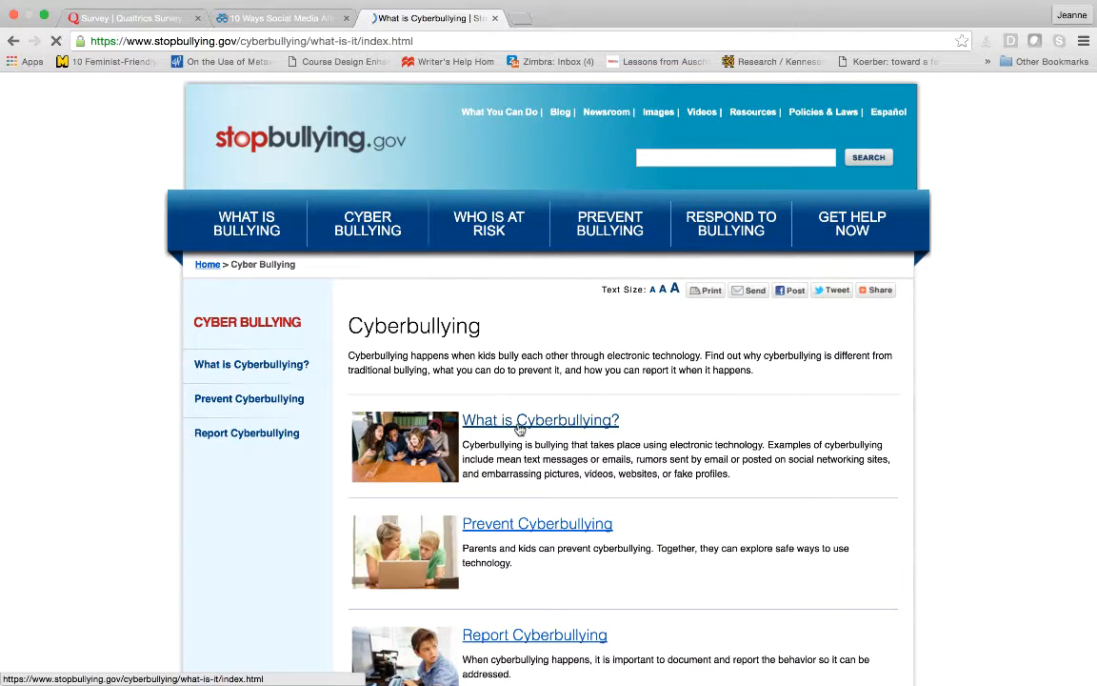
{"action": "left_click", "coordinate": [531, 420]}
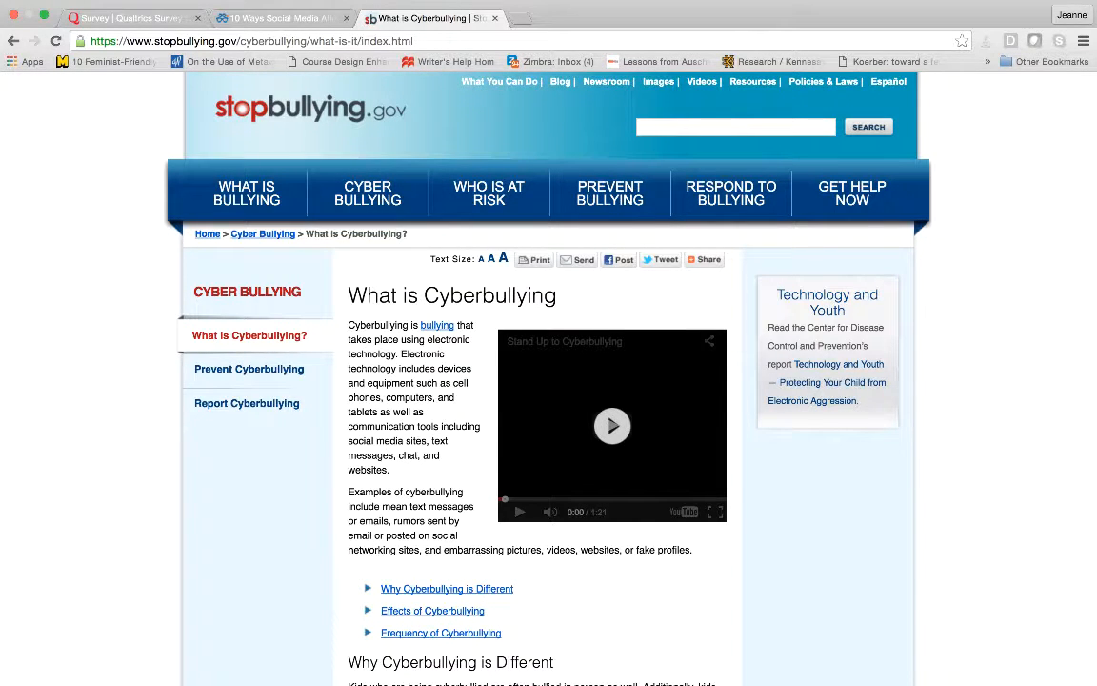
{"action": "scroll", "scroll_direction": "down", "scroll_amount": 3}
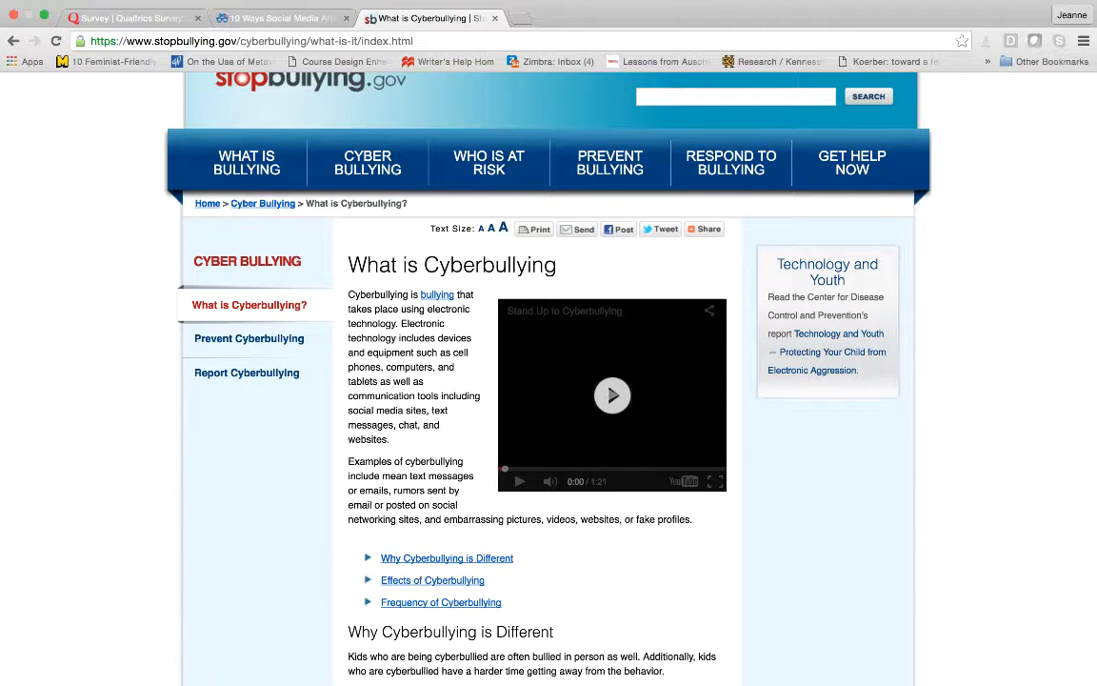
{"action": "scroll", "scroll_direction": "down", "scroll_amount": 3}
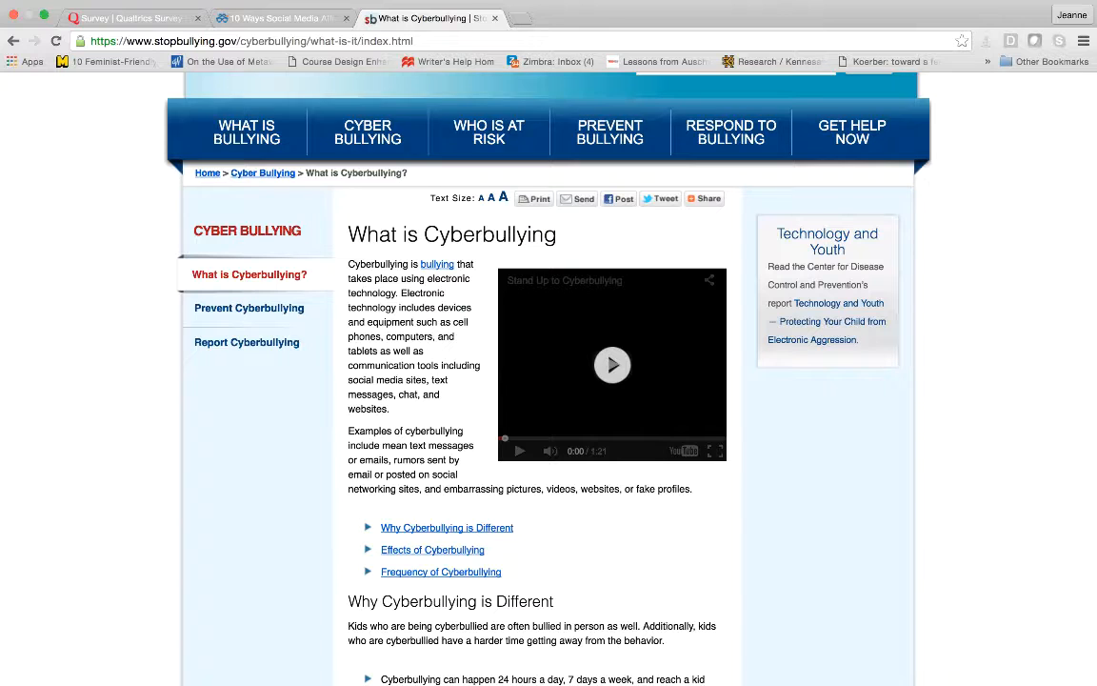
{"action": "scroll", "scroll_direction": "down", "scroll_amount": 3}
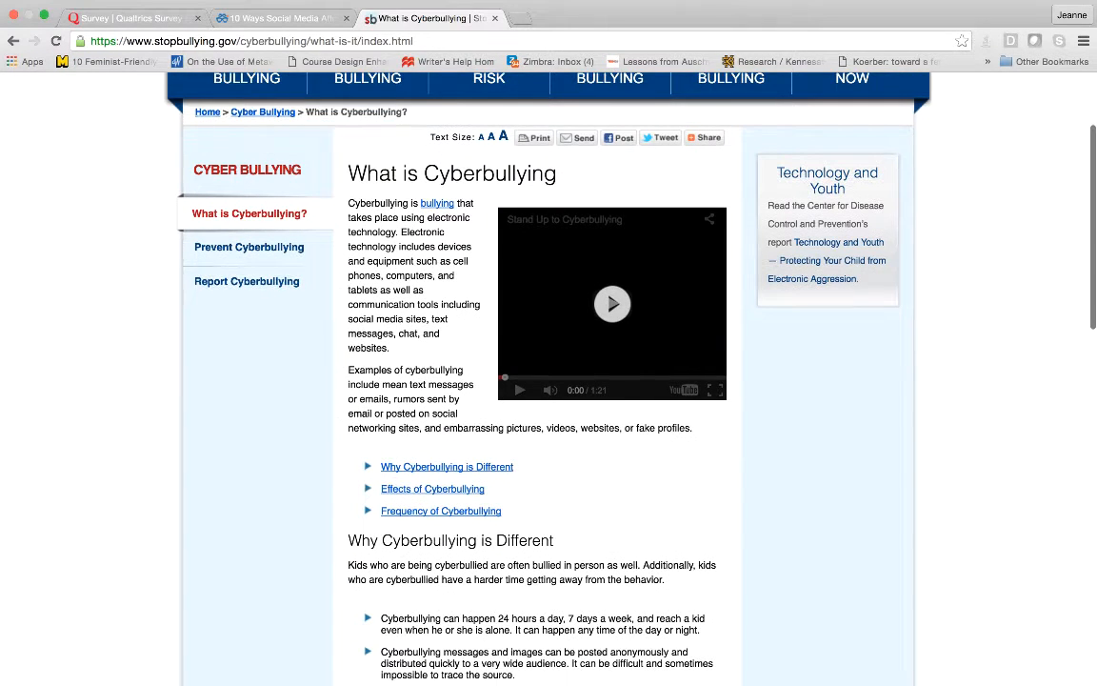
{"action": "scroll", "scroll_direction": "down", "scroll_amount": 3}
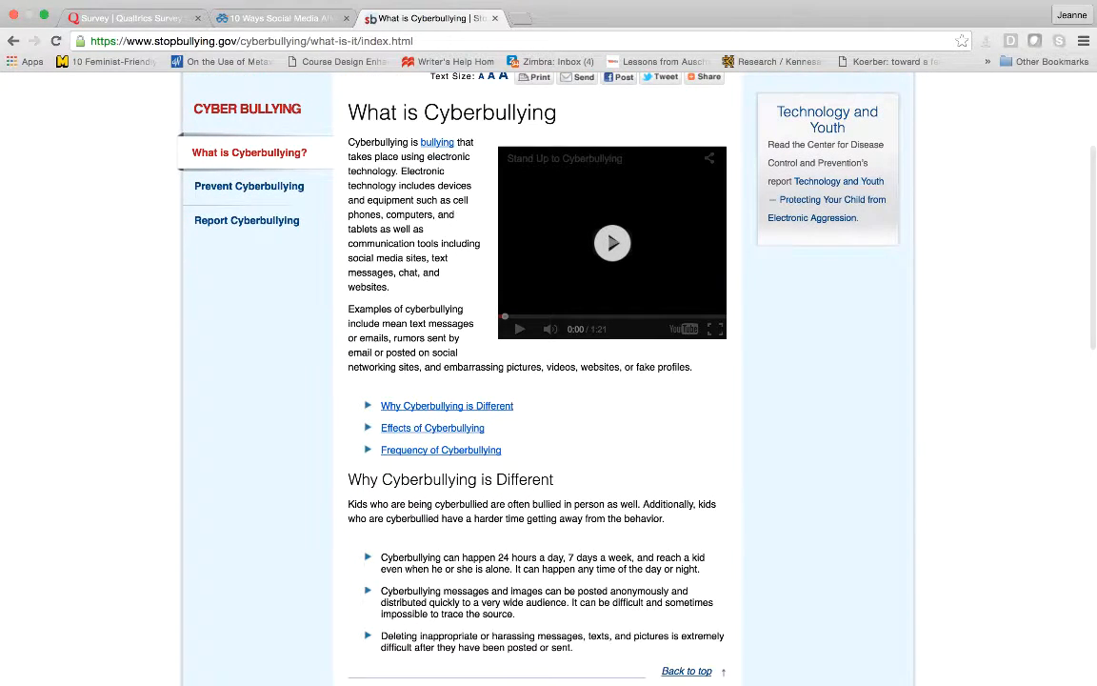
{"action": "scroll", "scroll_direction": "down", "scroll_amount": 3}
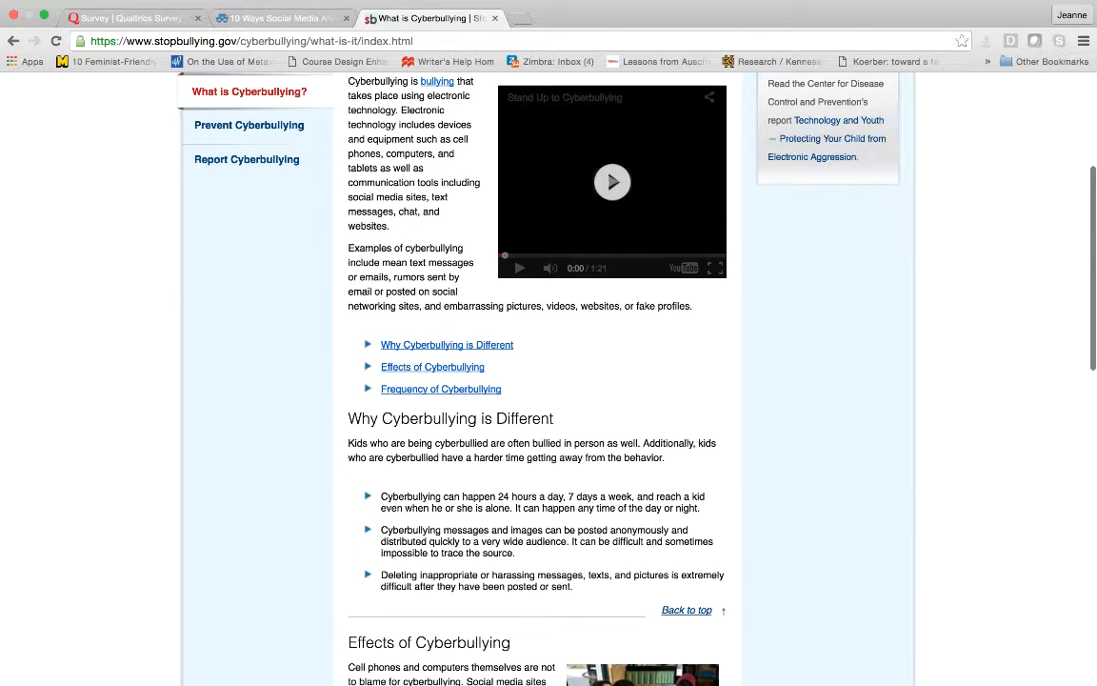
{"action": "scroll", "scroll_direction": "down", "scroll_amount": 3}
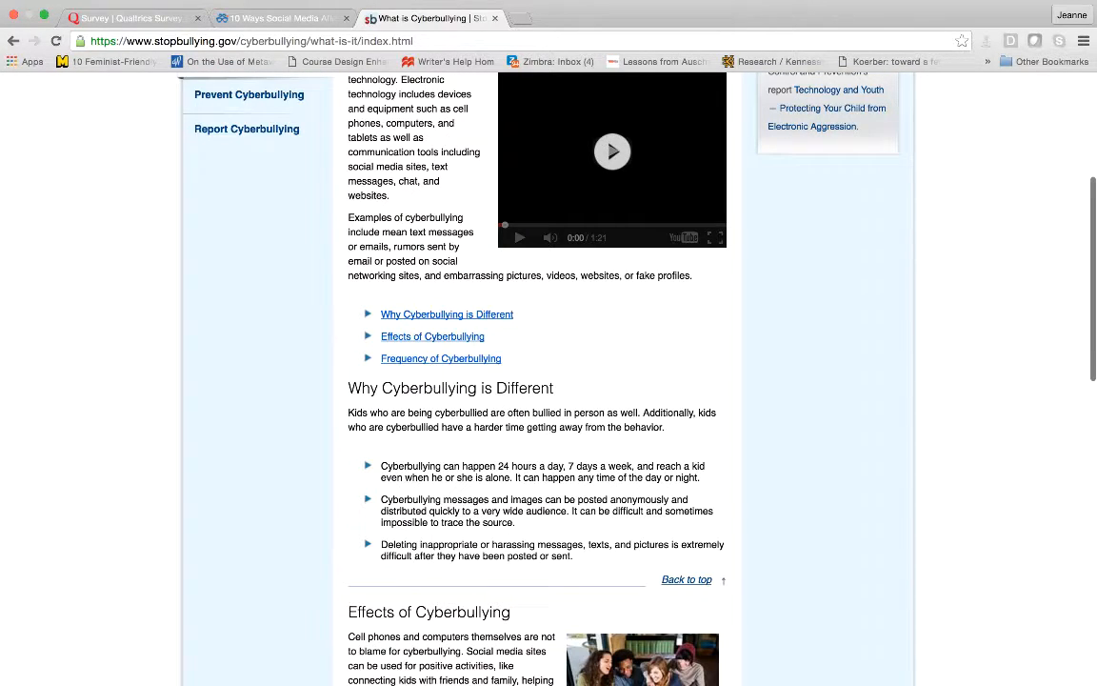
{"action": "scroll", "scroll_direction": "down", "scroll_amount": 3}
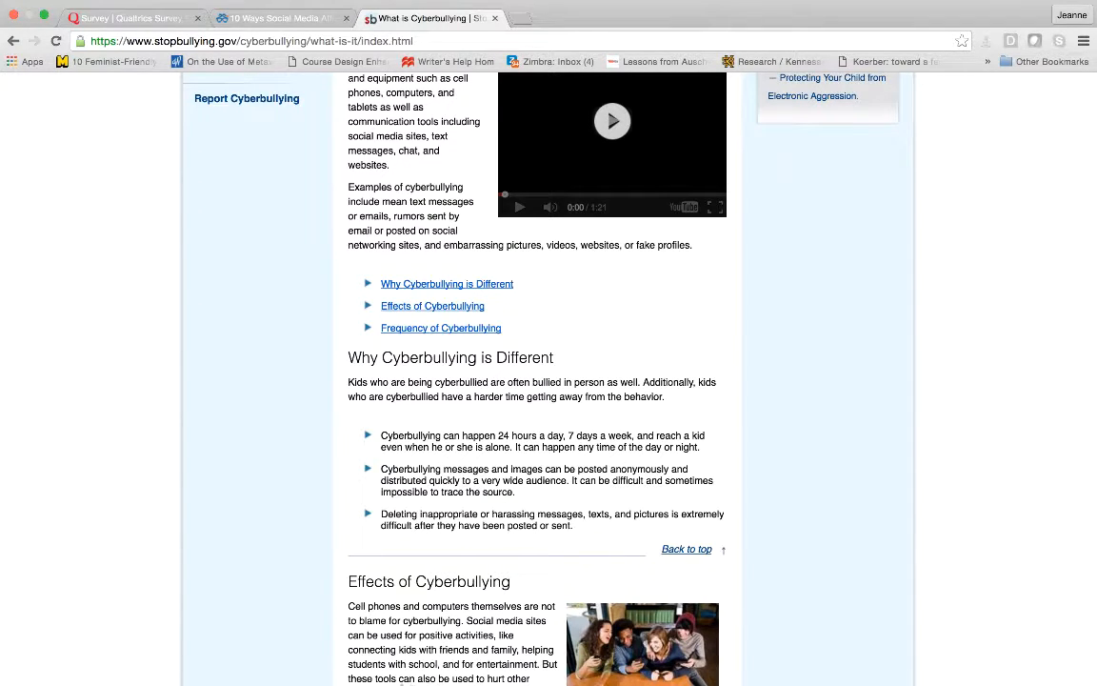
{"action": "mouse_move", "coordinate": [457, 656]}
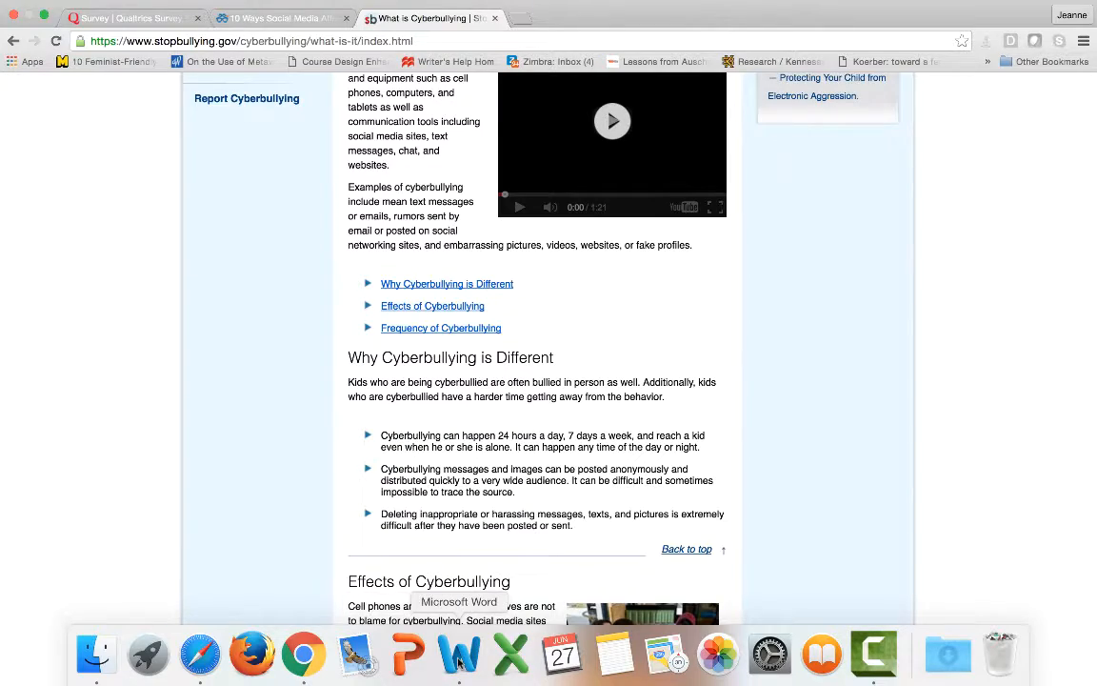
Launch Word from the Dock and choose the blank Word Document template.
{"action": "left_click", "coordinate": [459, 658]}
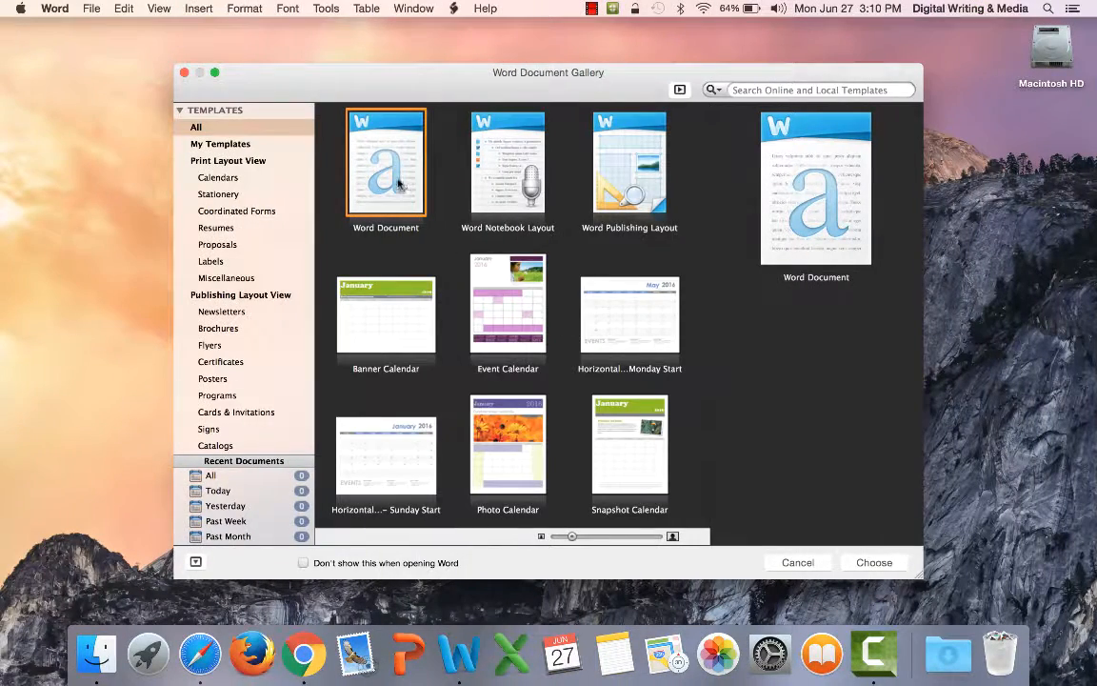
{"action": "left_click", "coordinate": [873, 562]}
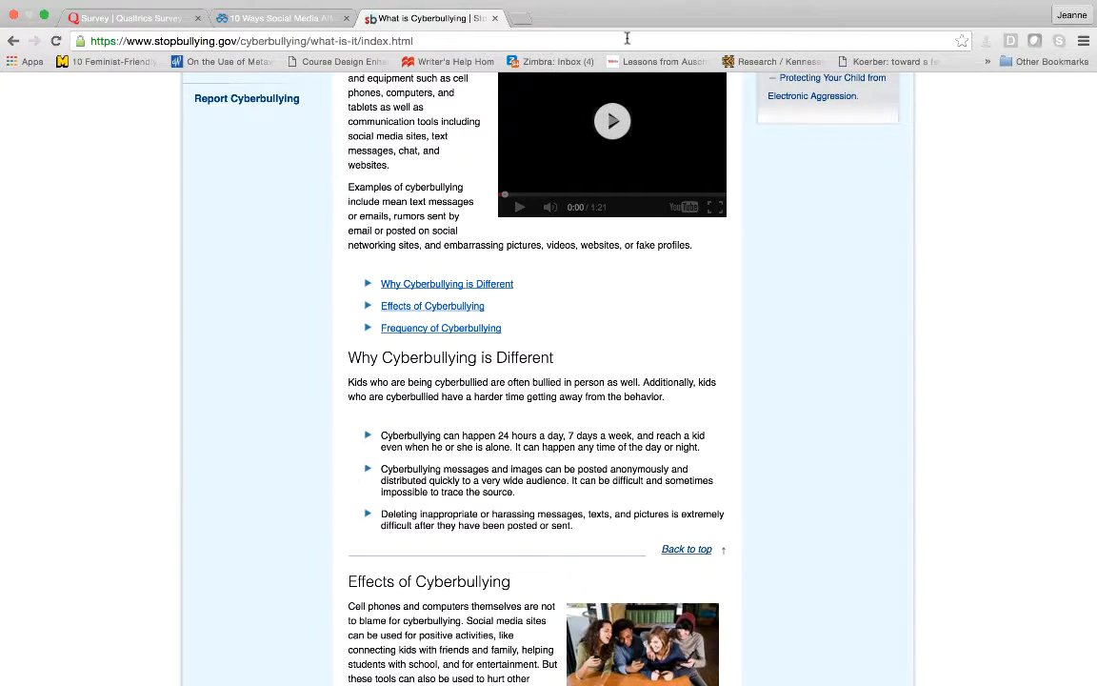
{"action": "mouse_move", "coordinate": [587, 127]}
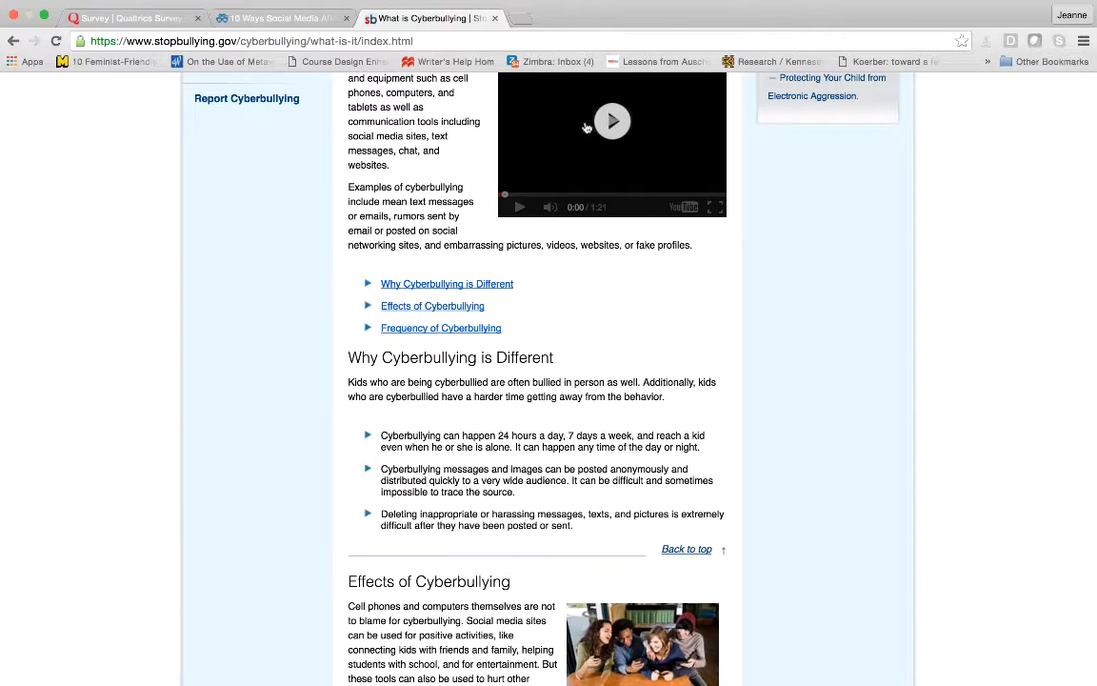
{"action": "mouse_move", "coordinate": [669, 403]}
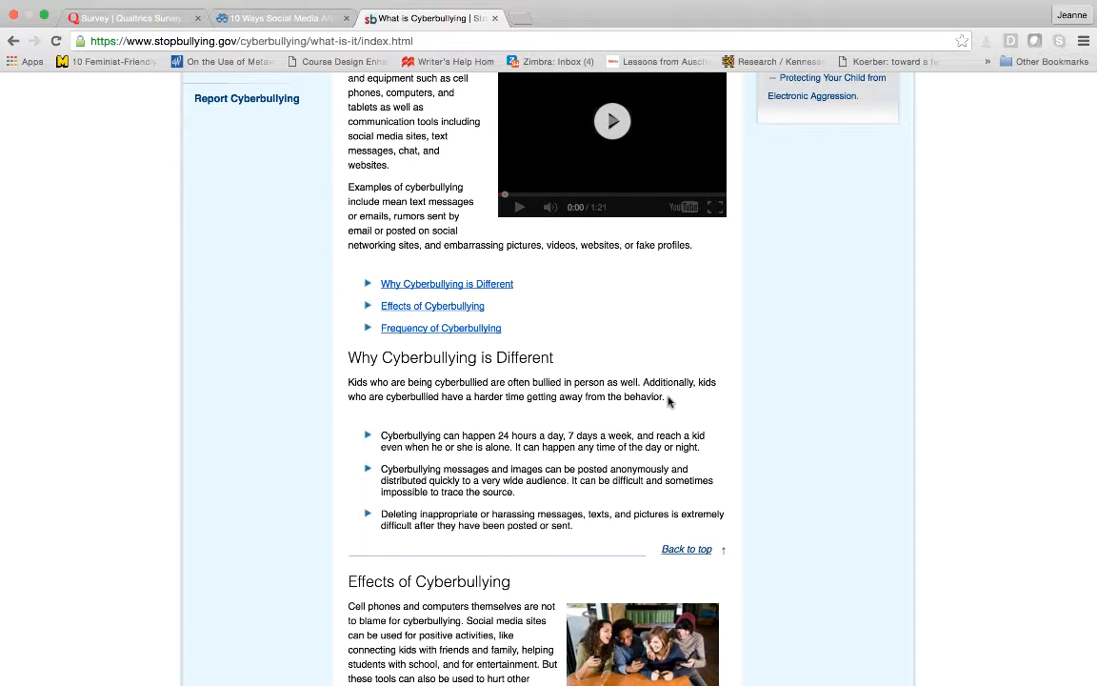
Select the 'Why Cyberbullying is Different' paragraph, then scroll to the Effects list.
{"action": "left_click_drag", "start_coordinate": [375, 357], "coordinate": [667, 396]}
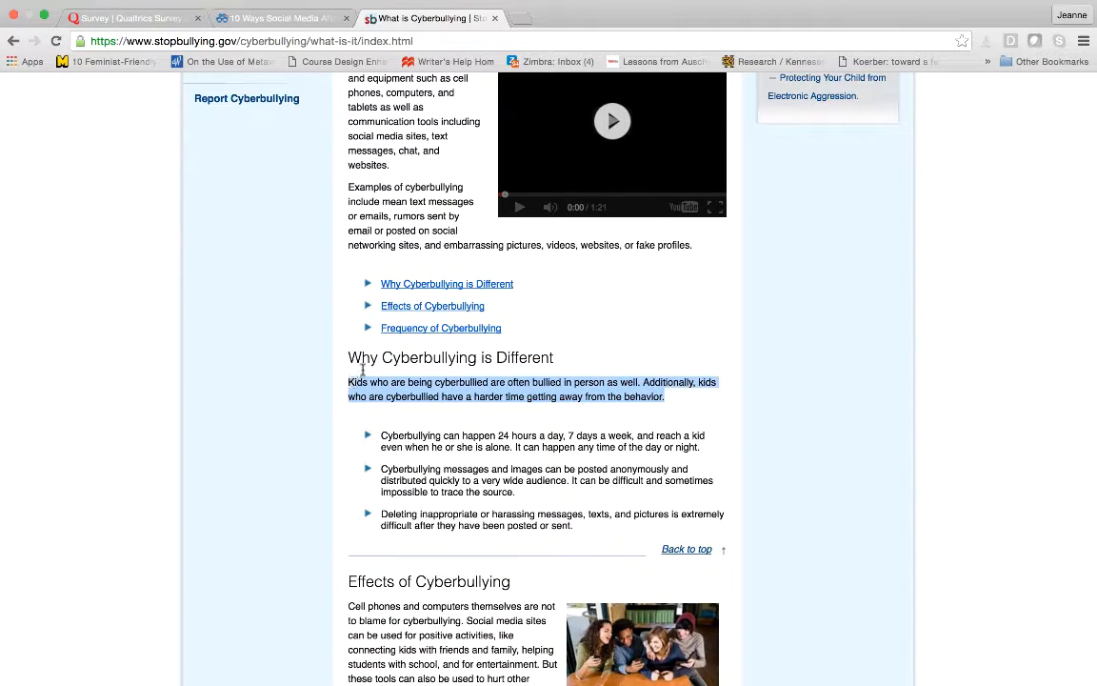
{"action": "mouse_move", "coordinate": [365, 372]}
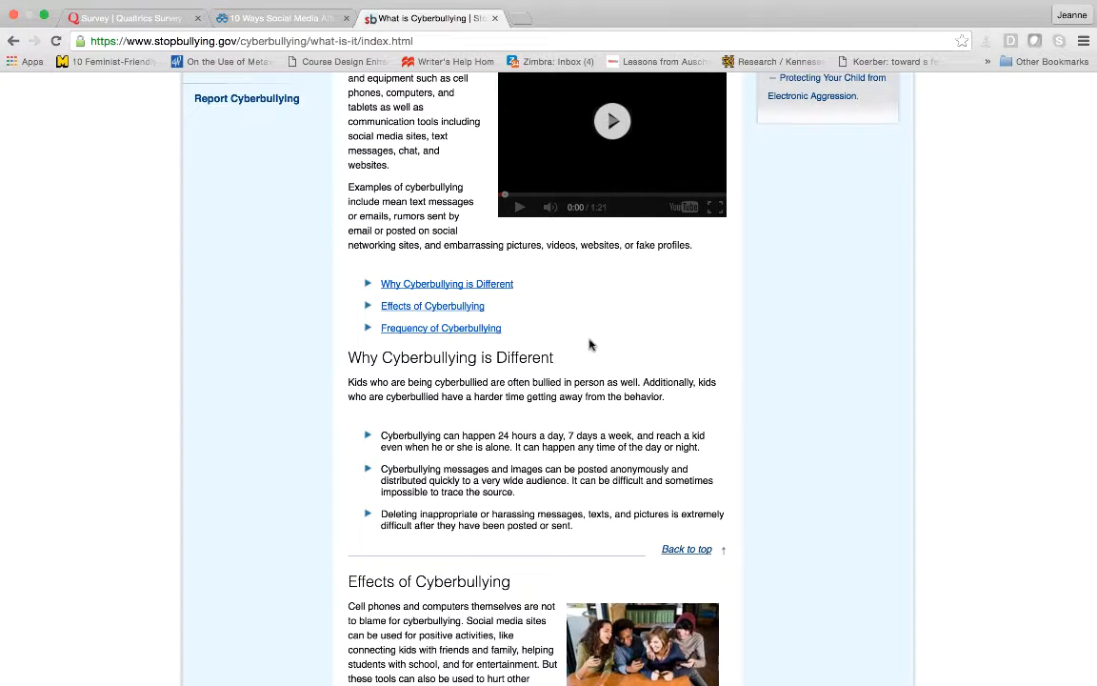
{"action": "scroll", "scroll_direction": "down", "scroll_amount": 3}
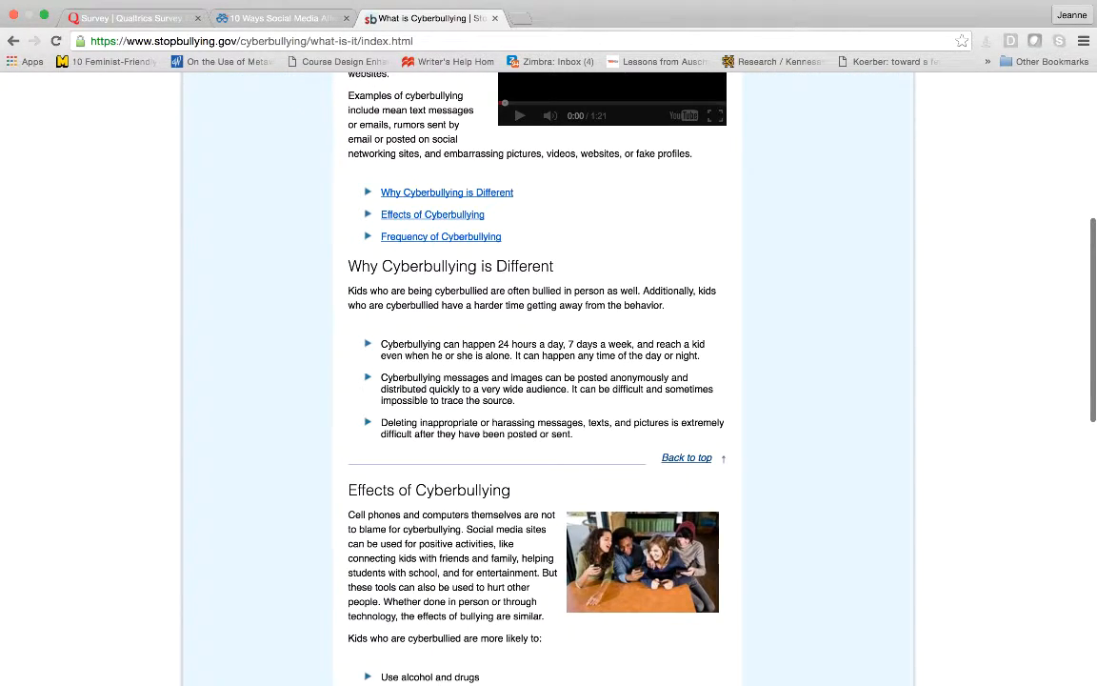
{"action": "scroll", "scroll_direction": "down", "scroll_amount": 3}
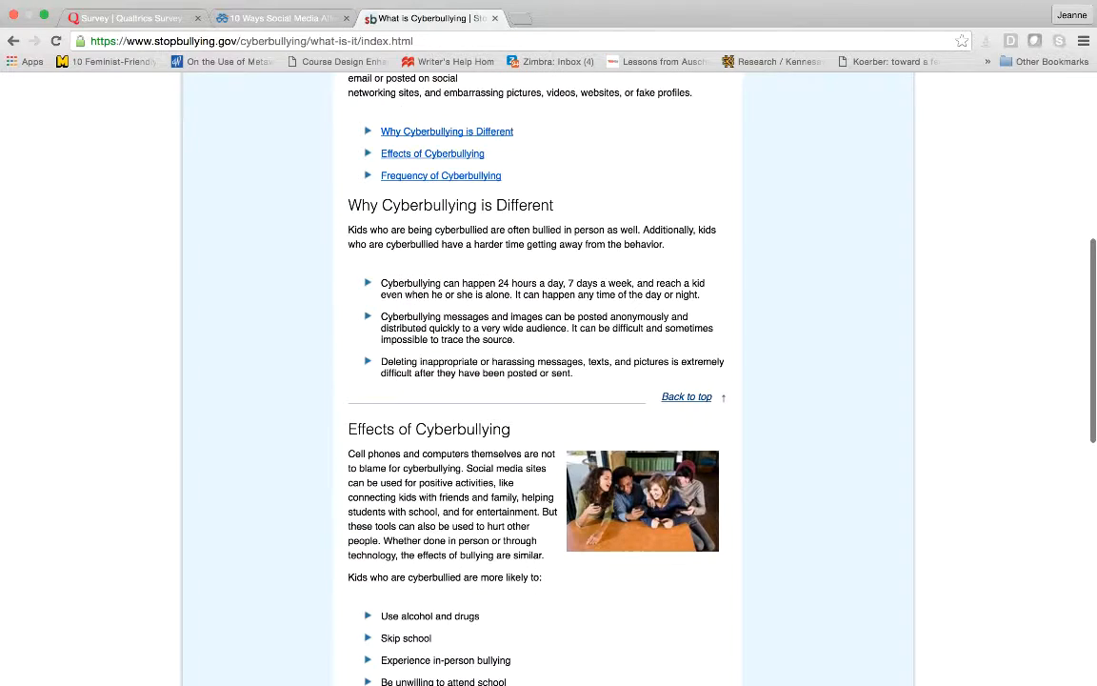
{"action": "scroll", "scroll_direction": "down", "scroll_amount": 3}
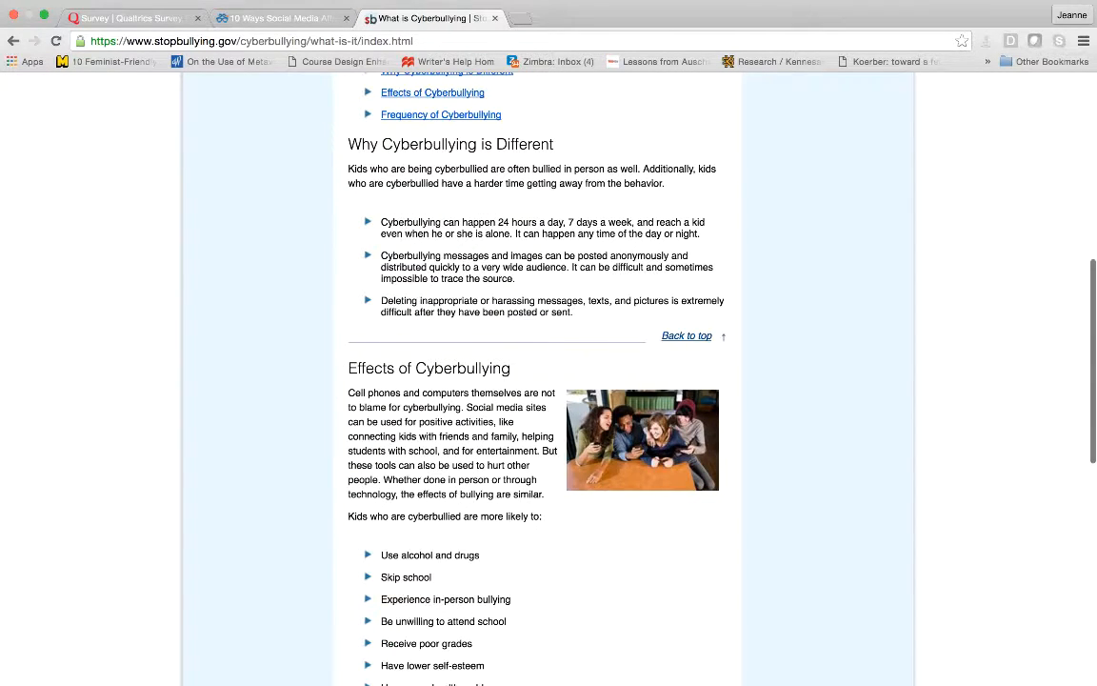
{"action": "scroll", "scroll_direction": "down", "scroll_amount": 3}
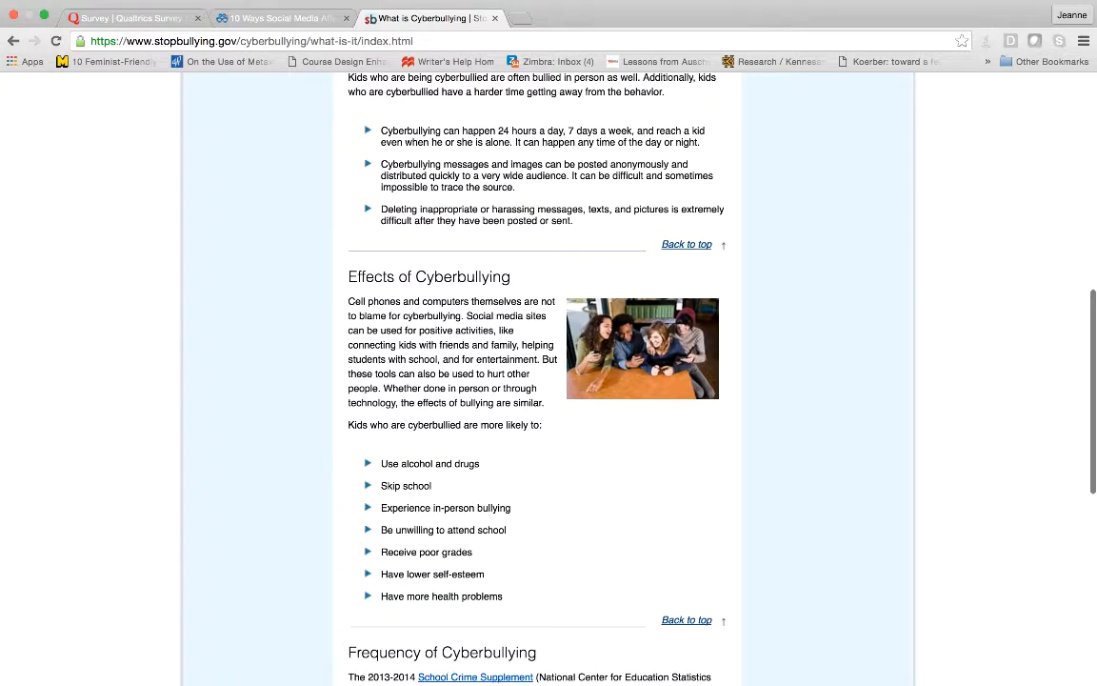
{"action": "scroll", "scroll_direction": "down", "scroll_amount": 3}
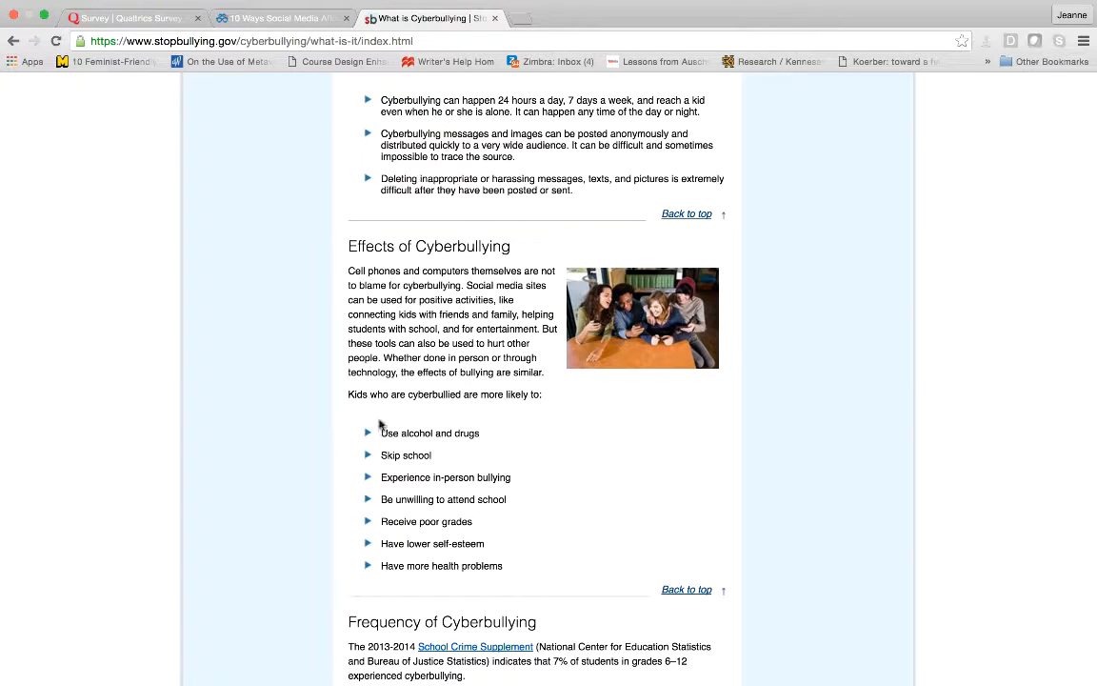
Select the Effects of Cyberbullying list and scroll further down the page.
{"action": "left_click_drag", "start_coordinate": [379, 433], "coordinate": [508, 569]}
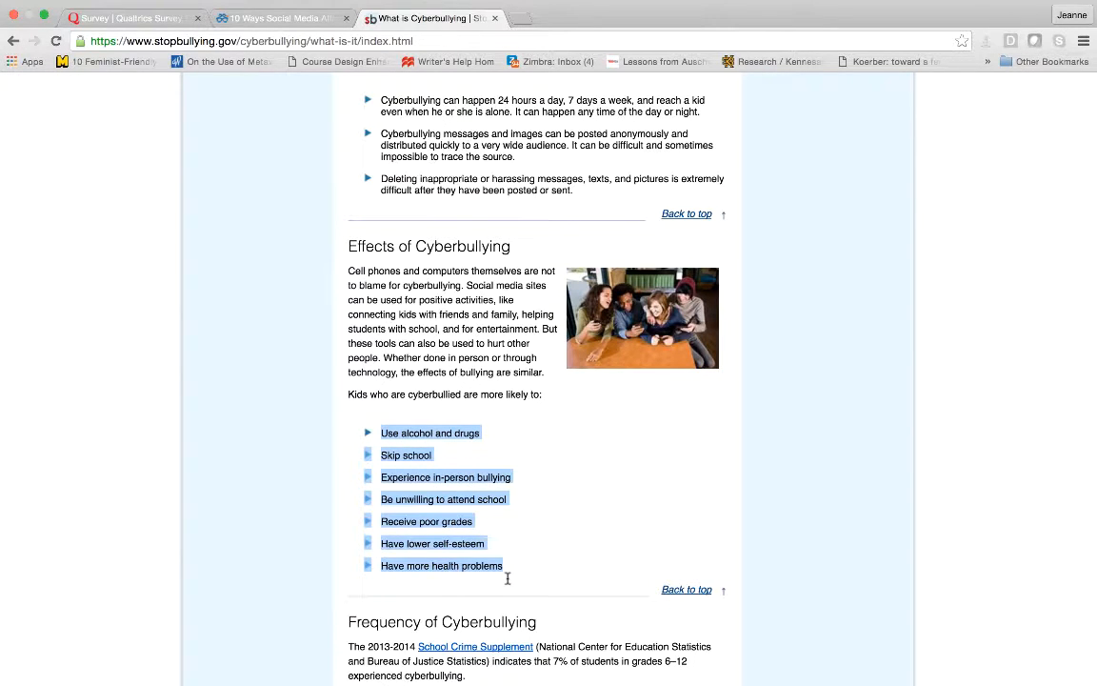
{"action": "mouse_move", "coordinate": [558, 525]}
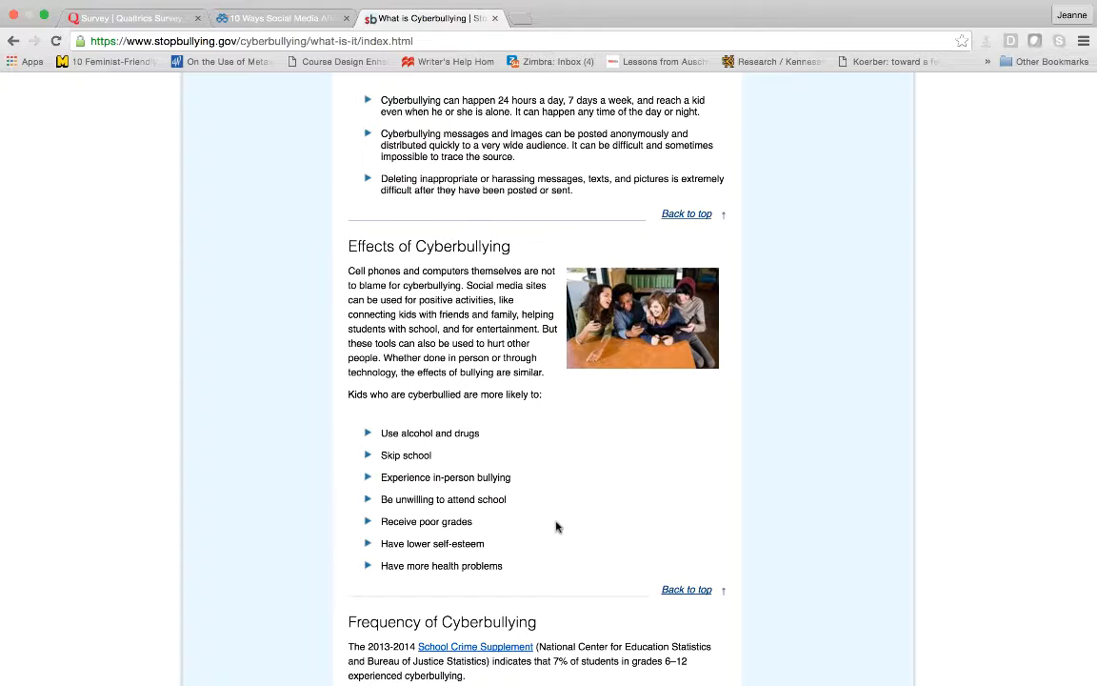
{"action": "scroll", "scroll_direction": "down", "scroll_amount": 3}
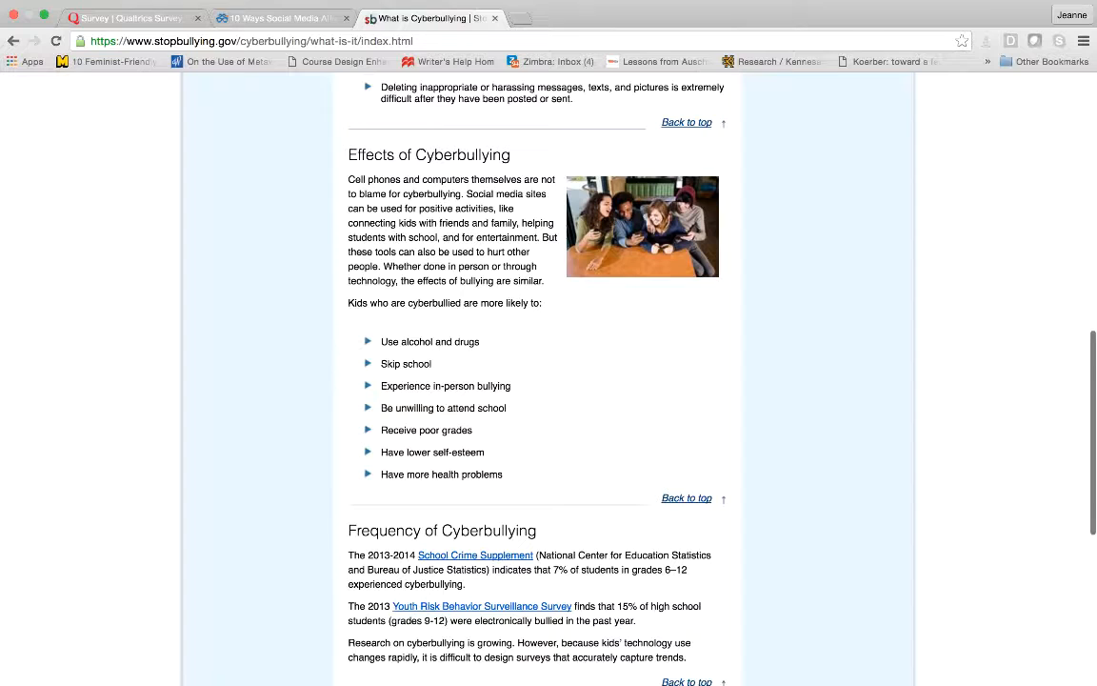
{"action": "scroll", "scroll_direction": "down", "scroll_amount": 3}
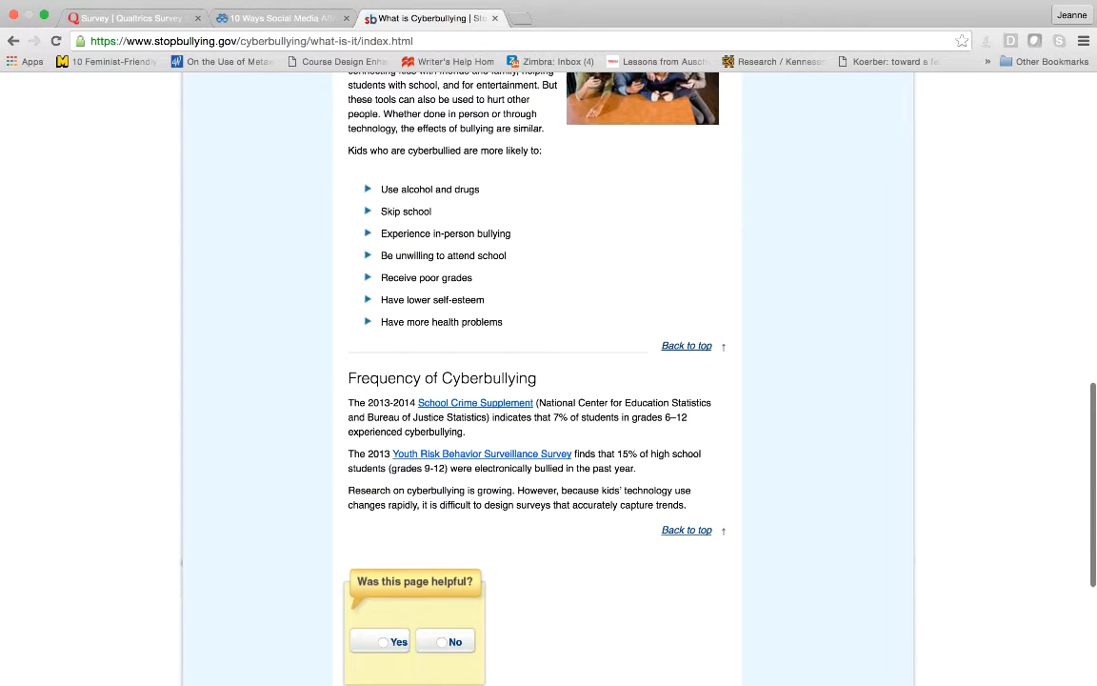
{"action": "scroll", "scroll_direction": "up", "scroll_amount": 3}
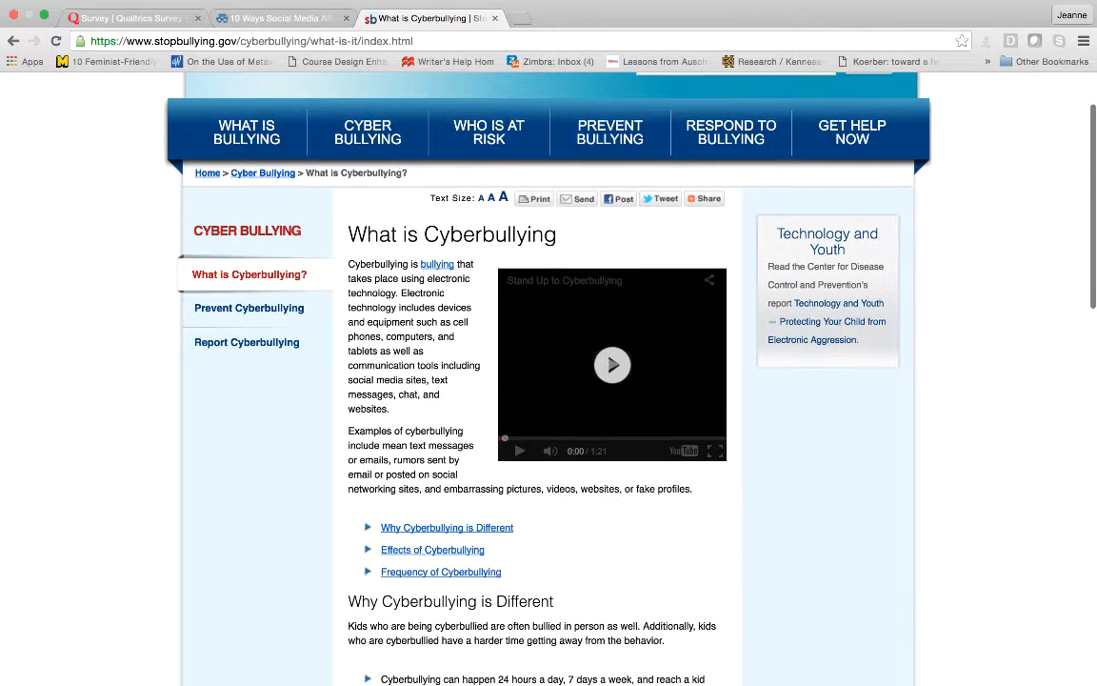
{"action": "scroll", "scroll_direction": "down", "scroll_amount": 3}
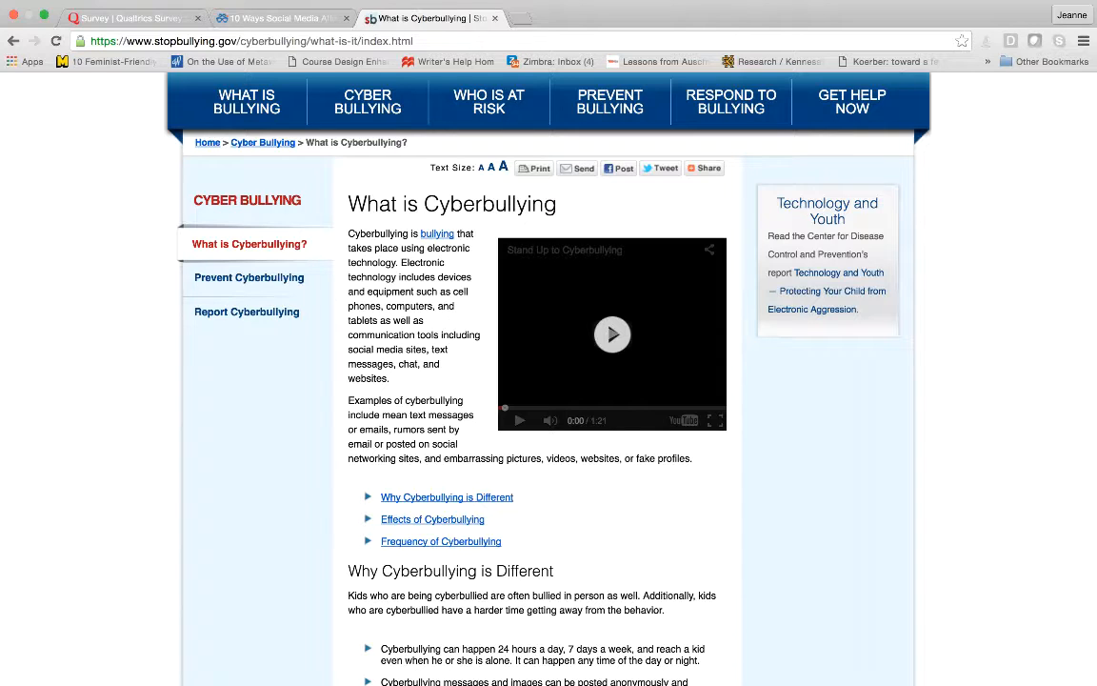
{"action": "scroll", "scroll_direction": "down", "scroll_amount": 3}
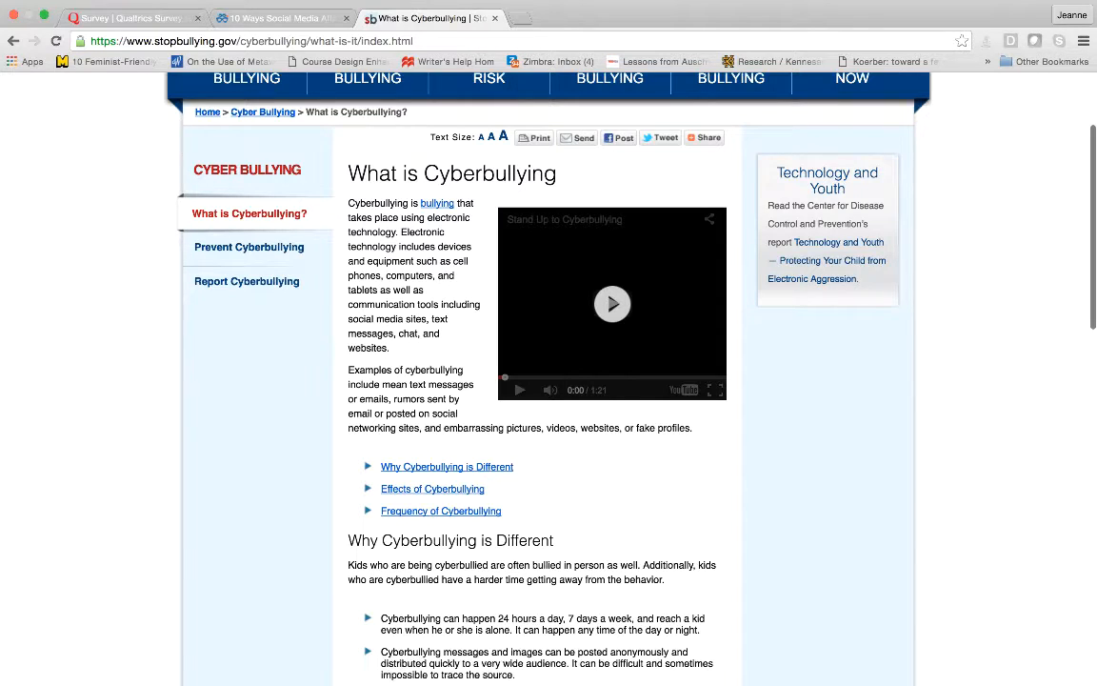
{"action": "scroll", "scroll_direction": "down", "scroll_amount": 3}
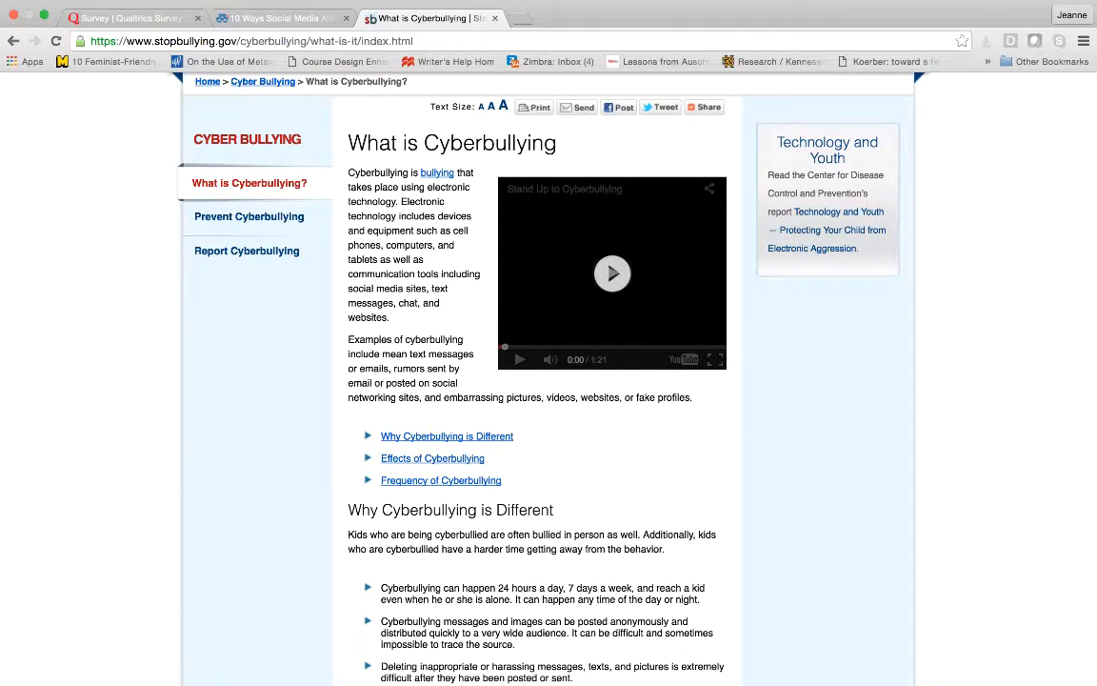
{"action": "scroll", "scroll_direction": "down", "scroll_amount": 3}
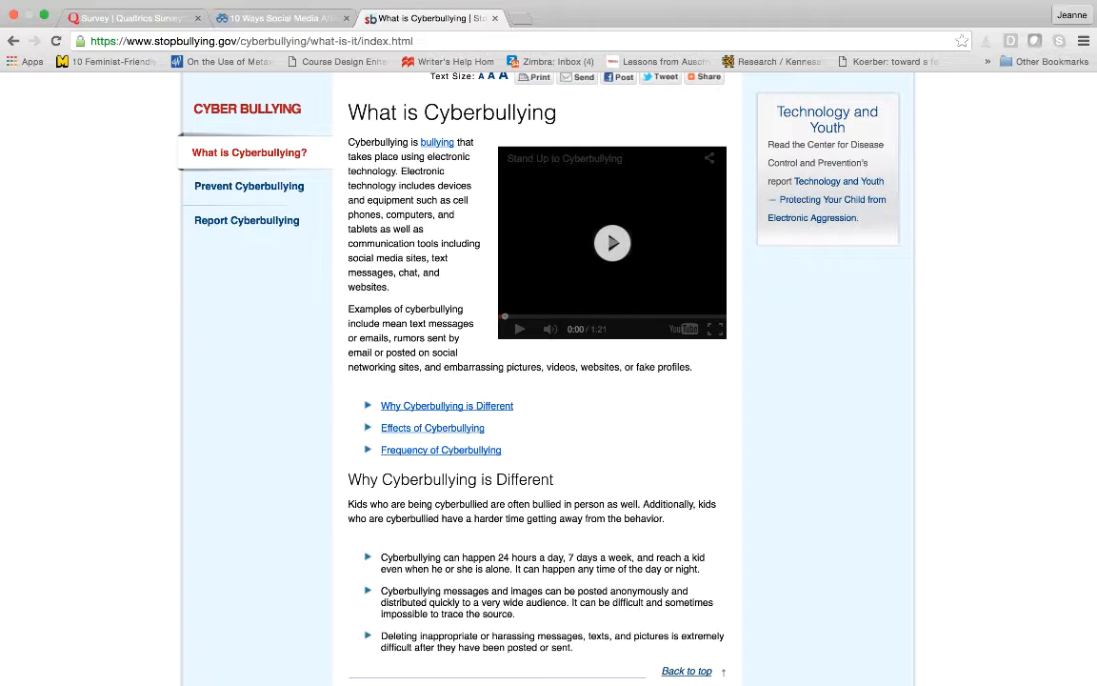
{"action": "scroll", "scroll_direction": "down", "scroll_amount": 3}
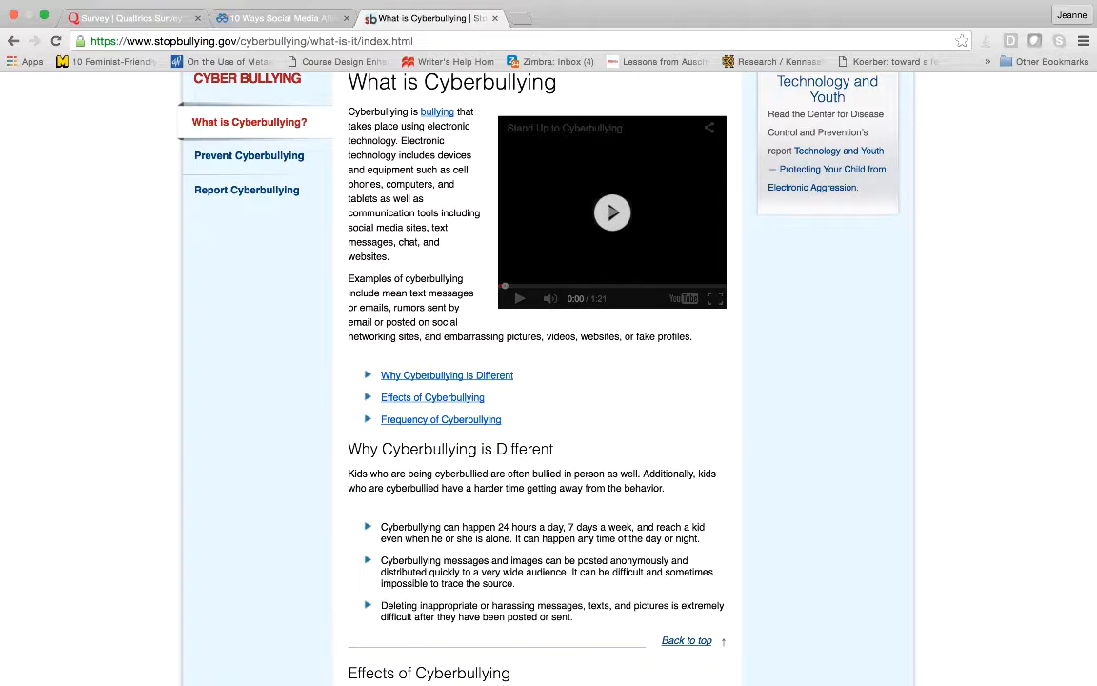
{"action": "scroll", "scroll_direction": "down", "scroll_amount": 3}
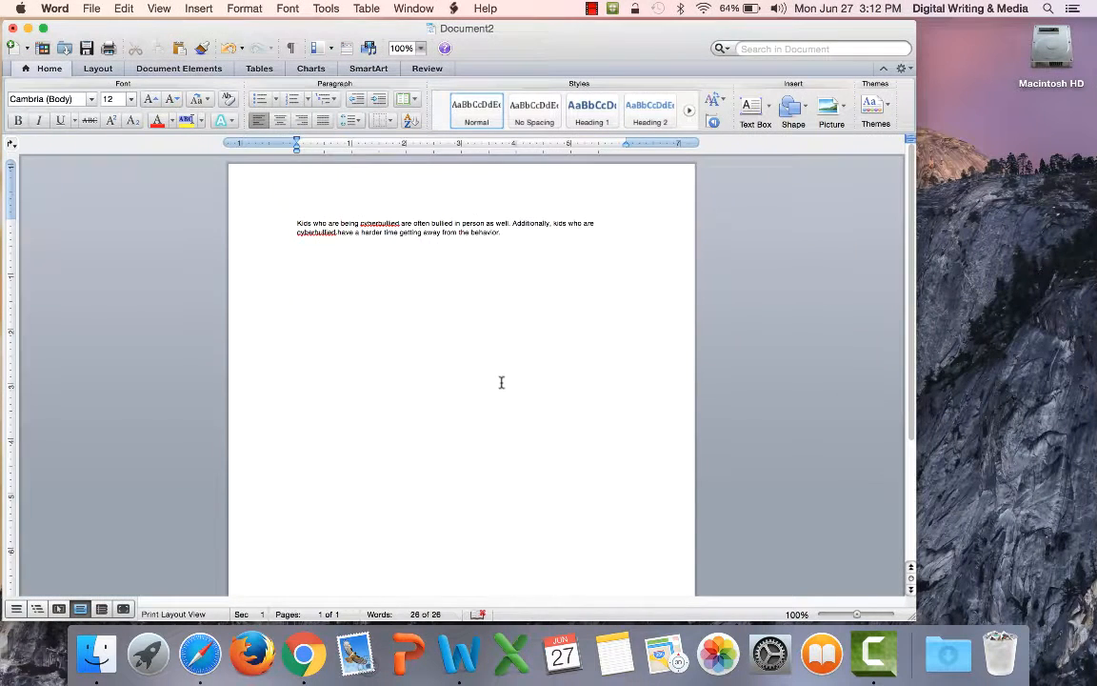
Type the note heading 'Why is it hard to avoid'.
{"action": "type", "text": "har"}
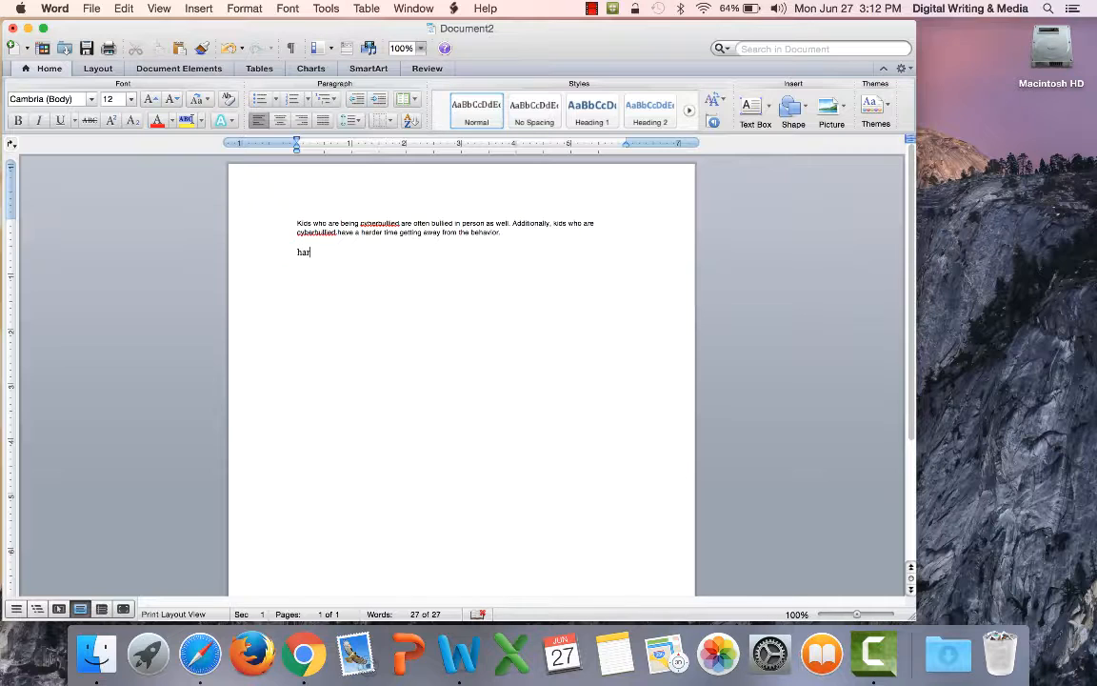
{"action": "key", "text": "Backspace"}
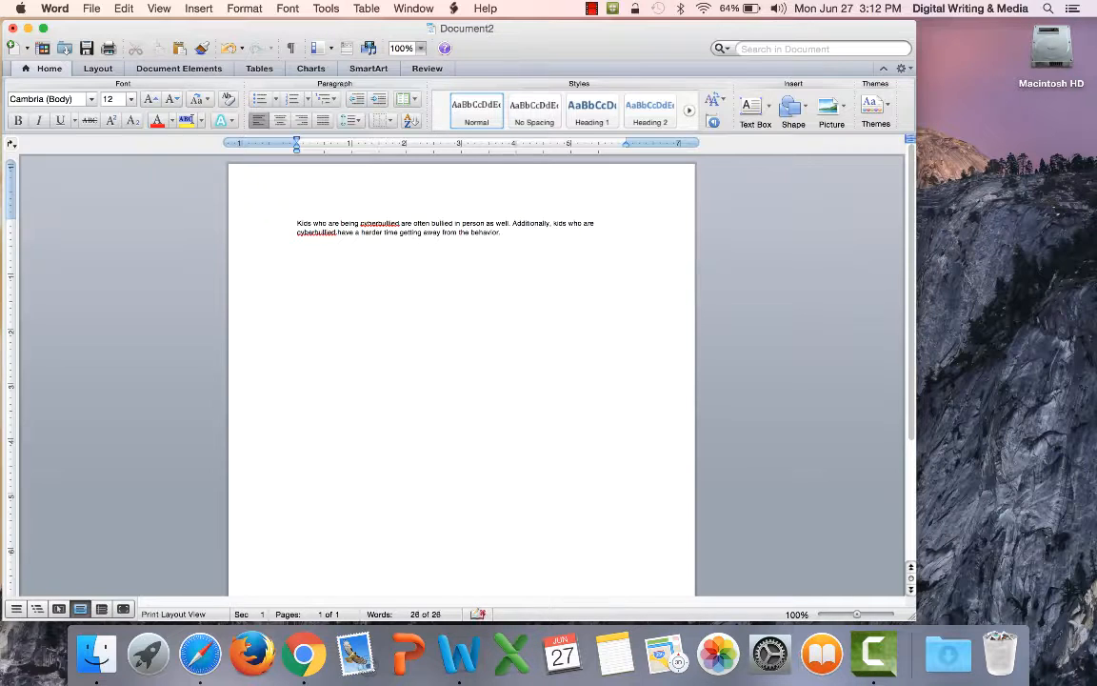
{"action": "type", "text": "Why is it hard to avoid"}
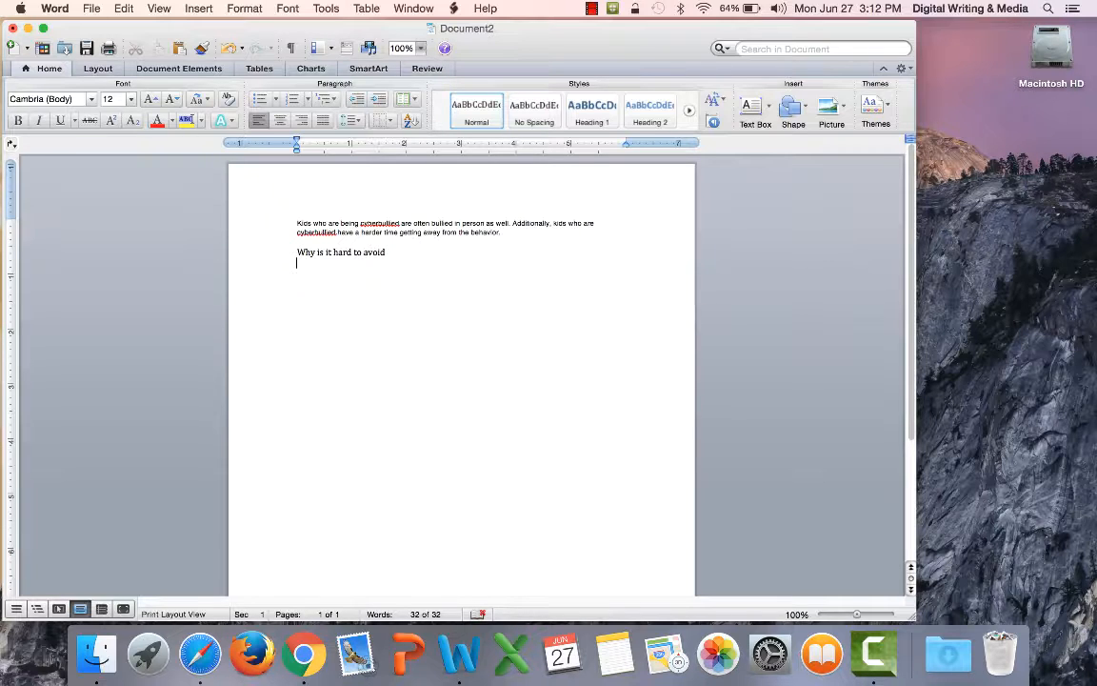
Type 'People are always connected to media and electronics', fixing 'cannected' to 'connected'.
{"action": "type", "text": "Po"}
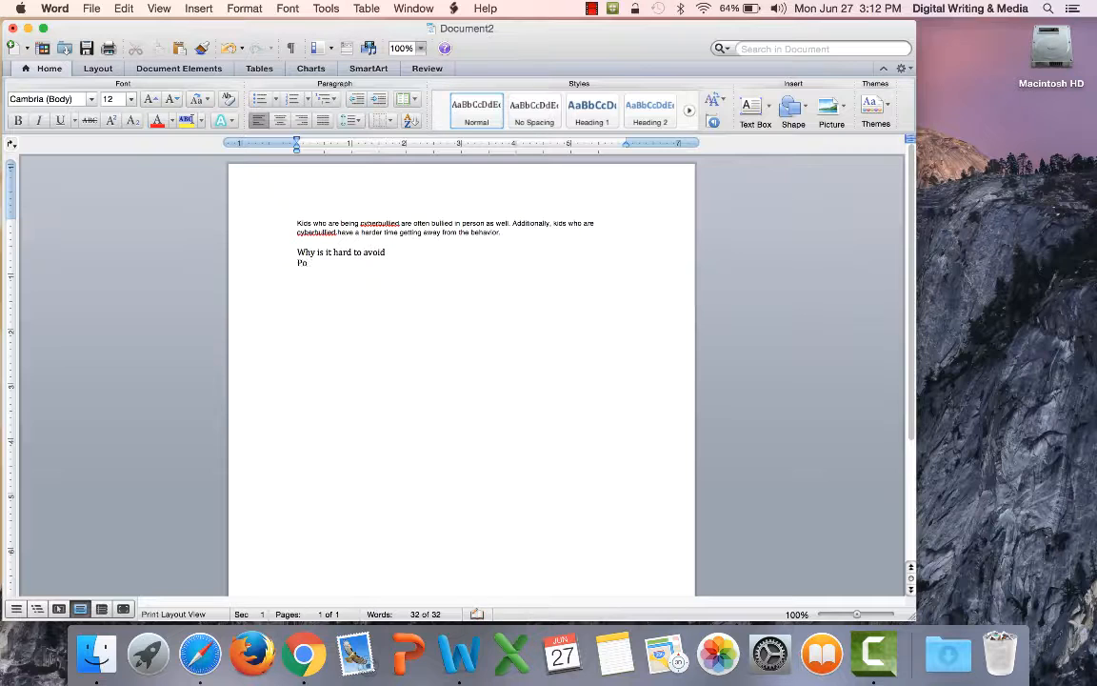
{"action": "type", "text": "eople"}
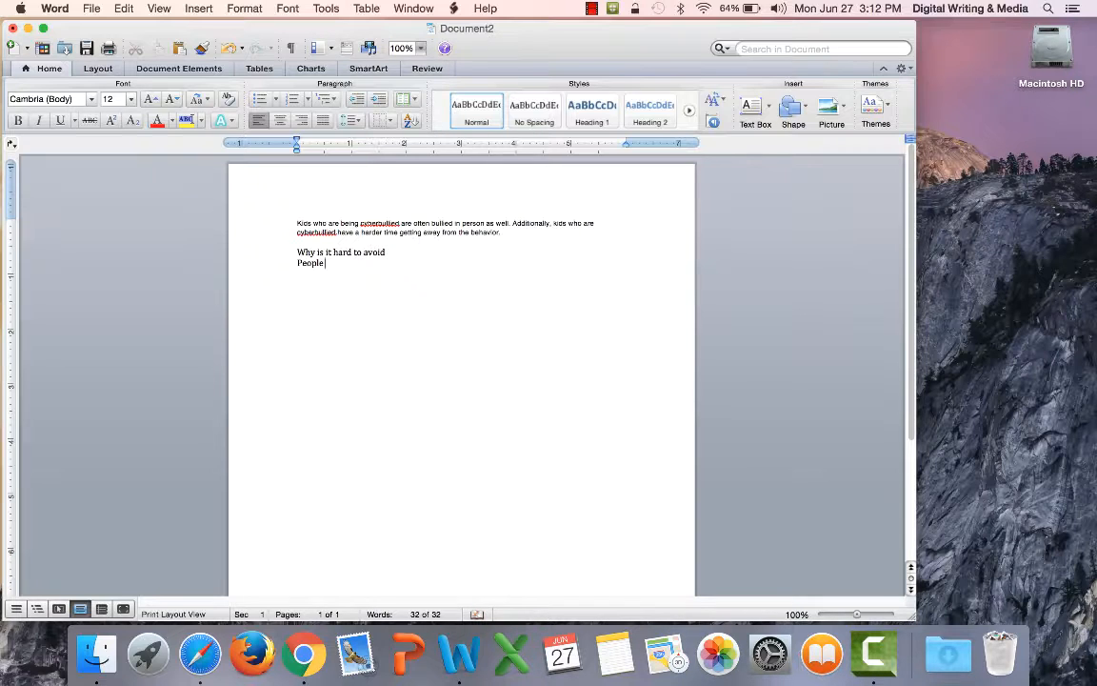
{"action": "type", "text": "are always cannoect"}
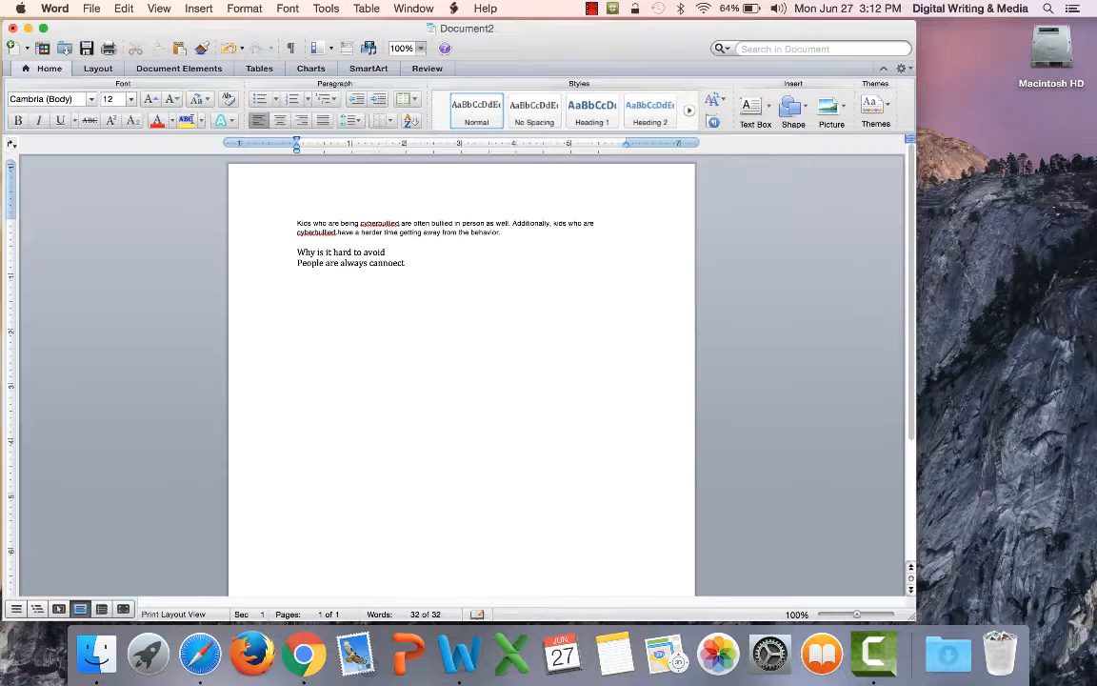
{"action": "type", "text": "connected ="}
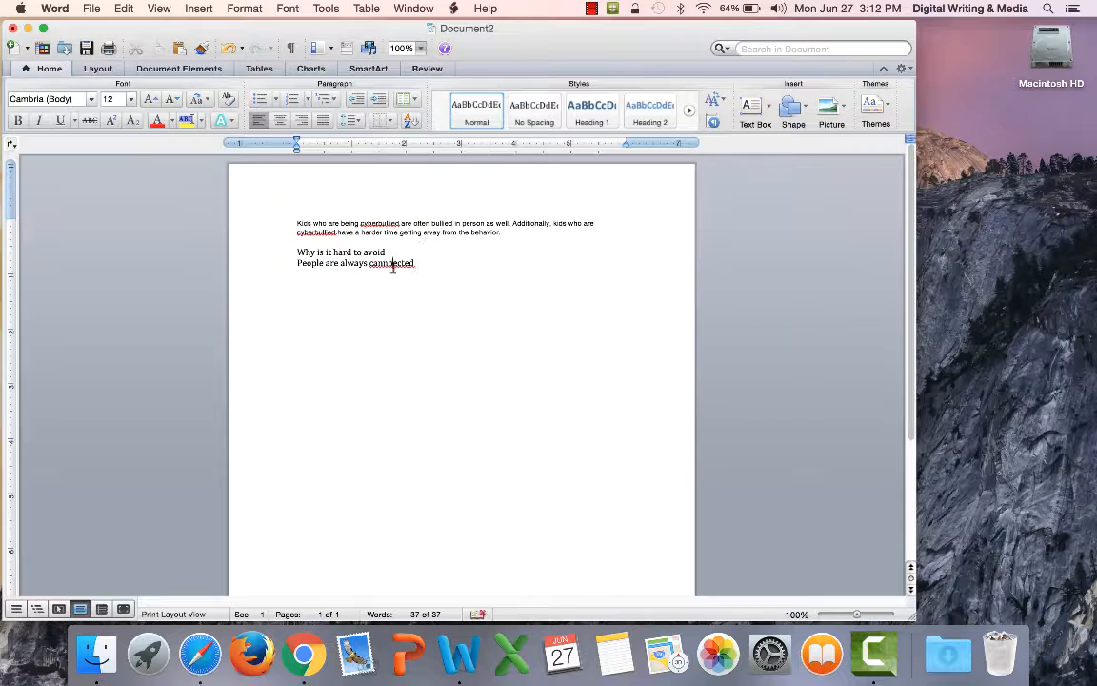
{"action": "right_click", "coordinate": [392, 263]}
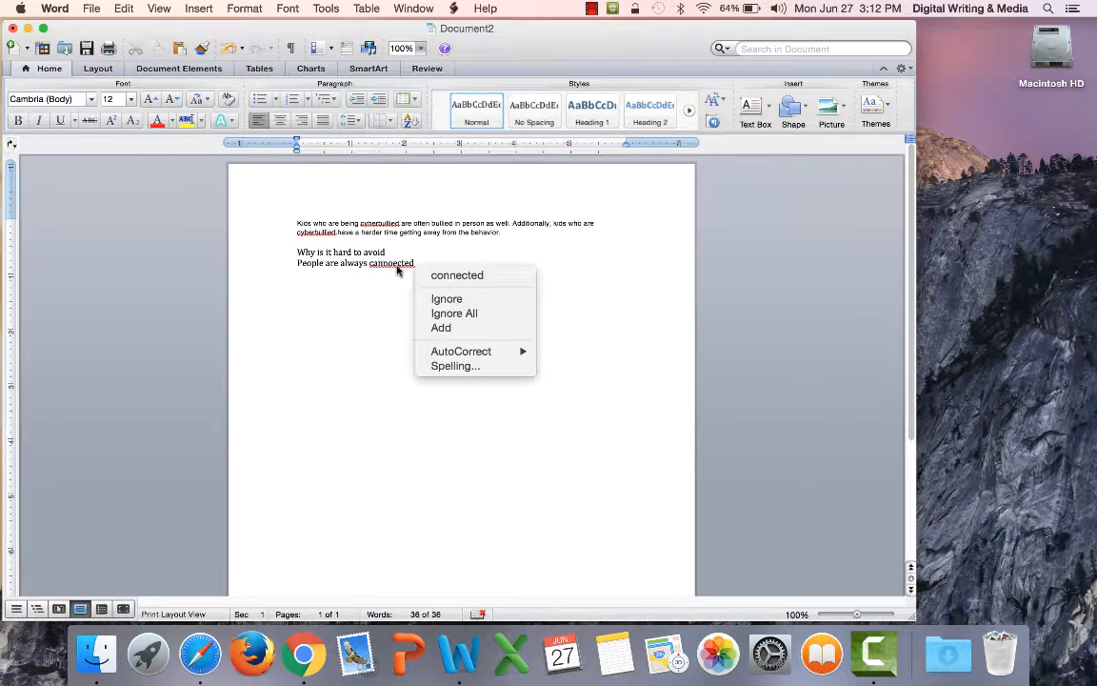
{"action": "left_click", "coordinate": [456, 274]}
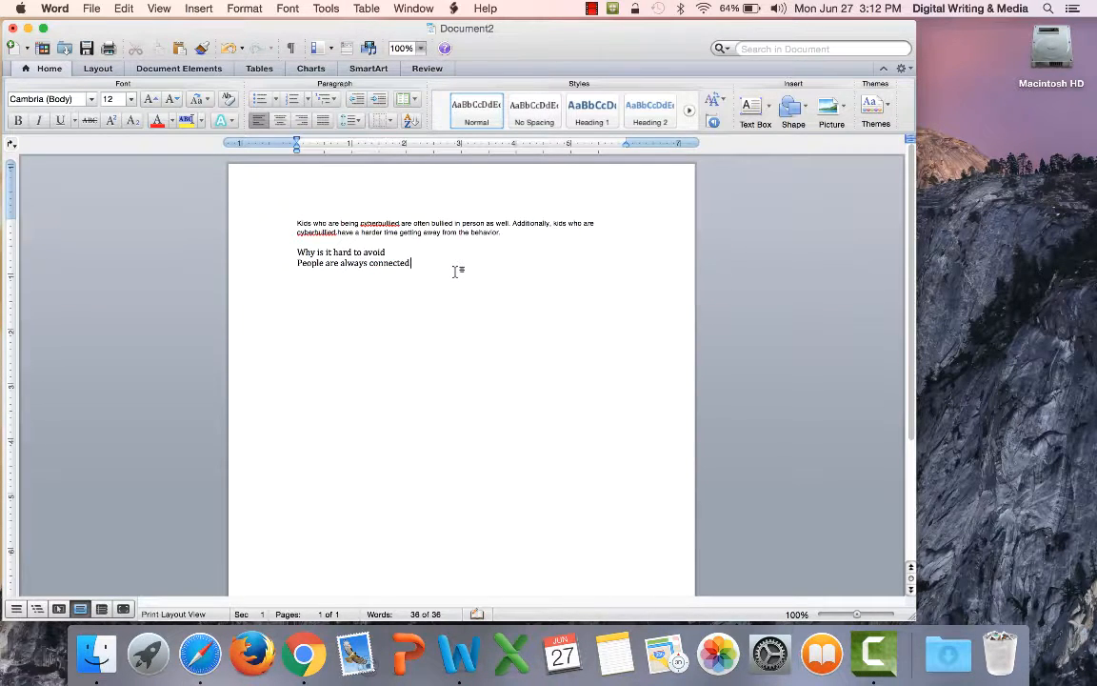
{"action": "type", "text": "to"}
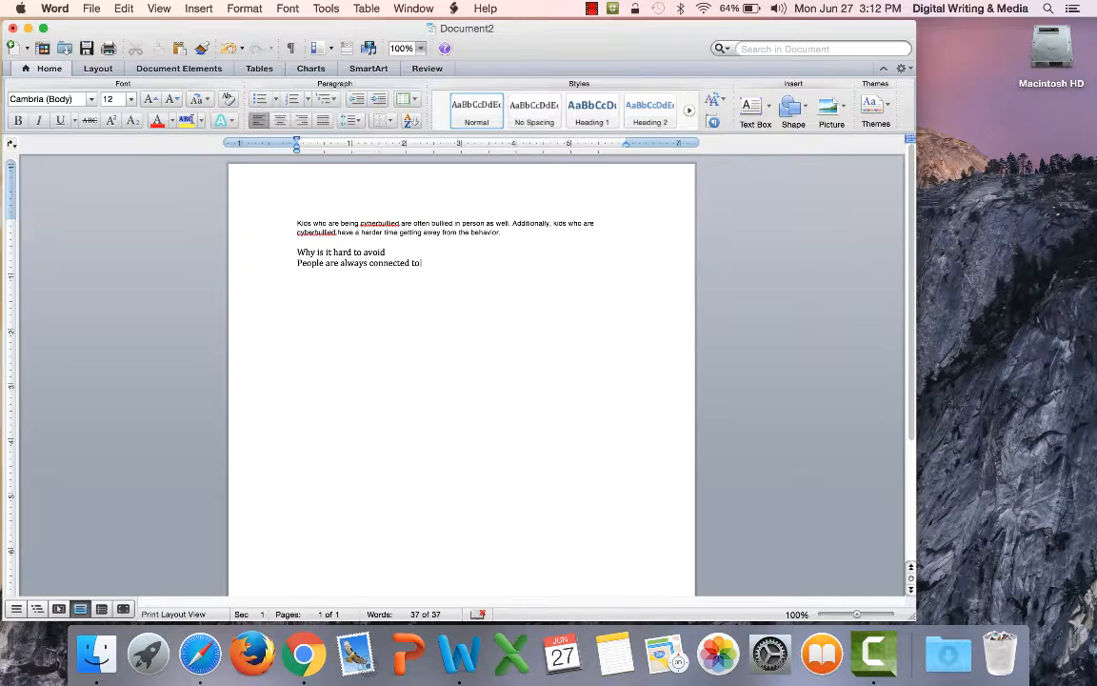
{"action": "type", "text": "media"}
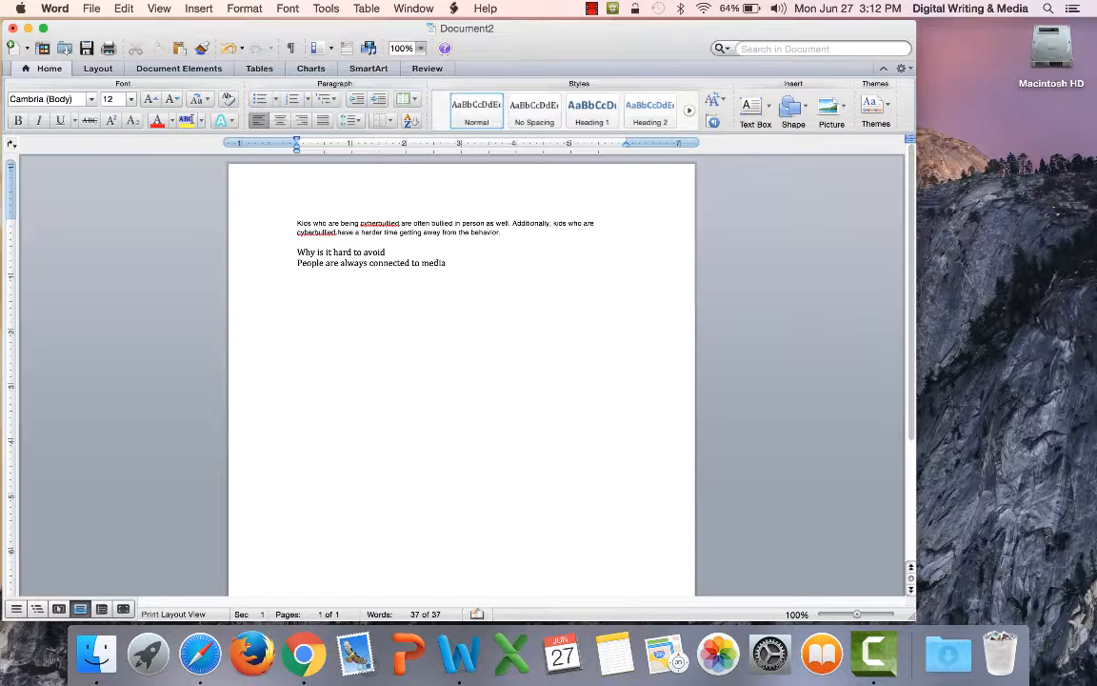
{"action": "type", "text": "and electro"}
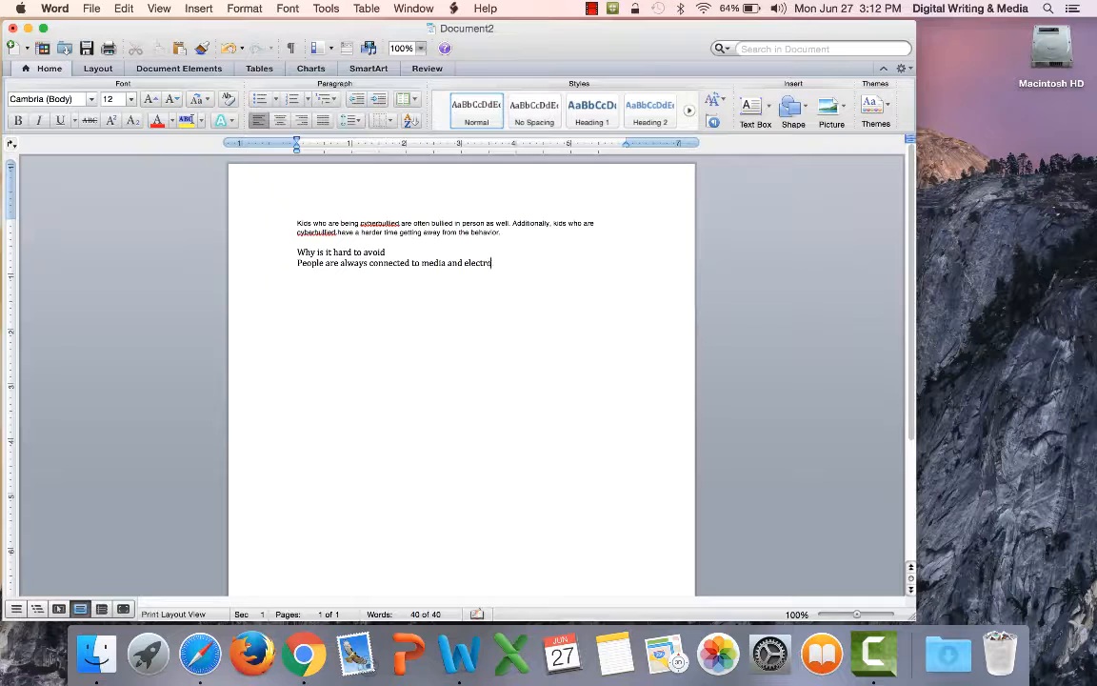
{"action": "type", "text": "nics"}
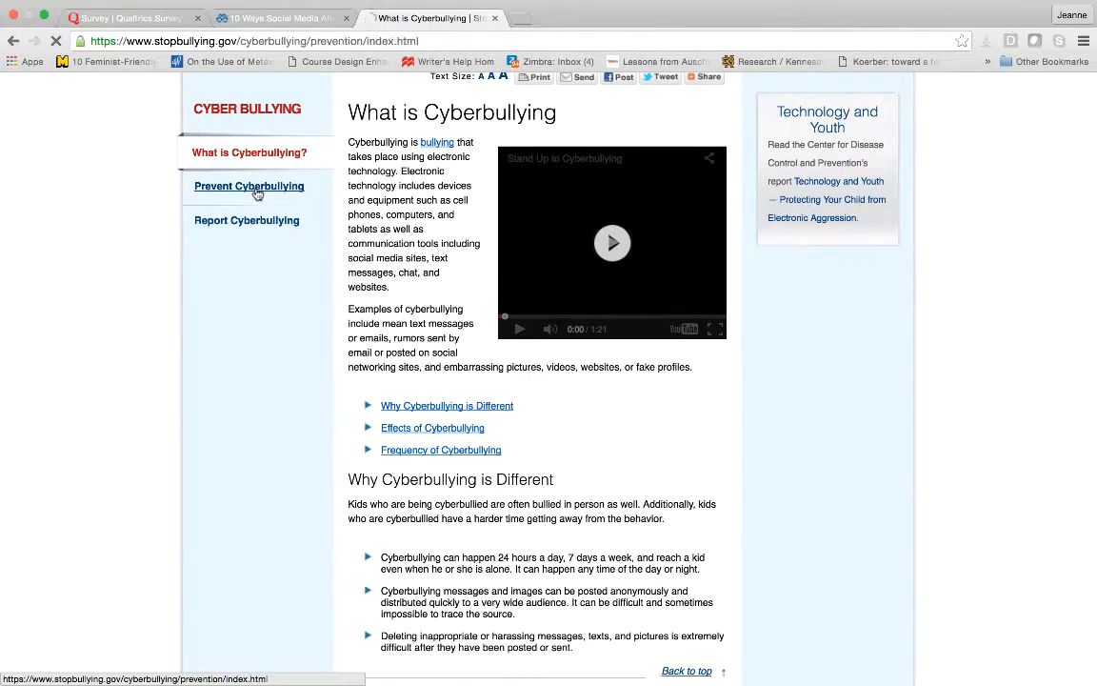
Open the Prevent Cyberbullying sidebar page and scroll through its school rules advice.
{"action": "left_click", "coordinate": [249, 186]}
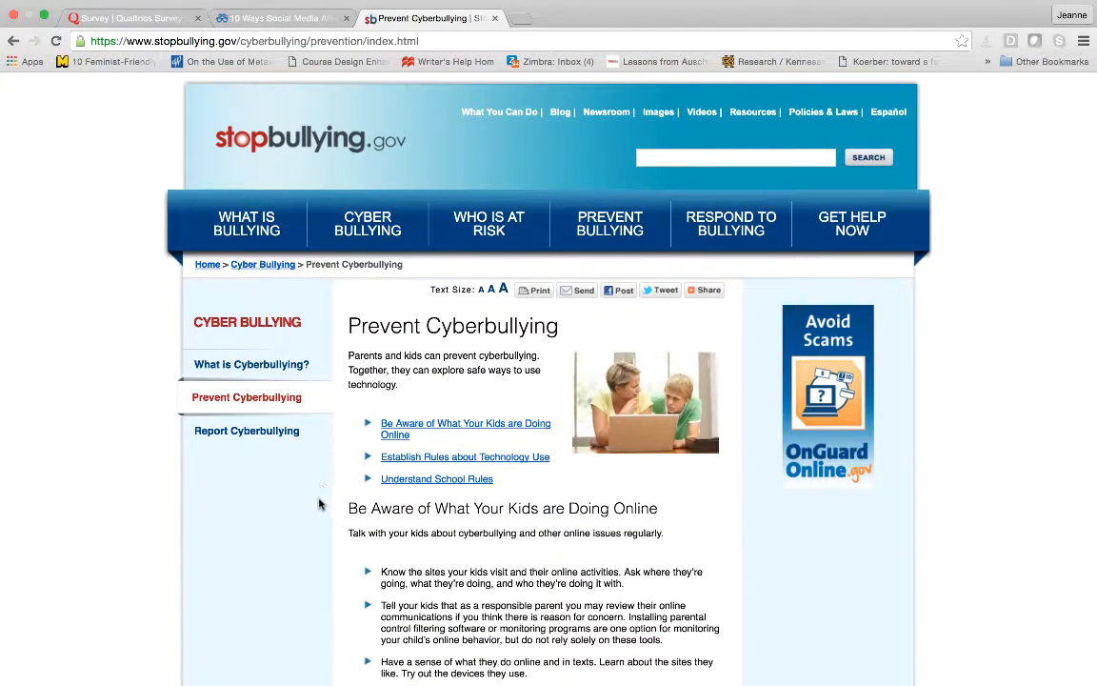
{"action": "scroll", "scroll_direction": "down", "scroll_amount": 3}
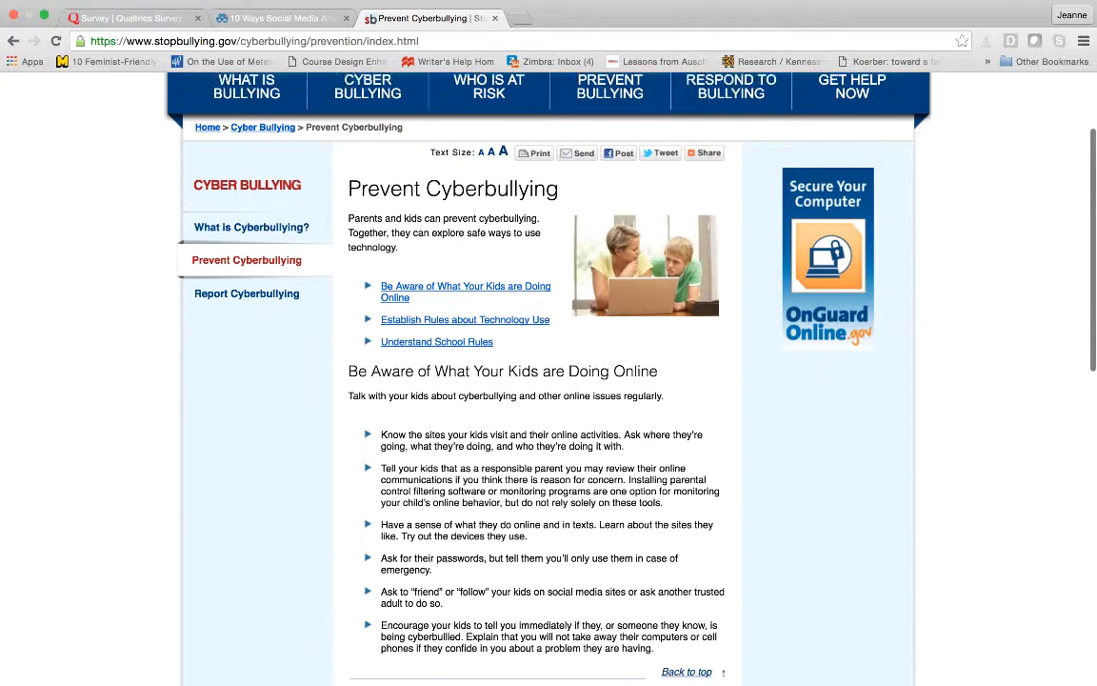
{"action": "scroll", "scroll_direction": "down", "scroll_amount": 3}
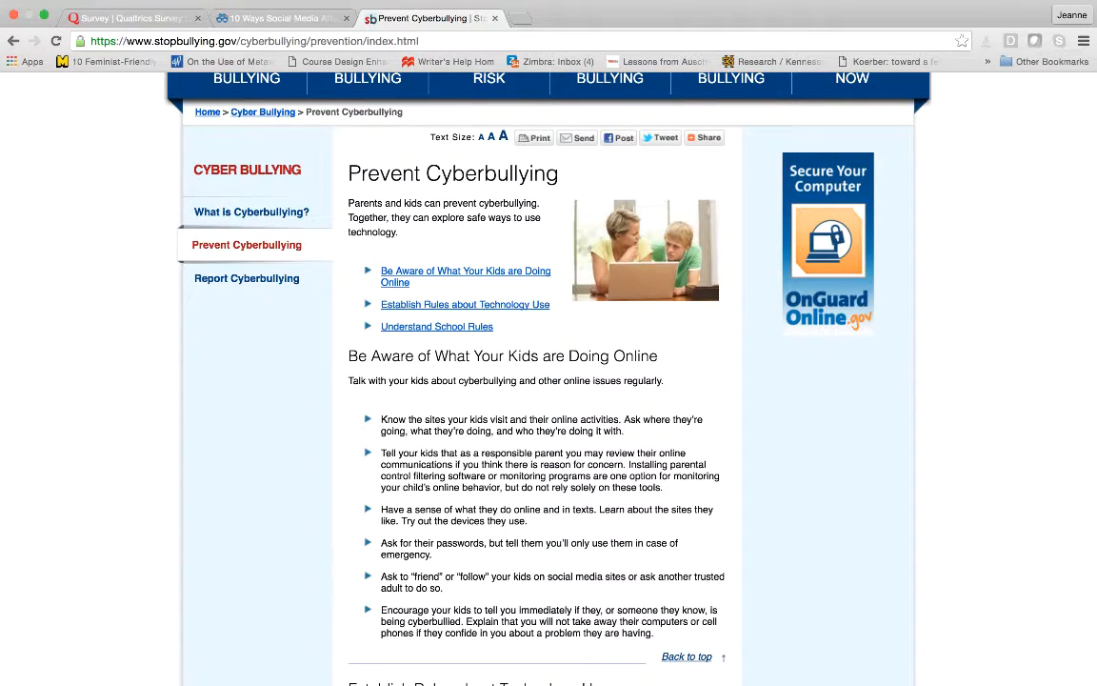
{"action": "scroll", "scroll_direction": "down", "scroll_amount": 3}
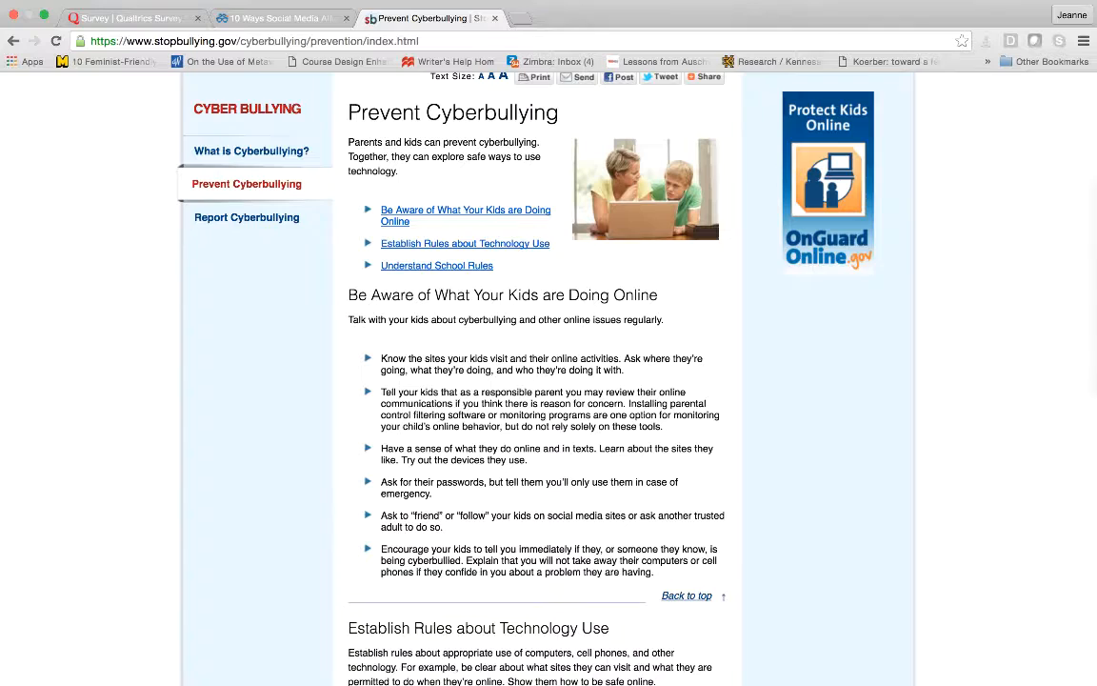
{"action": "scroll", "scroll_direction": "down", "scroll_amount": 3}
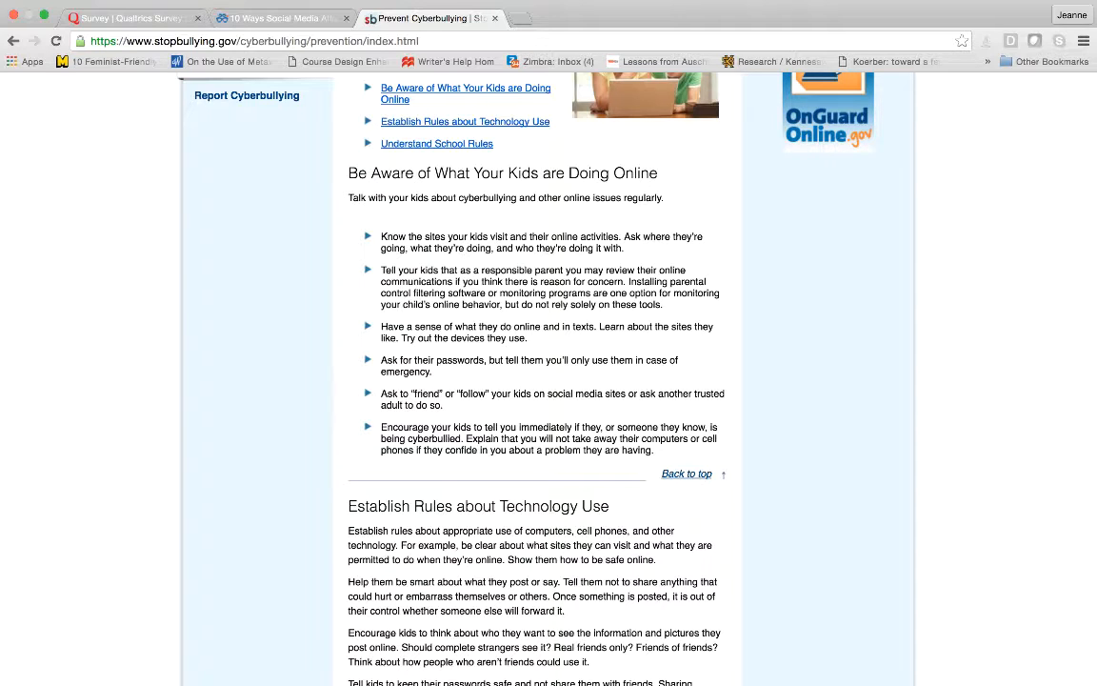
{"action": "scroll", "scroll_direction": "down", "scroll_amount": 3}
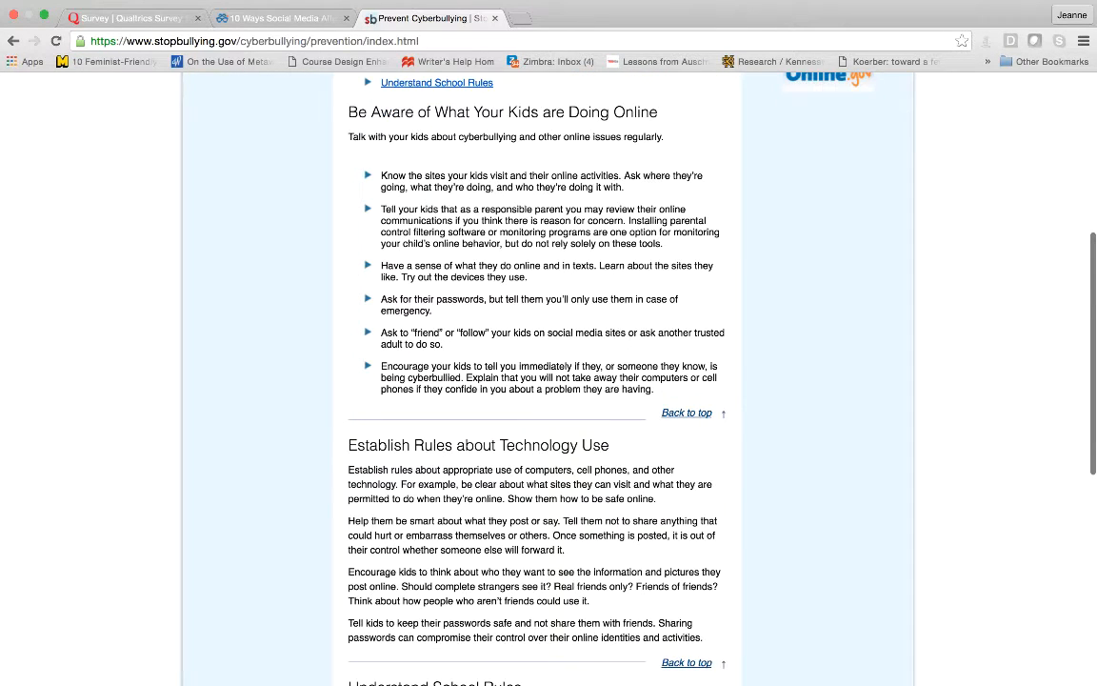
{"action": "scroll", "scroll_direction": "down", "scroll_amount": 3}
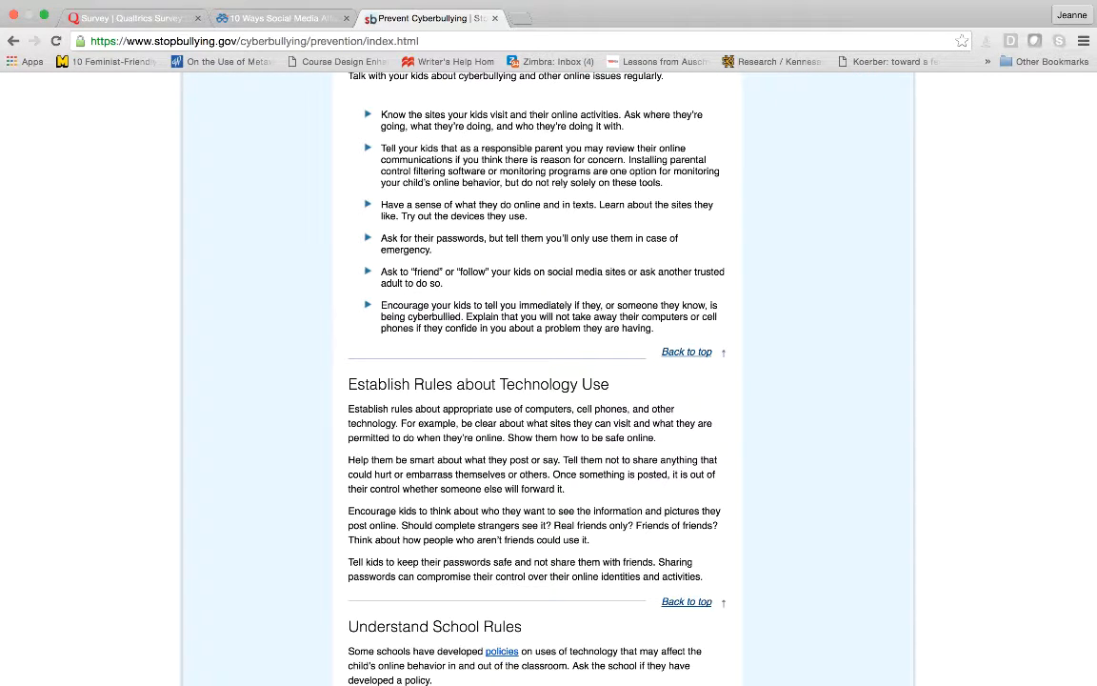
{"action": "scroll", "scroll_direction": "down", "scroll_amount": 3}
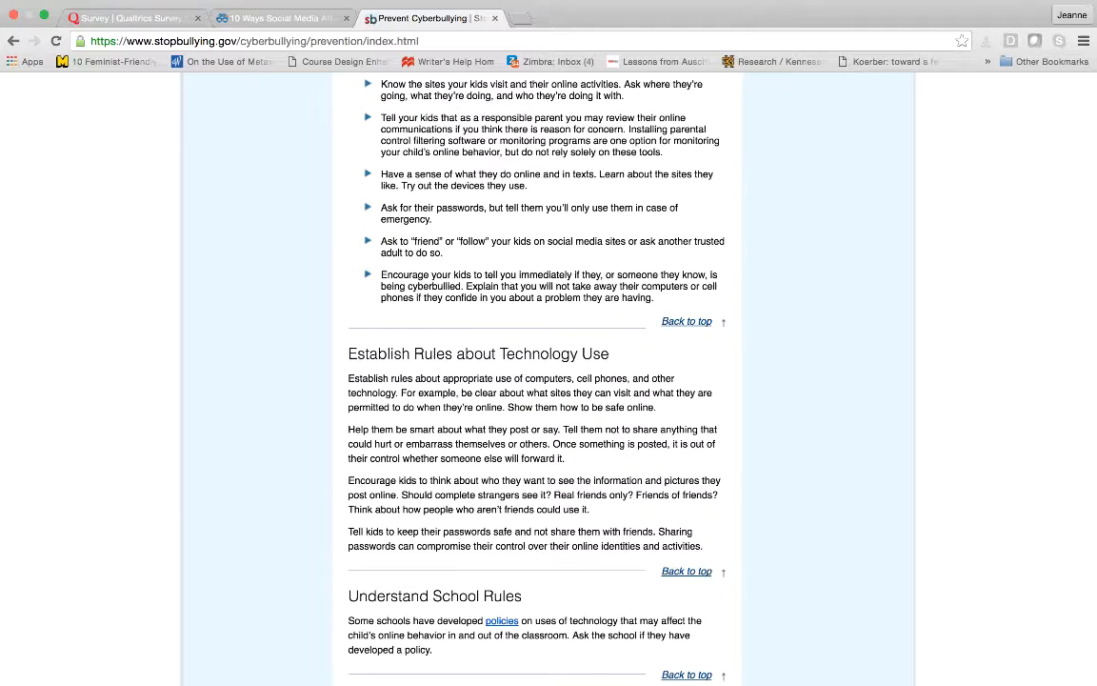
{"action": "scroll", "scroll_direction": "down", "scroll_amount": 3}
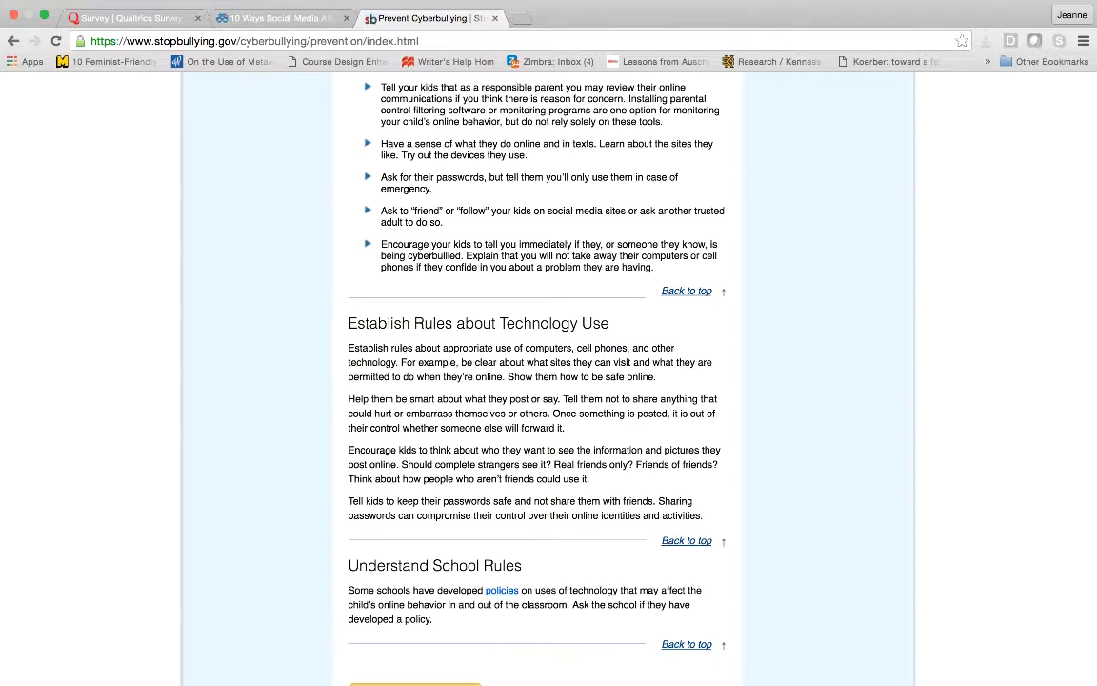
{"action": "scroll", "scroll_direction": "down", "scroll_amount": 3}
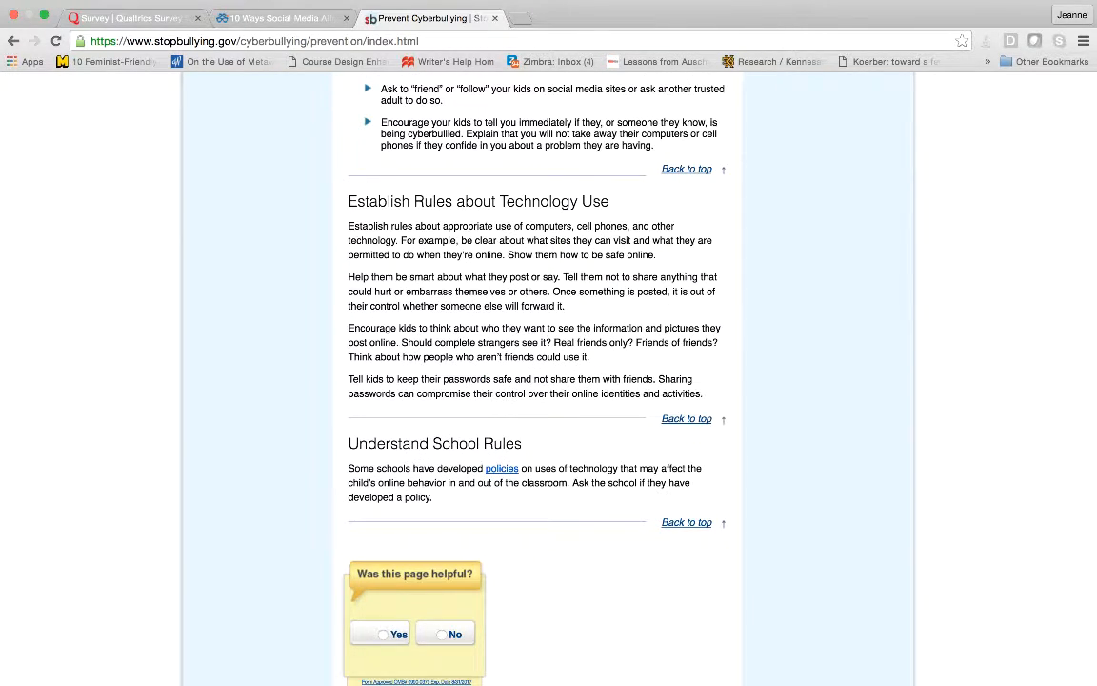
{"action": "scroll", "scroll_direction": "down", "scroll_amount": 3}
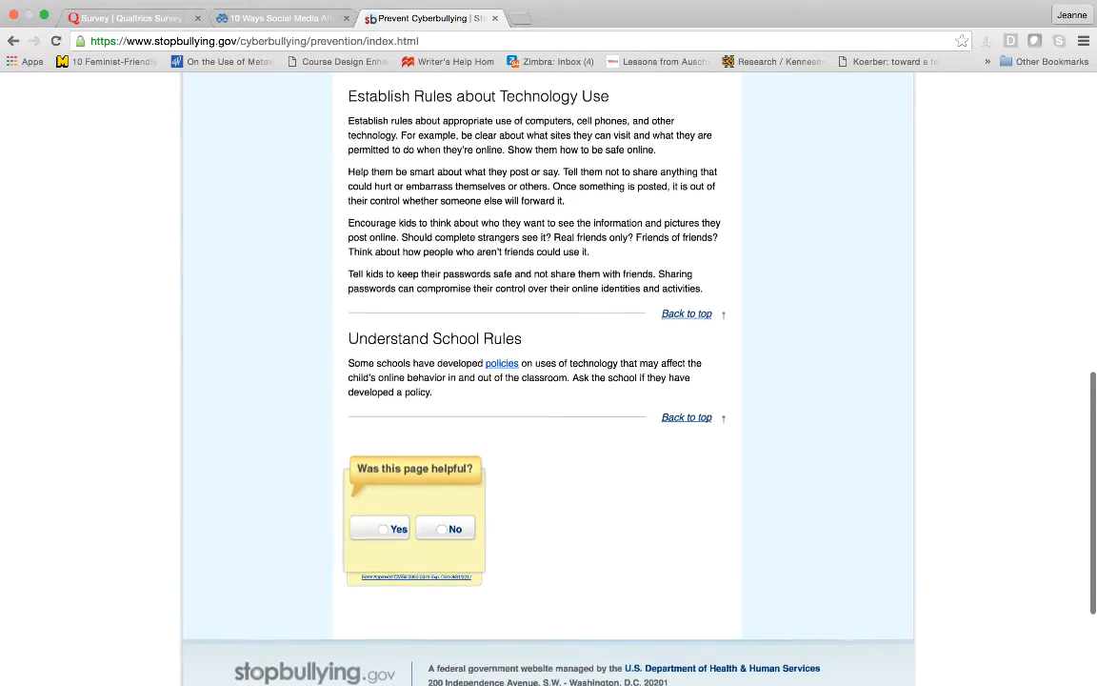
{"action": "scroll", "scroll_direction": "up", "scroll_amount": 3}
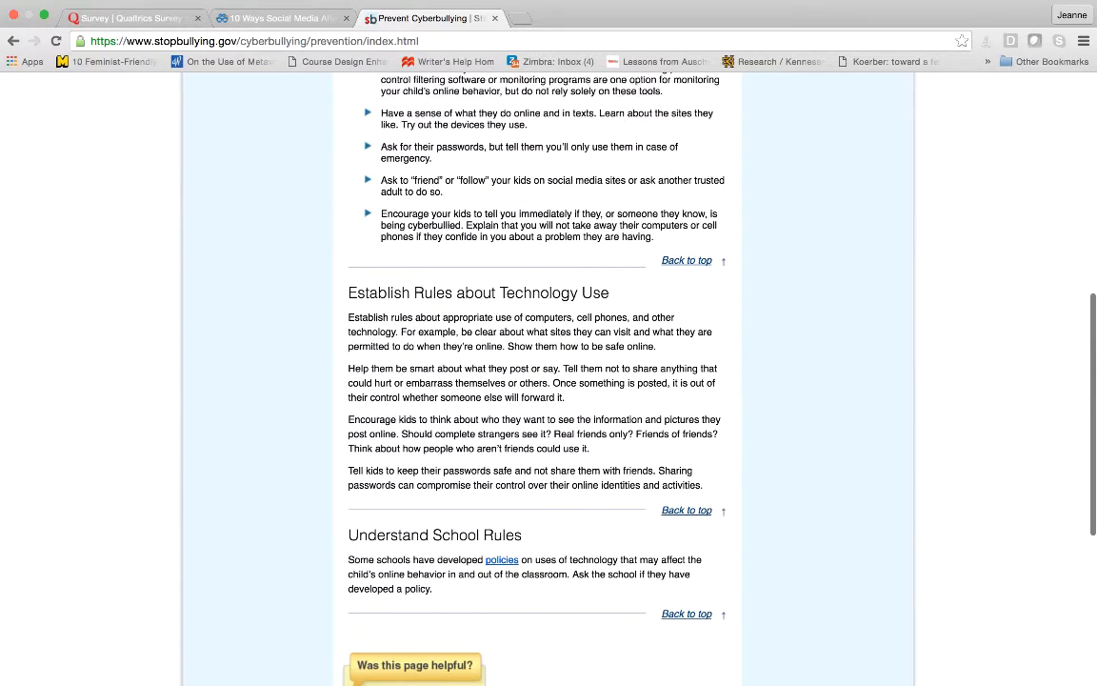
{"action": "scroll", "scroll_direction": "up", "scroll_amount": 3}
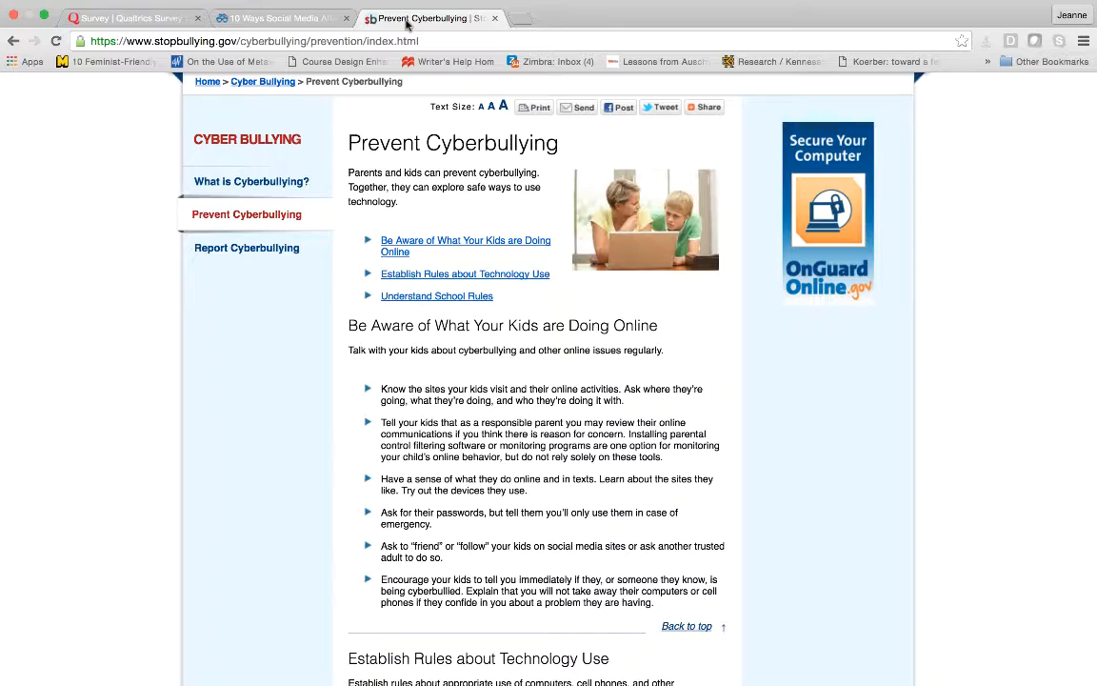
{"action": "left_click", "coordinate": [276, 18]}
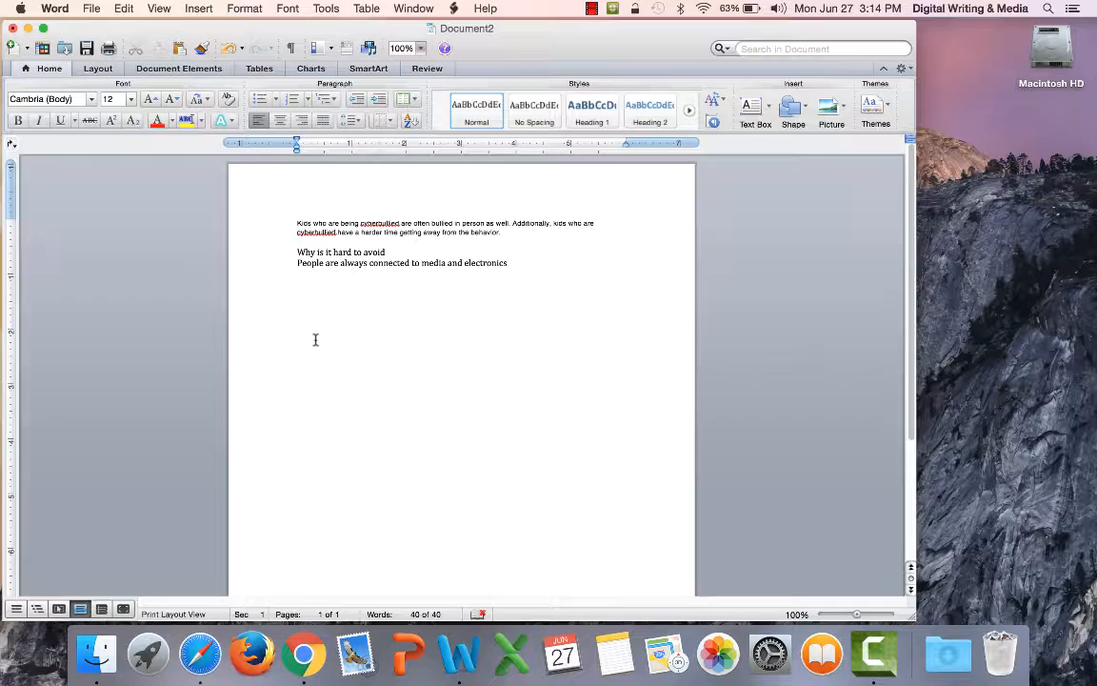
Type 'Computer you can just not go on like facebook, youtube', then 'Instant messaging'.
{"action": "type", "text": "Computer y"}
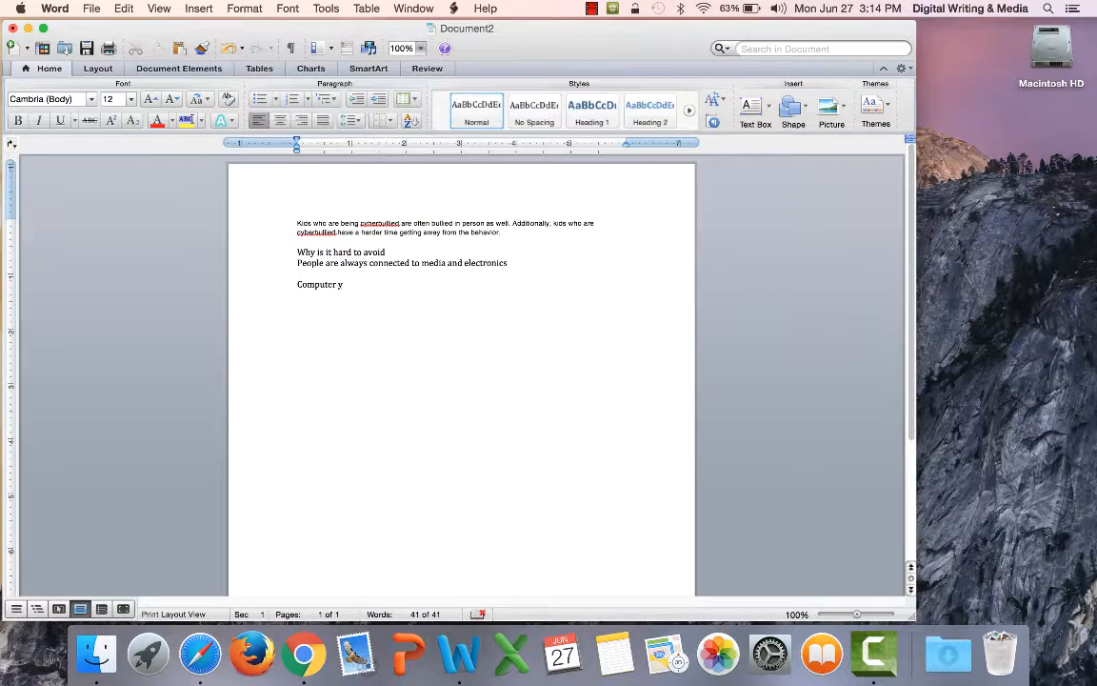
{"action": "type", "text": "ou can just"}
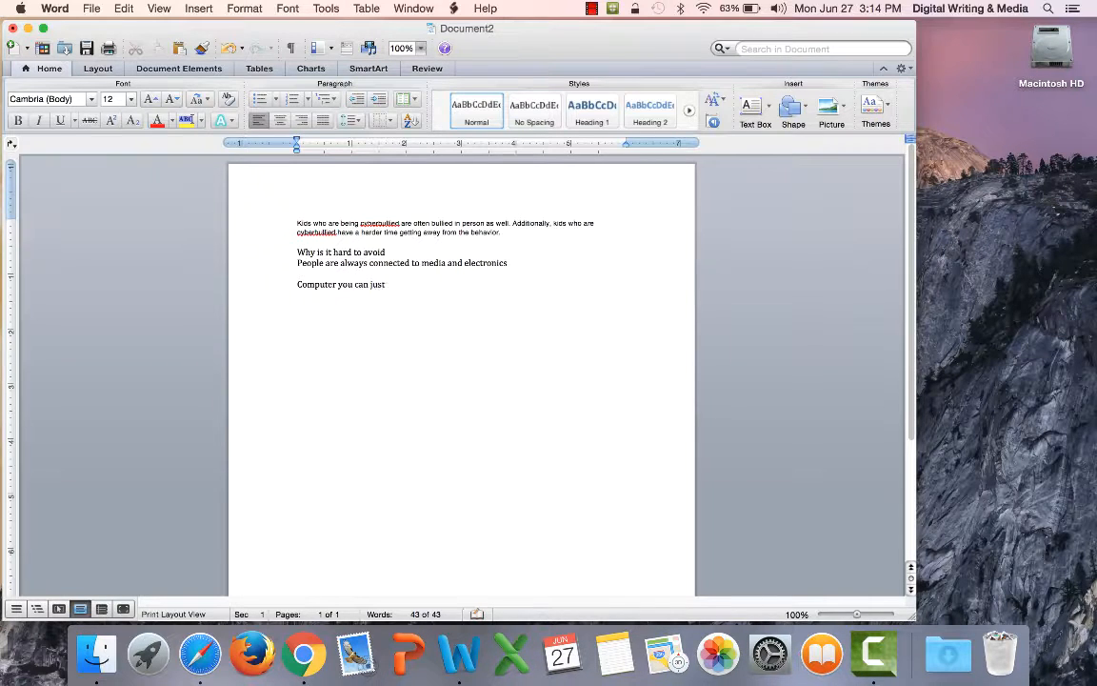
{"action": "type", "text": "not go on"}
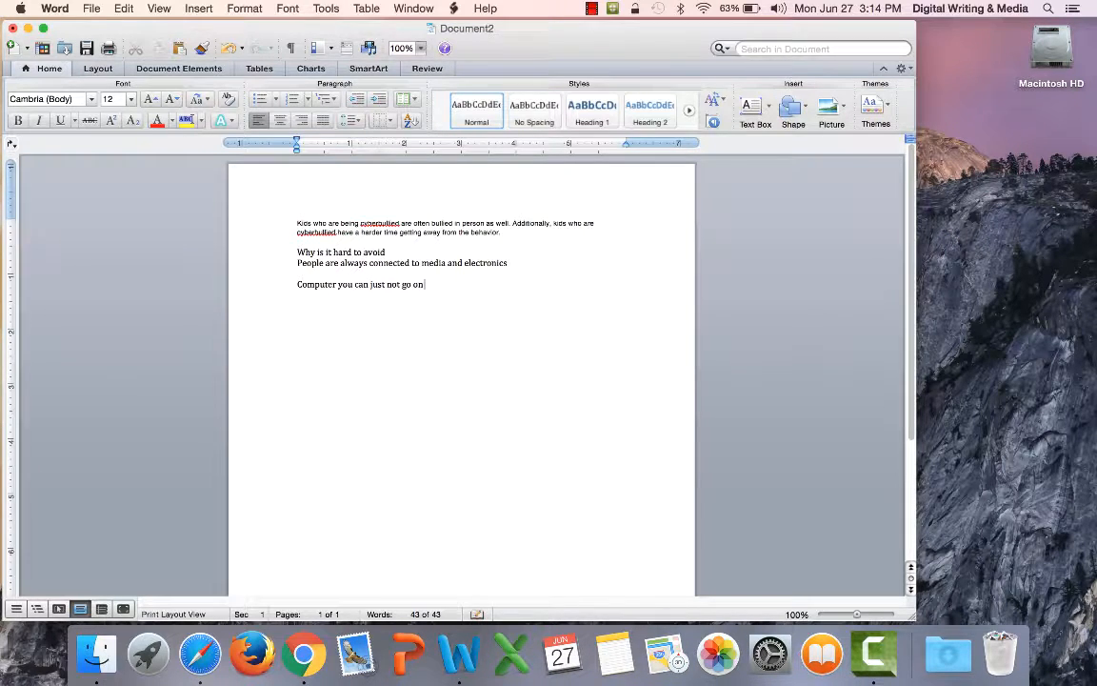
{"action": "type", "text": "like"}
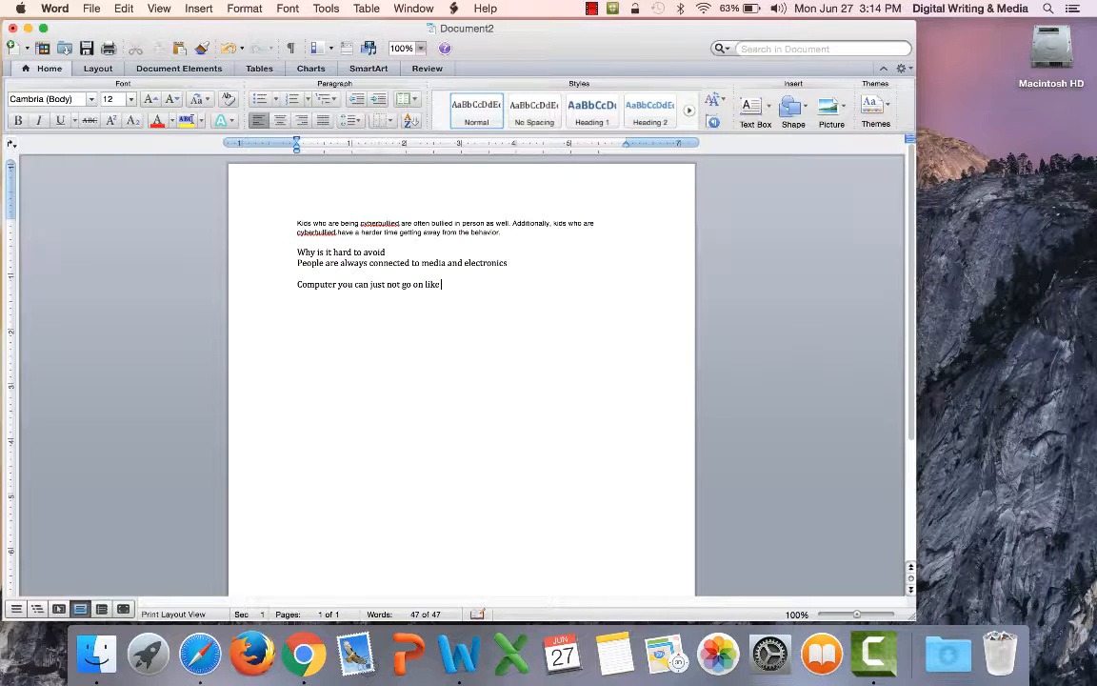
{"action": "type", "text": "facebo"}
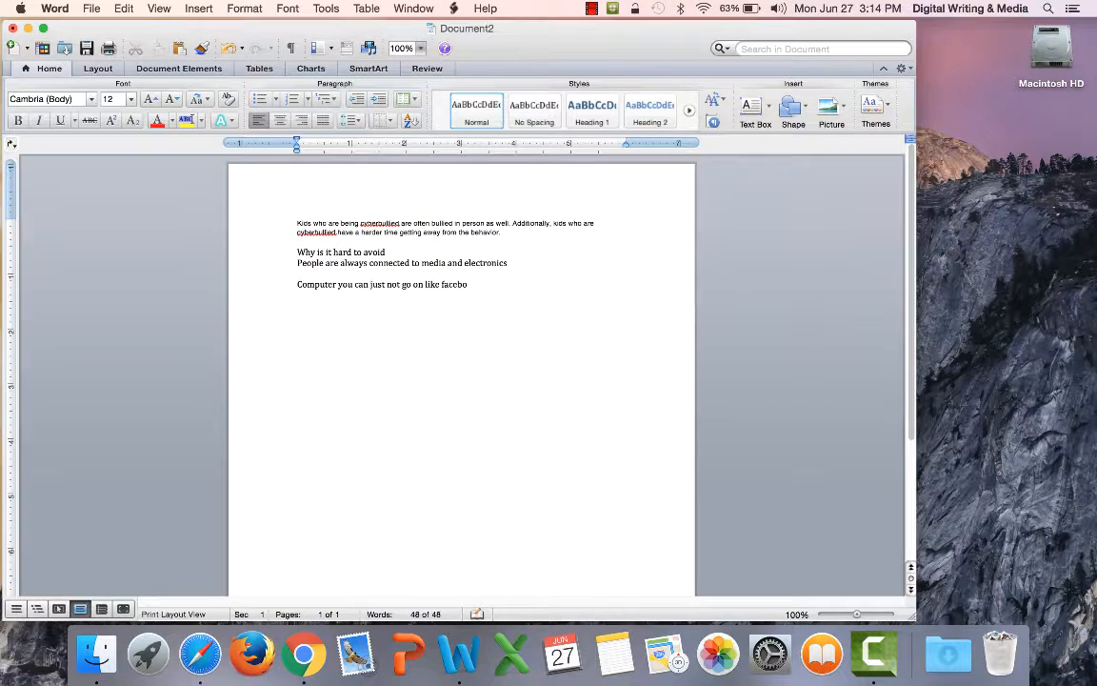
{"action": "type", "text": "ok,"}
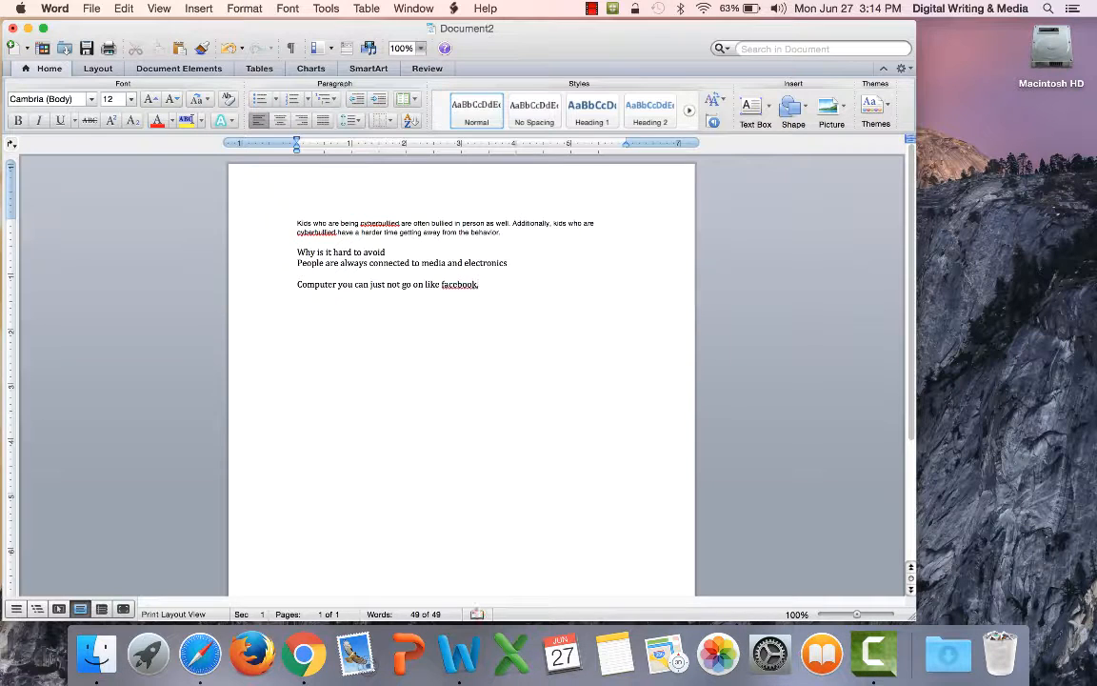
{"action": "type", "text": ", youtube"}
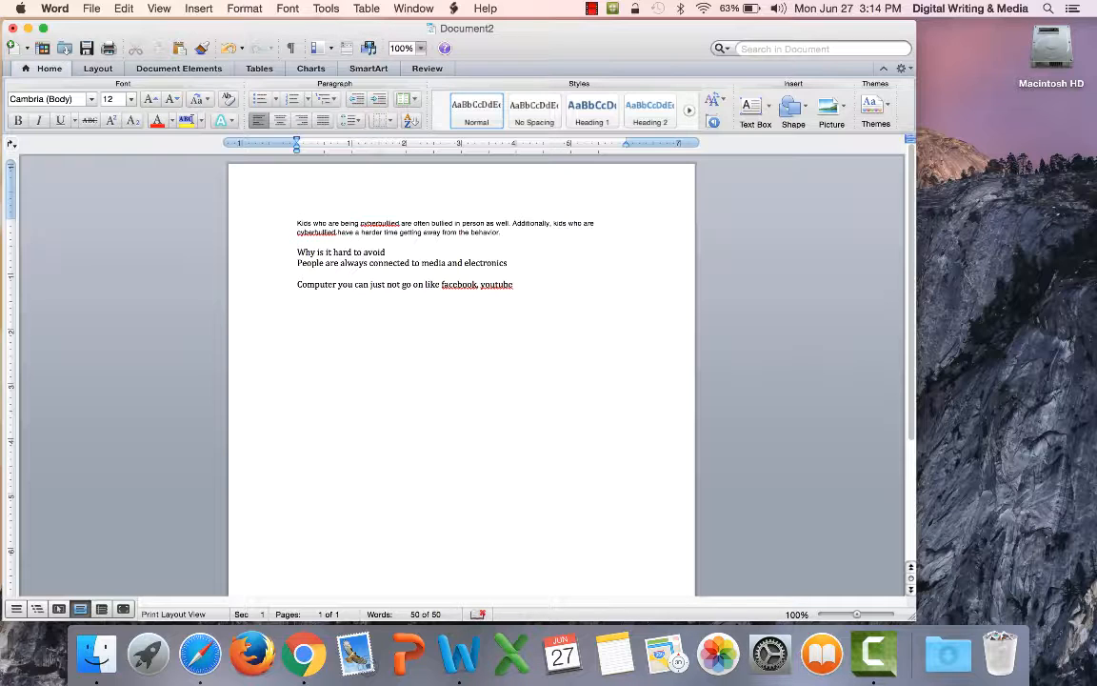
{"action": "type", "text": "Instant"}
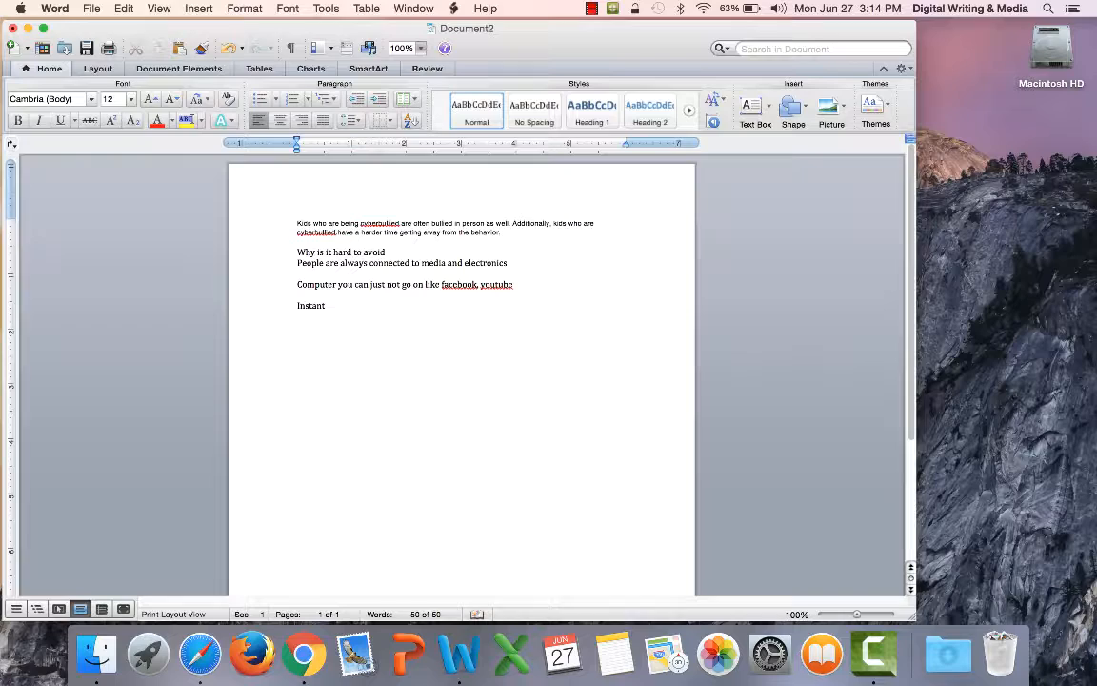
{"action": "type", "text": "messaging"}
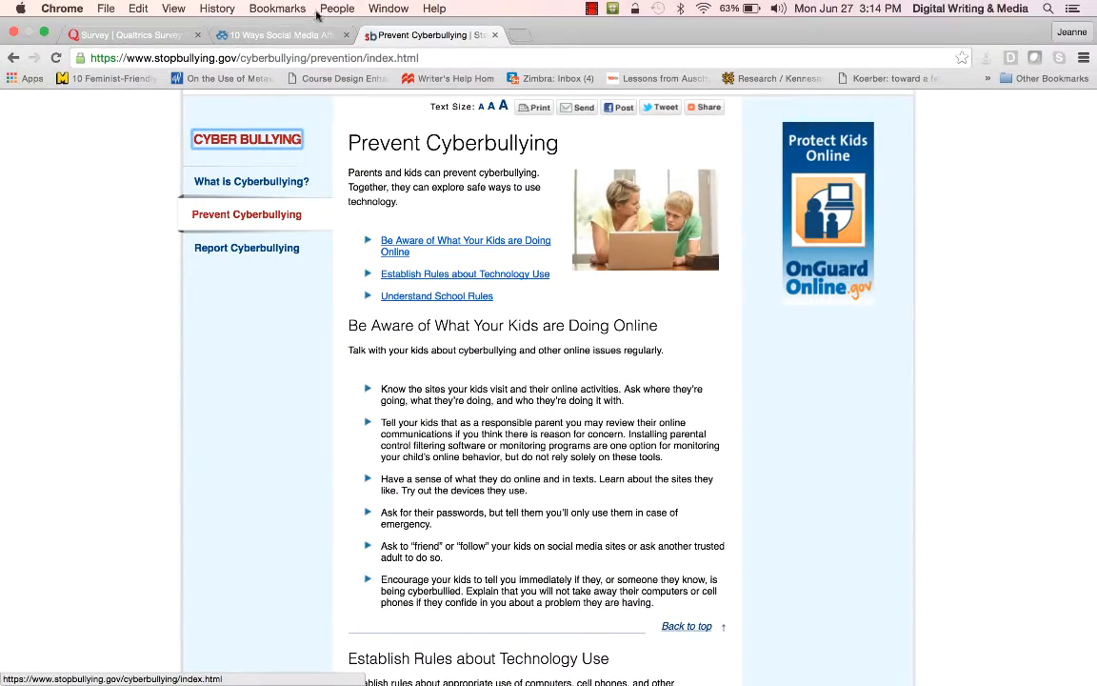
Switch to the '10 Ways Social Media Affects…' tab and its electronic aggression chart.
{"action": "left_click", "coordinate": [286, 35]}
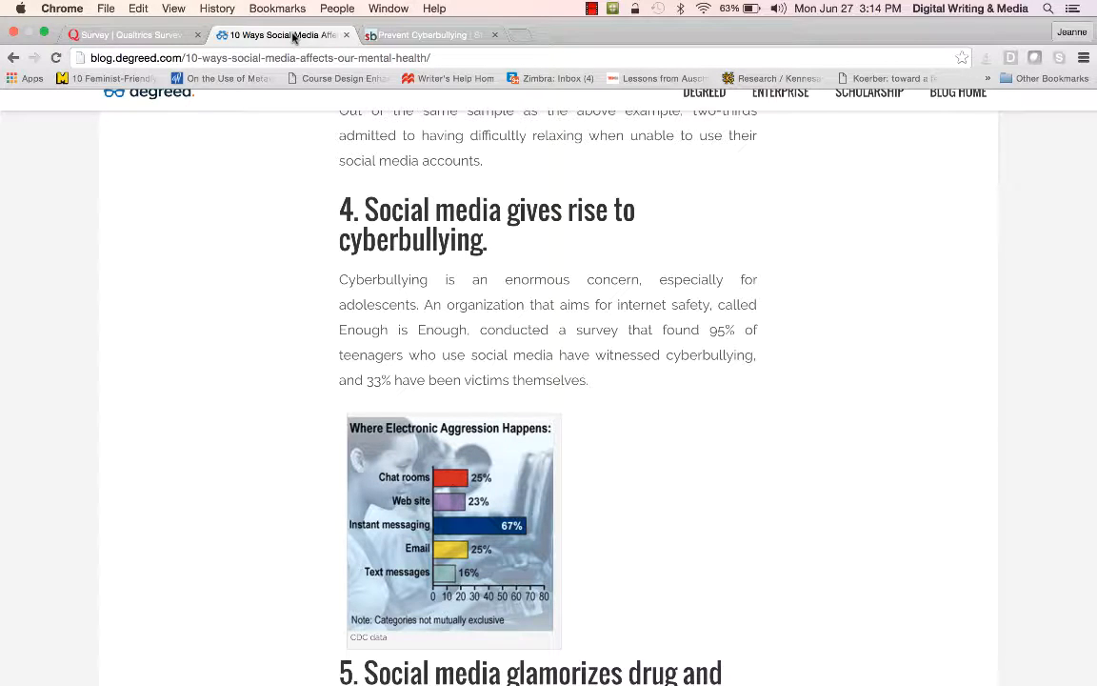
{"action": "mouse_move", "coordinate": [296, 367]}
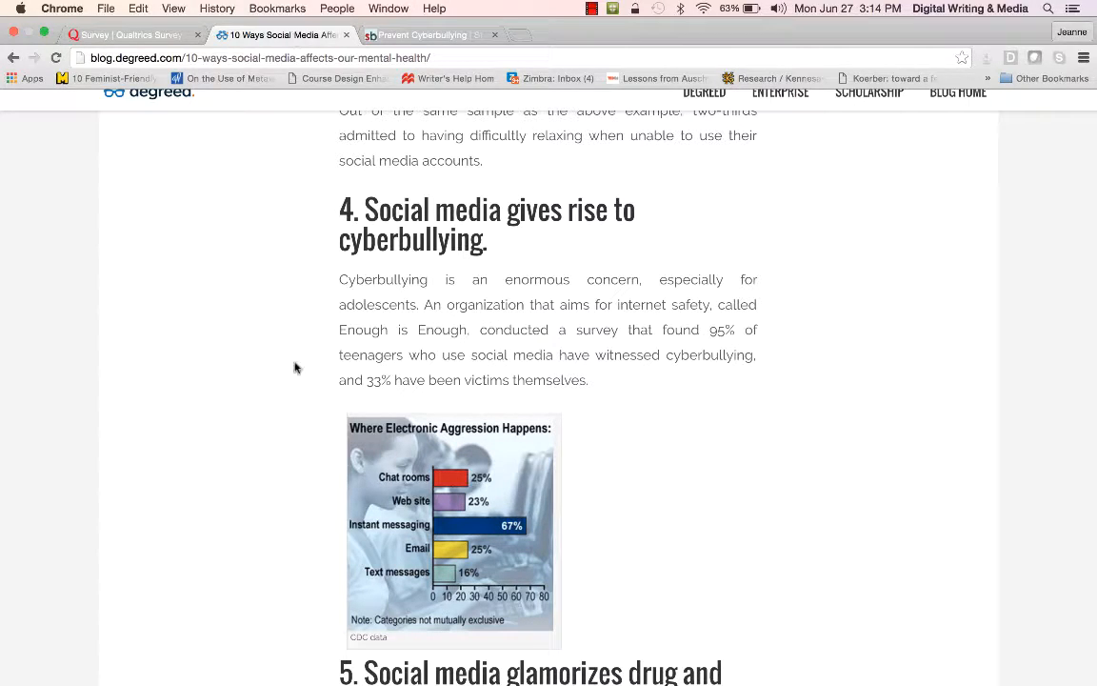
{"action": "mouse_move", "coordinate": [443, 583]}
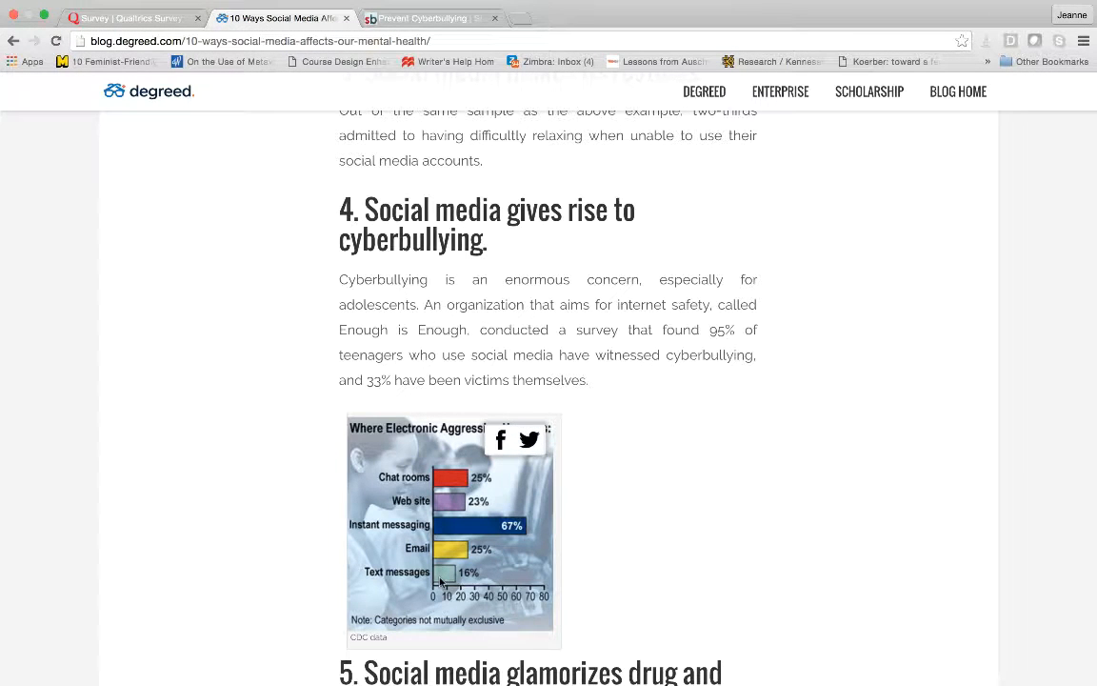
{"action": "mouse_move", "coordinate": [449, 547]}
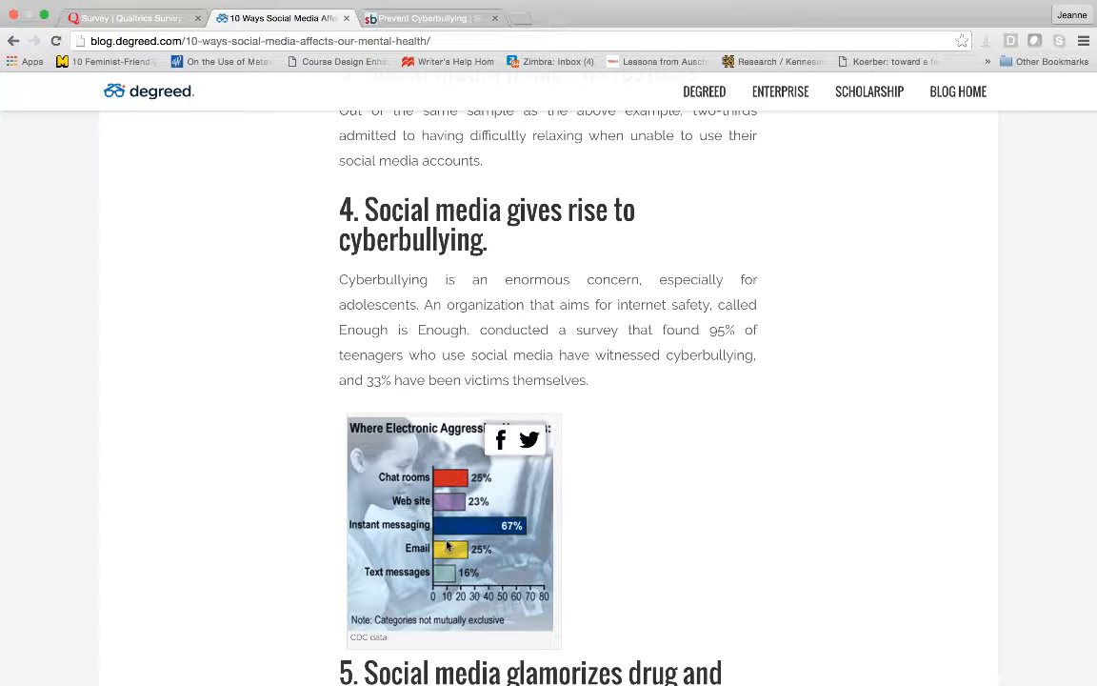
{"action": "mouse_move", "coordinate": [436, 486]}
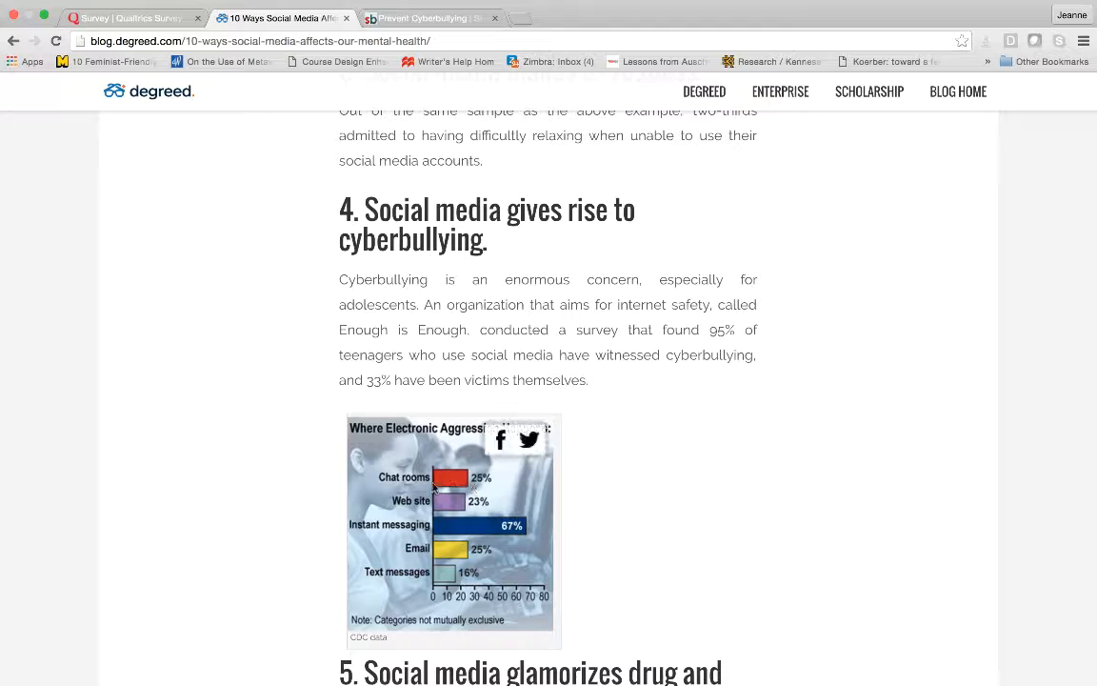
{"action": "mouse_move", "coordinate": [458, 510]}
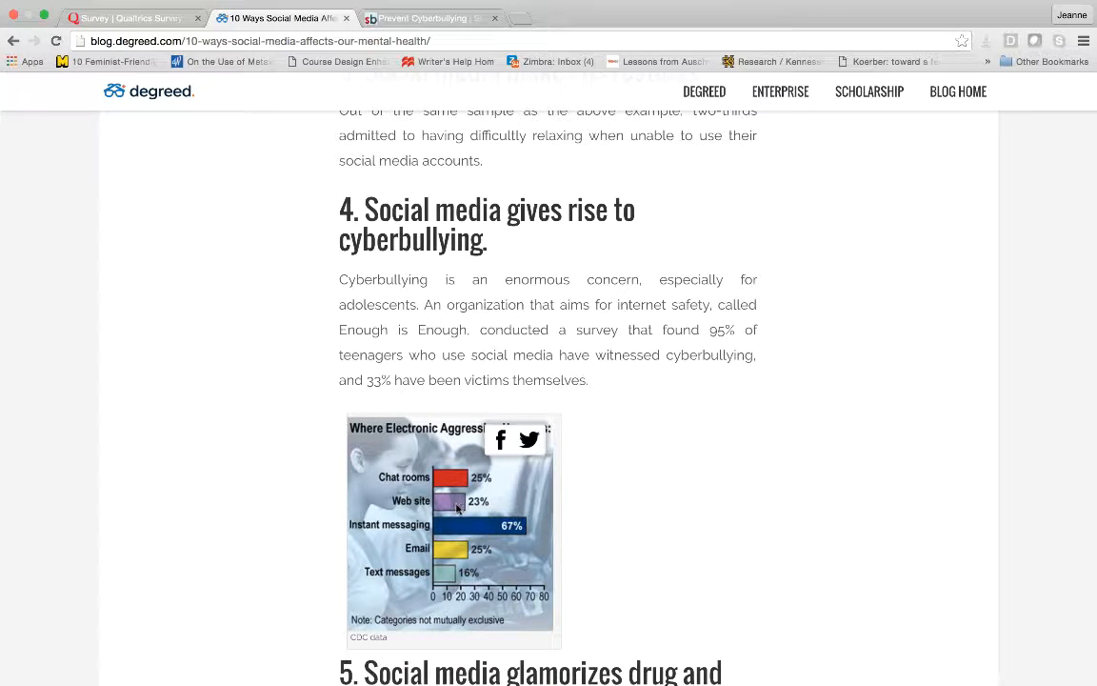
{"action": "mouse_move", "coordinate": [430, 511]}
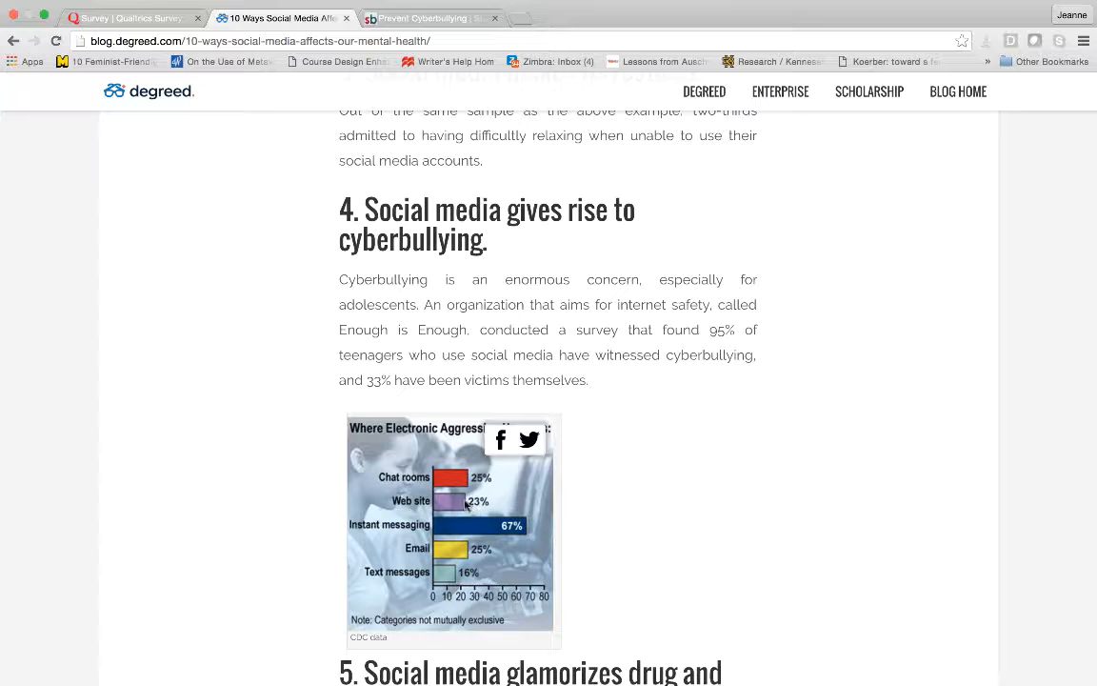
{"action": "mouse_move", "coordinate": [612, 303]}
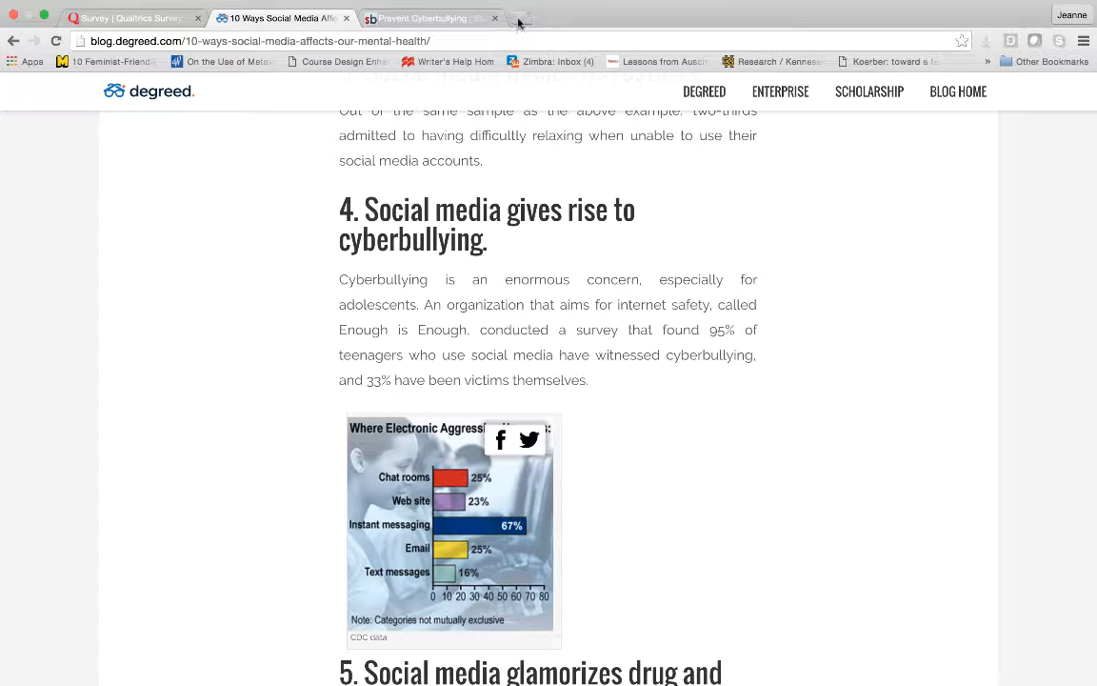
Search Google in a new tab for 'where are people cyberbullied', then revise the query.
{"action": "type", "text": "who is most at risk for developing childhood obesity"}
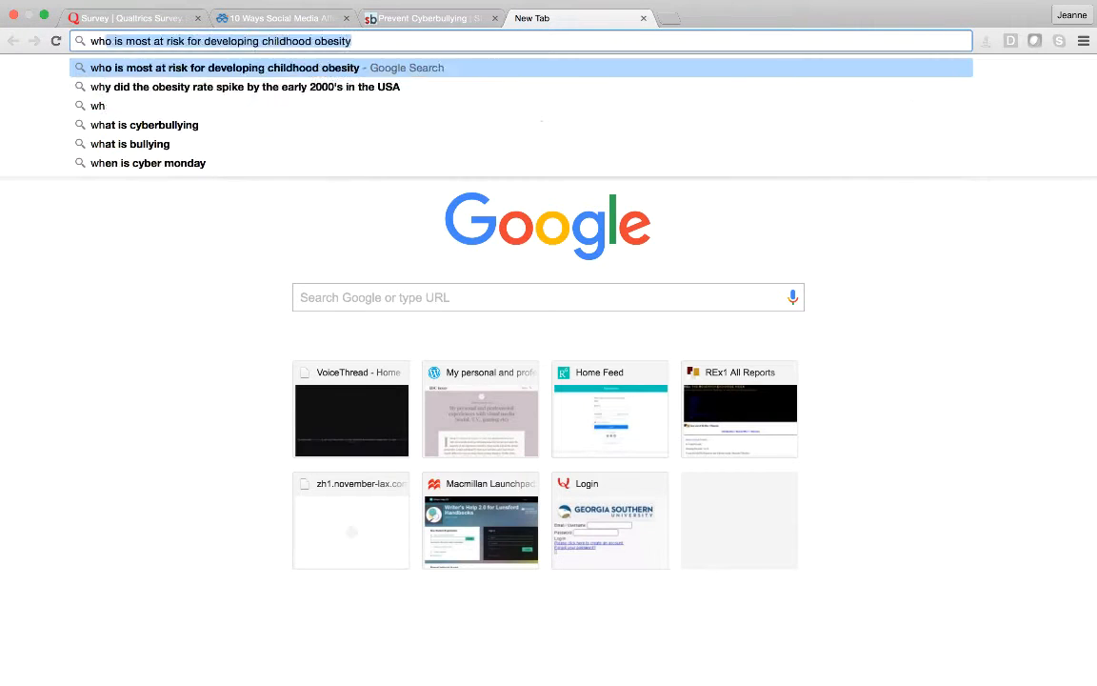
{"action": "type", "text": "where are people c"}
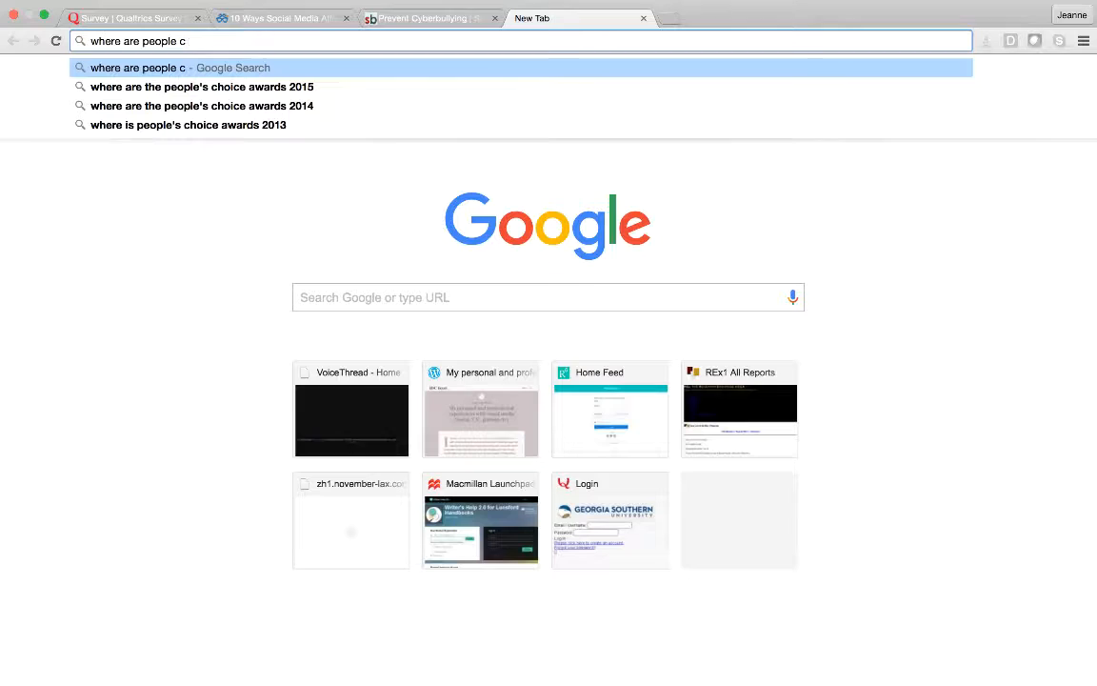
{"action": "type", "text": "yber bul"}
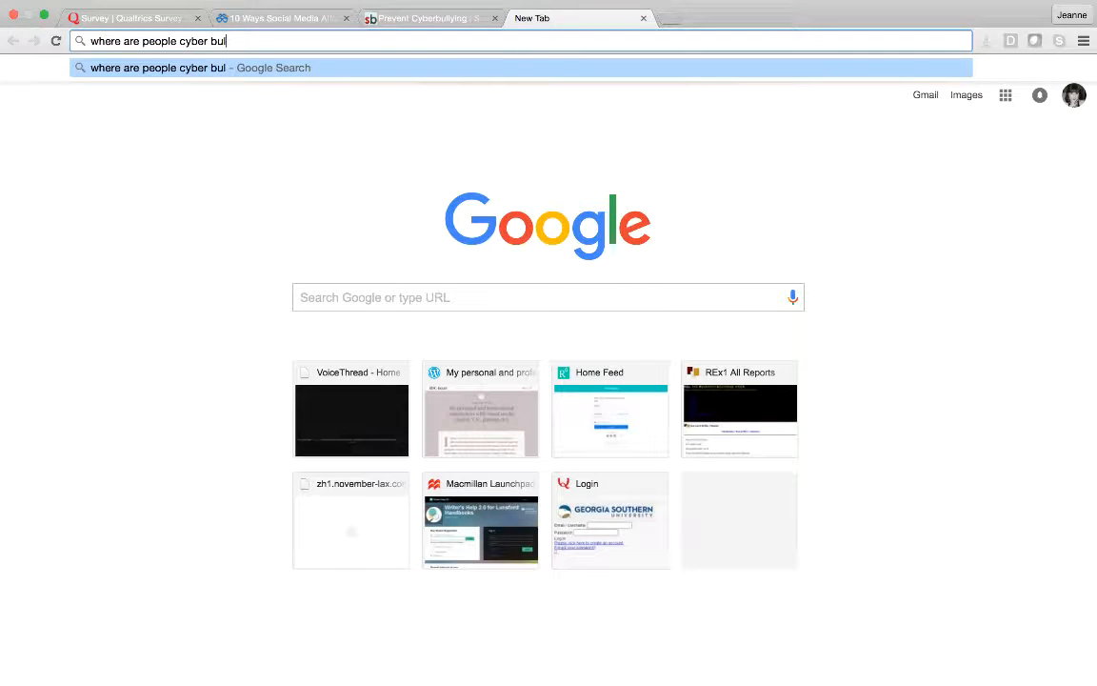
{"action": "key", "text": "Enter"}
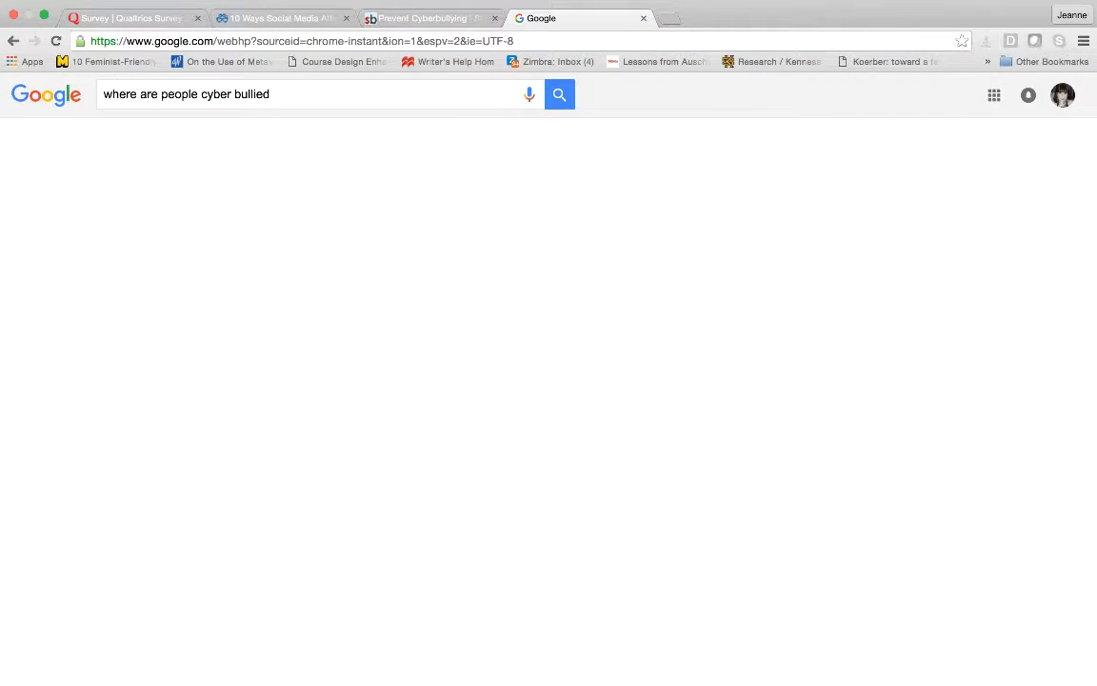
{"action": "left_click", "coordinate": [559, 94]}
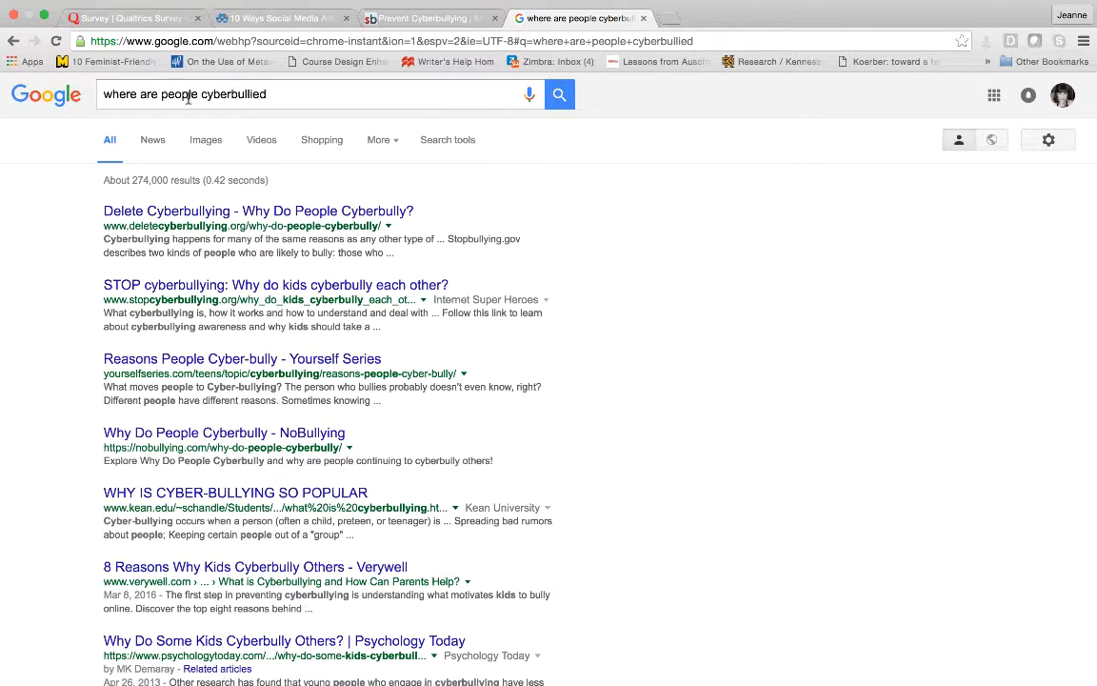
{"action": "mouse_move", "coordinate": [252, 210]}
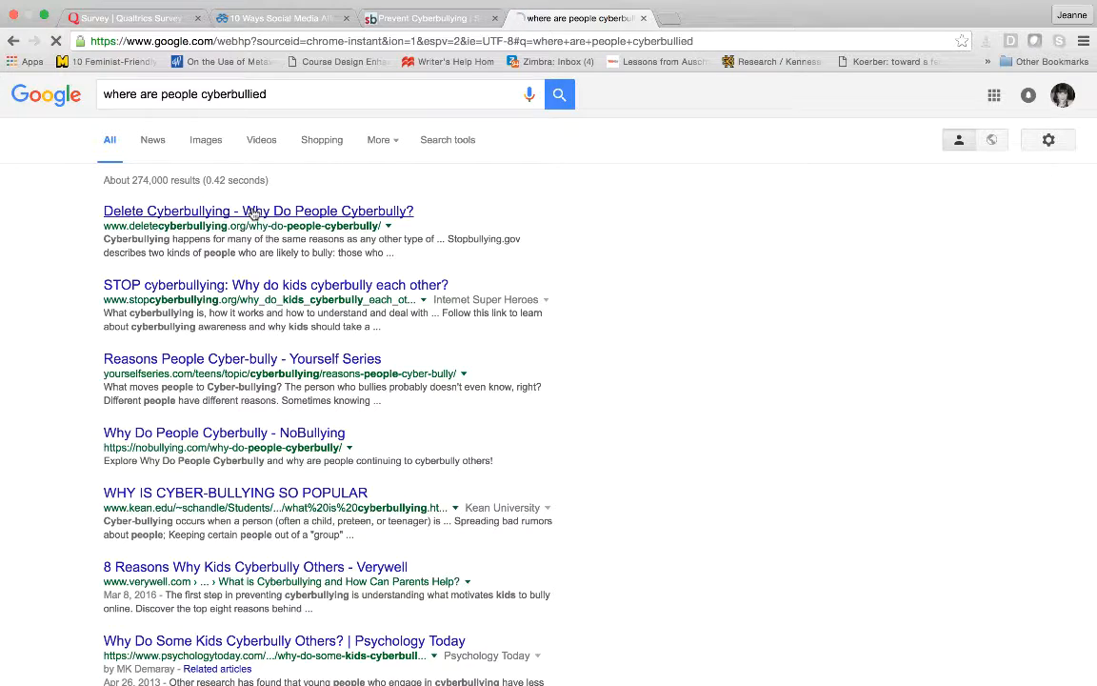
Skim Delete Cyberbullying's why-people-cyberbully article, then edit the Google query to 'where cyberbullying occurs'.
{"action": "left_click", "coordinate": [429, 17]}
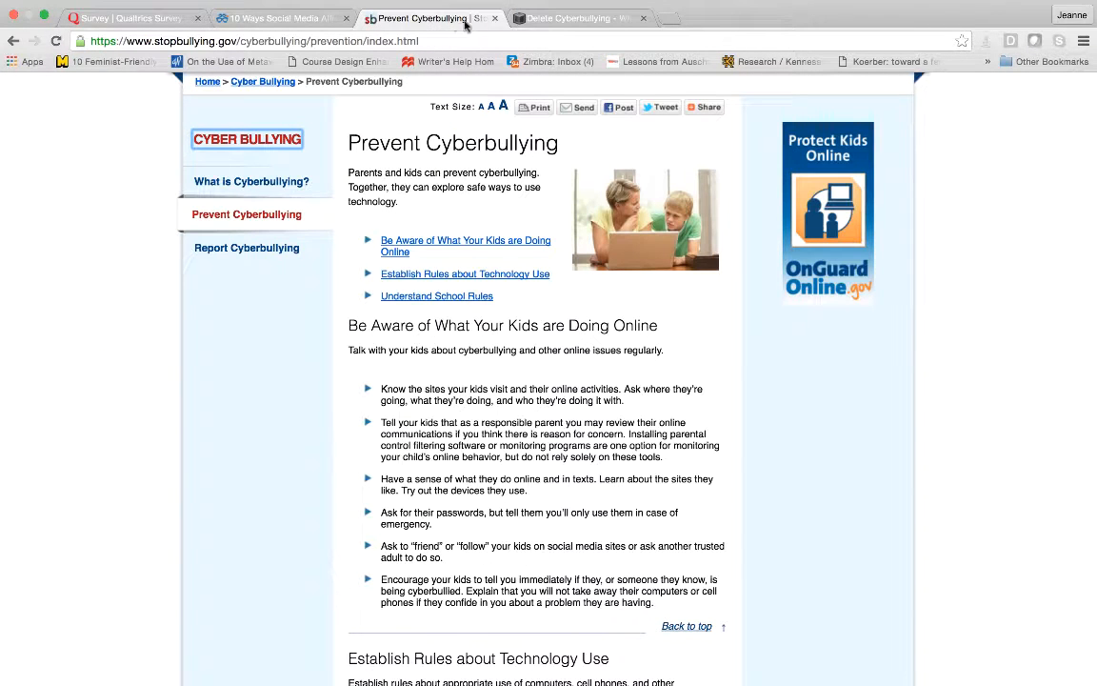
{"action": "left_click", "coordinate": [578, 19]}
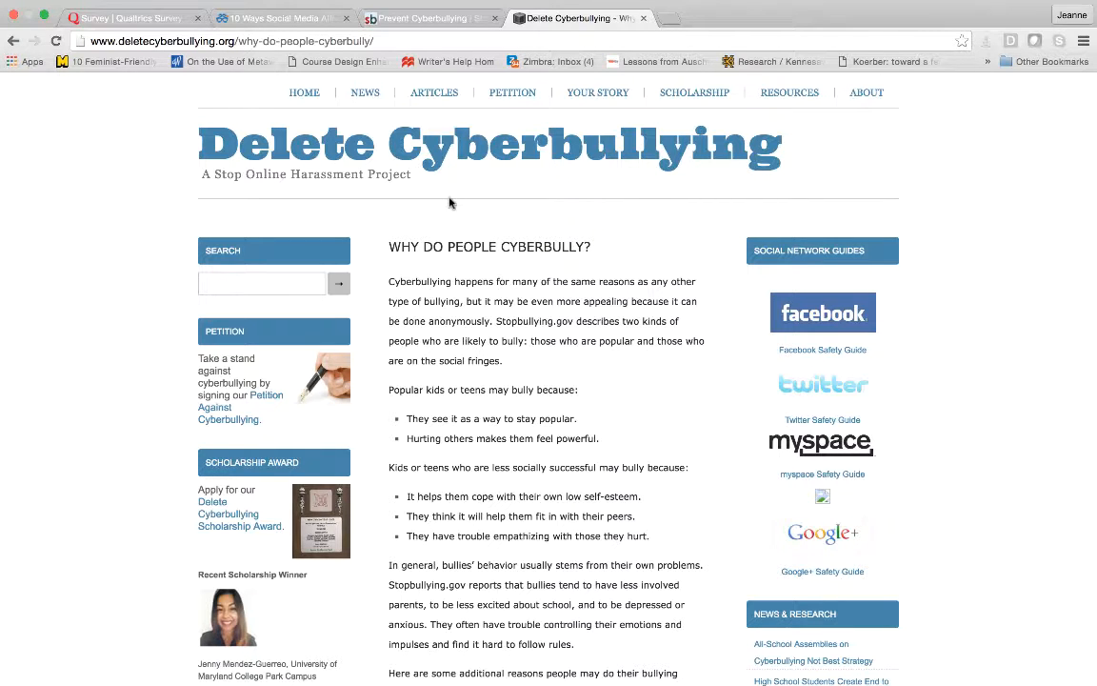
{"action": "scroll", "scroll_direction": "down", "scroll_amount": 3}
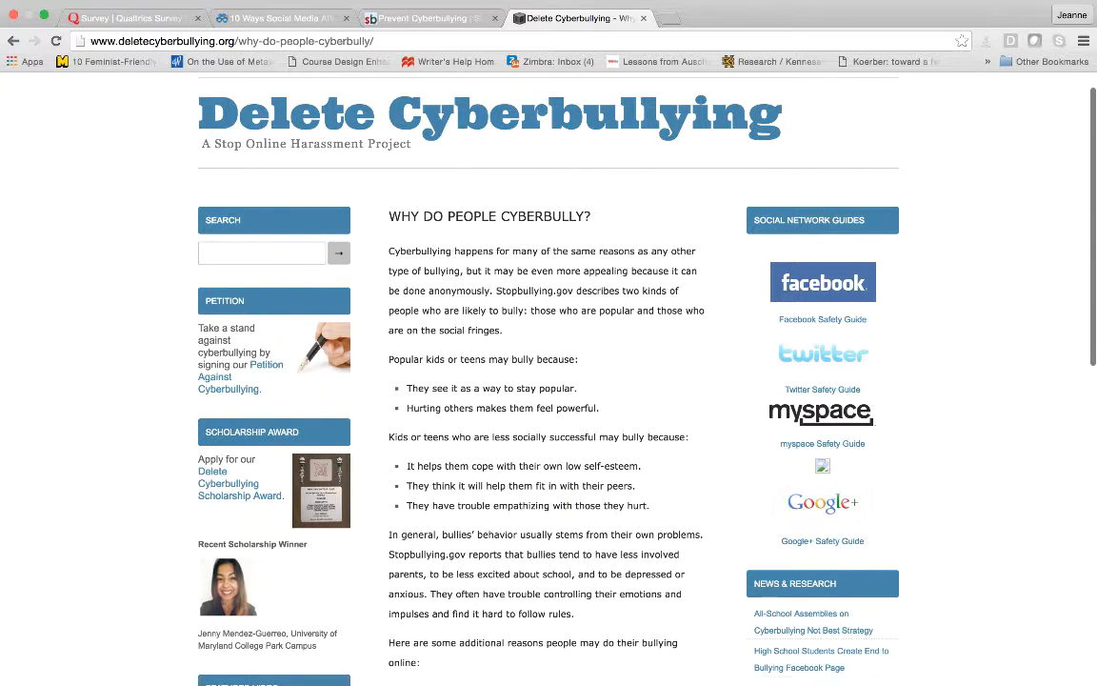
{"action": "scroll", "scroll_direction": "down", "scroll_amount": 3}
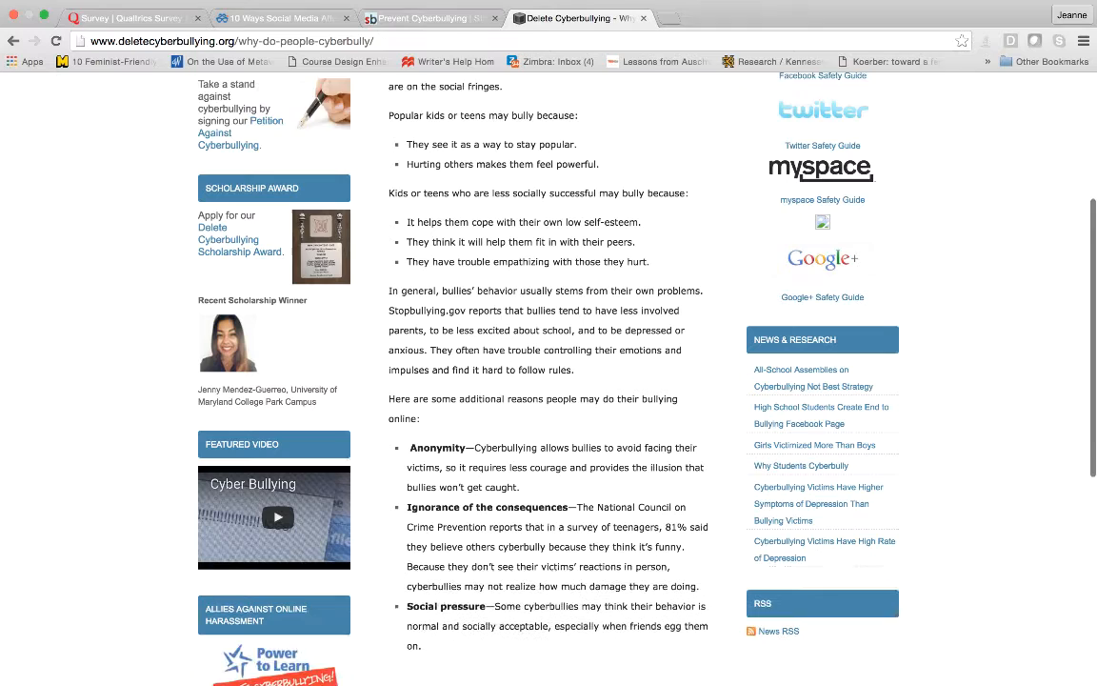
{"action": "scroll", "scroll_direction": "down", "scroll_amount": 3}
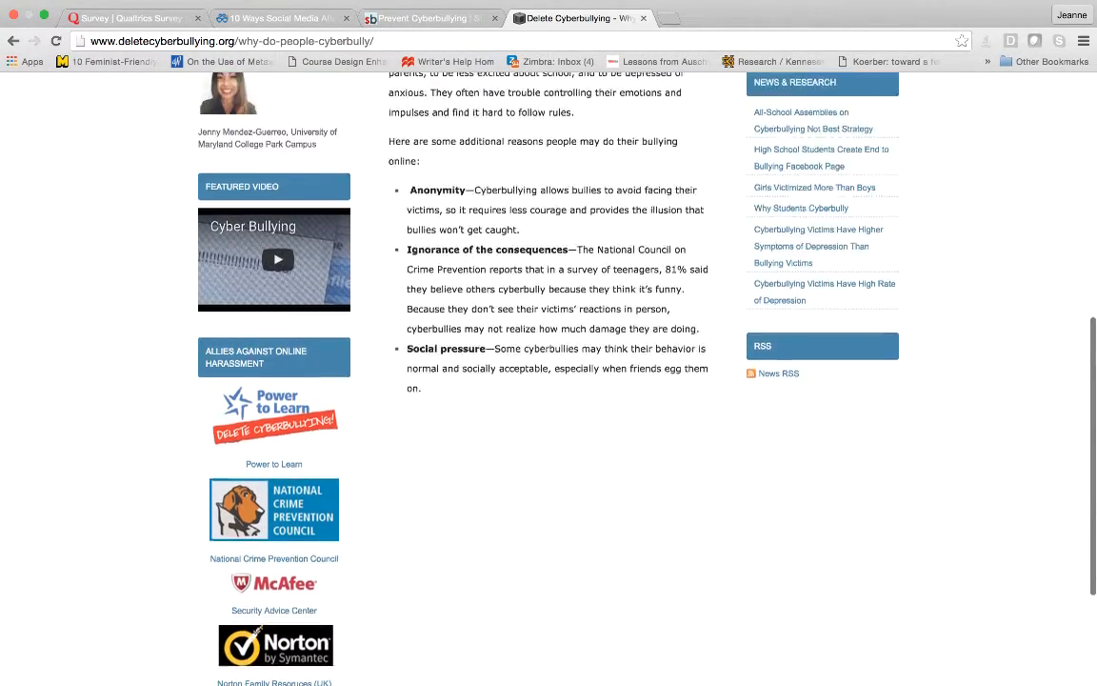
{"action": "scroll", "scroll_direction": "up", "scroll_amount": 3}
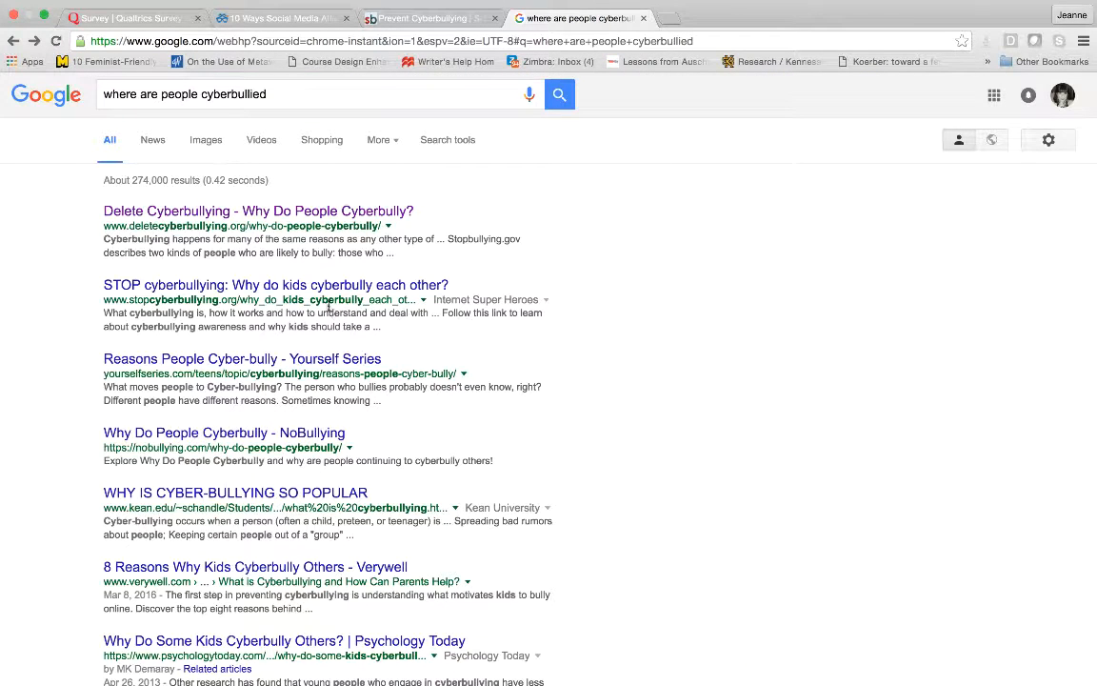
{"action": "mouse_move", "coordinate": [245, 287]}
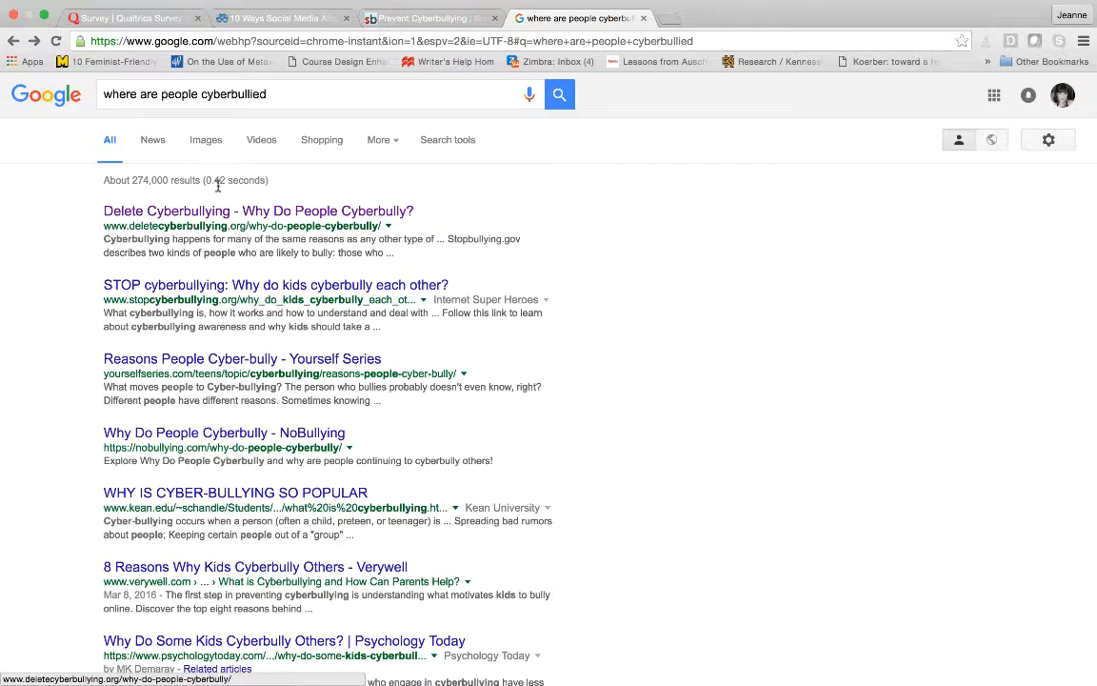
{"action": "double_click", "coordinate": [186, 93]}
{"action": "type", "text": "ying occurs"}
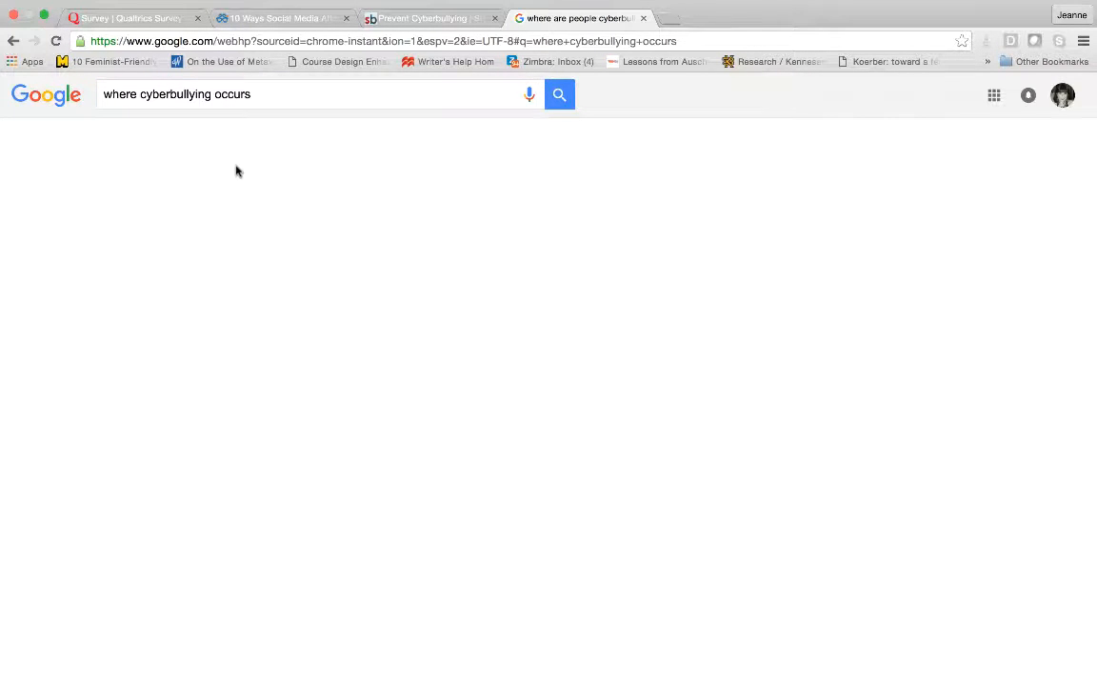
Read 'Where Does Cyberbullying Commonly Occur?', briefly checking the Prevent Cyberbullying tab.
{"action": "left_click", "coordinate": [558, 94]}
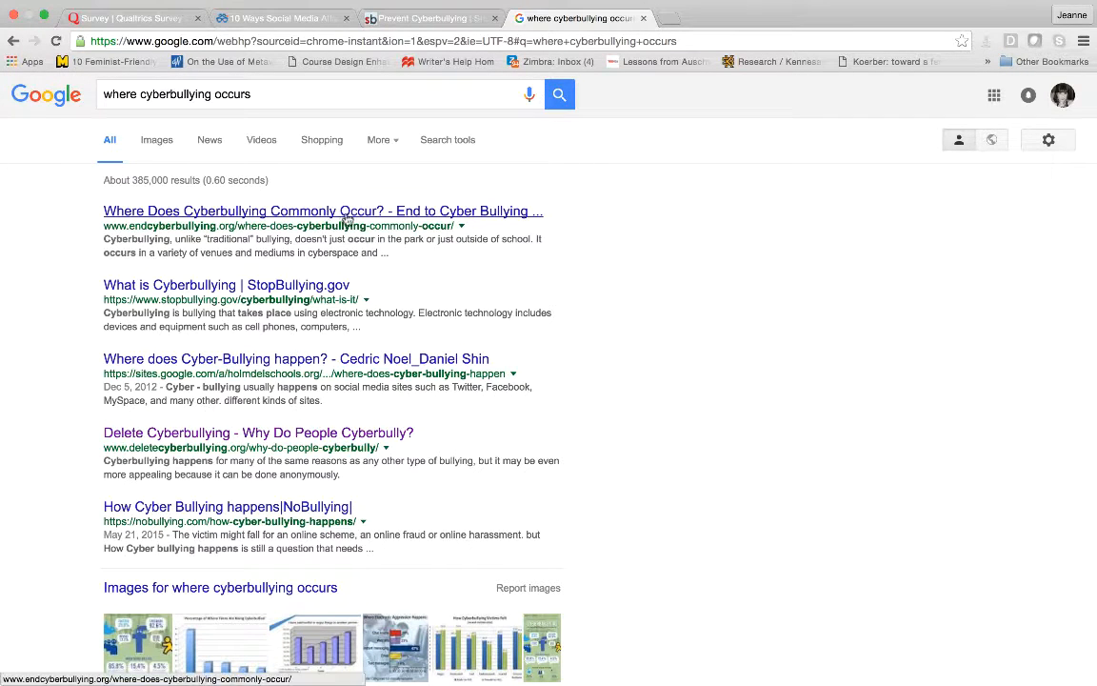
{"action": "left_click", "coordinate": [324, 210]}
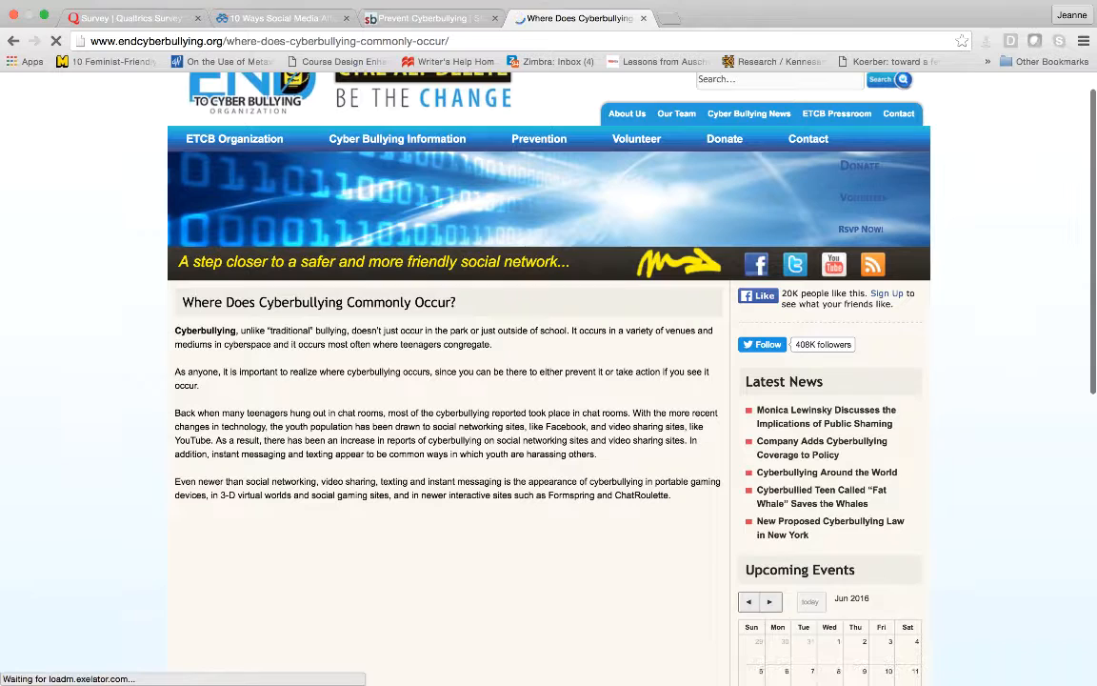
{"action": "scroll", "scroll_direction": "down", "scroll_amount": 3}
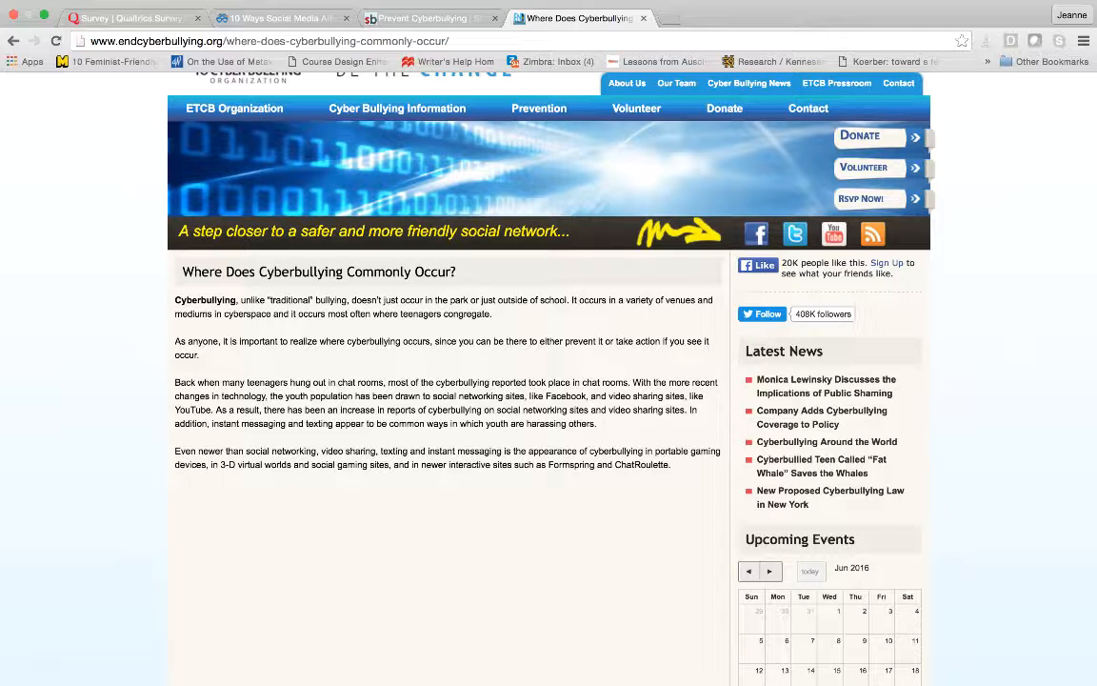
{"action": "scroll", "scroll_direction": "down", "scroll_amount": 3}
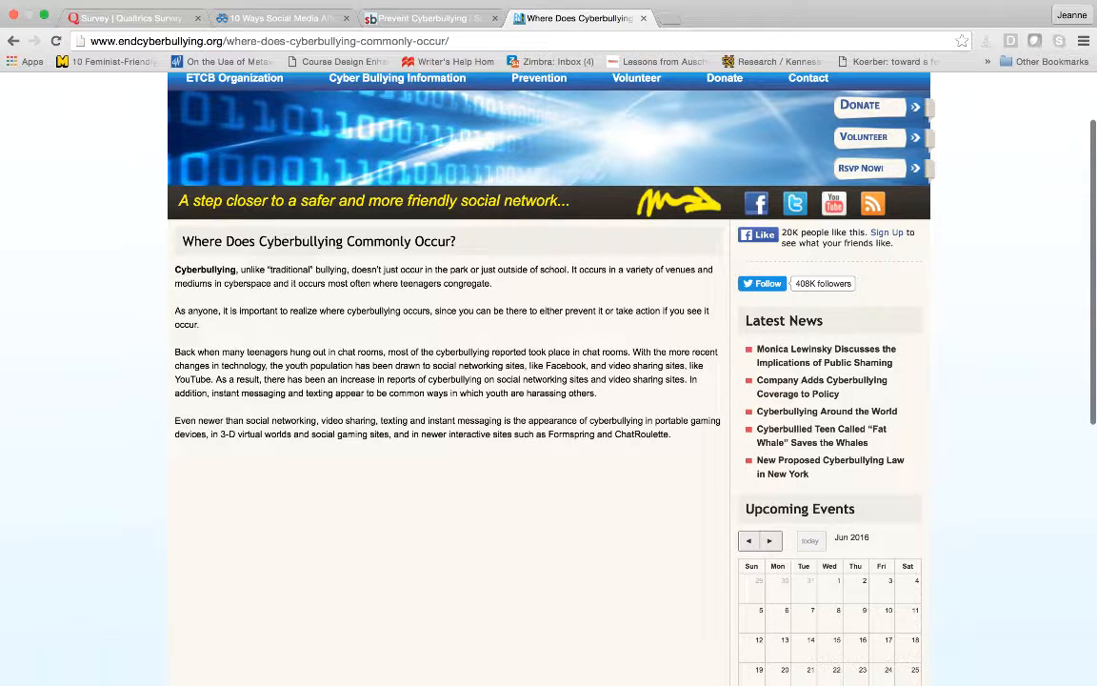
{"action": "scroll", "scroll_direction": "down", "scroll_amount": 3}
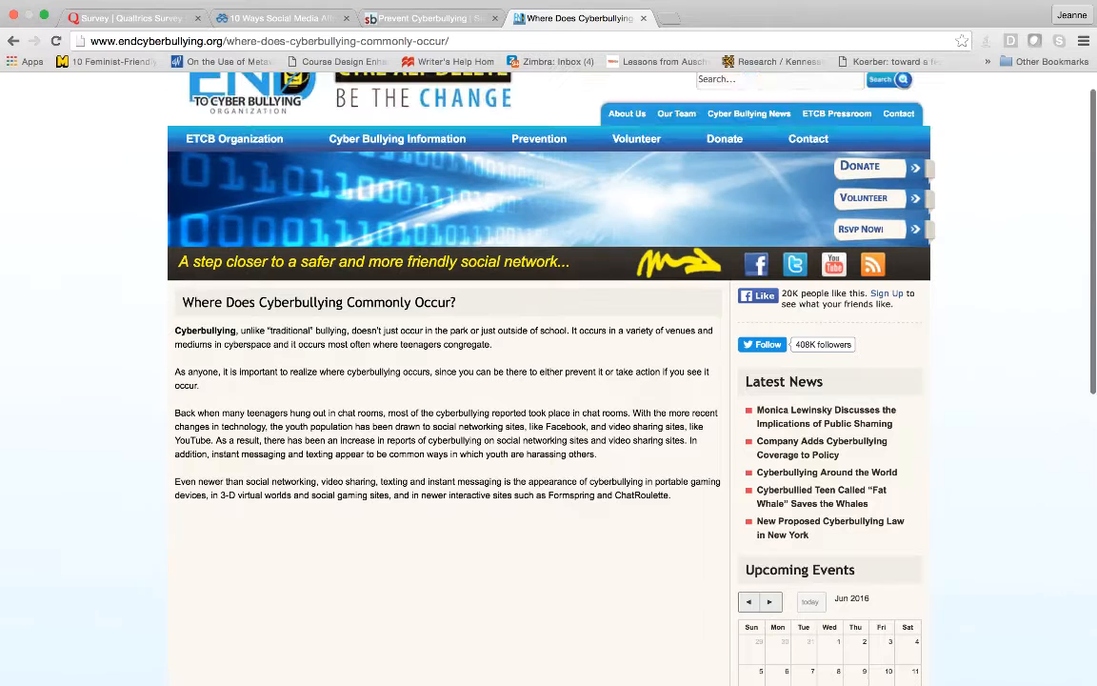
{"action": "mouse_move", "coordinate": [351, 219]}
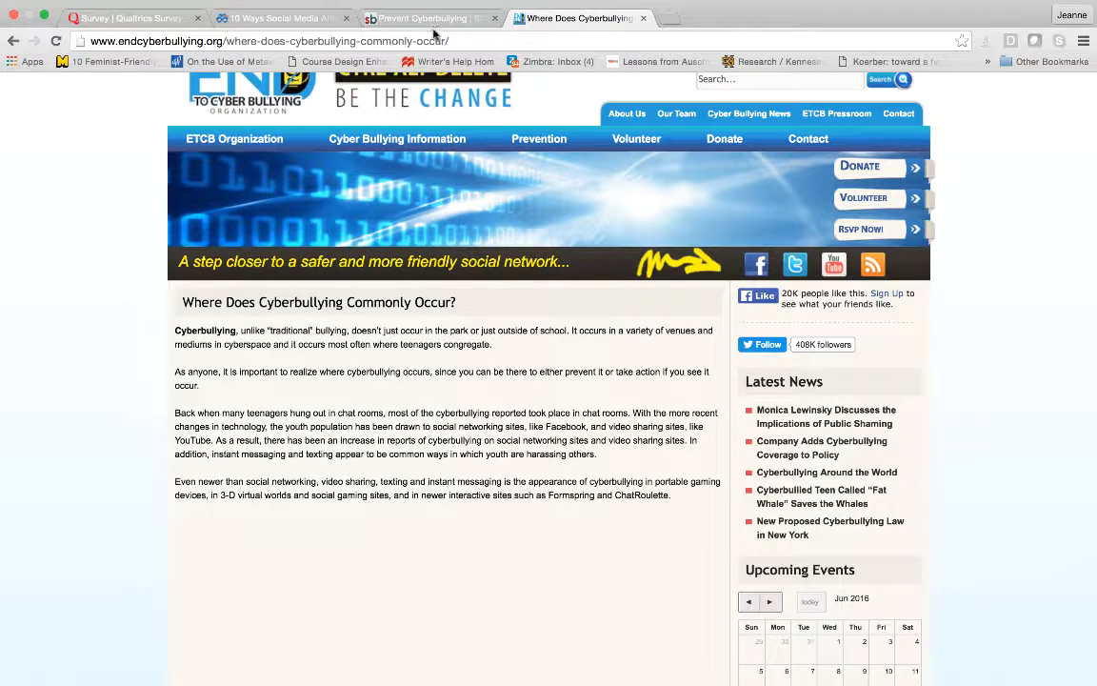
{"action": "left_click", "coordinate": [428, 18]}
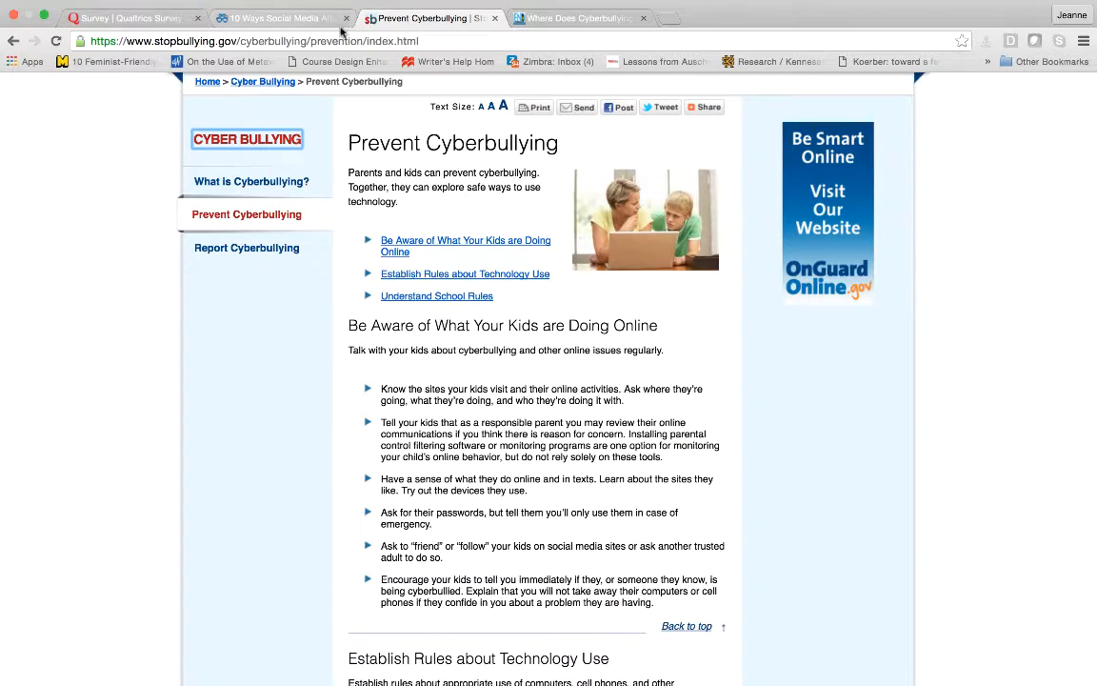
{"action": "left_click", "coordinate": [285, 19]}
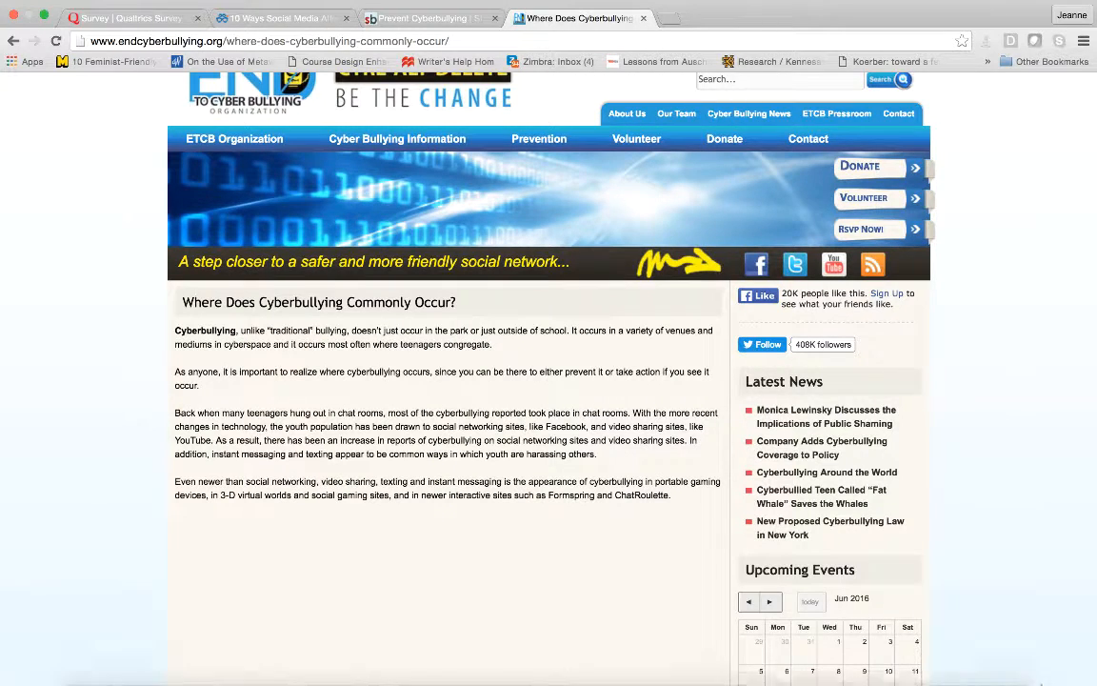
{"action": "mouse_move", "coordinate": [458, 654]}
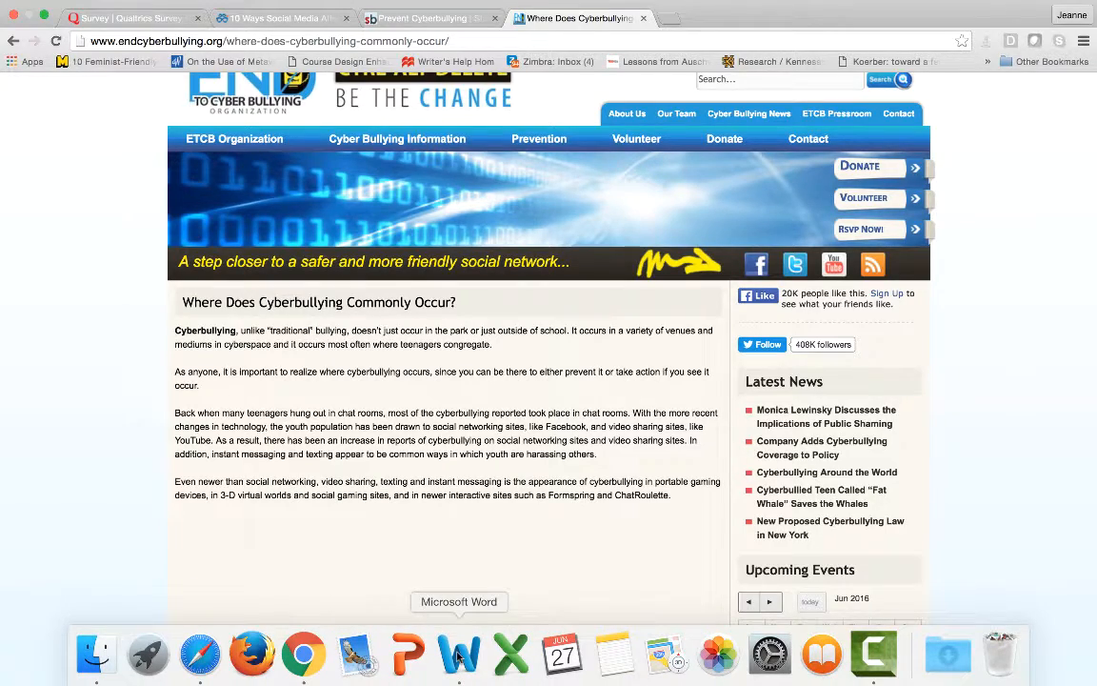
In Word, append '-facebook, but don't you have to be friends to message?' to Instant messaging.
{"action": "left_click", "coordinate": [468, 653]}
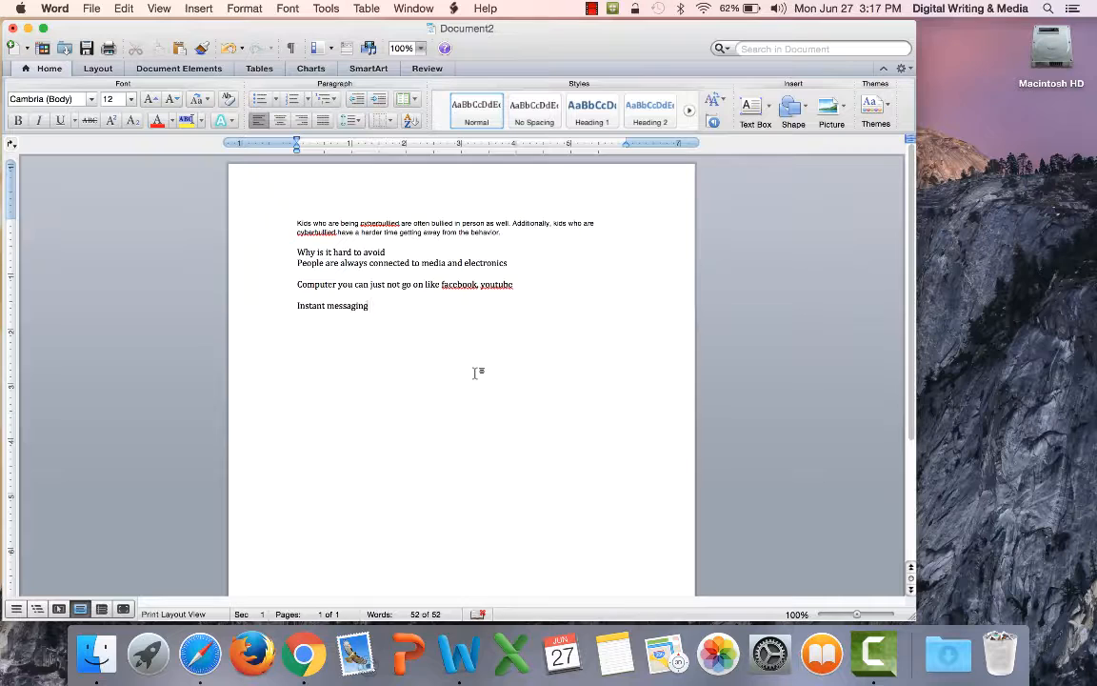
{"action": "mouse_move", "coordinate": [452, 329]}
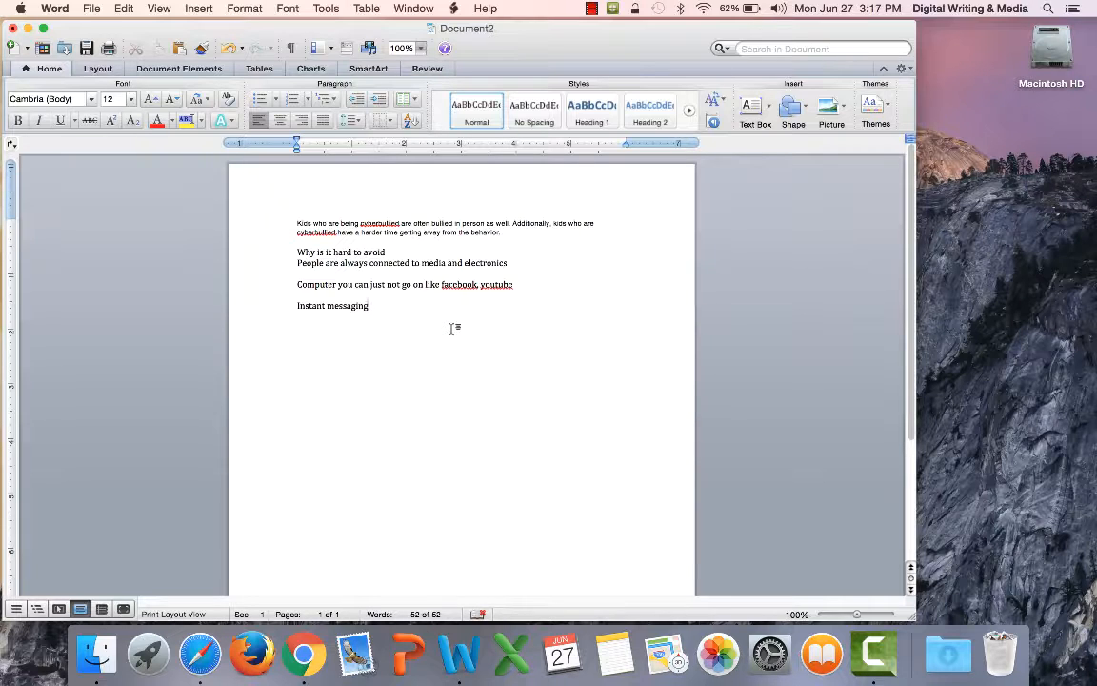
{"action": "type", "text": "-f"}
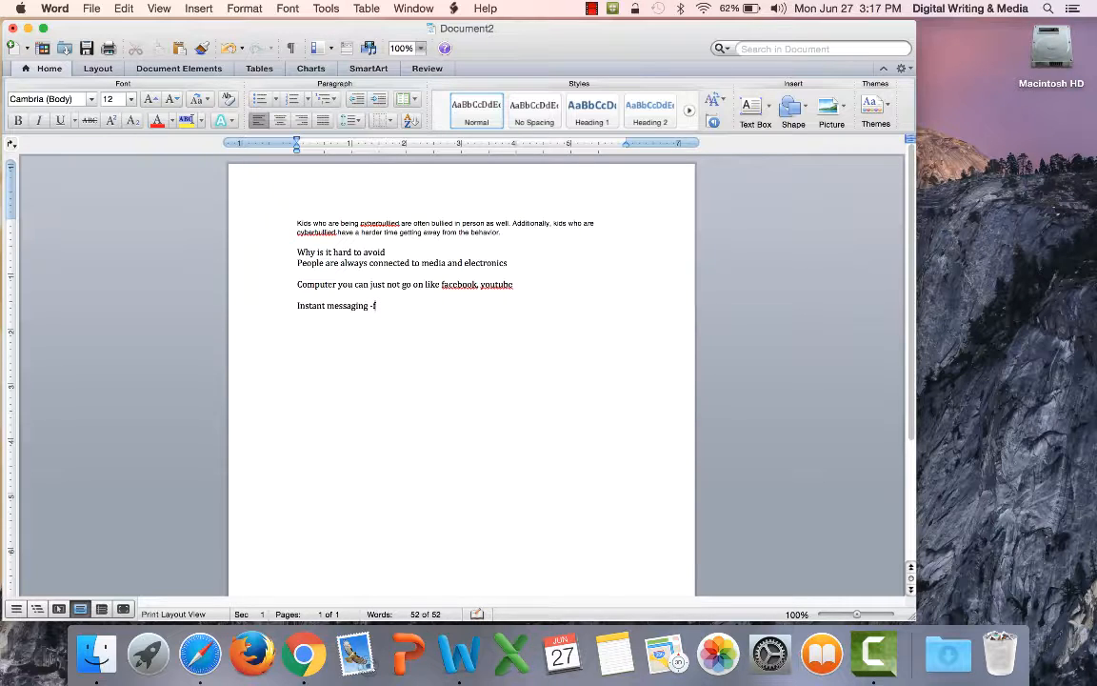
{"action": "type", "text": "acebook, b"}
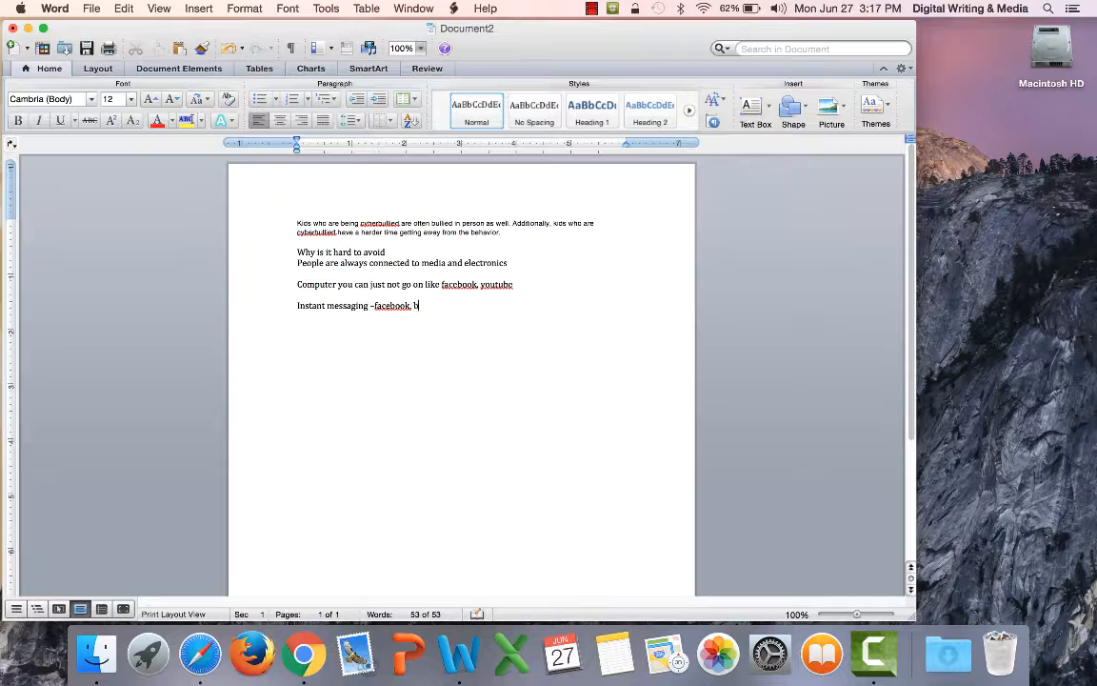
{"action": "type", "text": "ut don't y"}
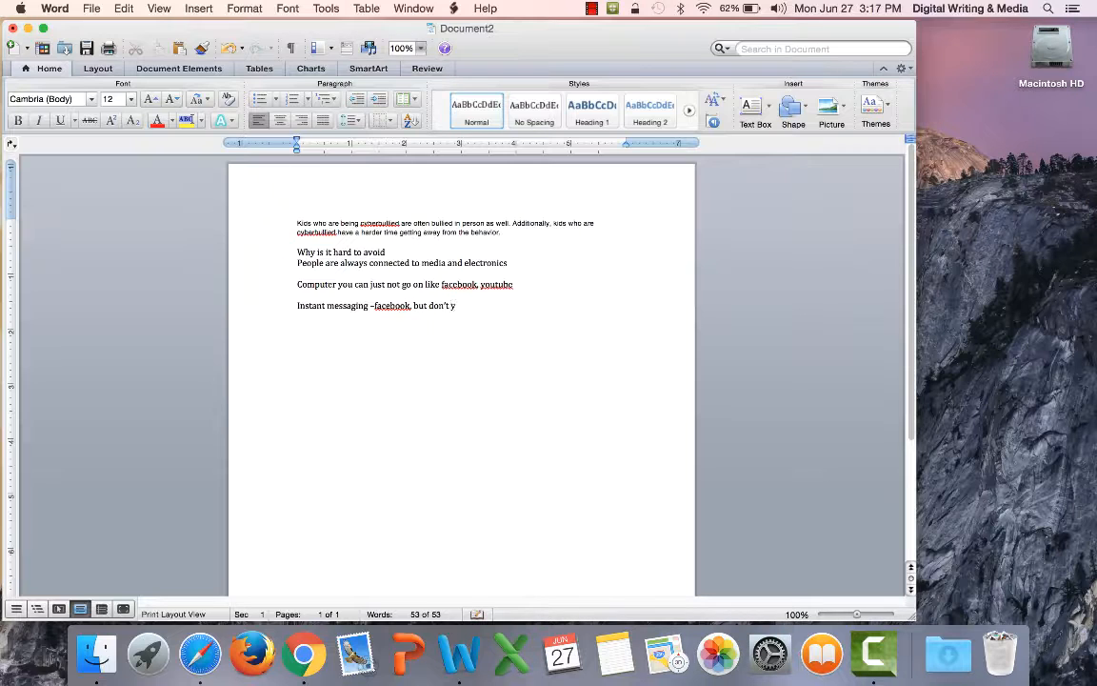
{"action": "type", "text": "ou have to be"}
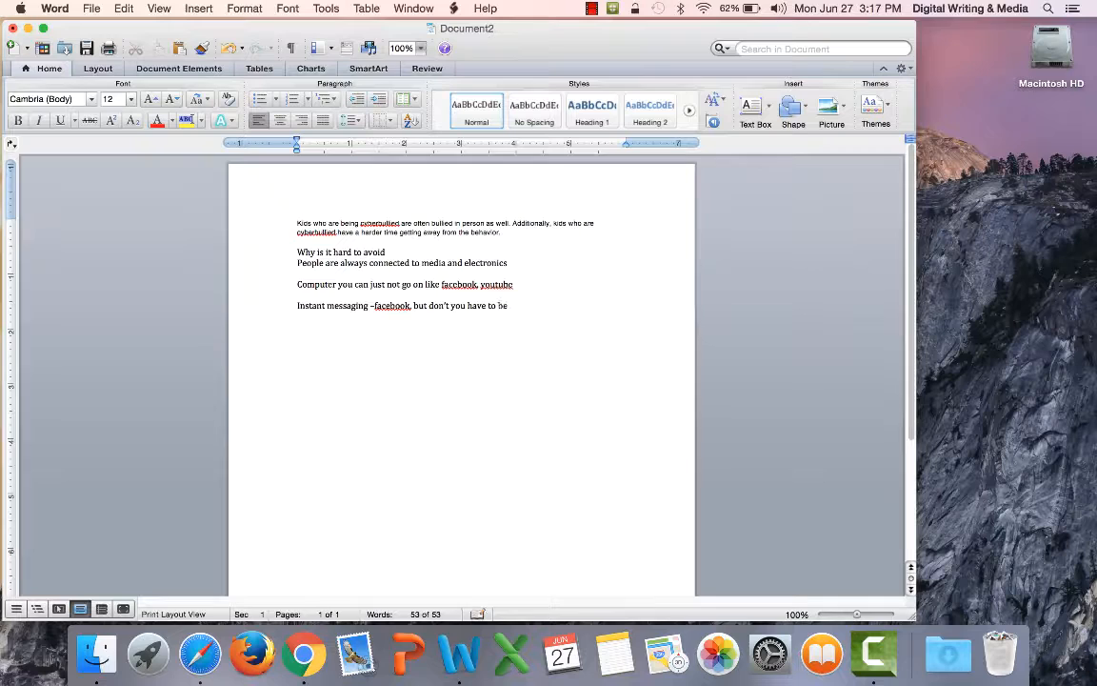
{"action": "type", "text": "friends to"}
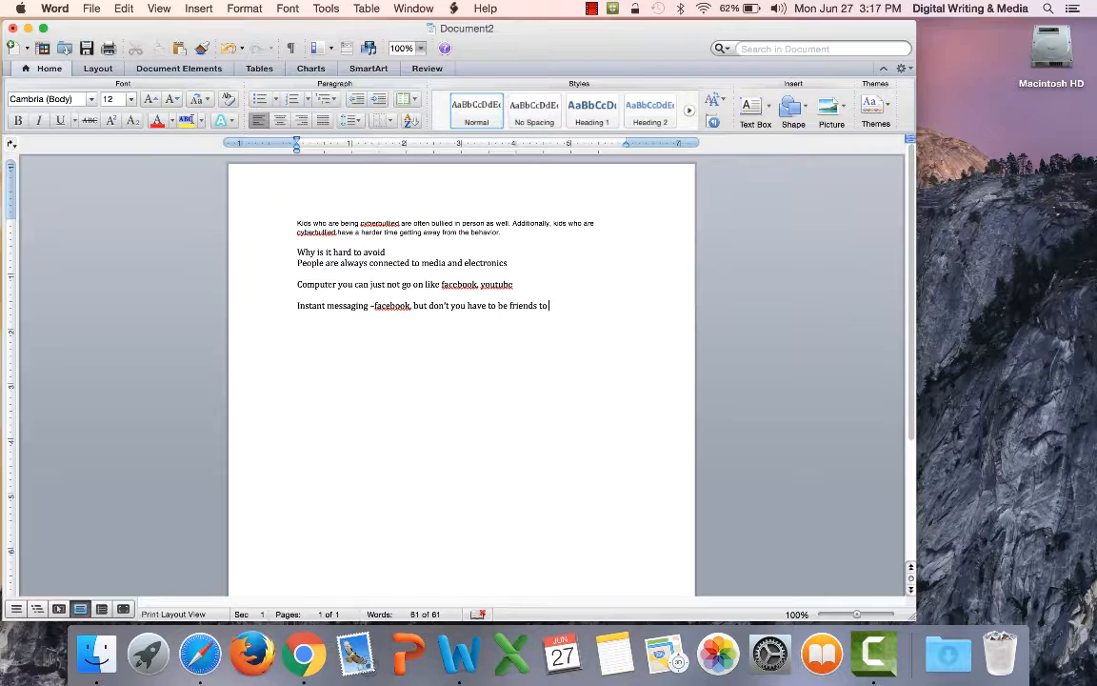
{"action": "type", "text": "message each other"}
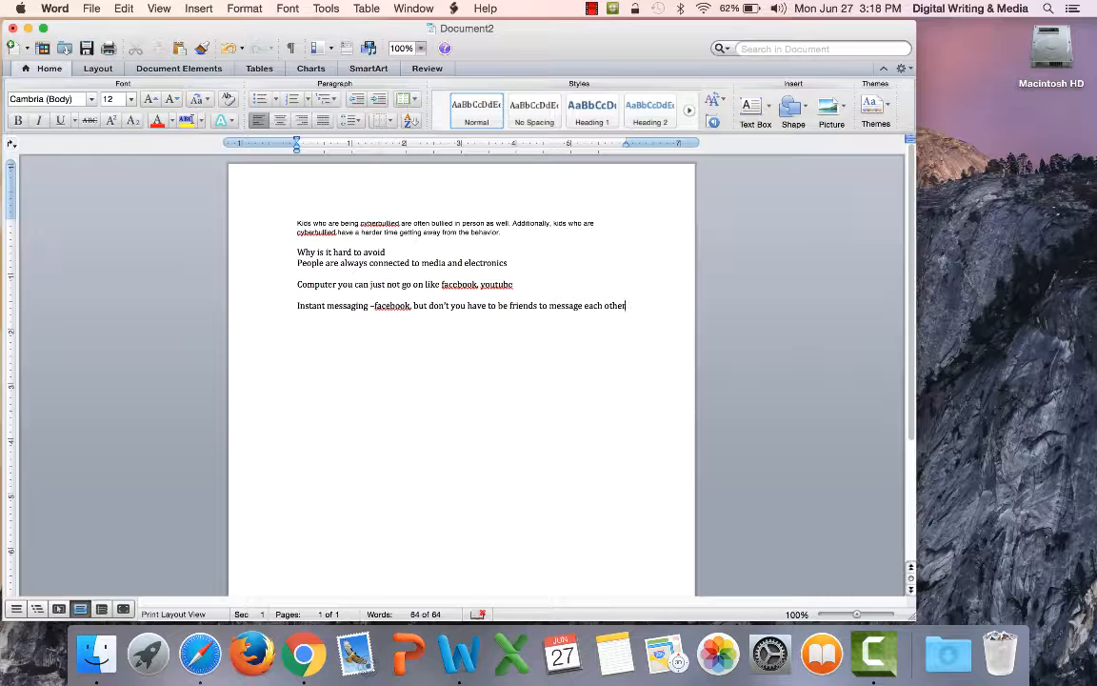
{"action": "type", "text": "?"}
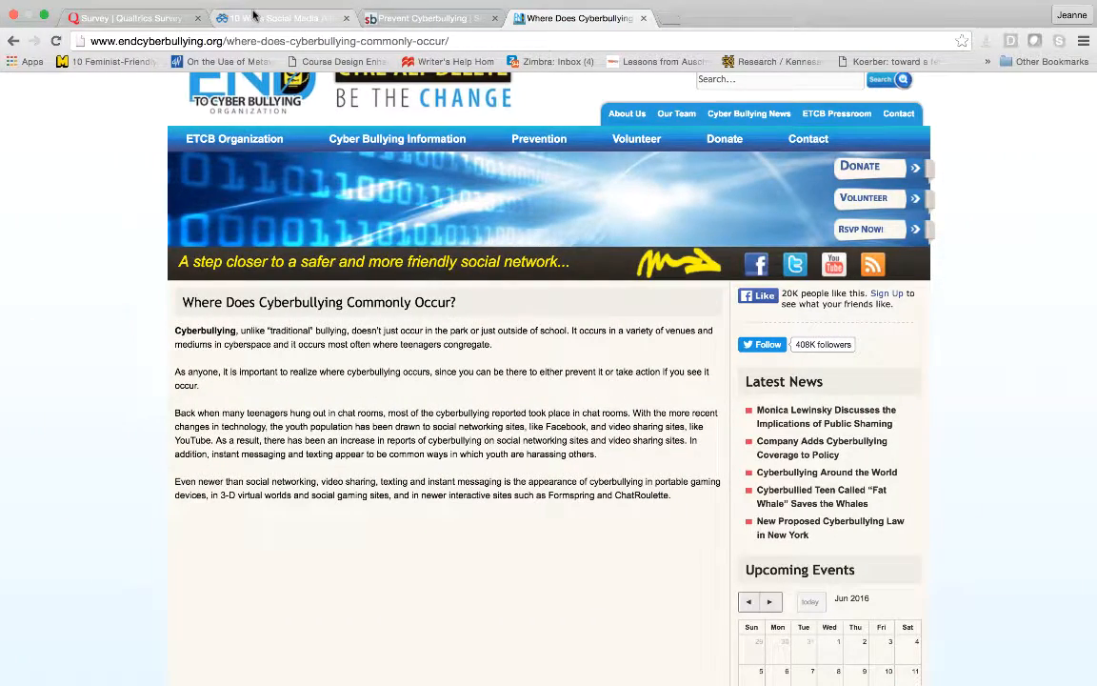
Scroll the Degreed social media article all the way down to its Sources section.
{"action": "left_click", "coordinate": [276, 19]}
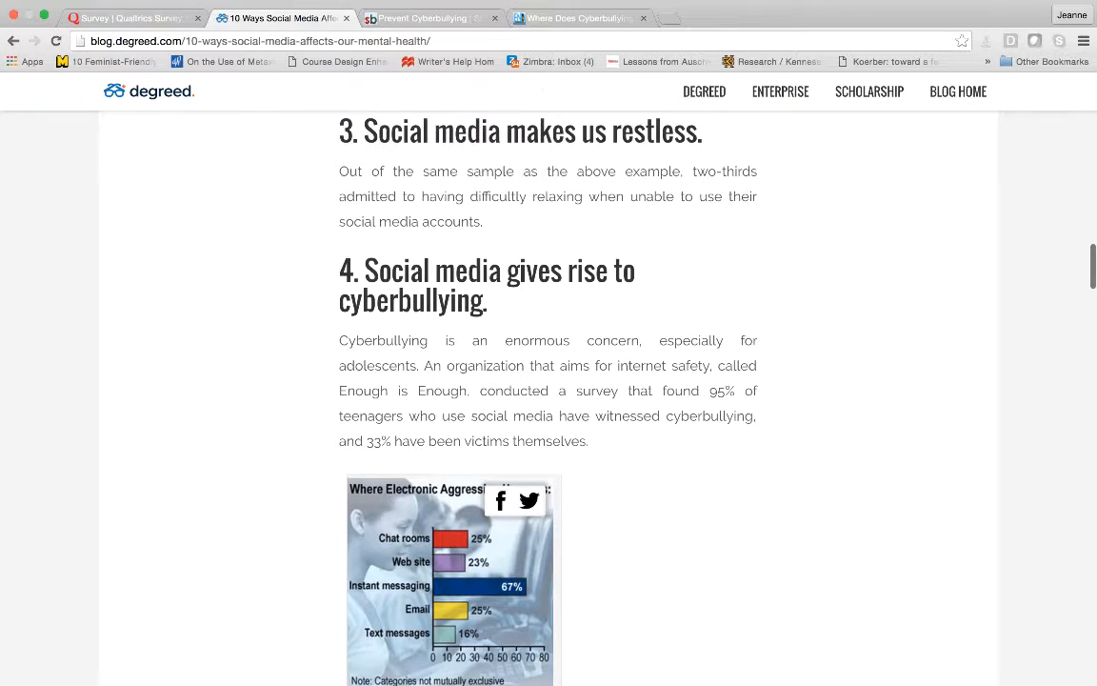
{"action": "scroll", "scroll_direction": "down", "scroll_amount": 3}
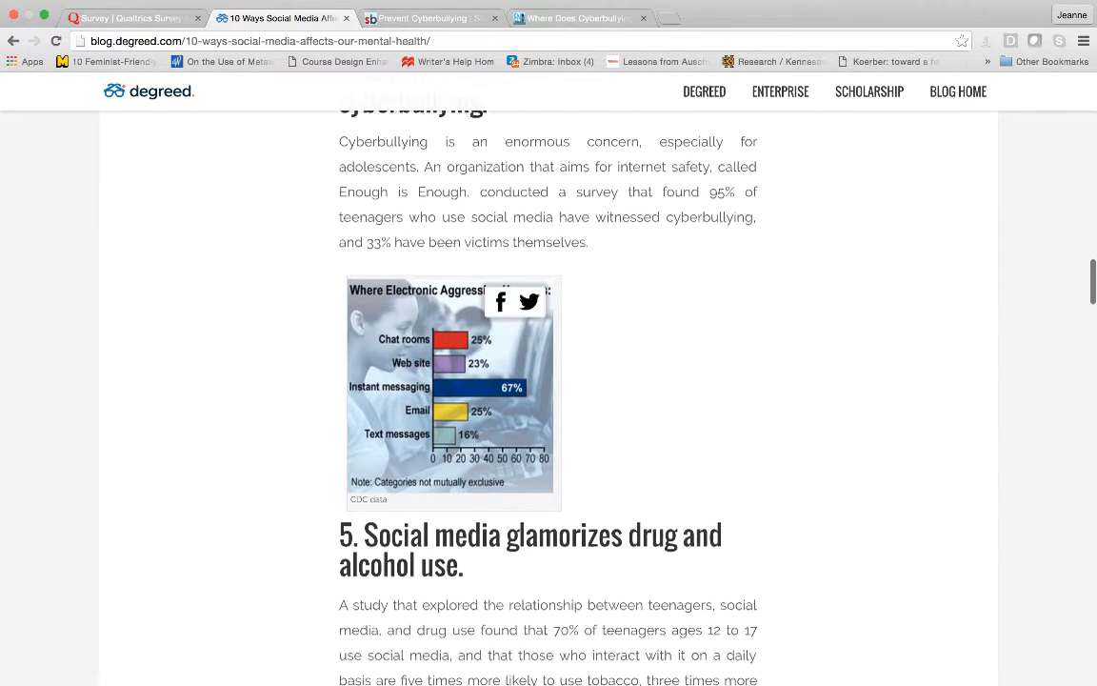
{"action": "scroll", "scroll_direction": "down", "scroll_amount": 3}
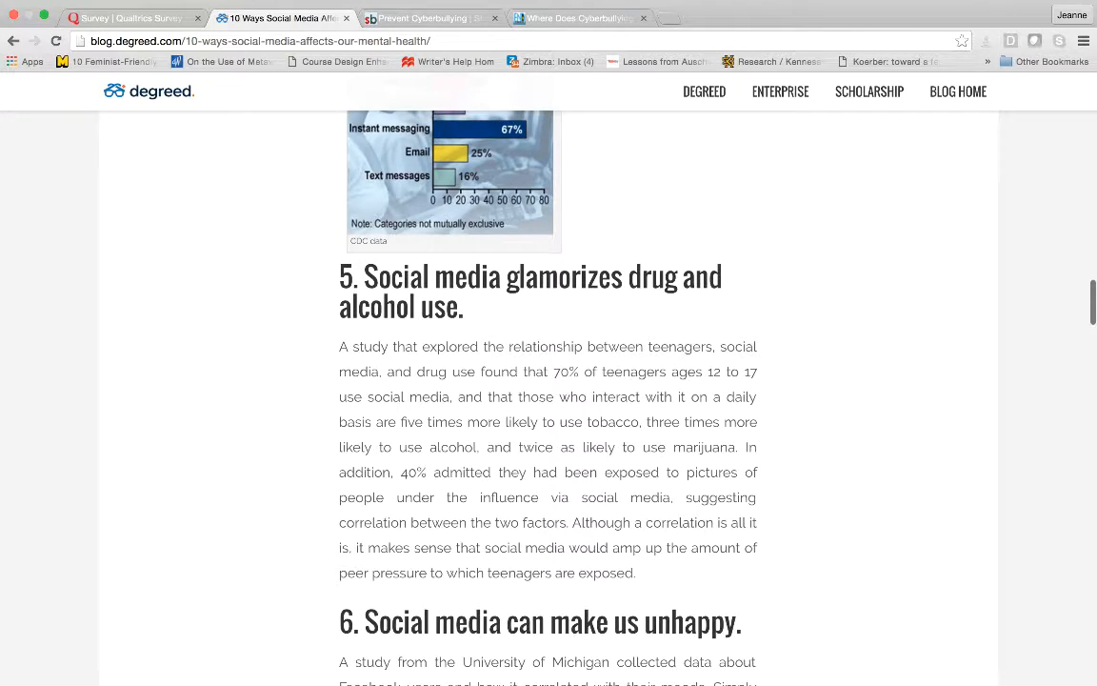
{"action": "scroll", "scroll_direction": "down", "scroll_amount": 3}
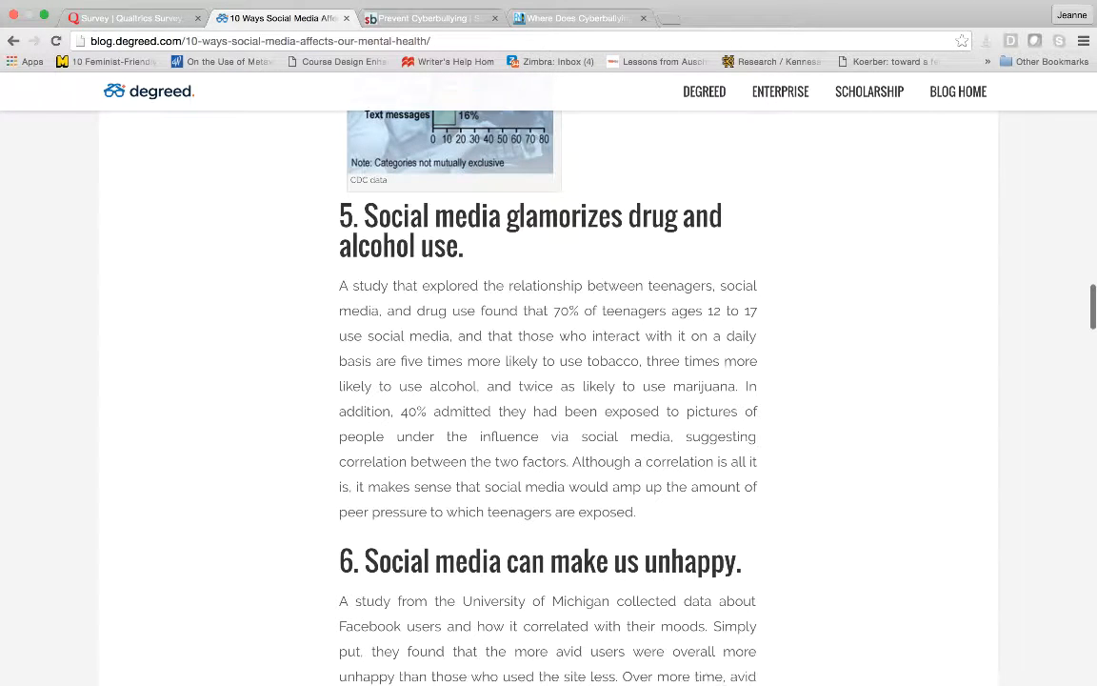
{"action": "scroll", "scroll_direction": "down", "scroll_amount": 3}
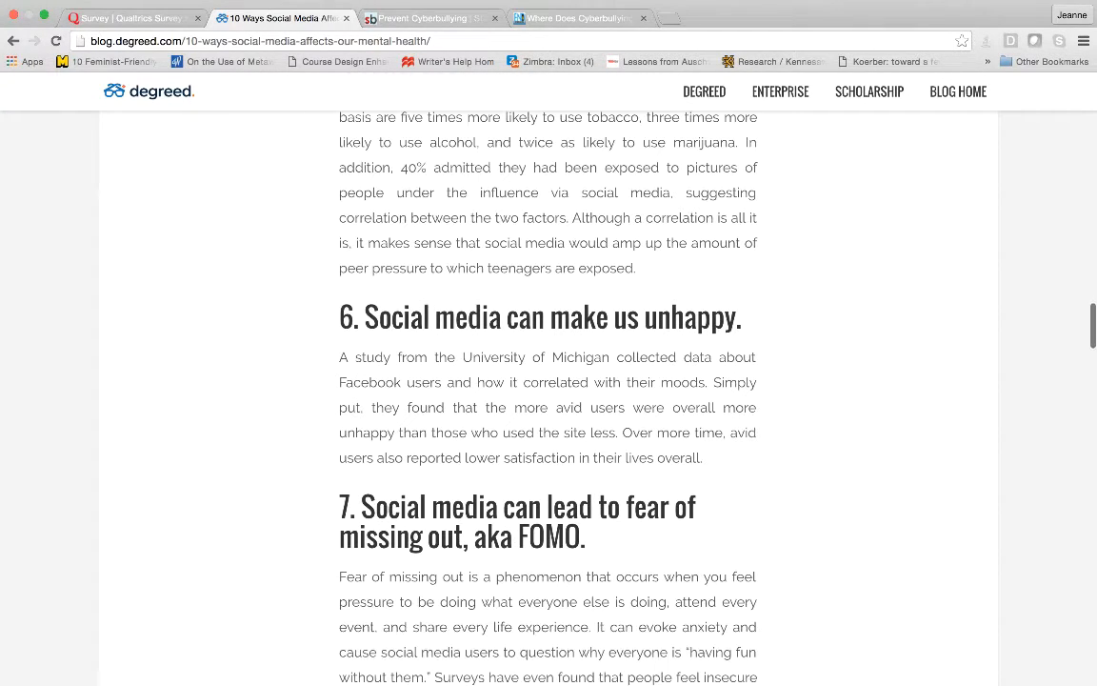
{"action": "scroll", "scroll_direction": "down", "scroll_amount": 3}
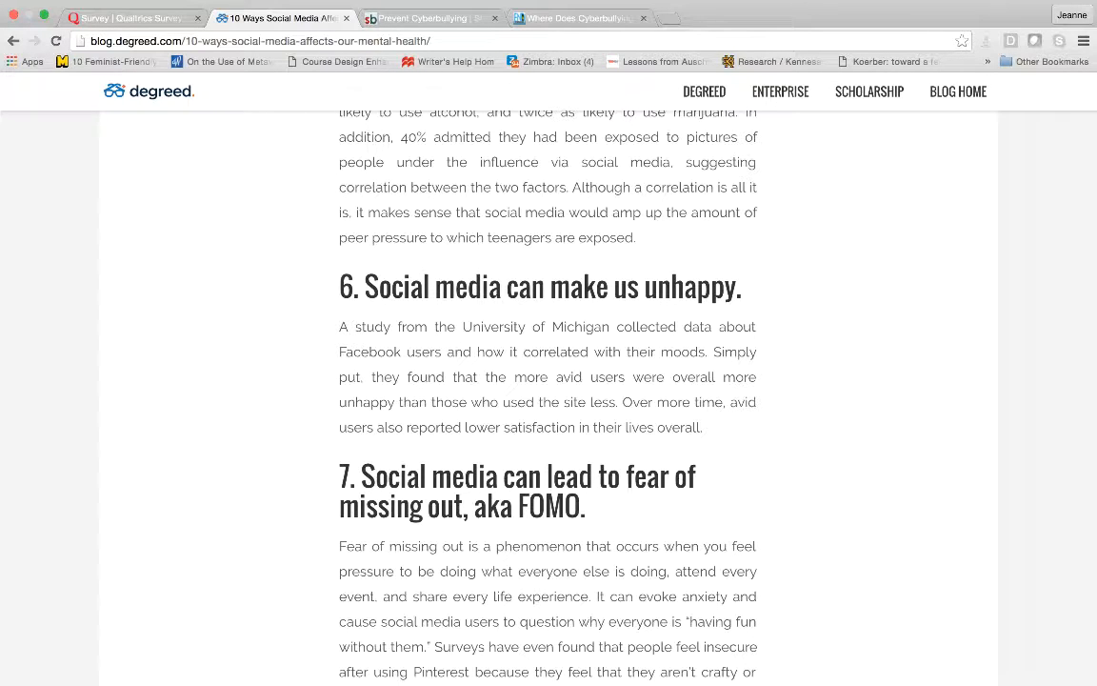
{"action": "scroll", "scroll_direction": "down", "scroll_amount": 3}
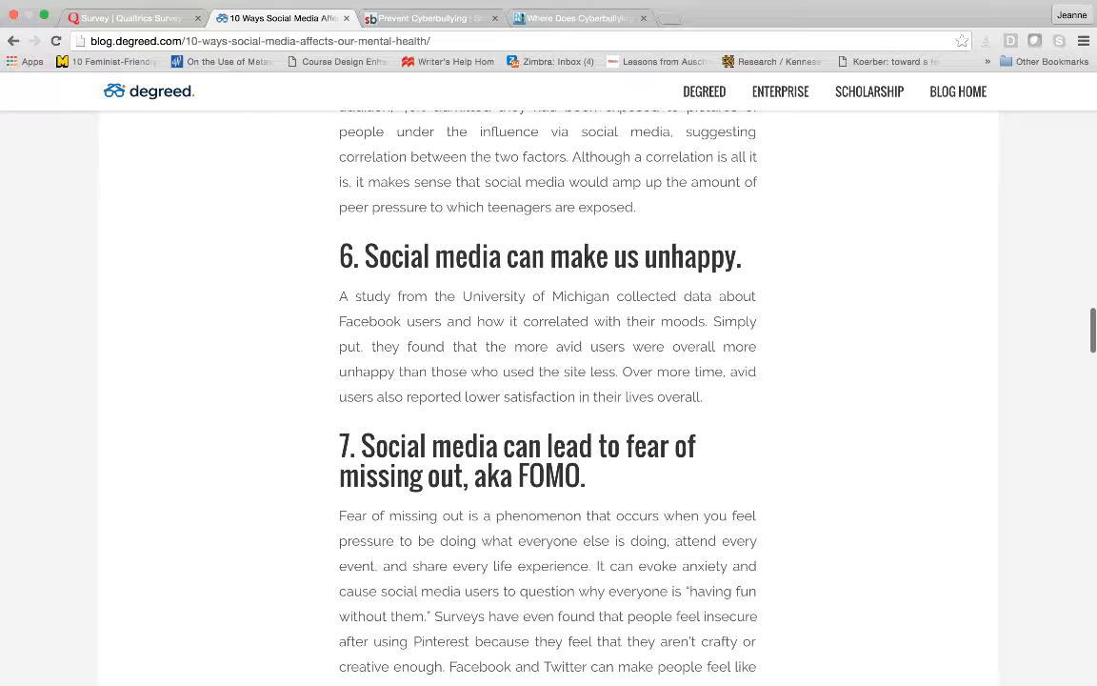
{"action": "scroll", "scroll_direction": "down", "scroll_amount": 3}
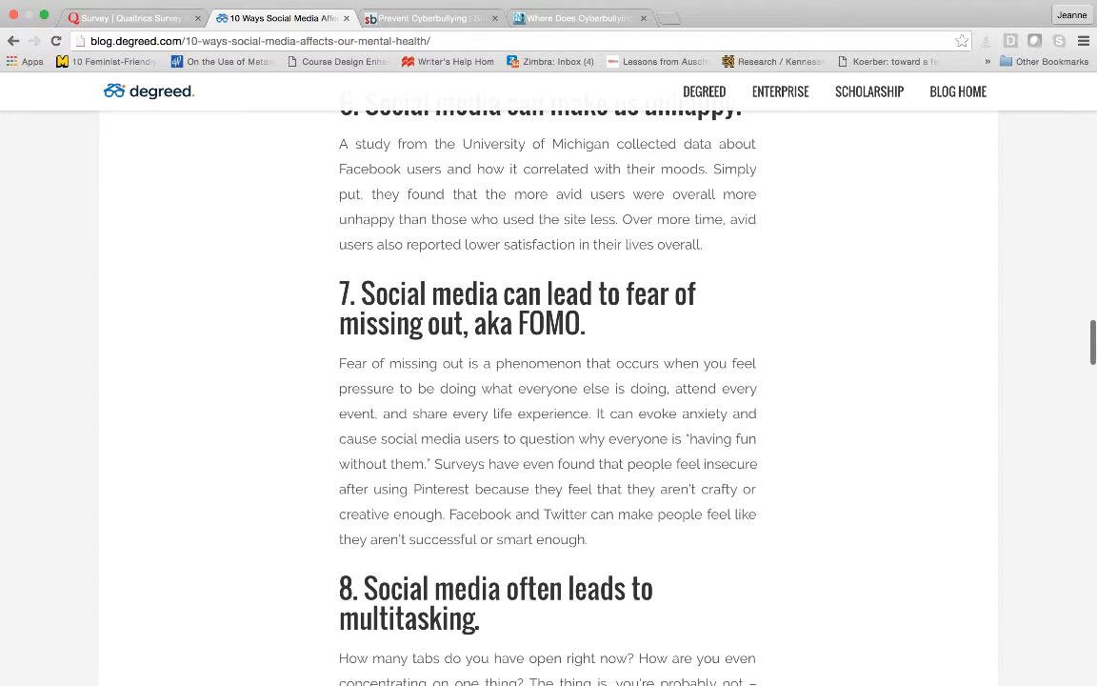
{"action": "scroll", "scroll_direction": "down", "scroll_amount": 3}
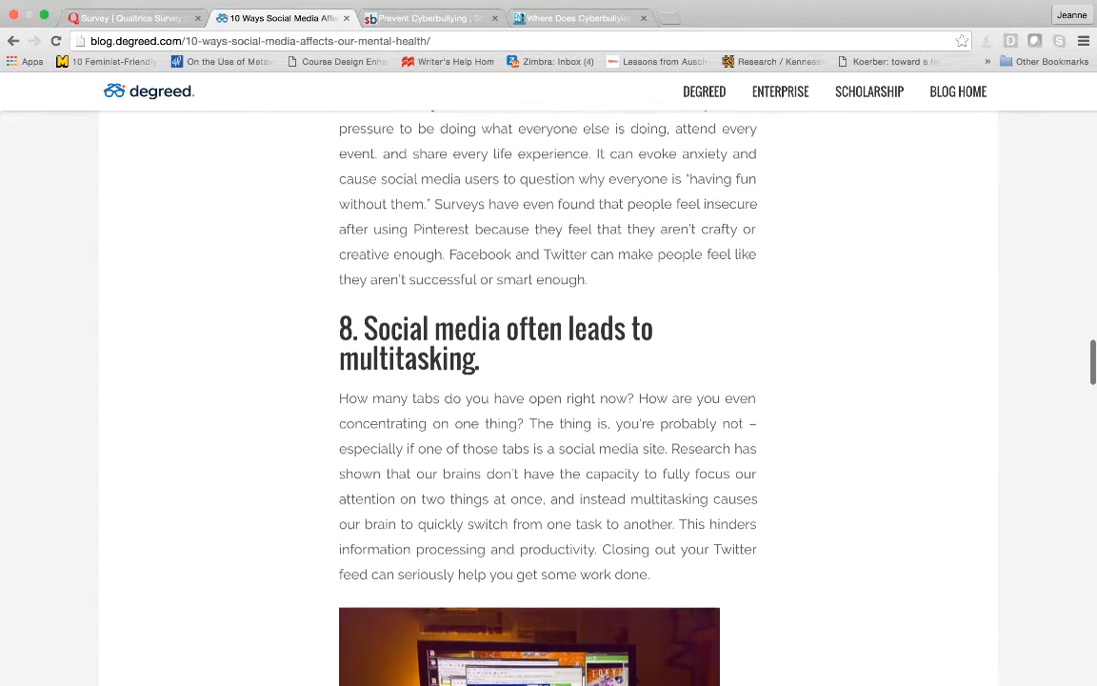
{"action": "scroll", "scroll_direction": "down", "scroll_amount": 3}
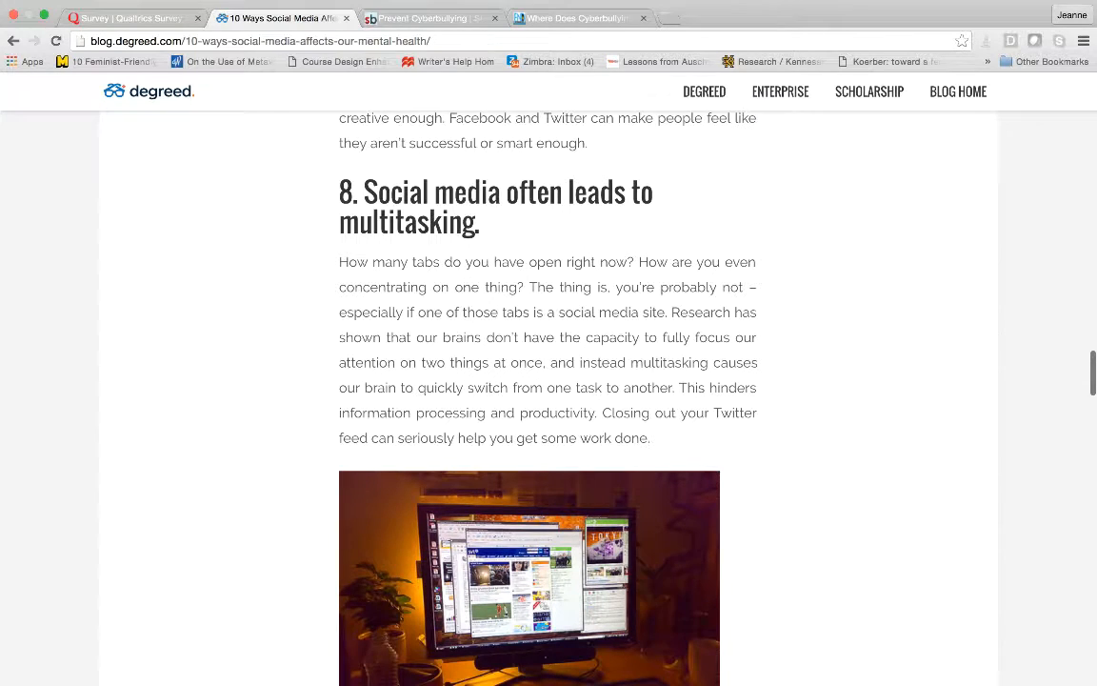
{"action": "scroll", "scroll_direction": "down", "scroll_amount": 3}
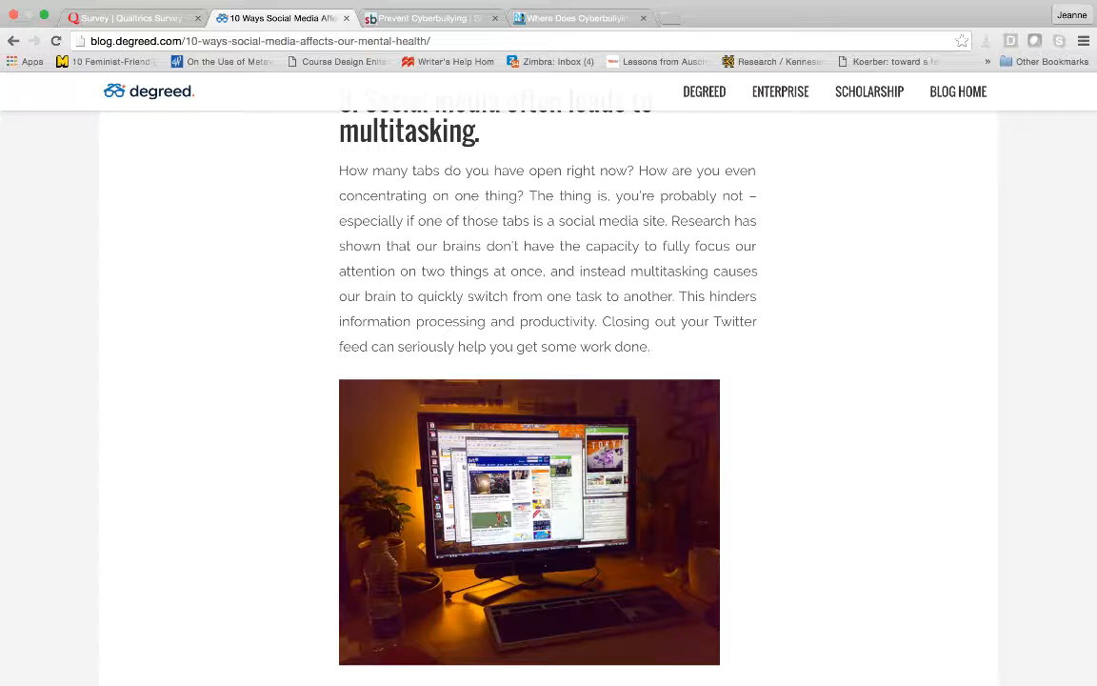
{"action": "scroll", "scroll_direction": "down", "scroll_amount": 3}
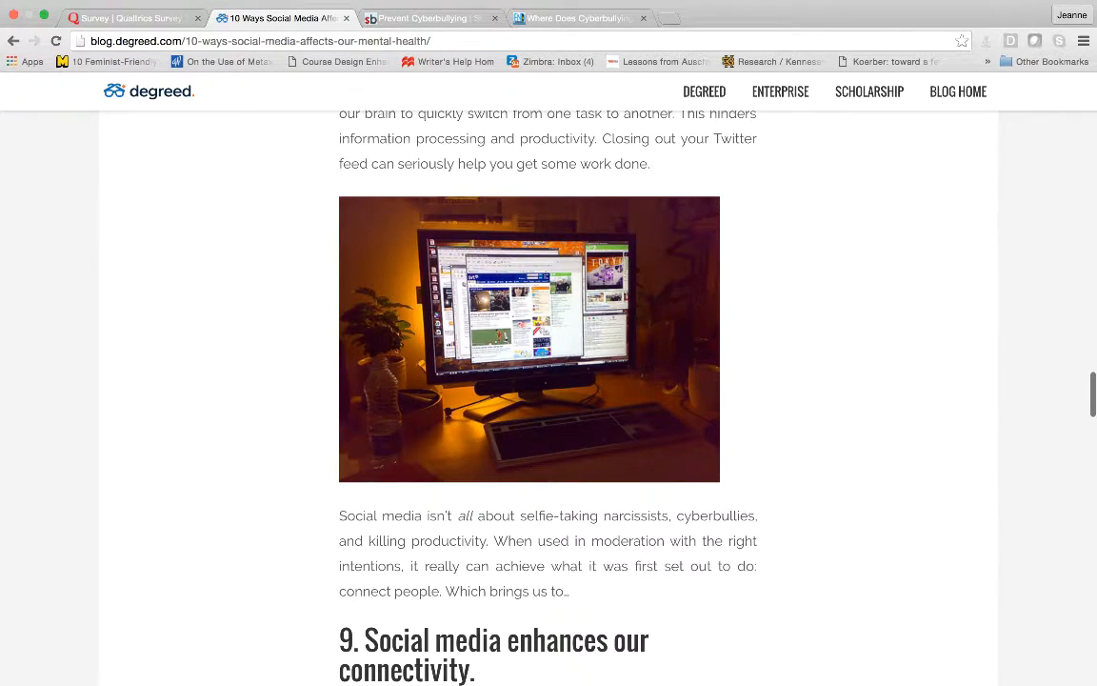
{"action": "scroll", "scroll_direction": "down", "scroll_amount": 3}
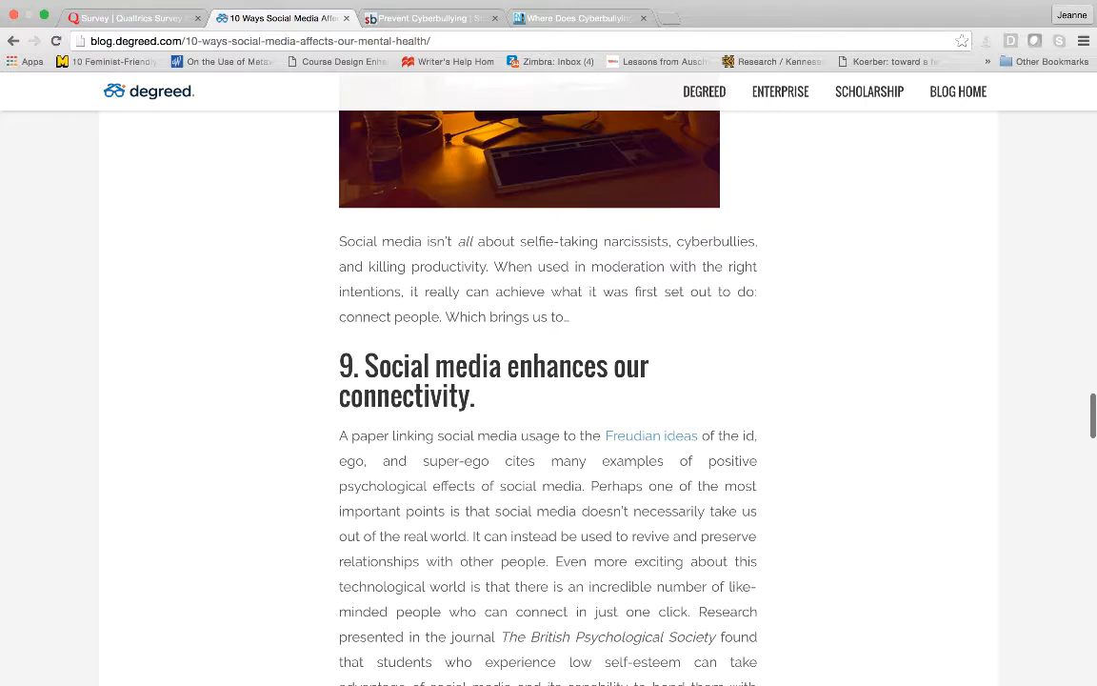
{"action": "scroll", "scroll_direction": "down", "scroll_amount": 3}
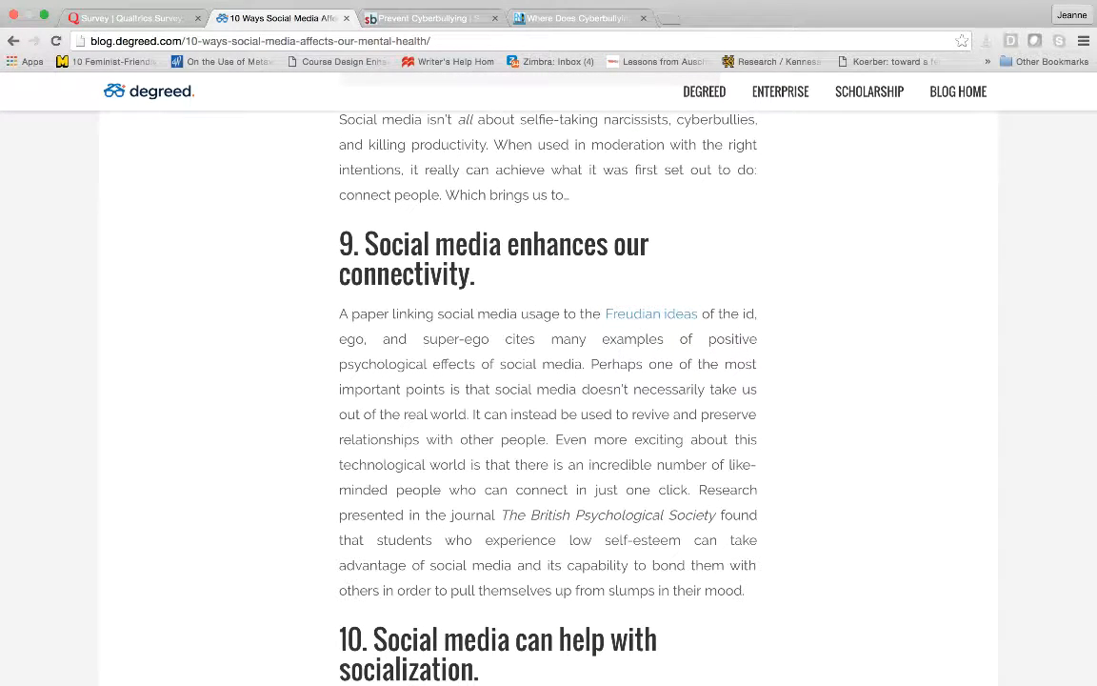
{"action": "scroll", "scroll_direction": "down", "scroll_amount": 3}
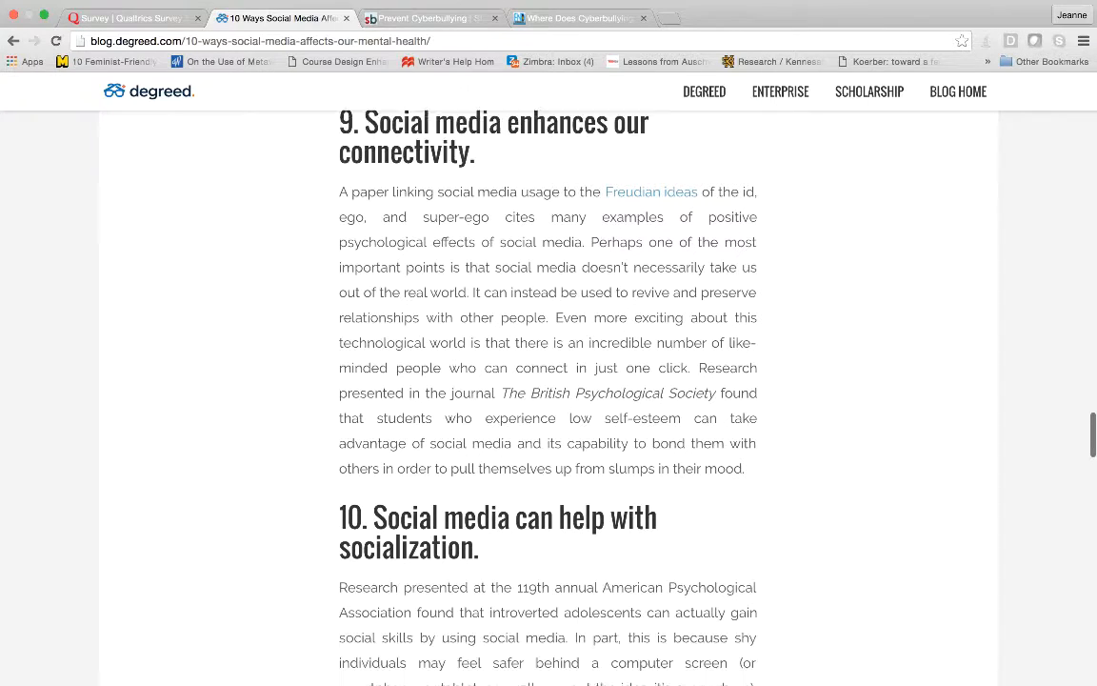
{"action": "scroll", "scroll_direction": "down", "scroll_amount": 3}
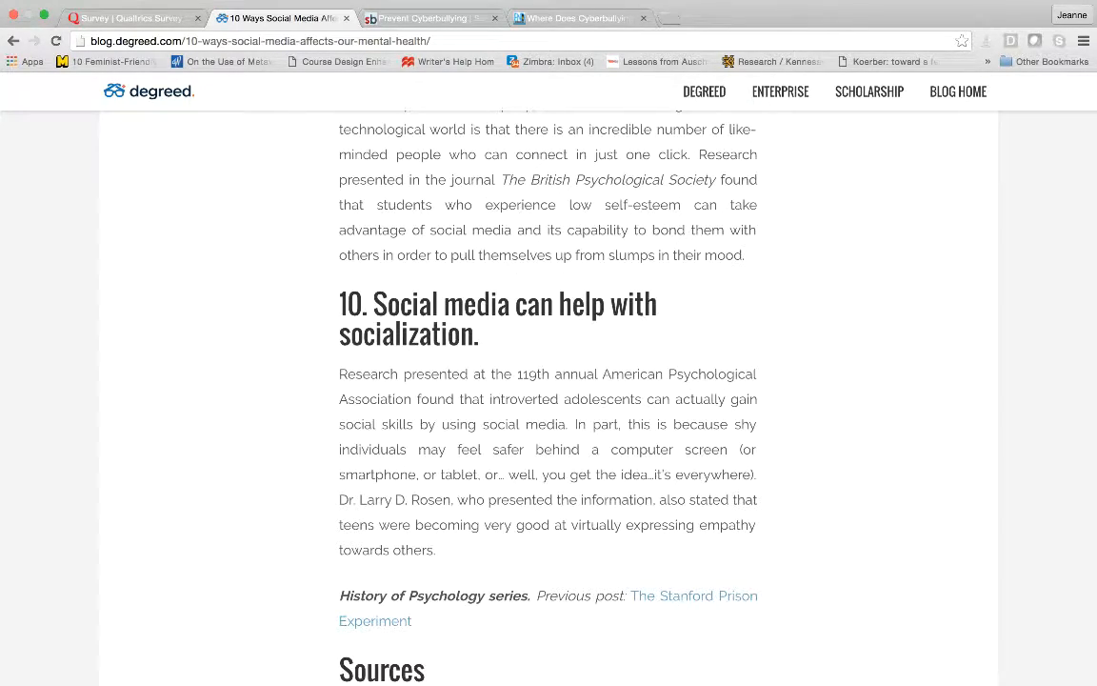
{"action": "scroll", "scroll_direction": "down", "scroll_amount": 3}
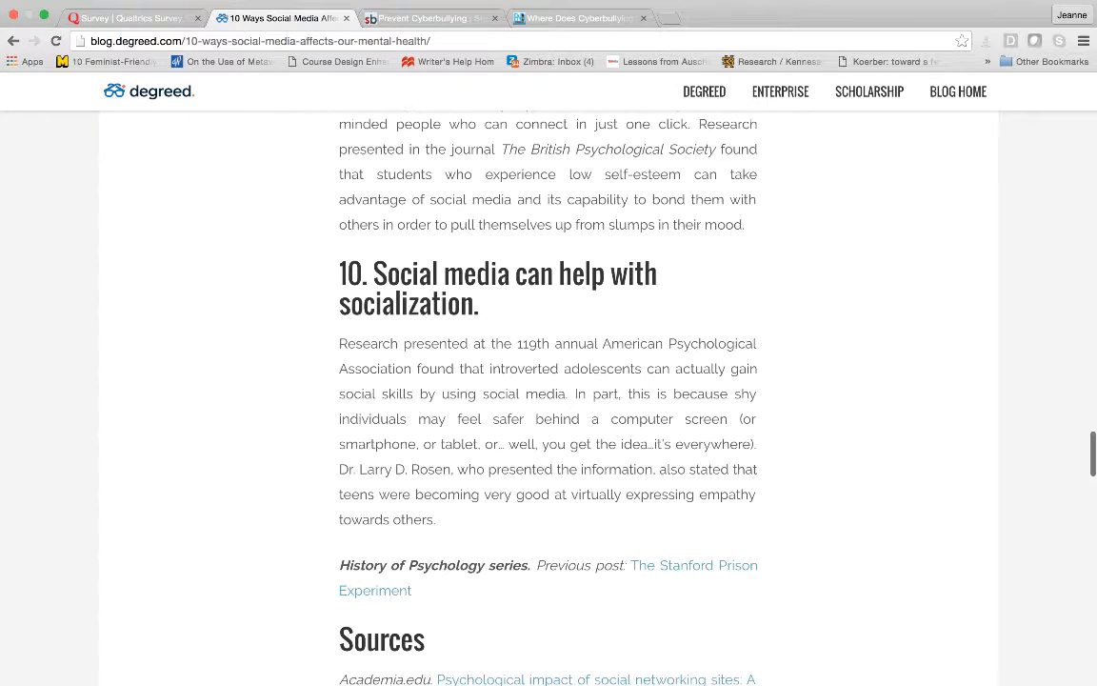
{"action": "scroll", "scroll_direction": "down", "scroll_amount": 3}
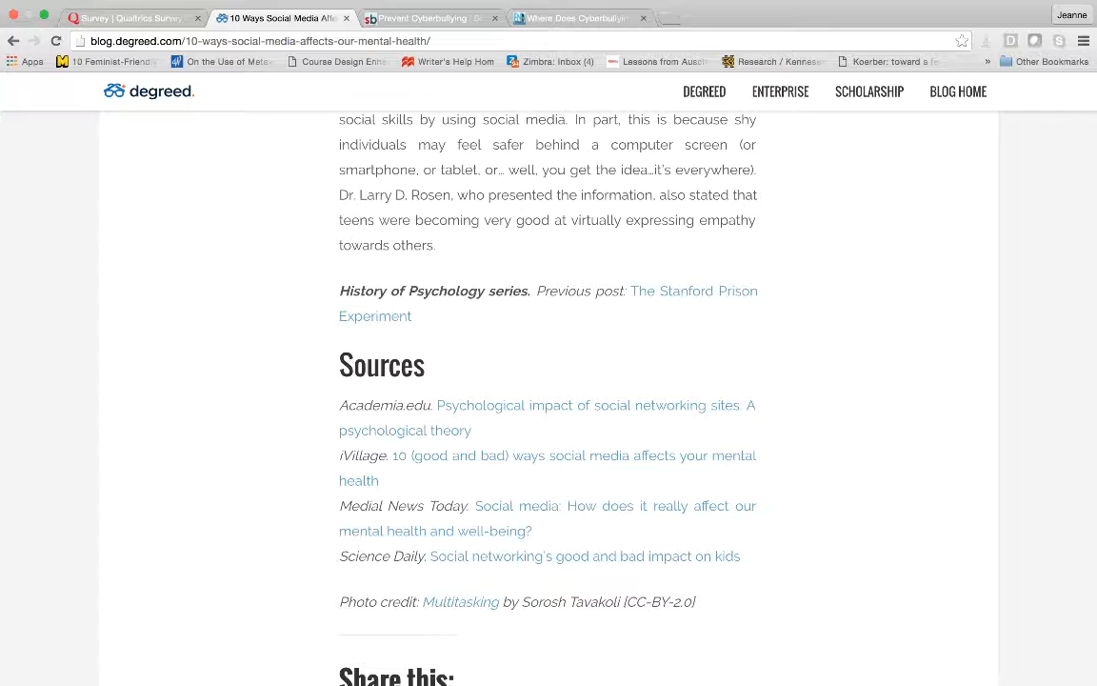
{"action": "scroll", "scroll_direction": "down", "scroll_amount": 3}
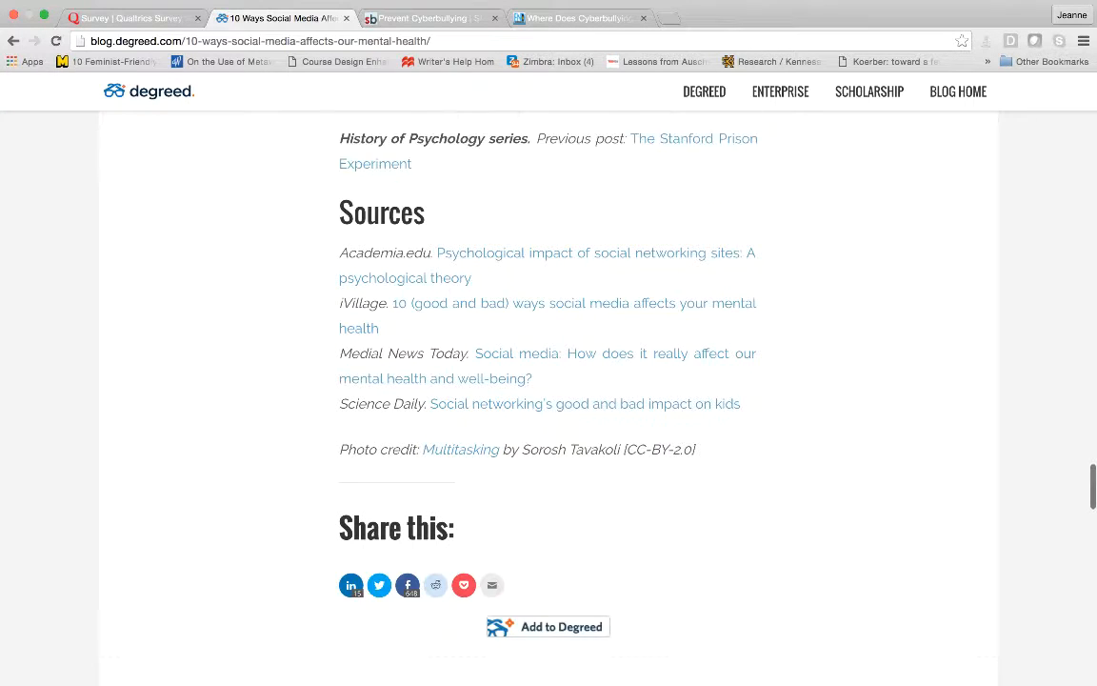
{"action": "scroll", "scroll_direction": "down", "scroll_amount": 3}
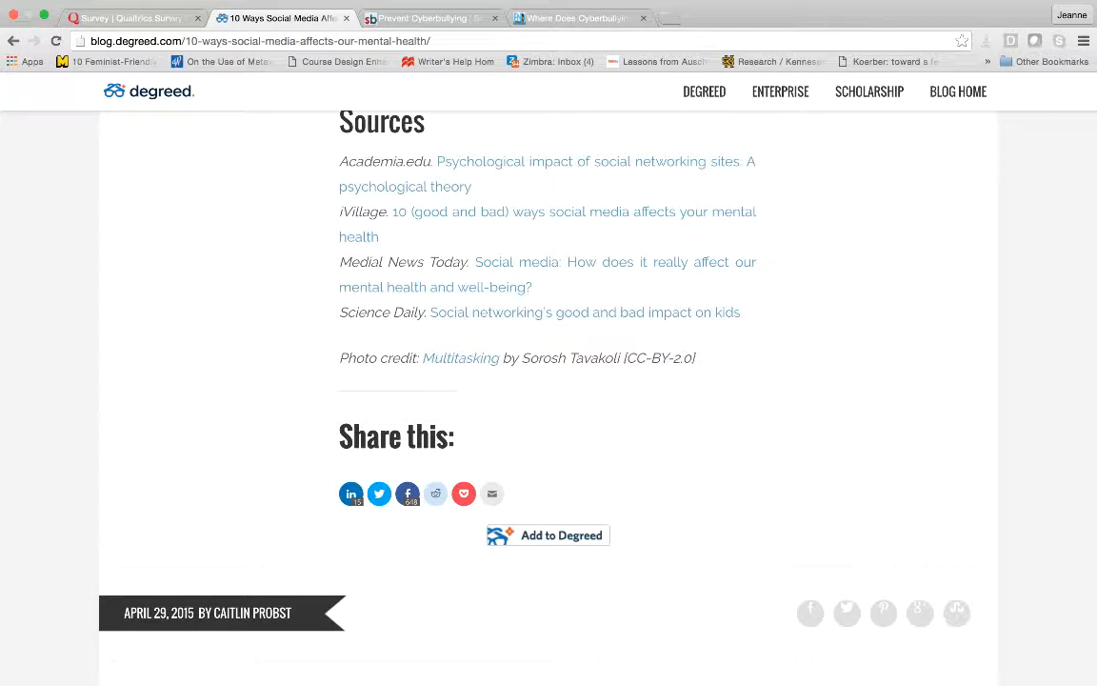
{"action": "scroll", "scroll_direction": "up", "scroll_amount": 3}
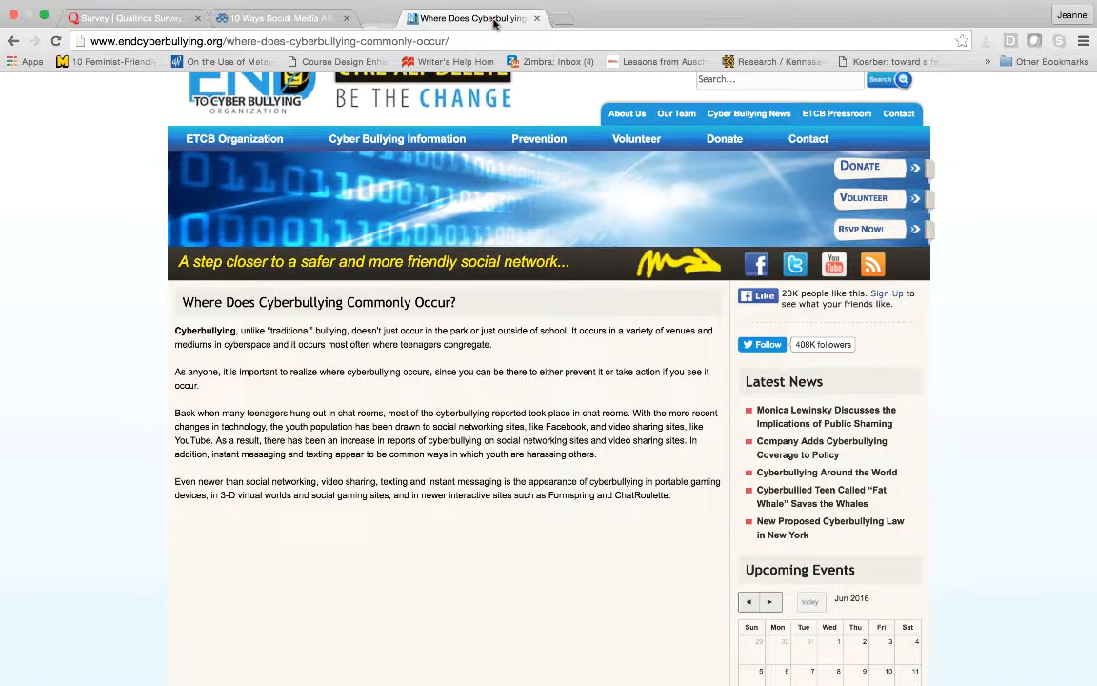
Type the heading 'Positive and negative effects of social media' and begin a 'netw…' line below.
{"action": "left_click", "coordinate": [286, 18]}
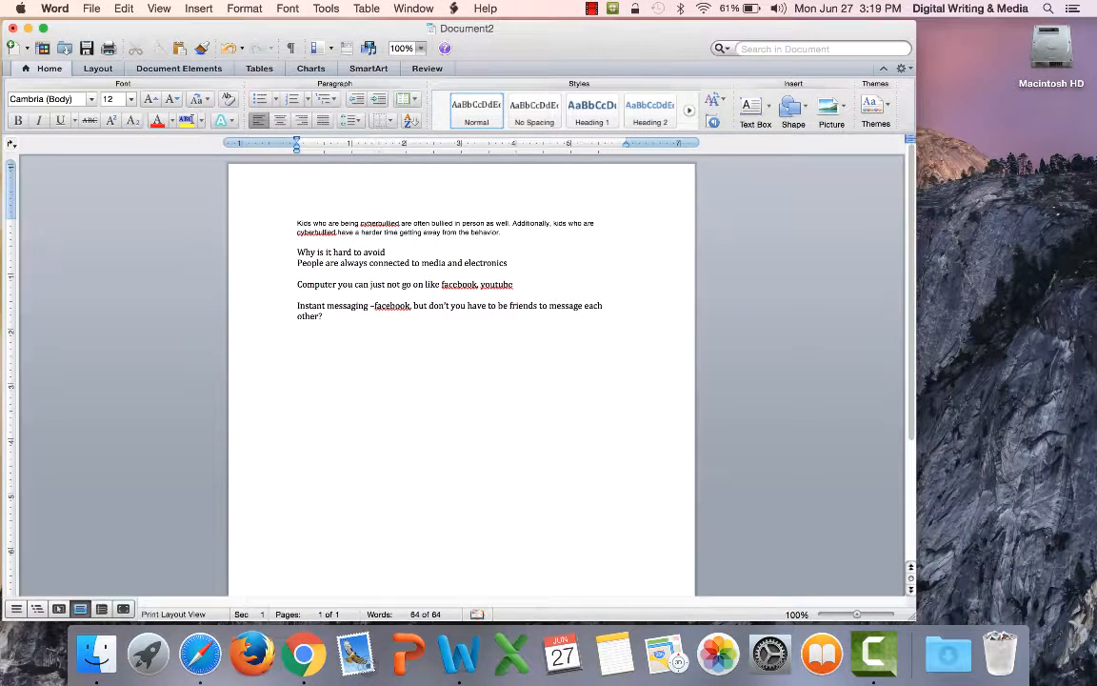
{"action": "type", "text": "Positive and negative e"}
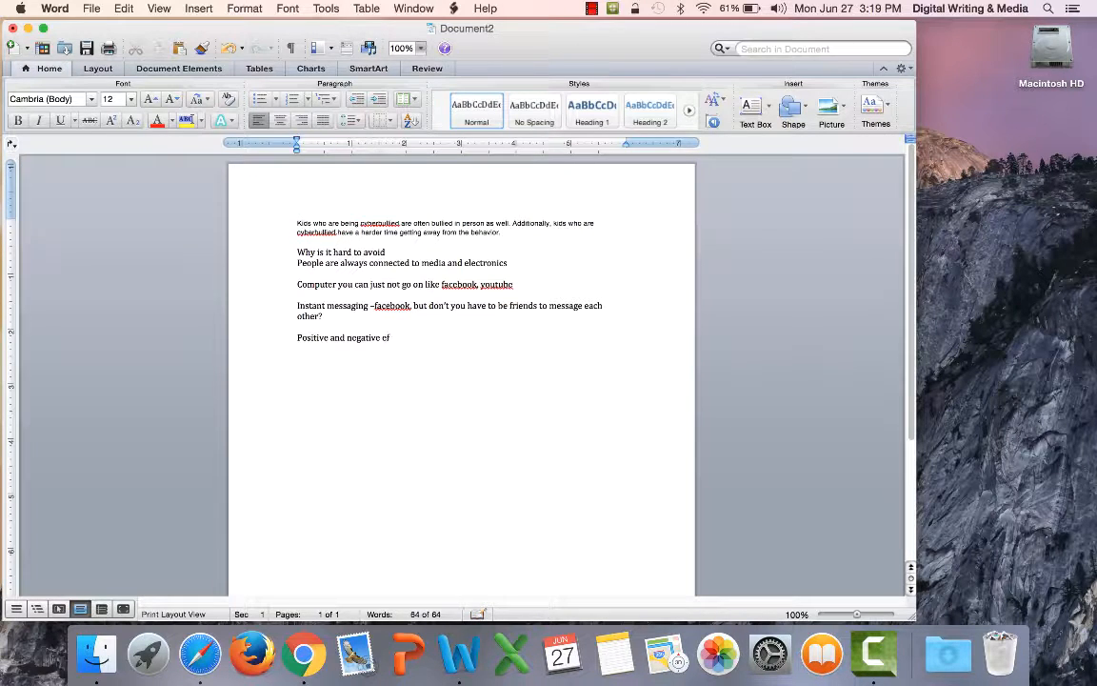
{"action": "type", "text": "fects of social media"}
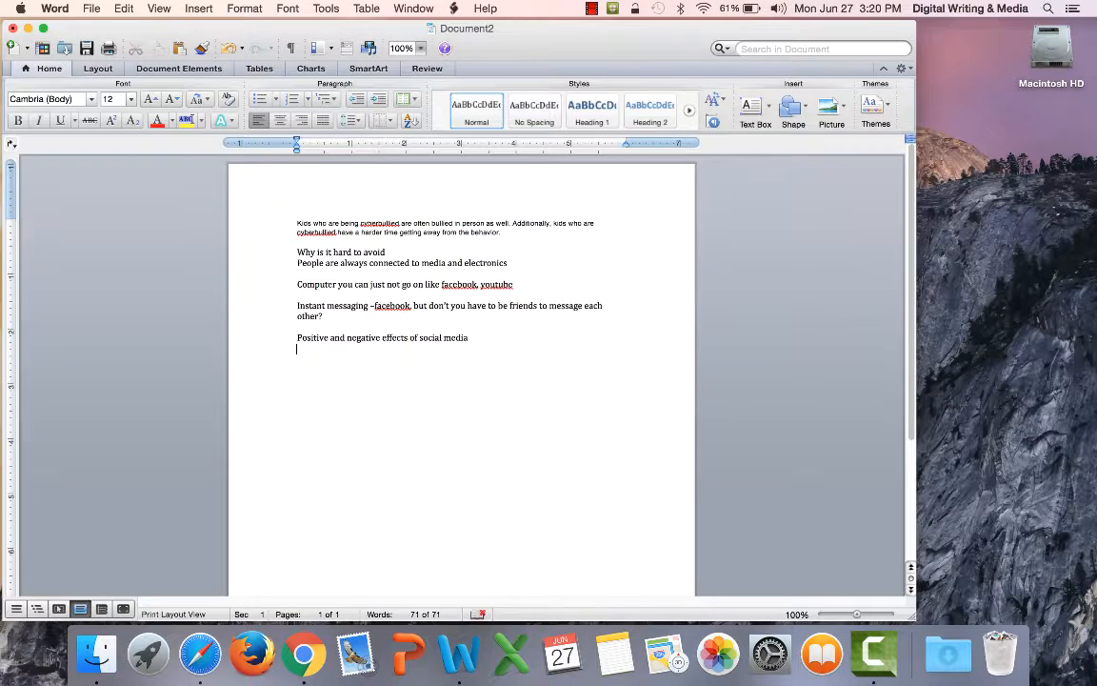
{"action": "mouse_move", "coordinate": [343, 370]}
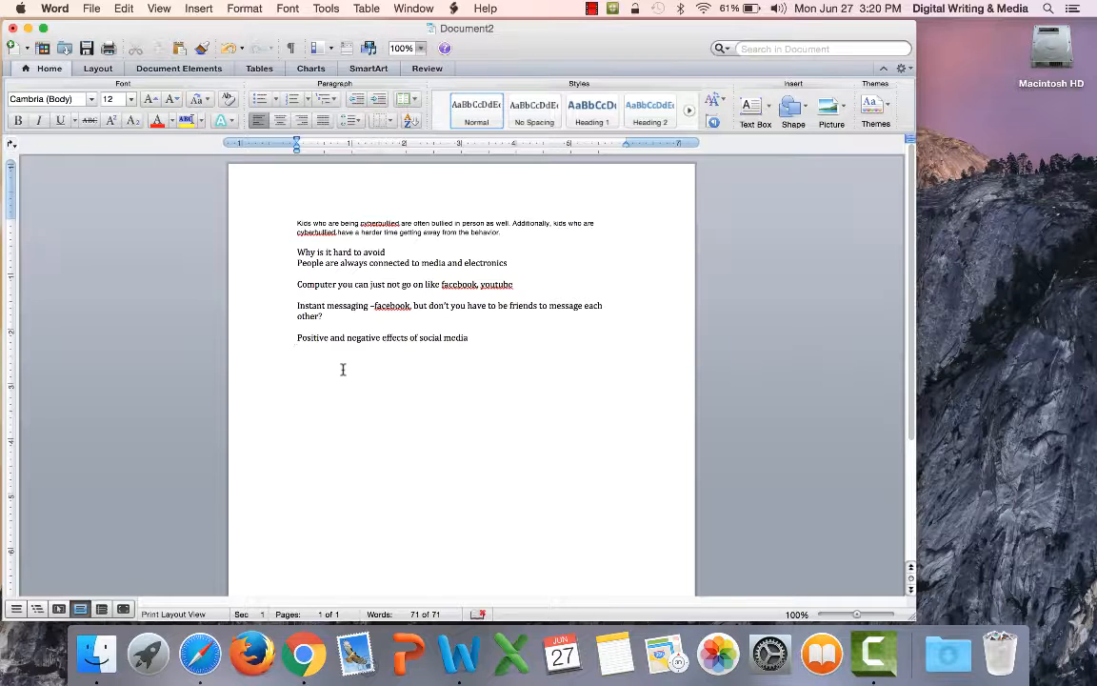
{"action": "left_click", "coordinate": [297, 359]}
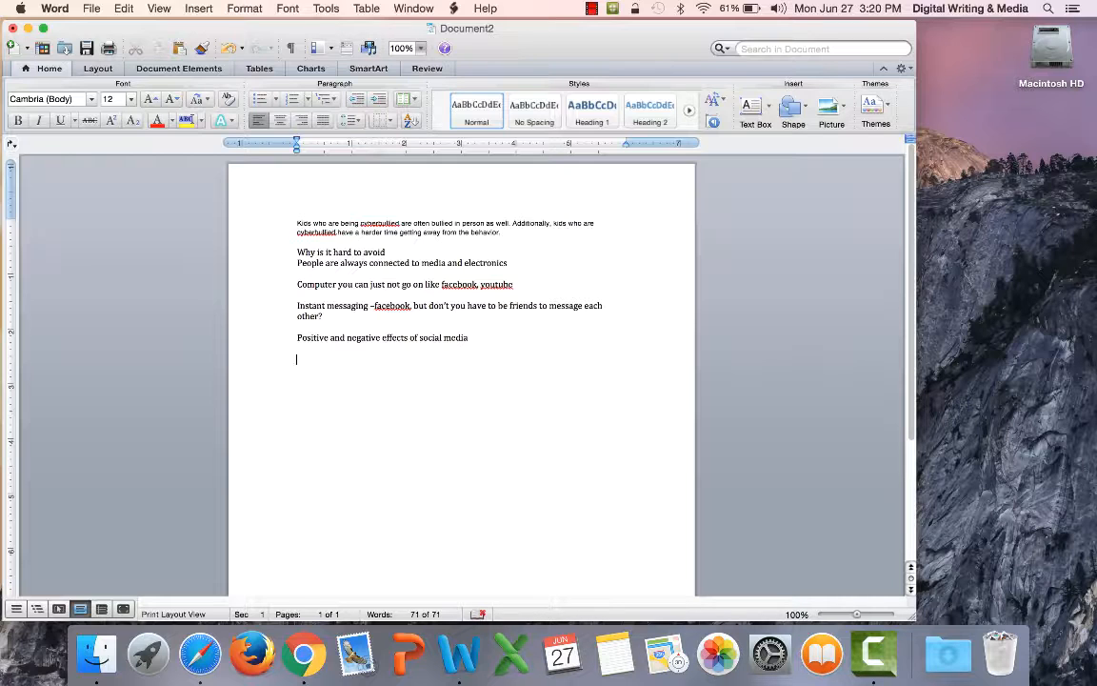
{"action": "type", "text": "netw"}
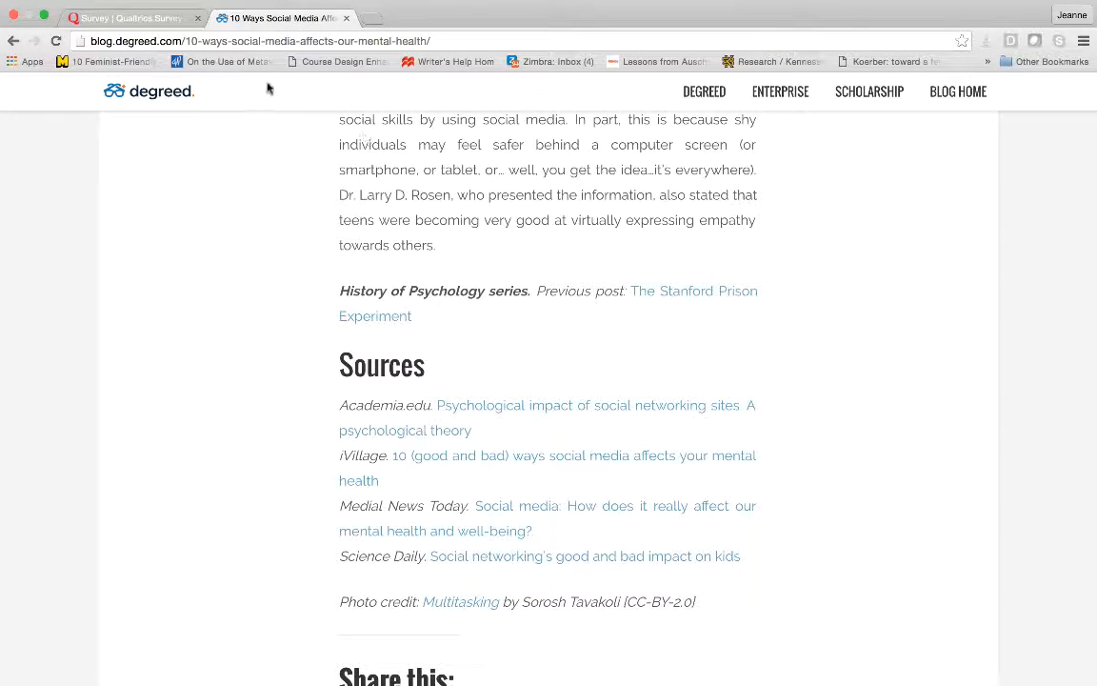
Search 'positive effects of social media' in a new tab using the omnibox suggestion.
{"action": "left_click", "coordinate": [352, 17]}
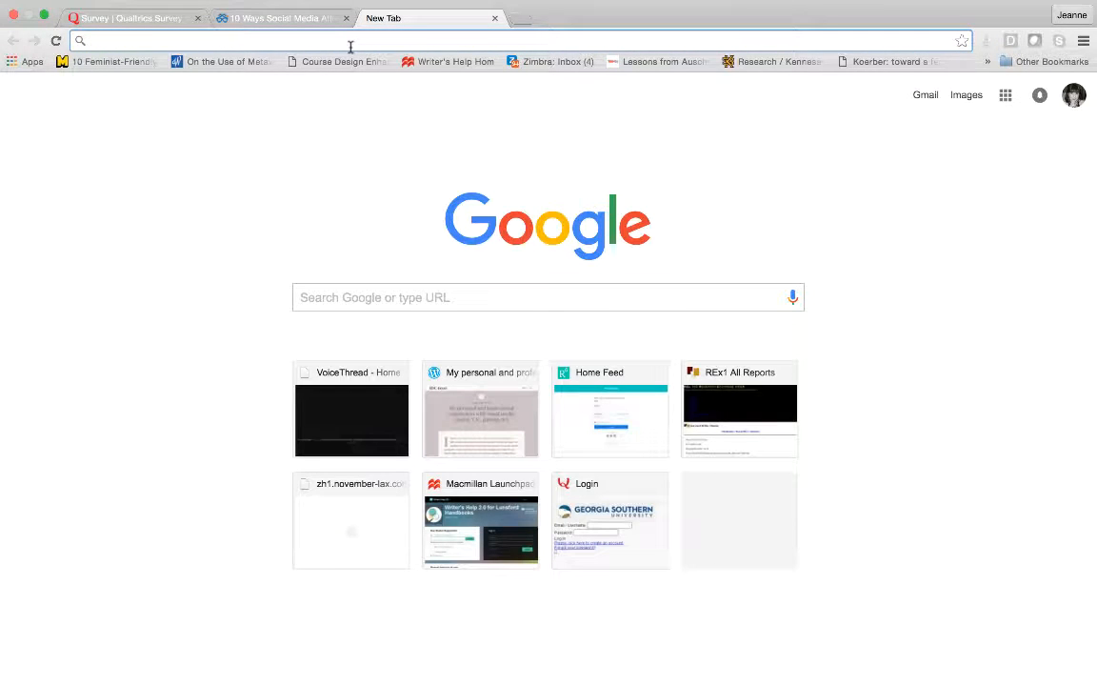
{"action": "type", "text": "positive e"}
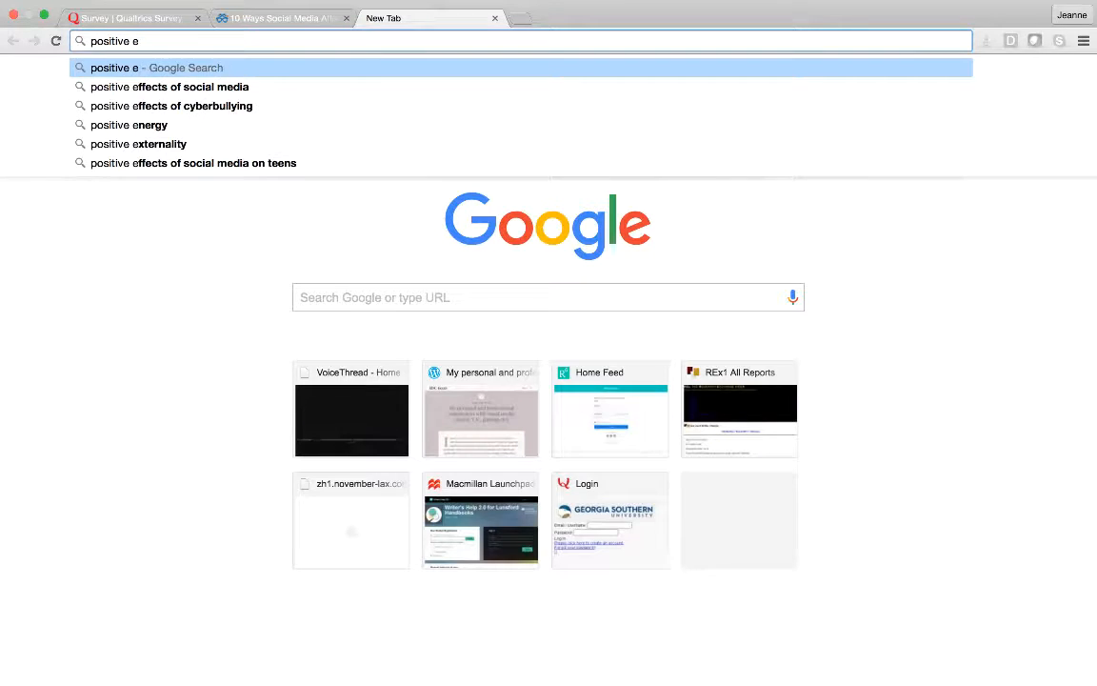
{"action": "left_click", "coordinate": [169, 86]}
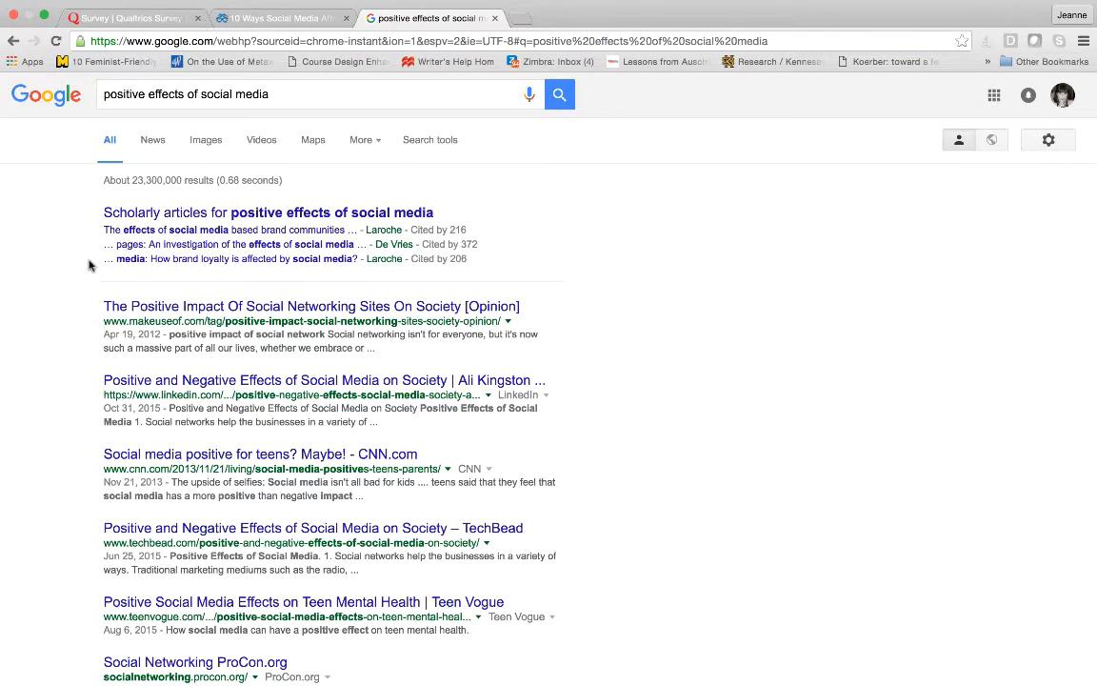
{"action": "mouse_move", "coordinate": [153, 287]}
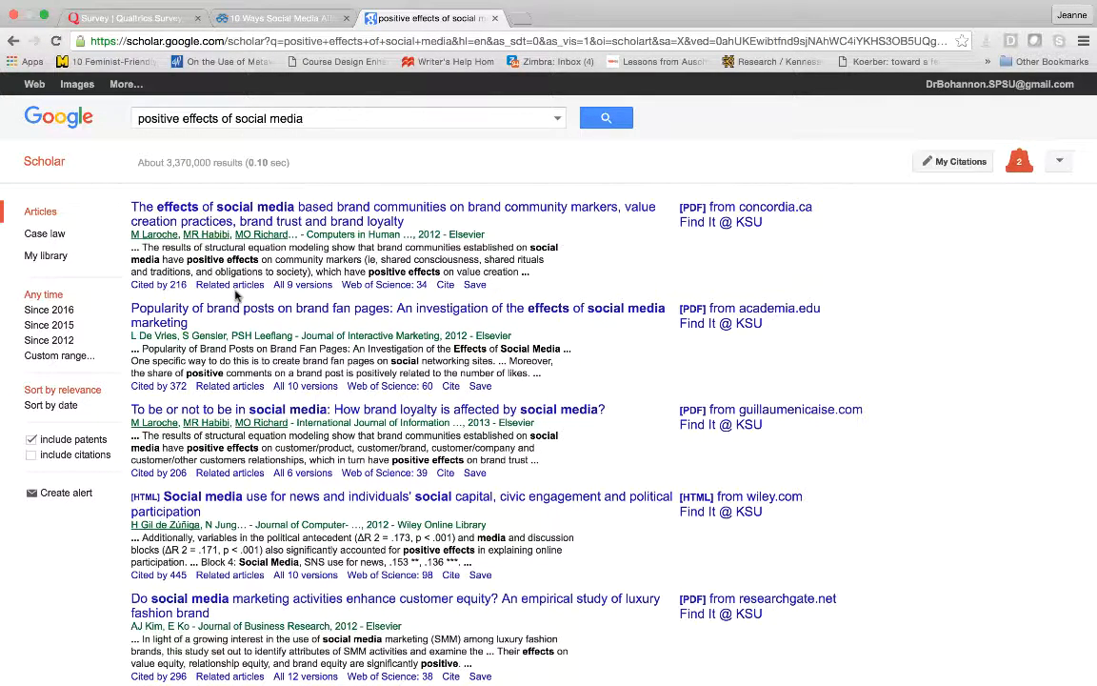
{"action": "mouse_move", "coordinate": [287, 213]}
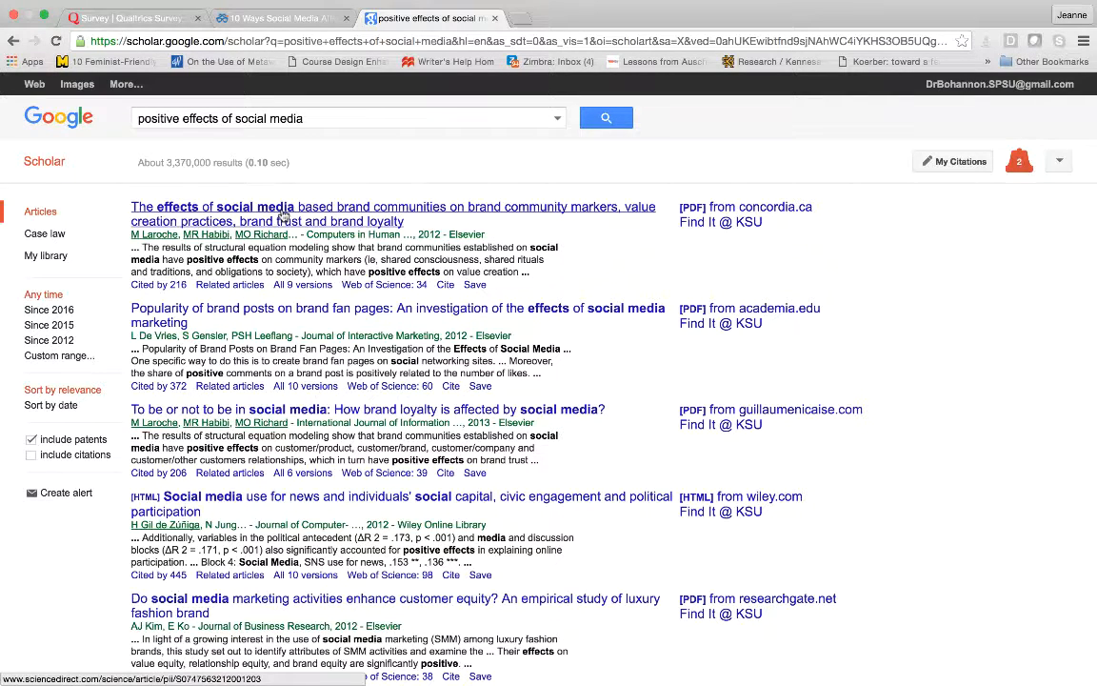
{"action": "mouse_move", "coordinate": [219, 411]}
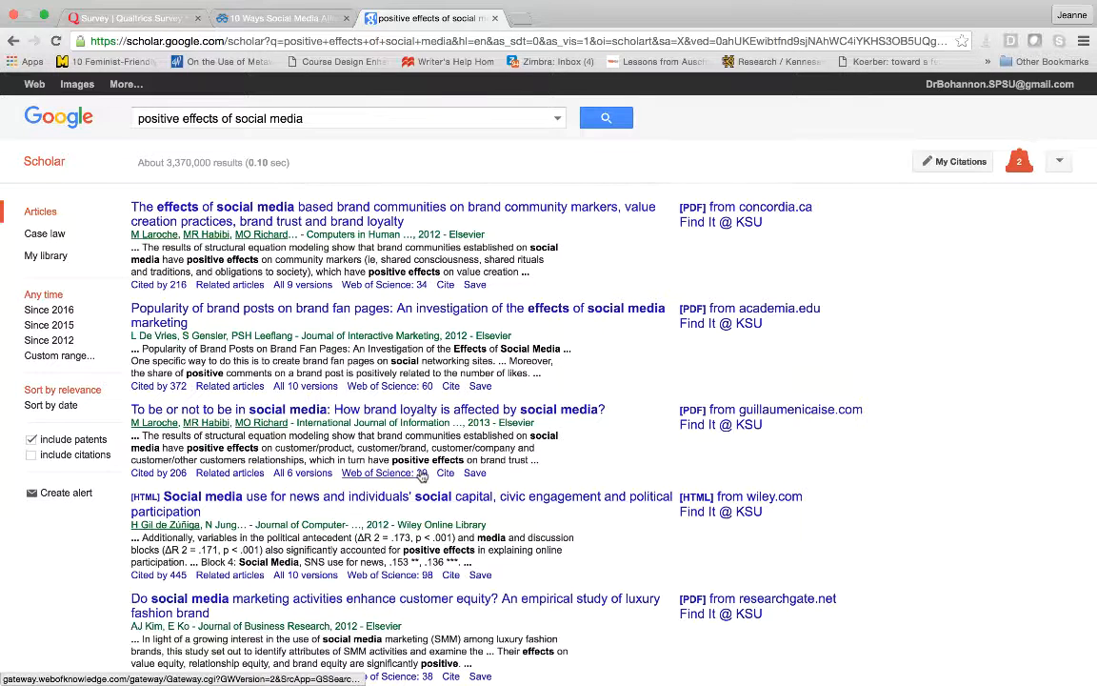
Open the Wiley [HTML] link for 'Social Media Use for News and Individuals' Social Capital…'.
{"action": "left_click", "coordinate": [228, 496]}
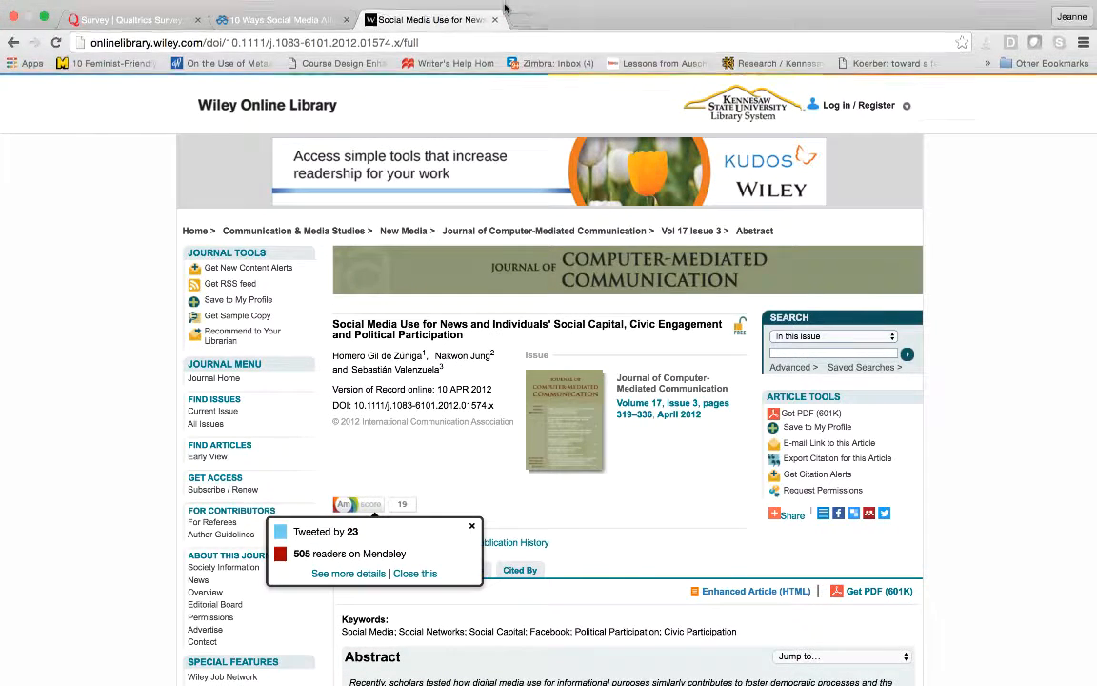
Close the Wiley Online Library tab, returning to the Degreed article's sources.
{"action": "left_click", "coordinate": [286, 21]}
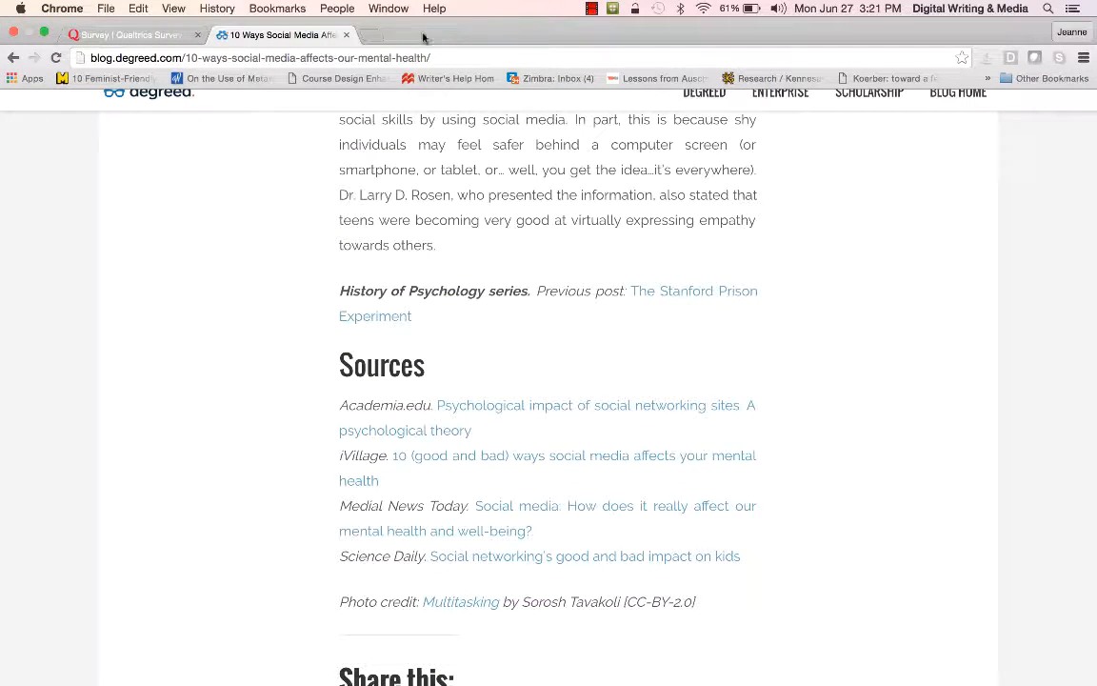
{"action": "mouse_move", "coordinate": [350, 37]}
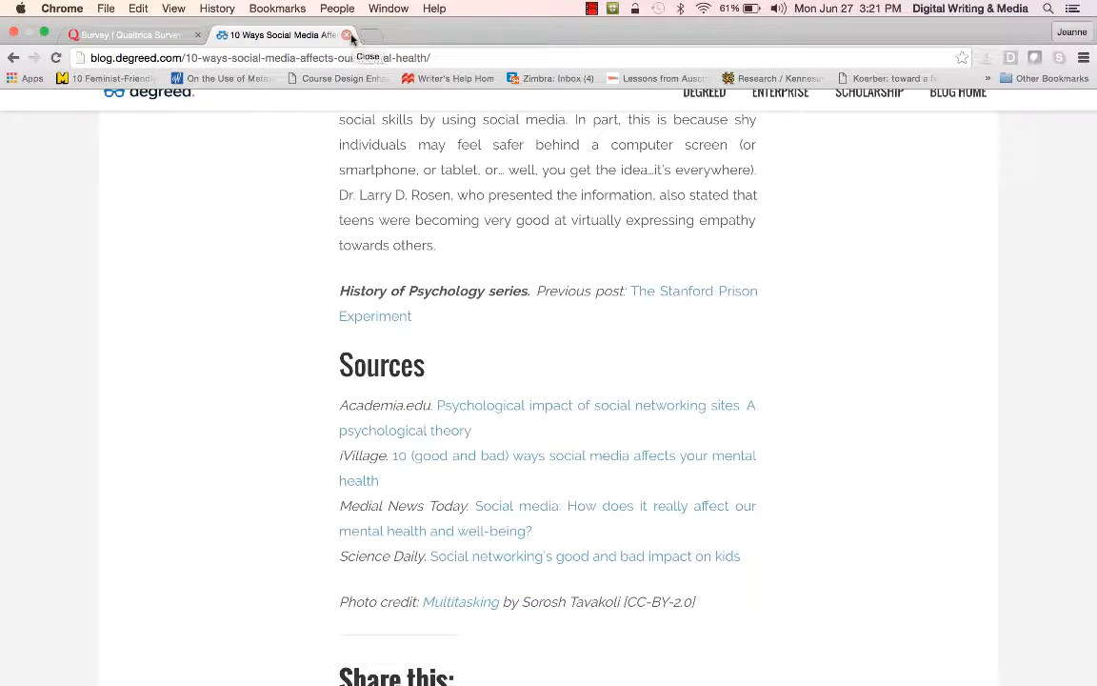
{"action": "left_click", "coordinate": [594, 7]}
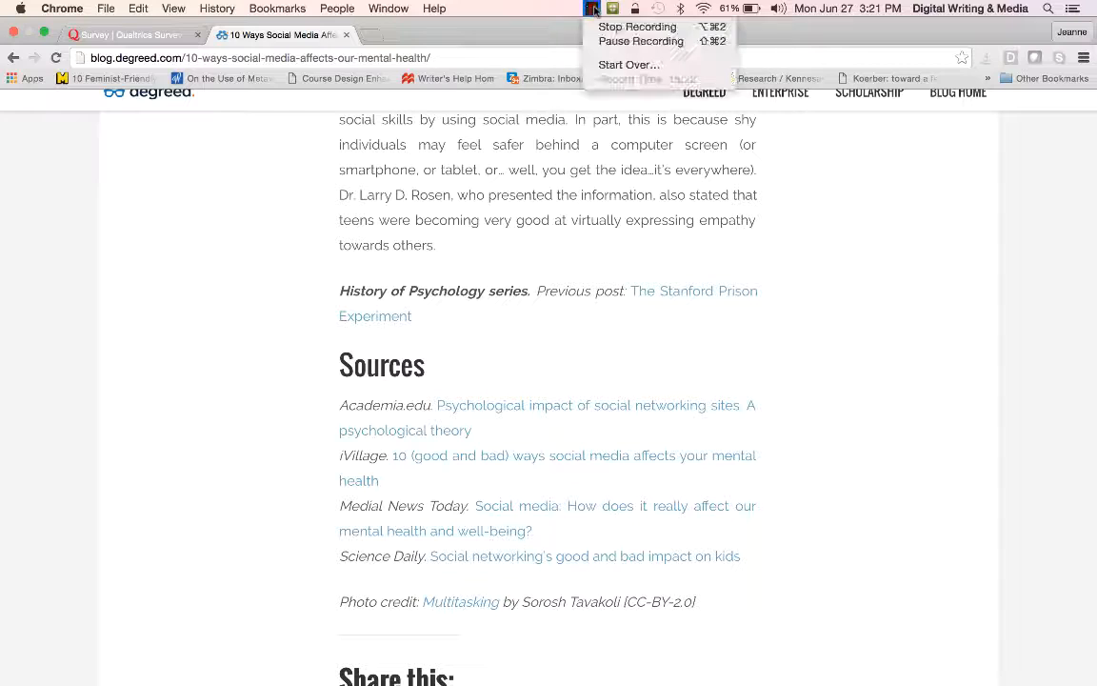
{"action": "mouse_move", "coordinate": [639, 27]}
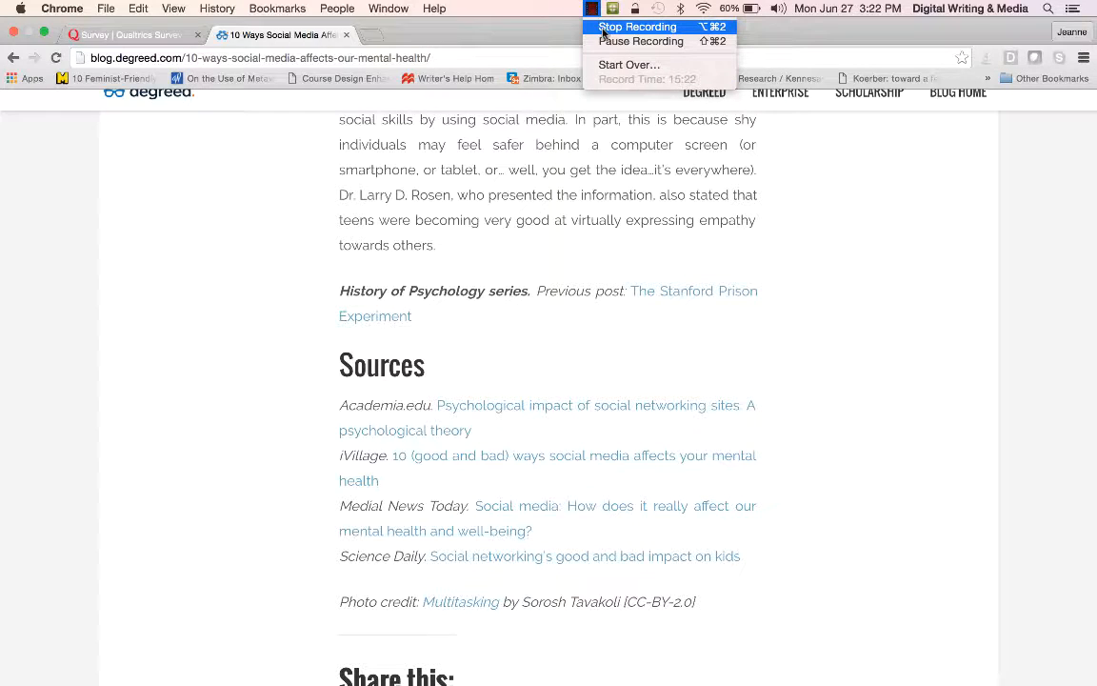